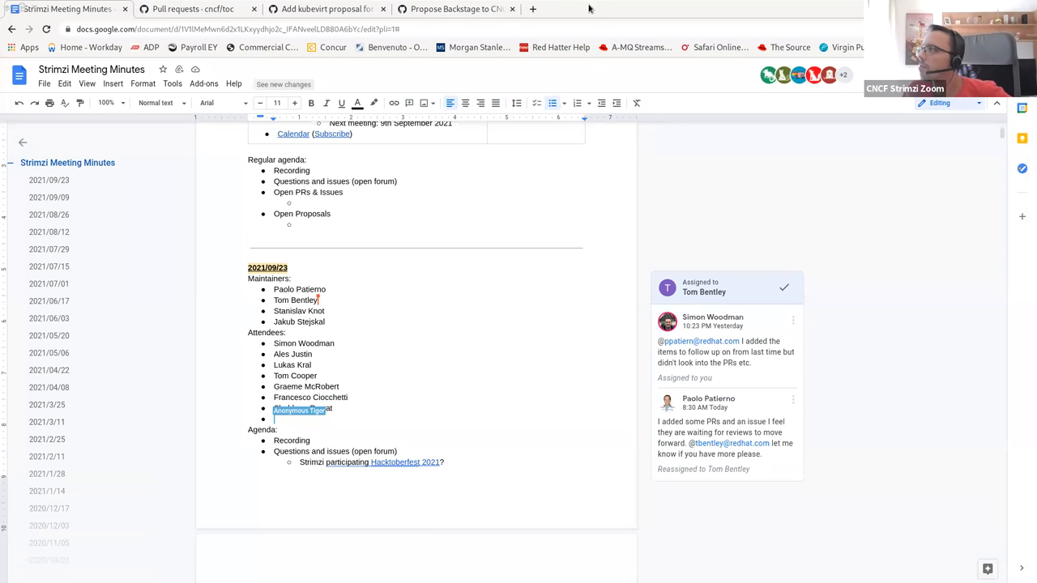
text(Shubham Rawat)
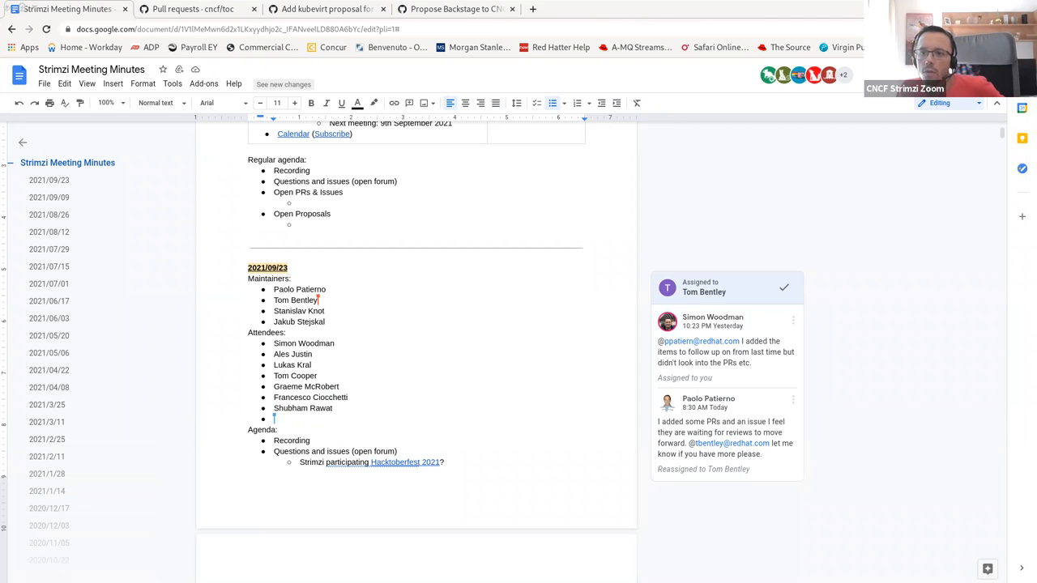
mouse_move(554, 236)
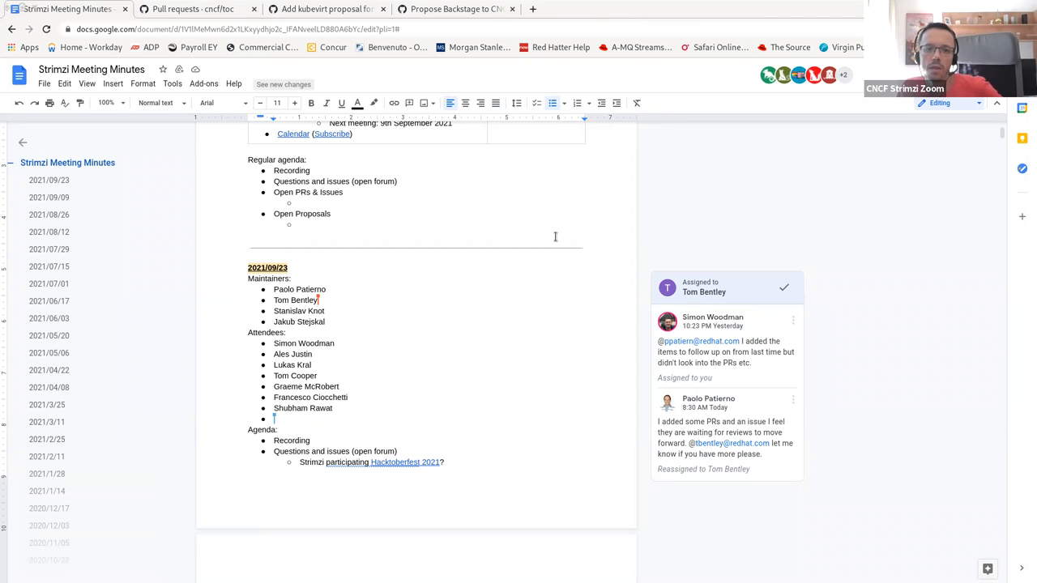
mouse_move(427, 295)
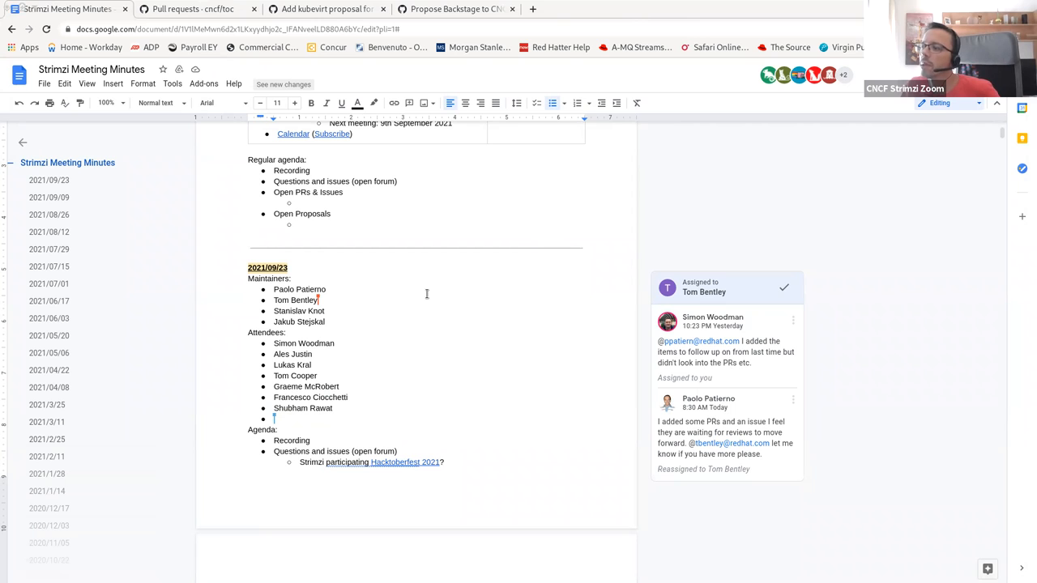
scroll(down, 3)
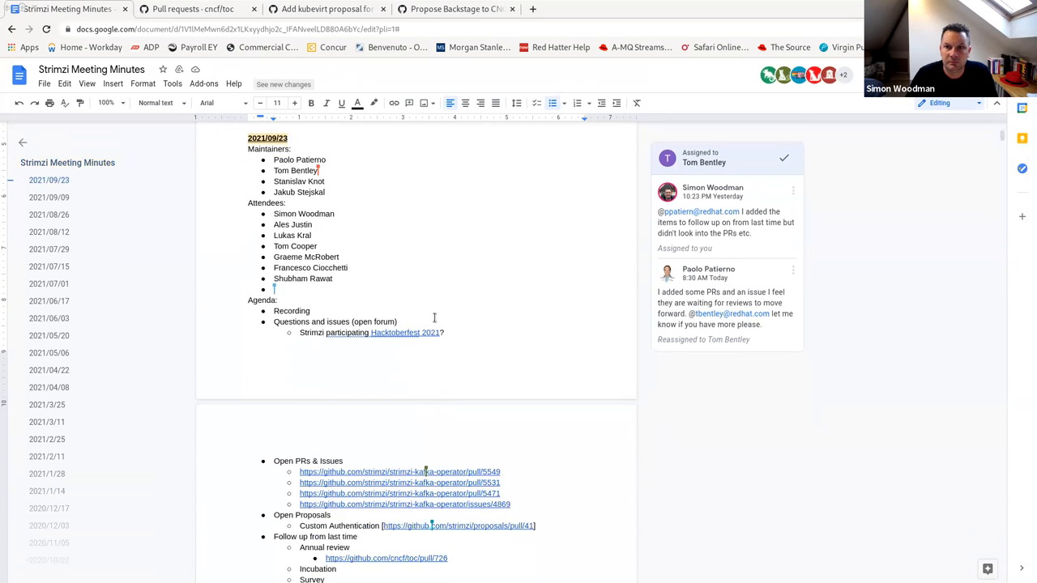
scroll(down, 3)
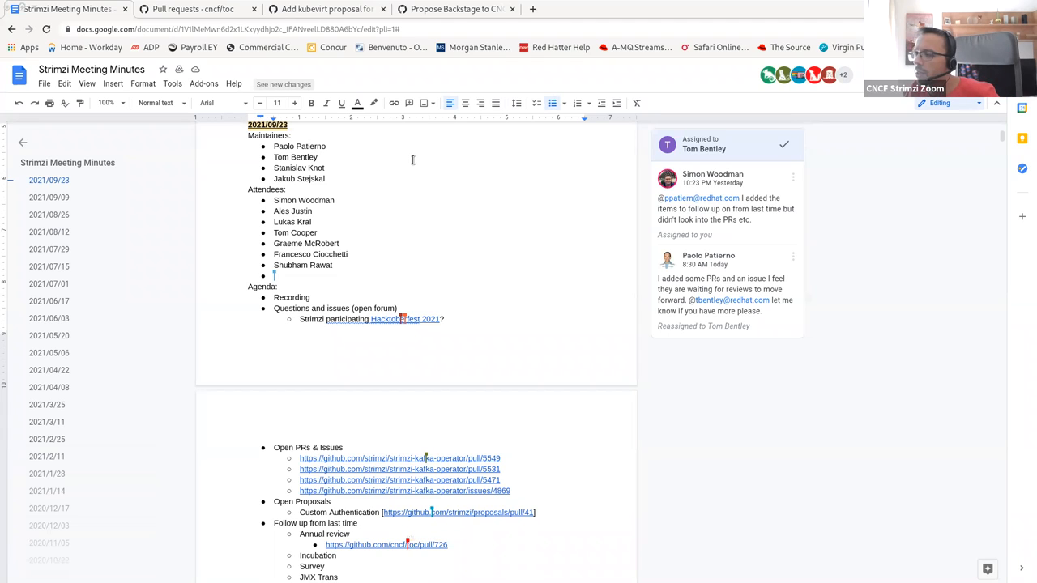
mouse_move(366, 266)
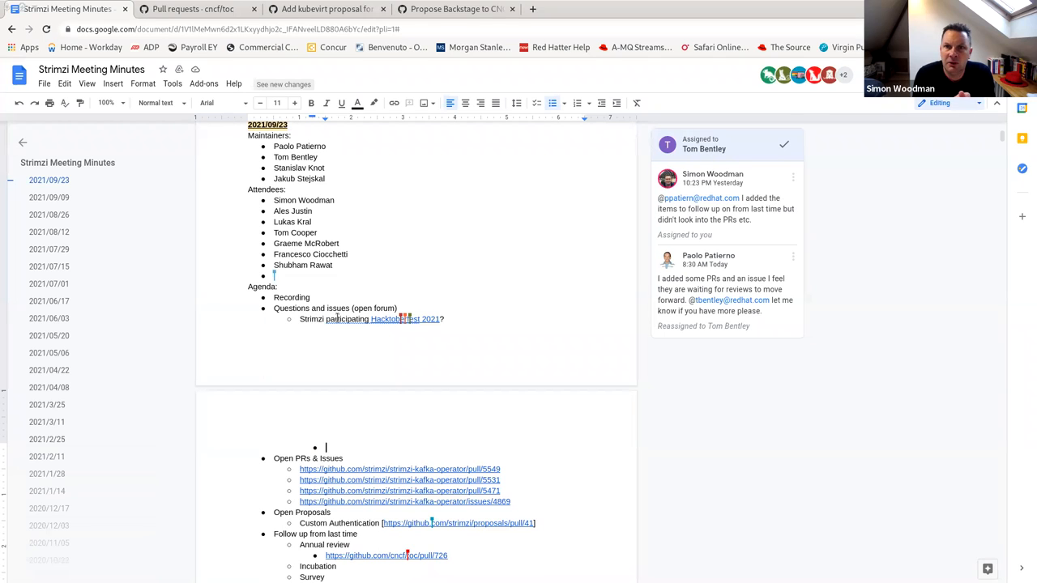
- Note that Stanislav will check the participation rules and add the Hacktoberfest maintainers resources URL below
text(Check)
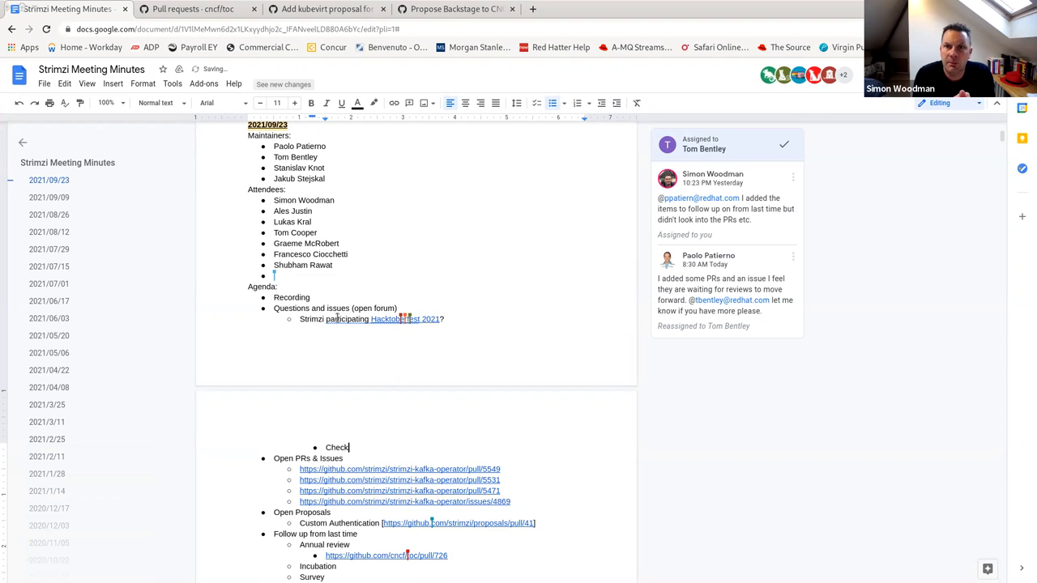
text(ing)
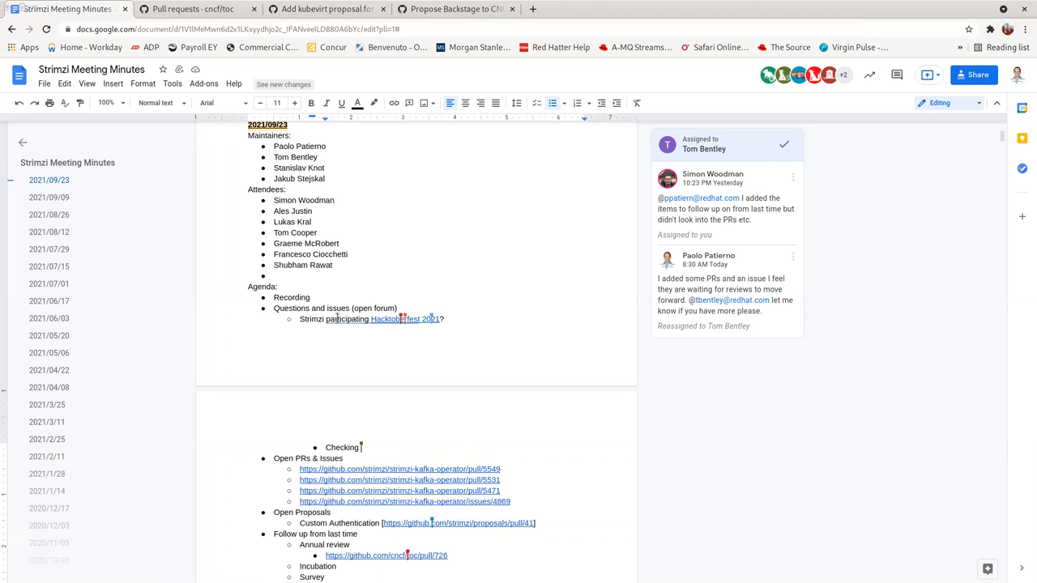
mouse_move(558, 32)
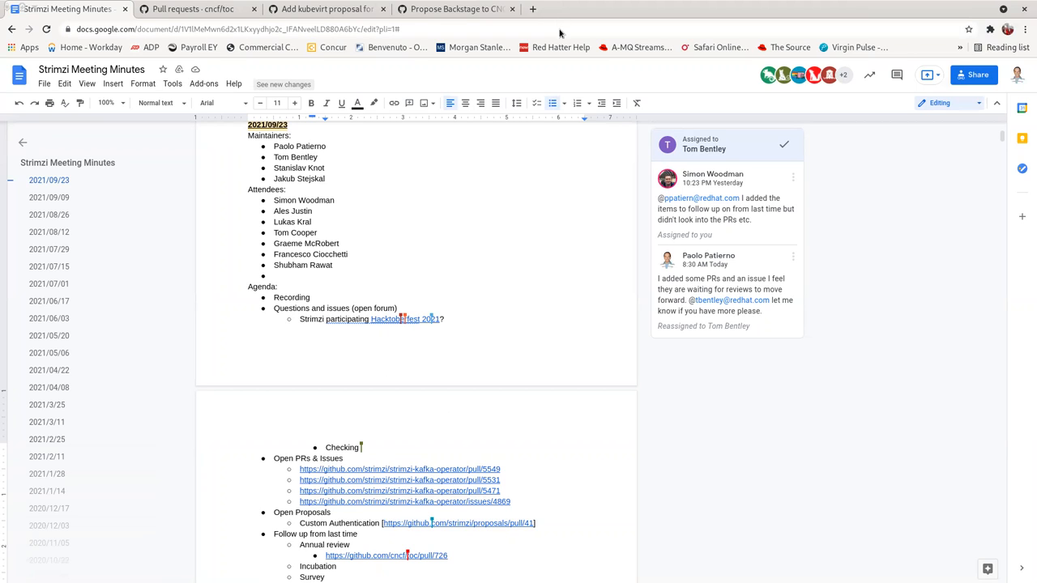
mouse_move(725, 61)
text( the rules to be involved as a project. Stanislav will ta)
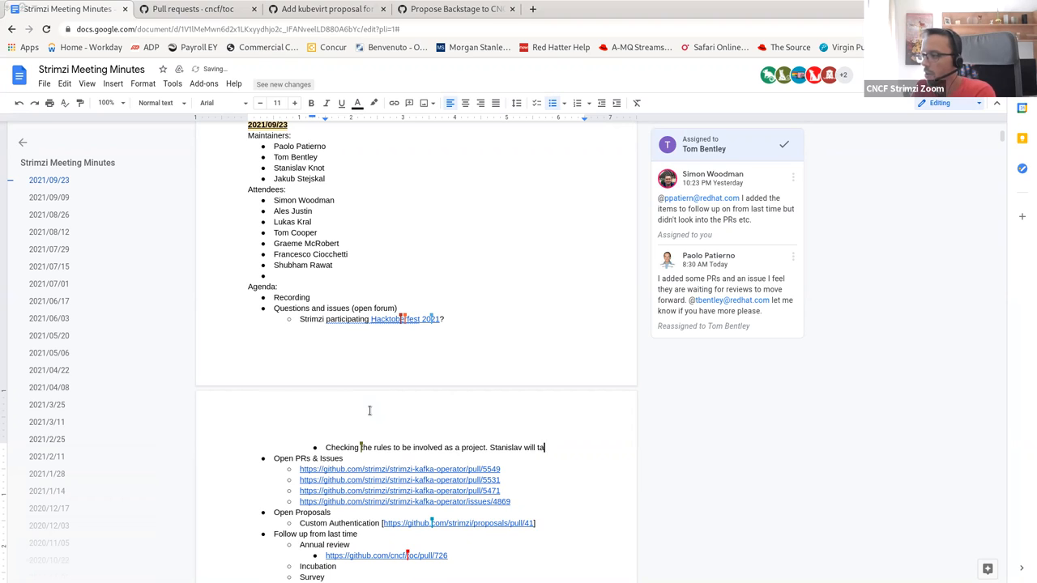
text(ke a look.)
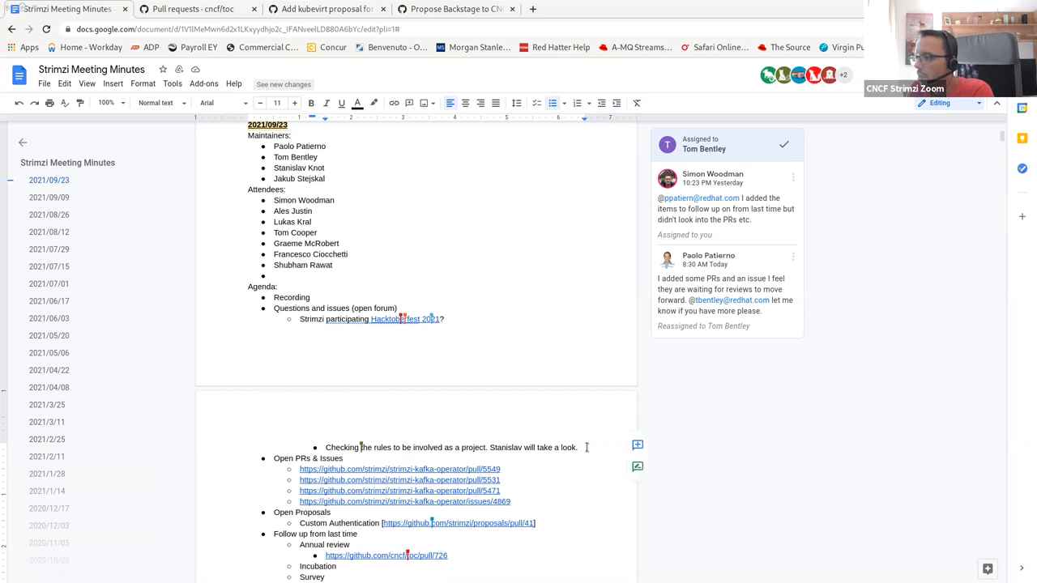
text(https://hacktoberfest.digitalocean.com/resources/maintainers)
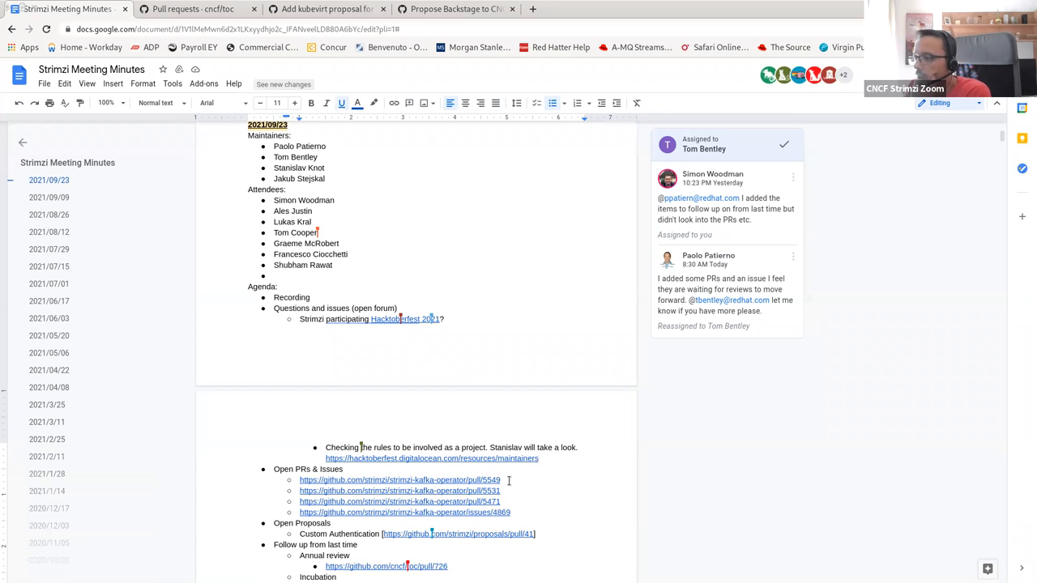
- Open the linked pull request 5549 from the Open PRs & Issues list
scroll(down, 3)
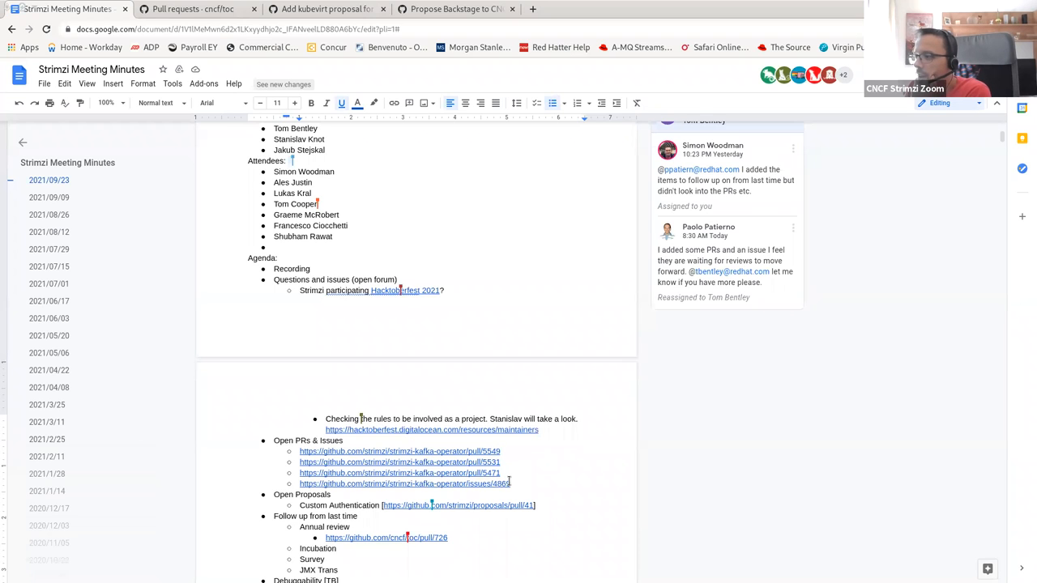
scroll(down, 3)
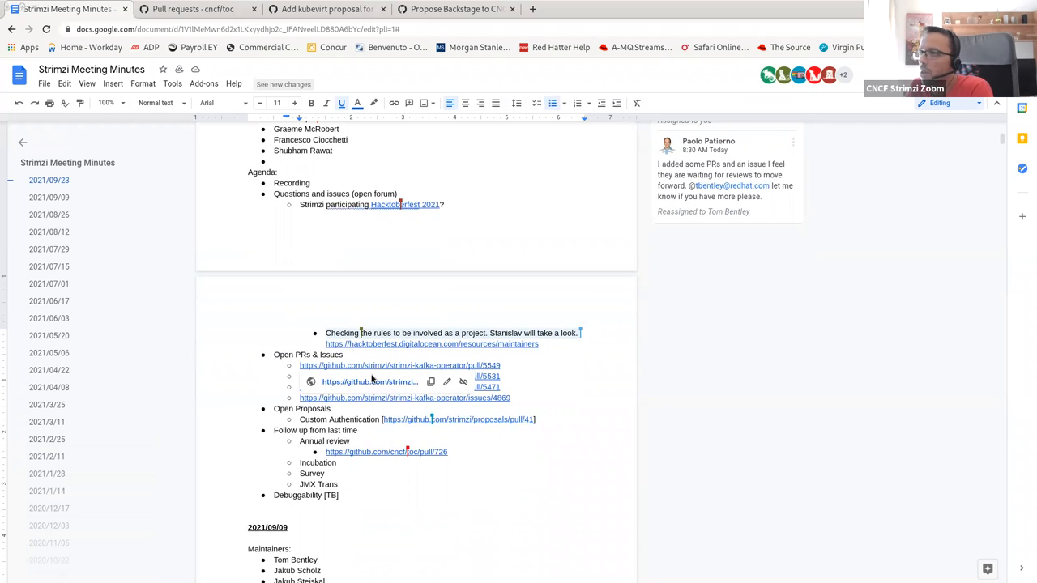
mouse_move(369, 383)
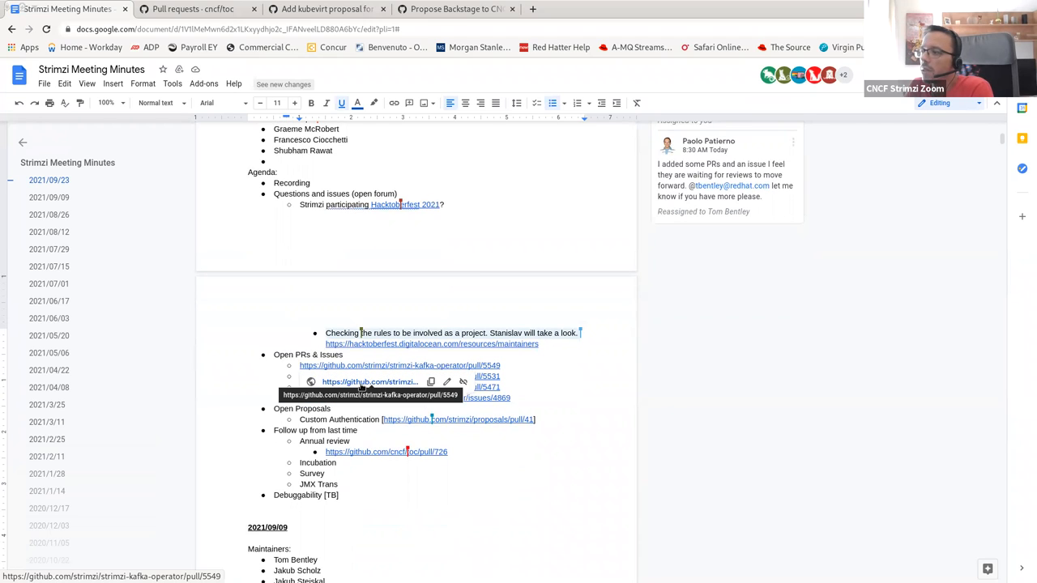
click(370, 382)
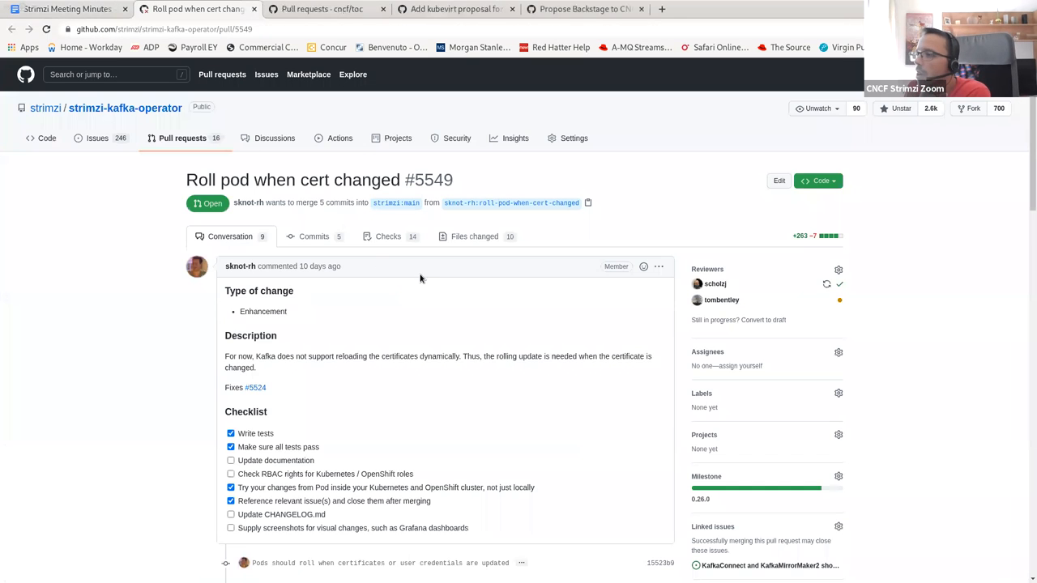
mouse_move(423, 394)
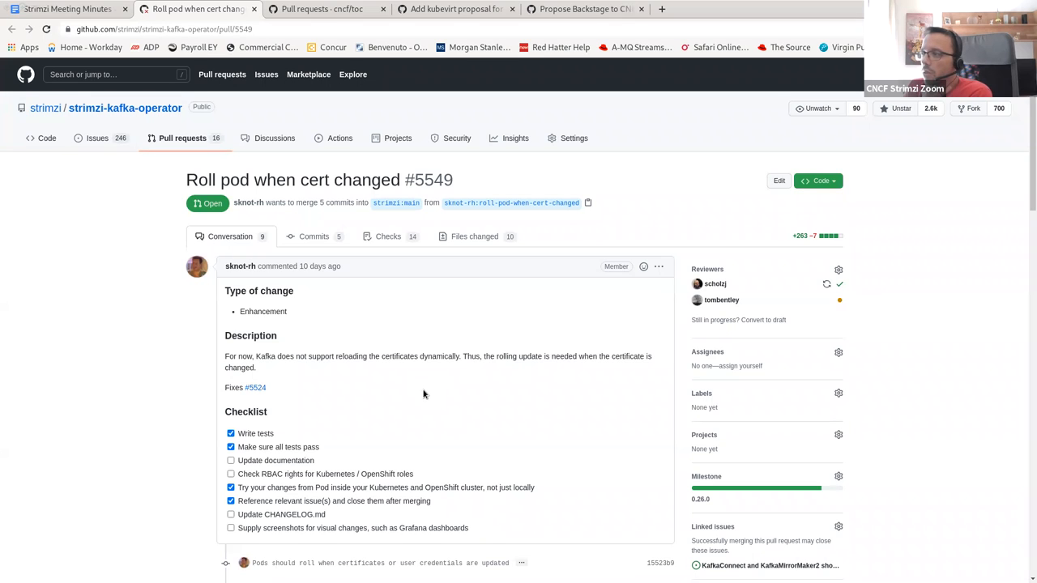
mouse_move(256, 387)
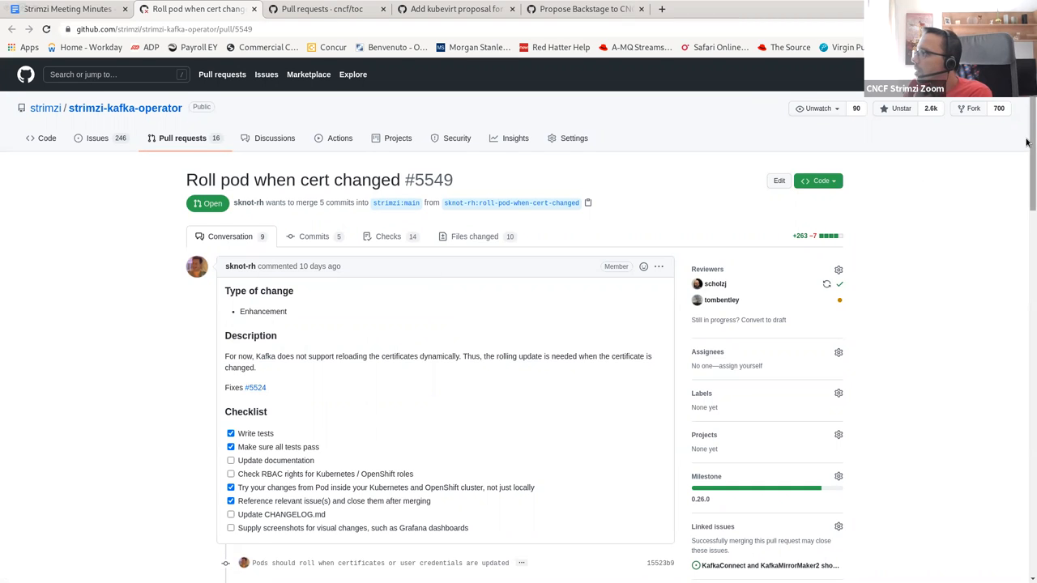
- Read through PR #5549's description and review comments, then return to the minutes document
scroll(down, 3)
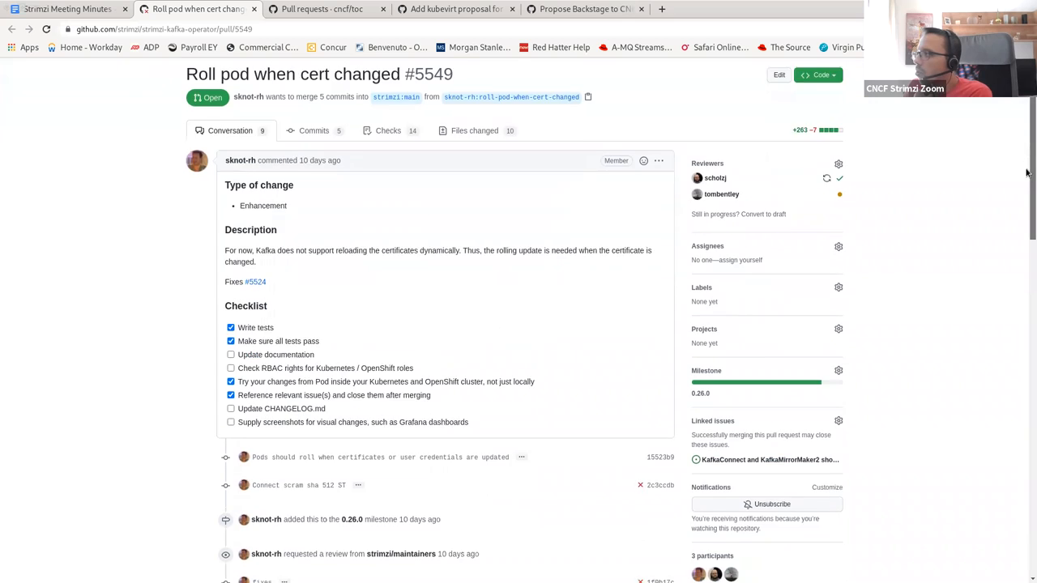
scroll(down, 3)
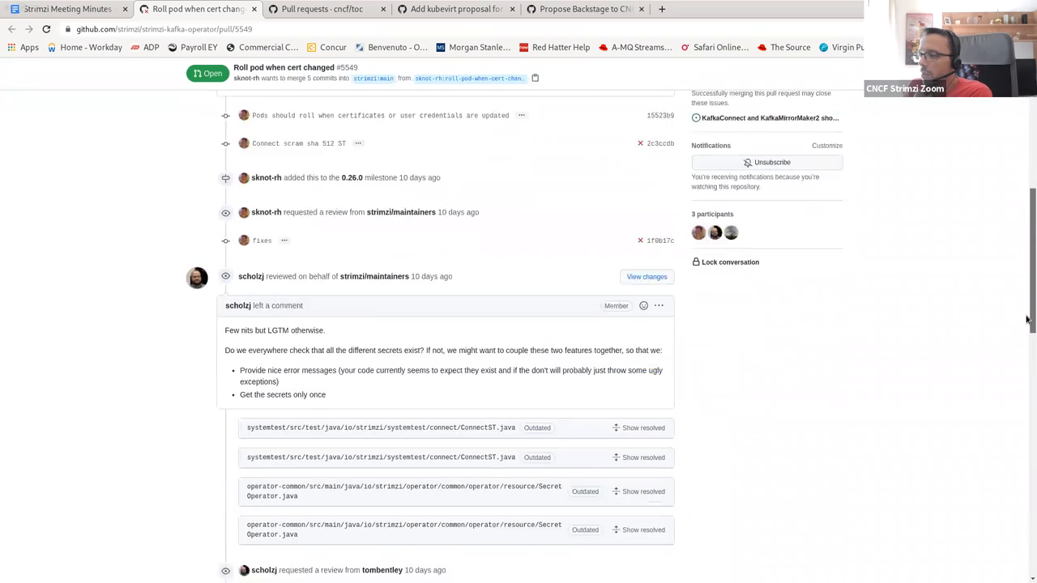
scroll(down, 3)
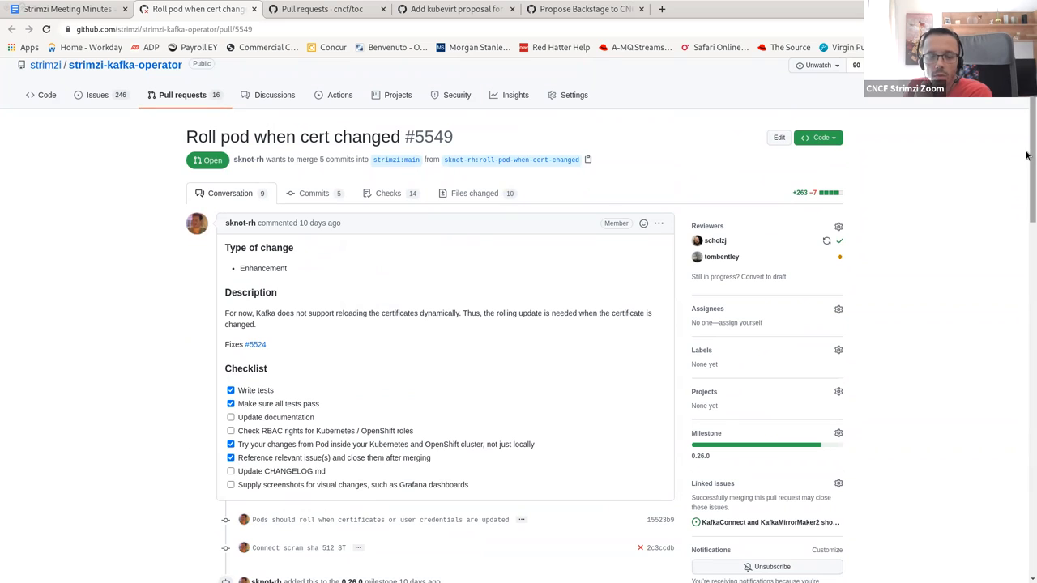
mouse_move(256, 318)
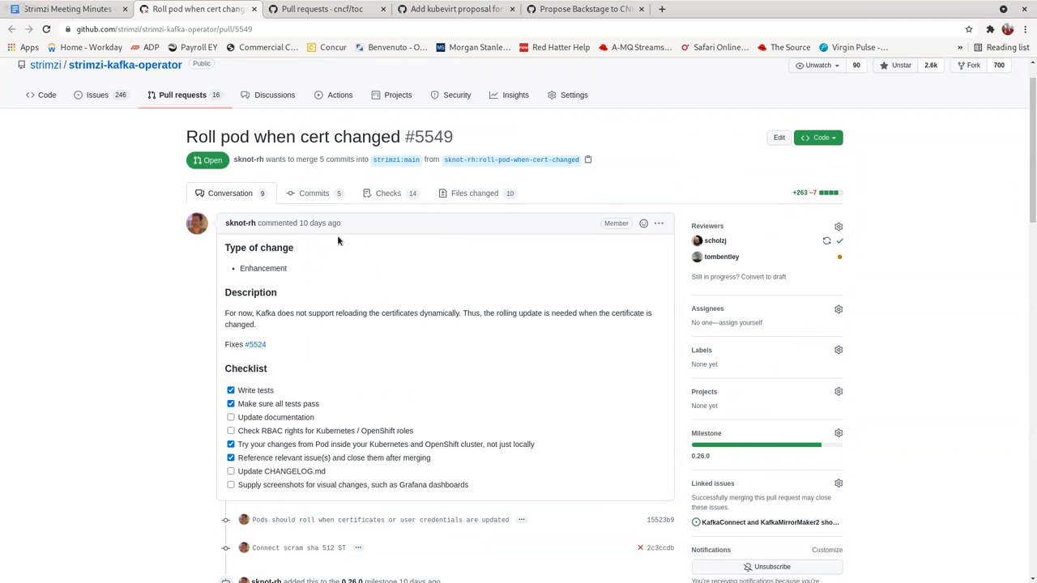
click(65, 9)
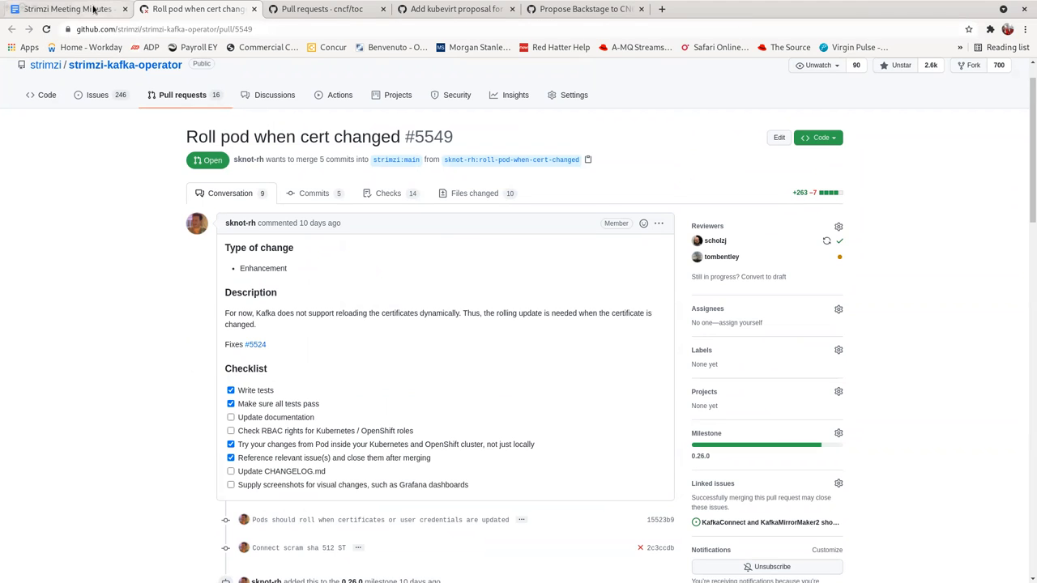
click(65, 9)
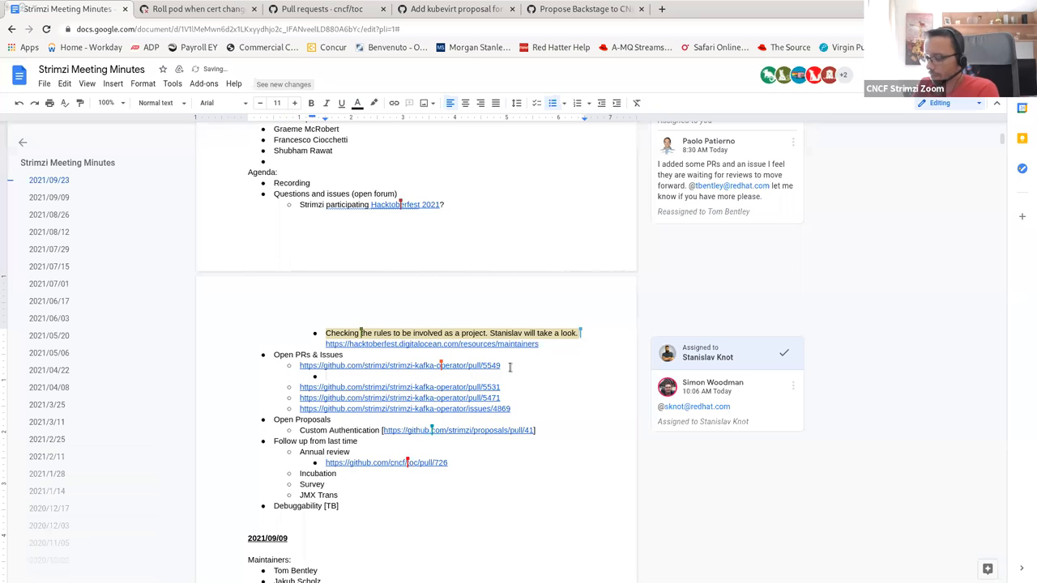
- Note under pull 5549 that Stanislav will look at the tests and update Tom
text(Tom)
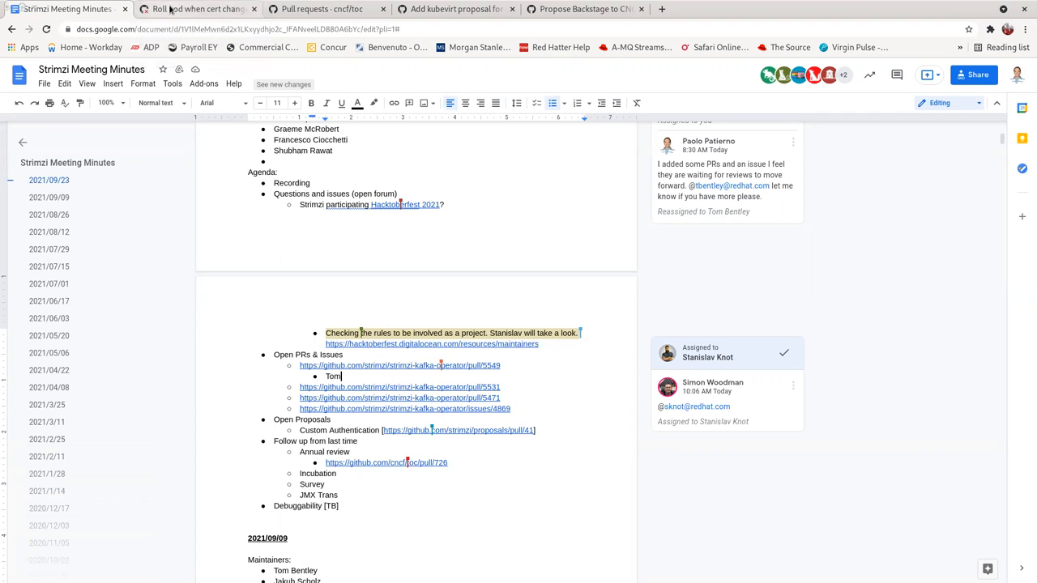
double_click(332, 376)
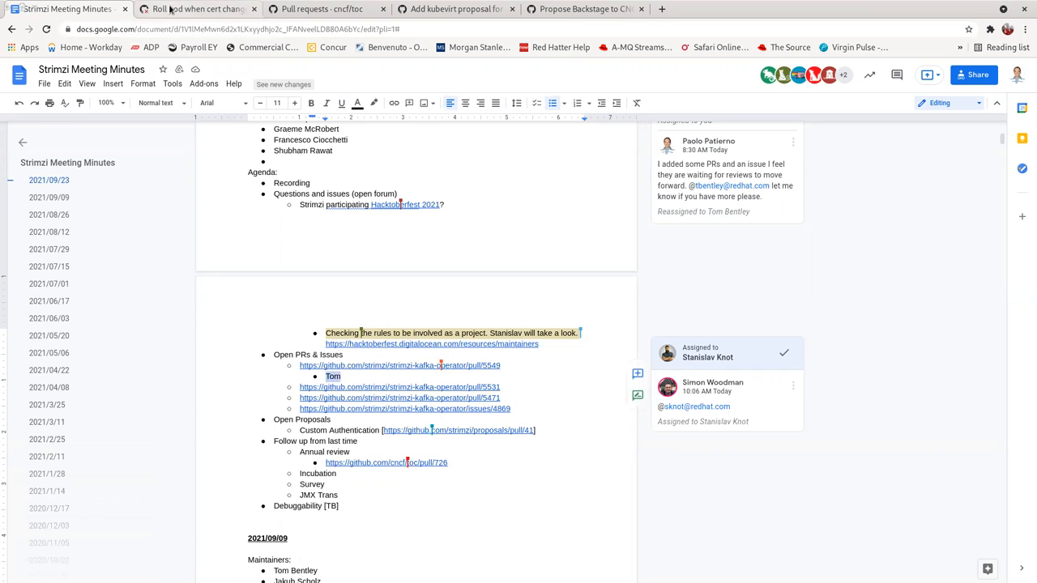
text(Stanislav will take a look at tests)
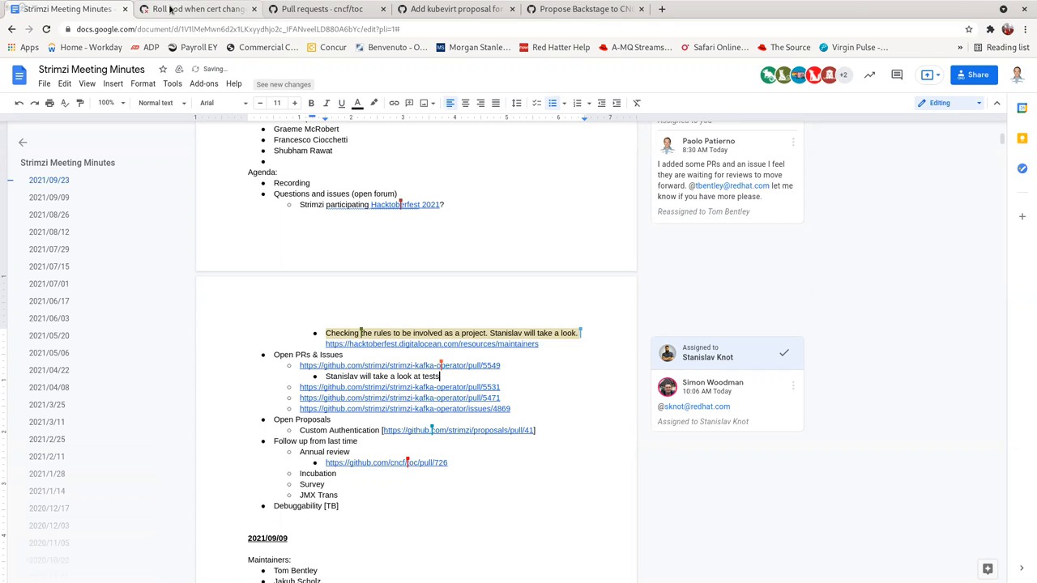
text(and update Tom)
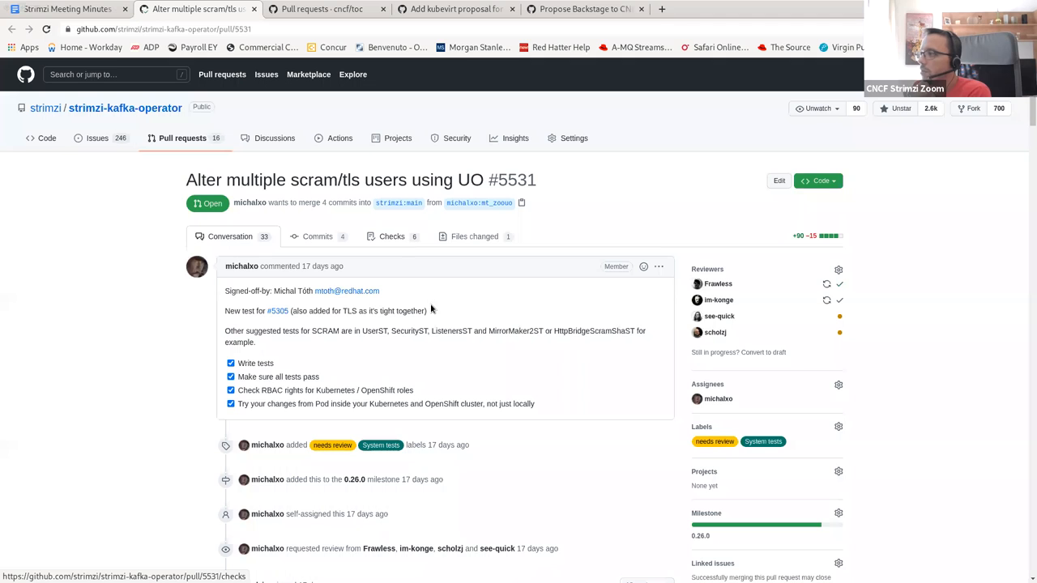
mouse_move(602, 428)
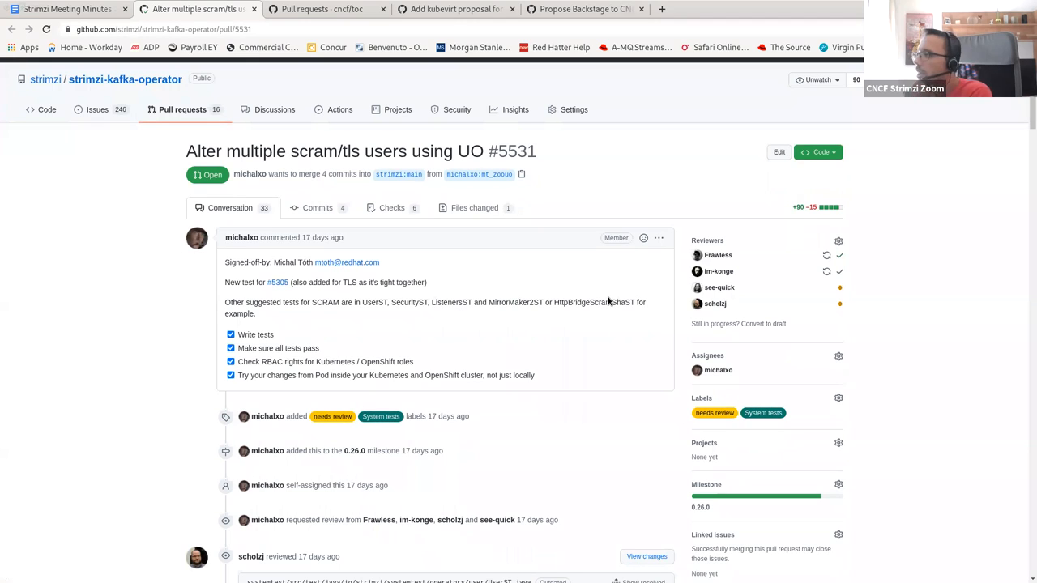
scroll(down, 3)
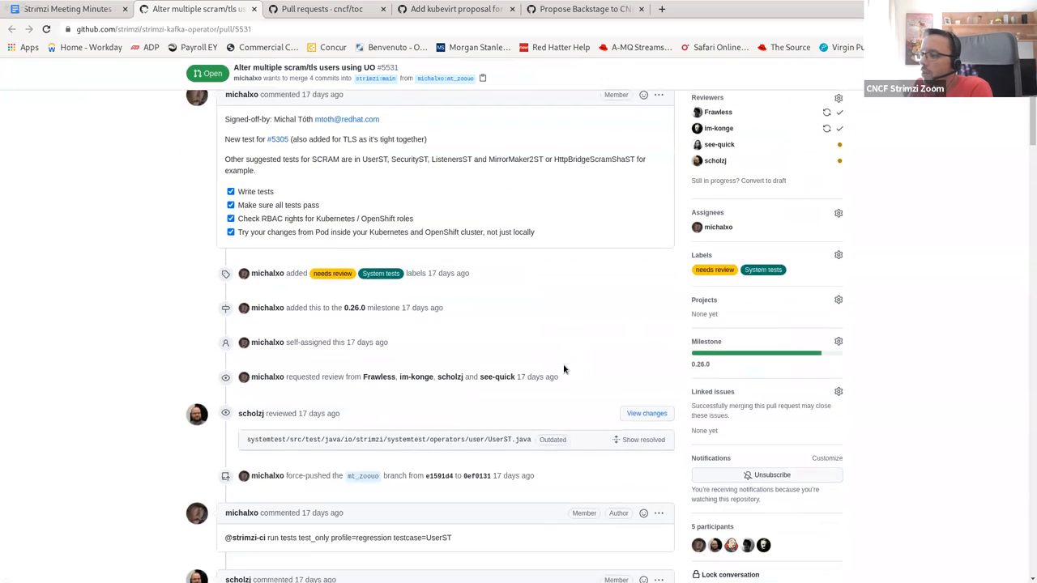
scroll(down, 3)
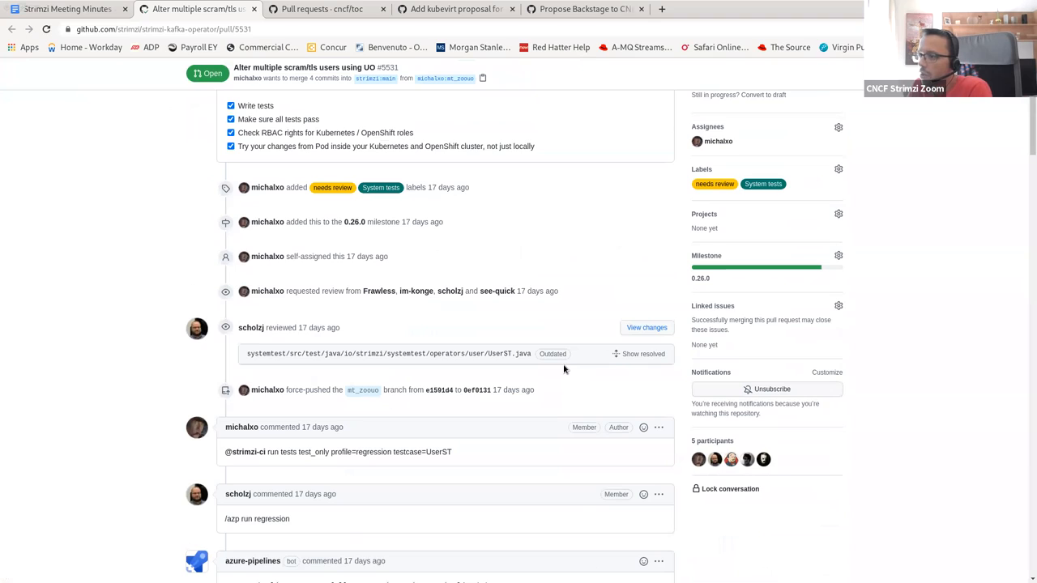
scroll(down, 3)
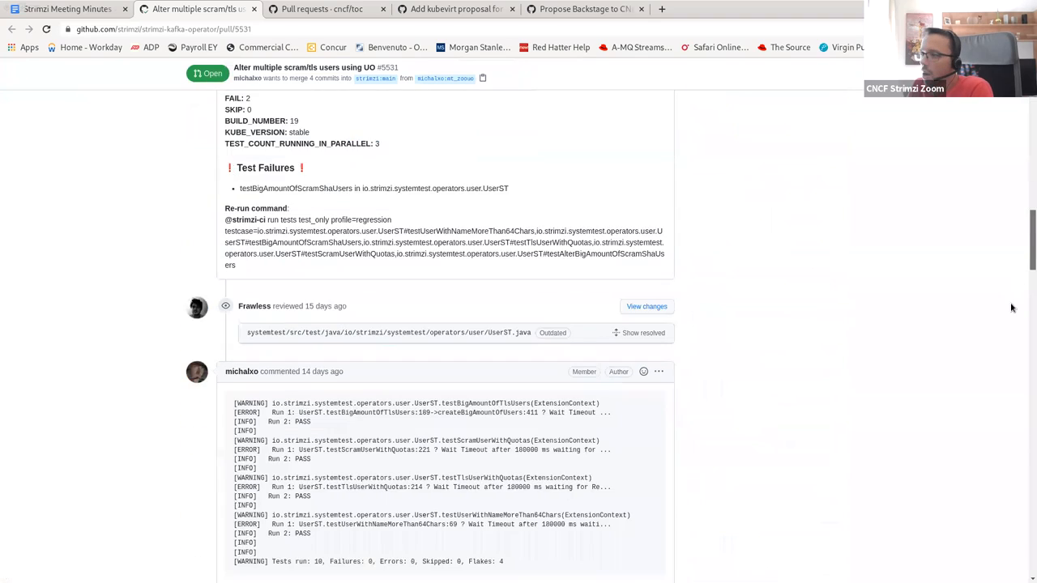
scroll(down, 3)
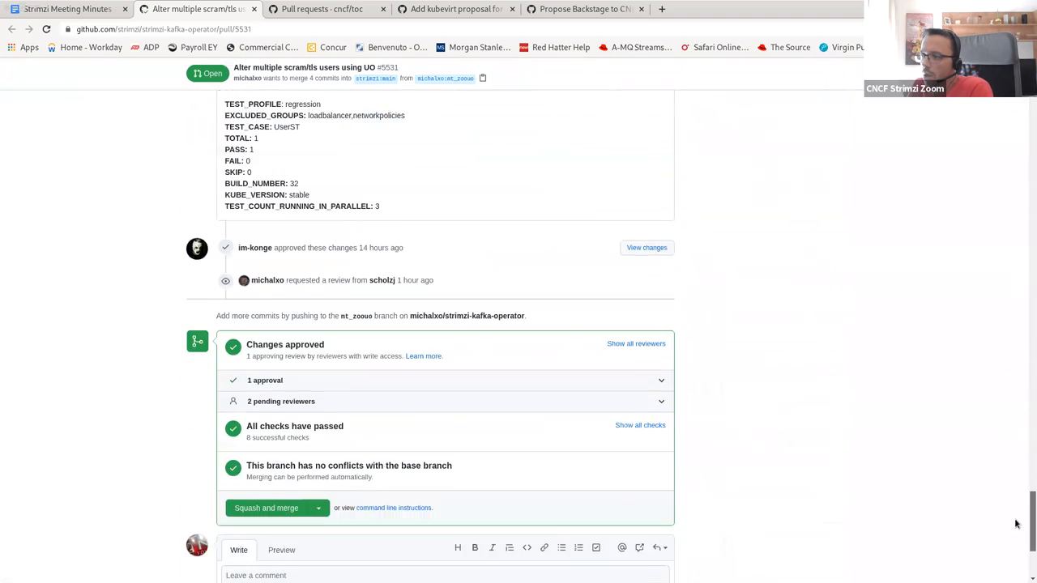
scroll(down, 3)
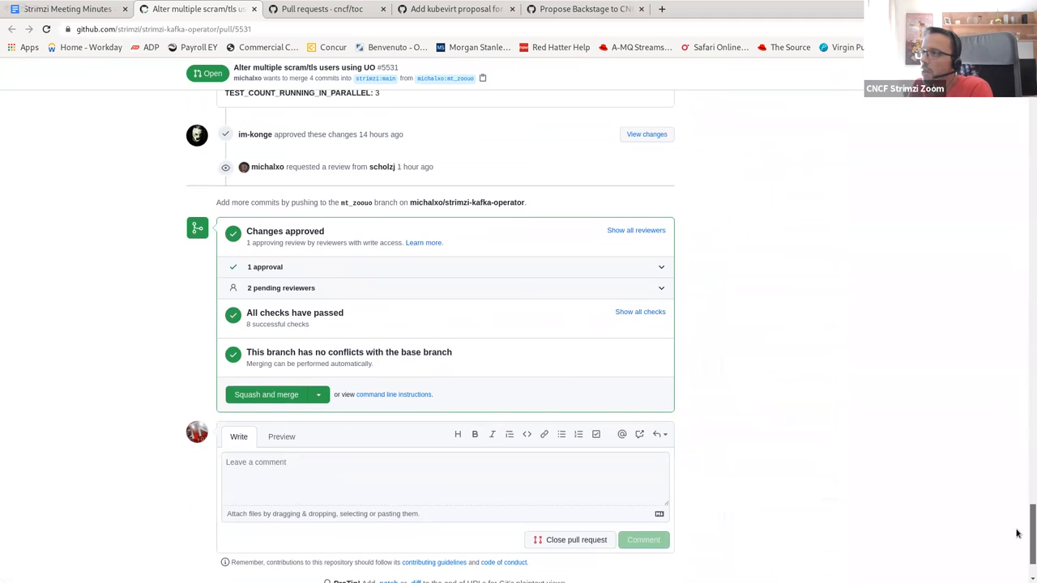
scroll(down, 3)
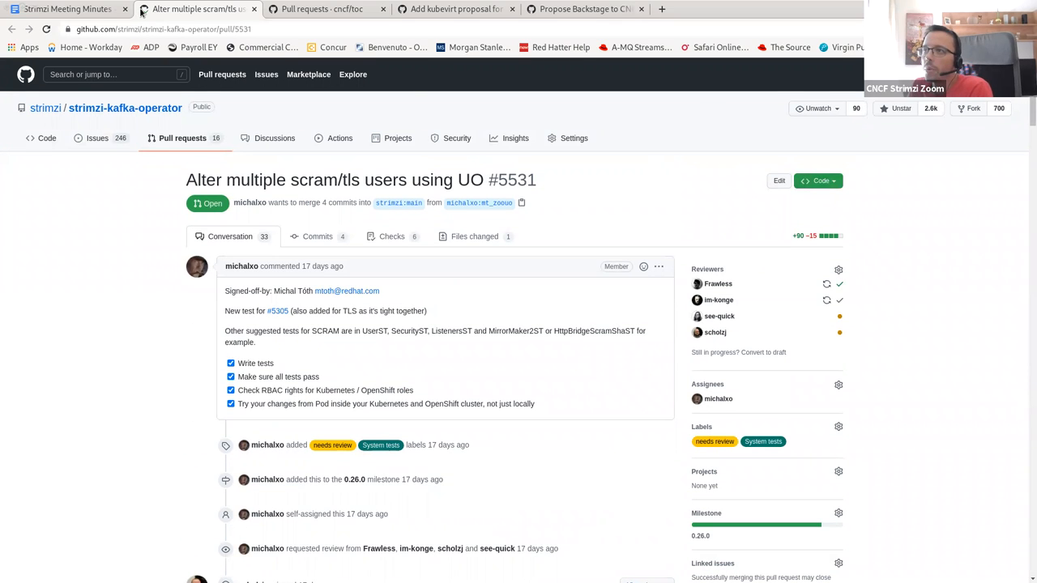
- Note under pull 5531: 'Ping Jakub Scholz to have another pass on the PR'
click(65, 10)
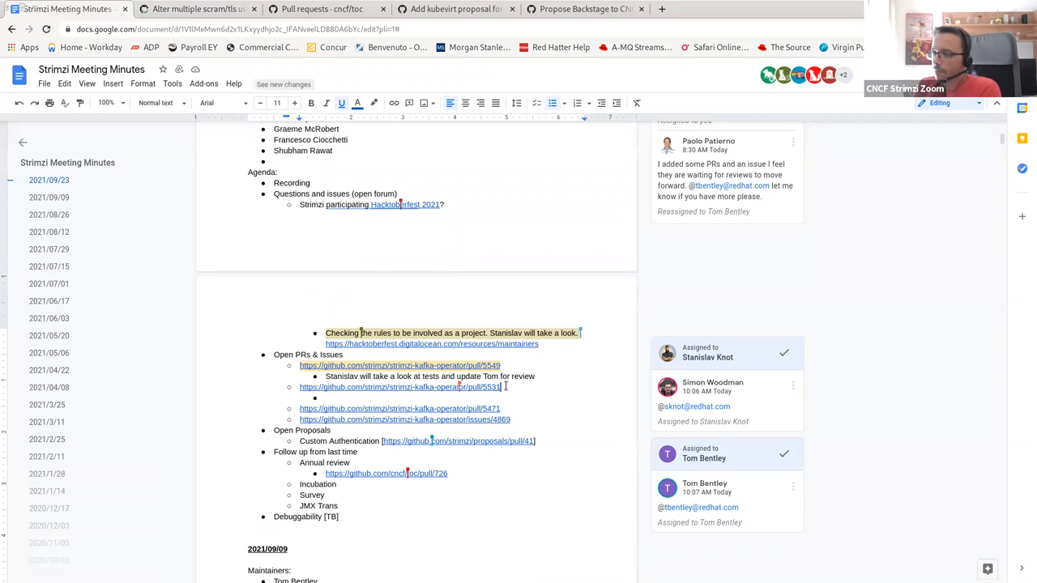
text(eing)
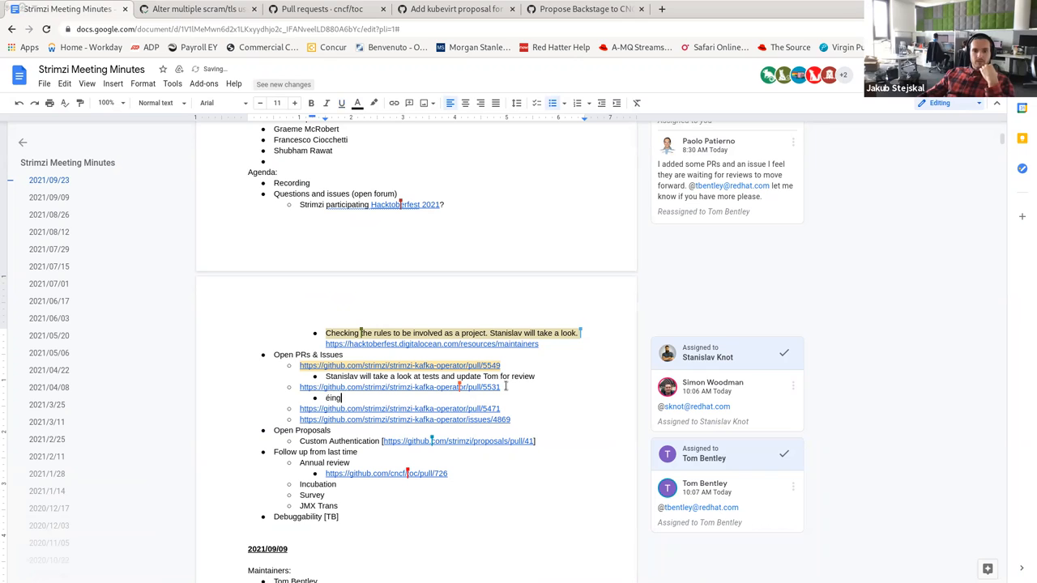
text(Ping)
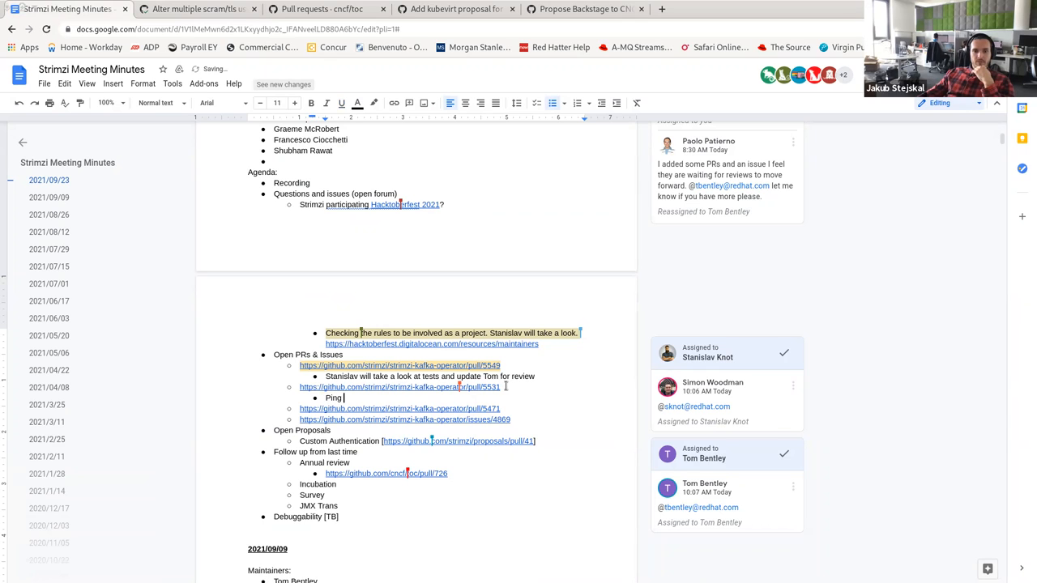
text(Jakub Scholz)
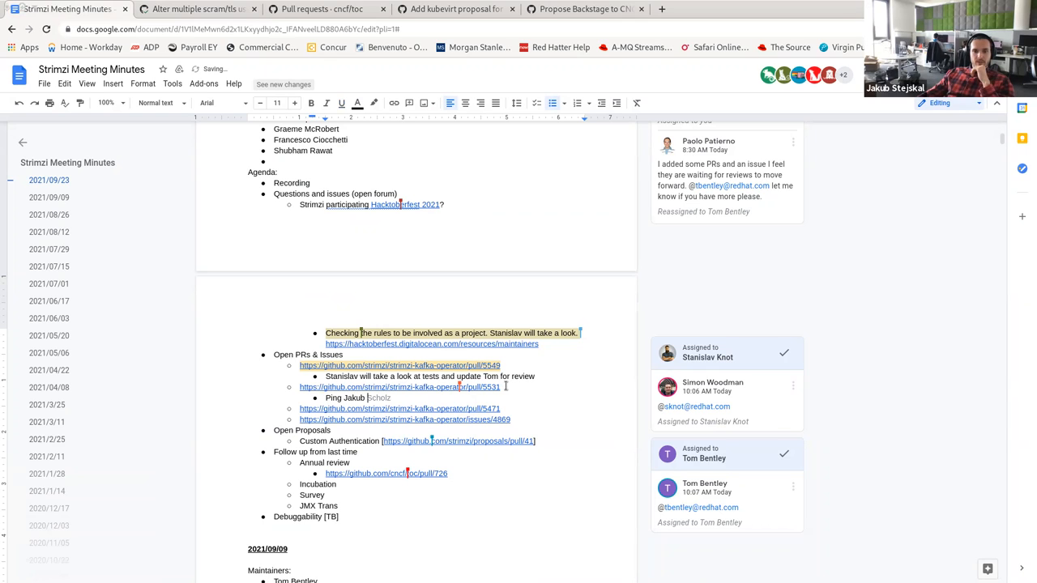
text(to have another pass on the PR)
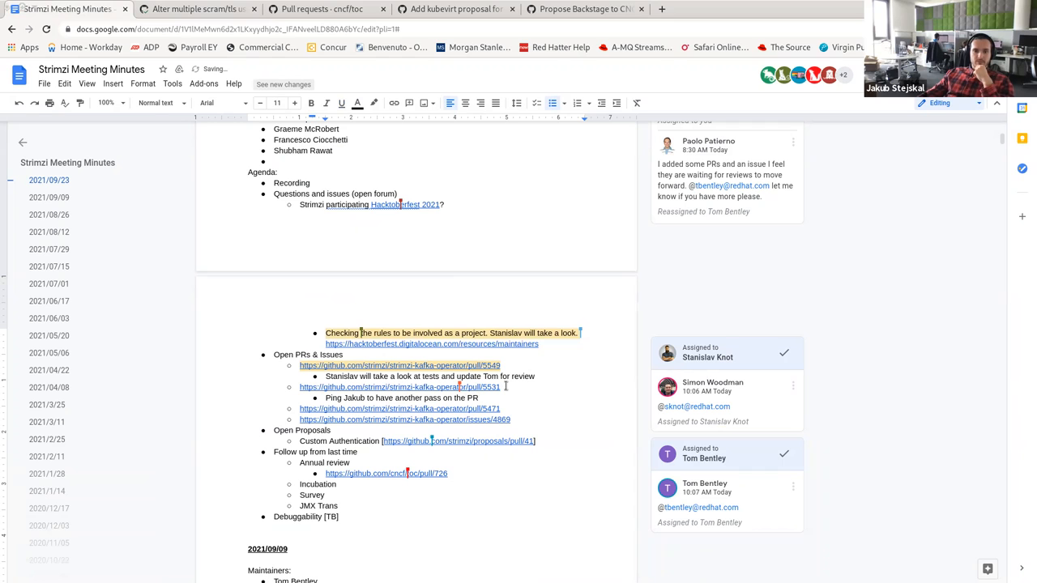
click(194, 10)
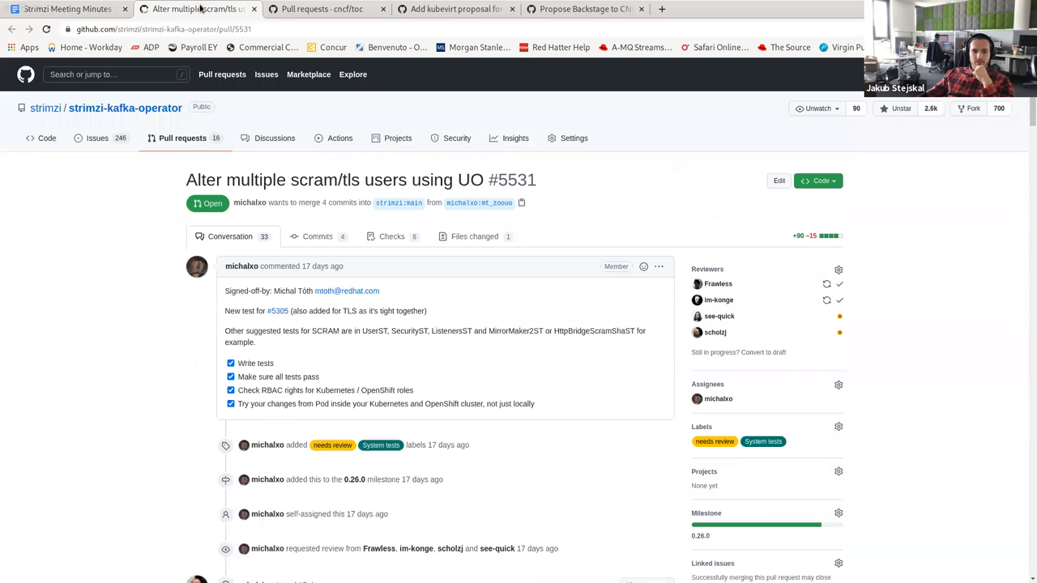
mouse_move(917, 345)
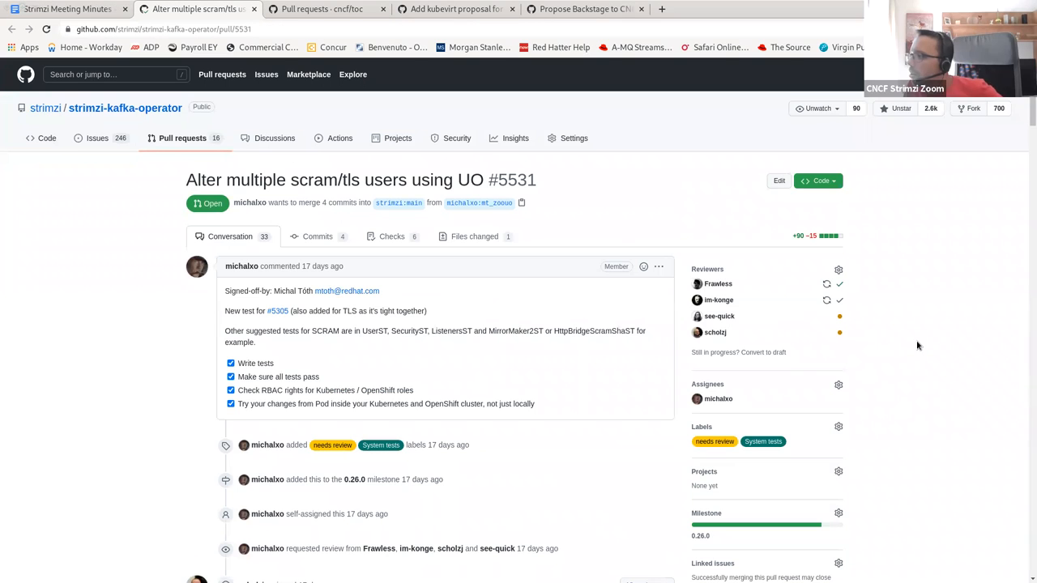
mouse_move(593, 356)
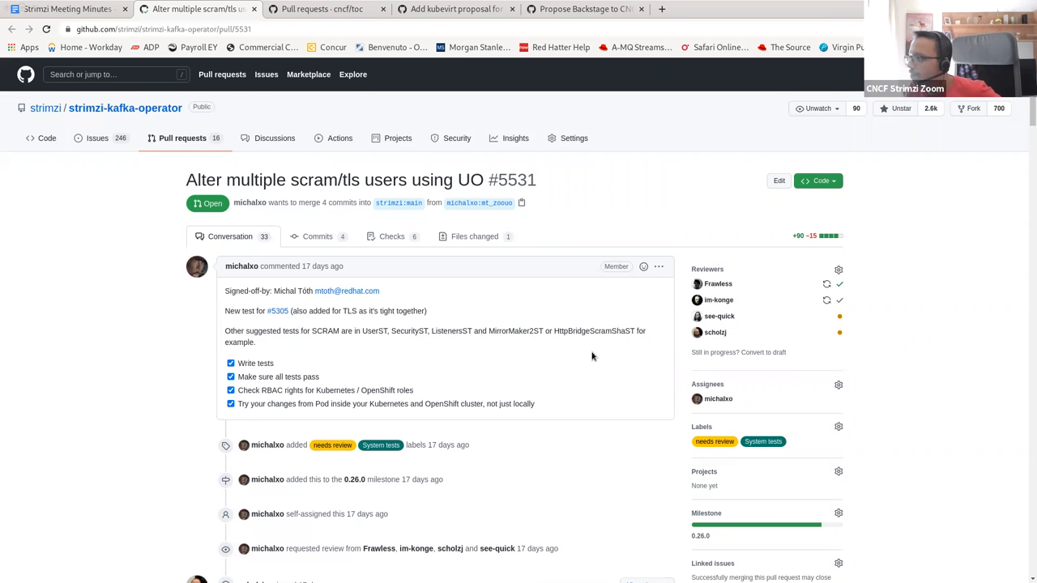
mouse_move(65, 10)
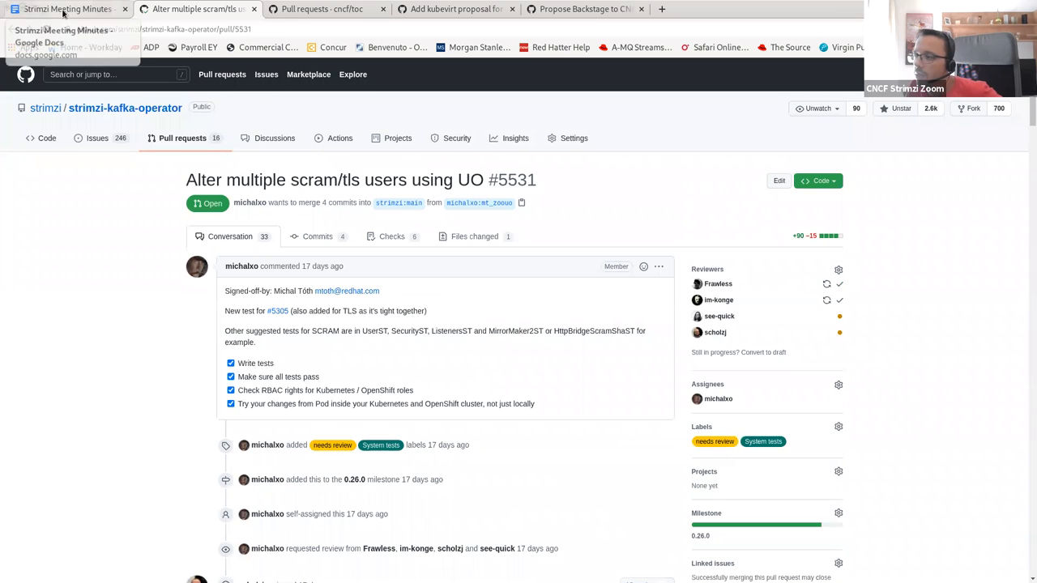
click(66, 9)
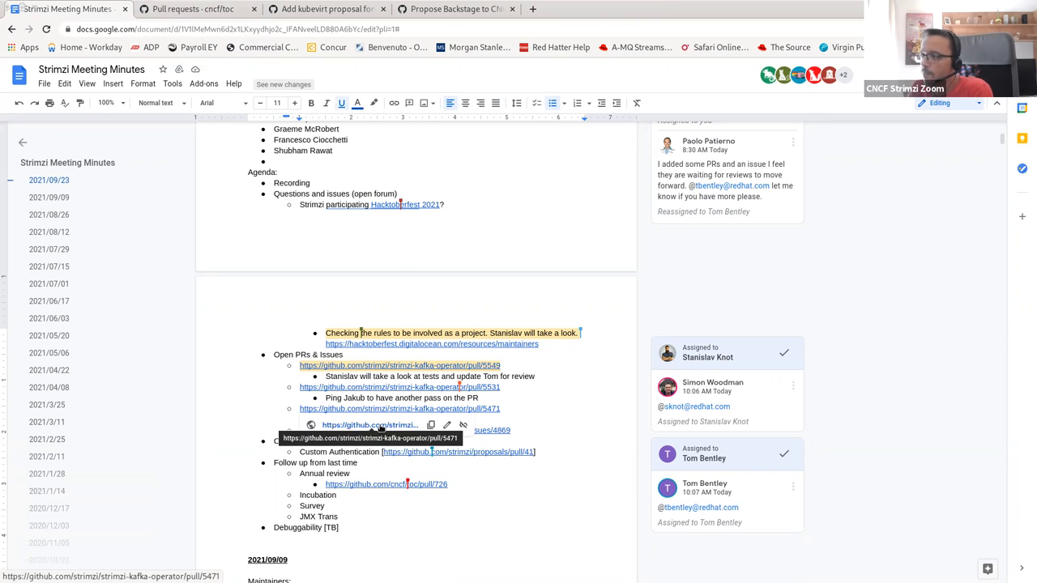
click(399, 408)
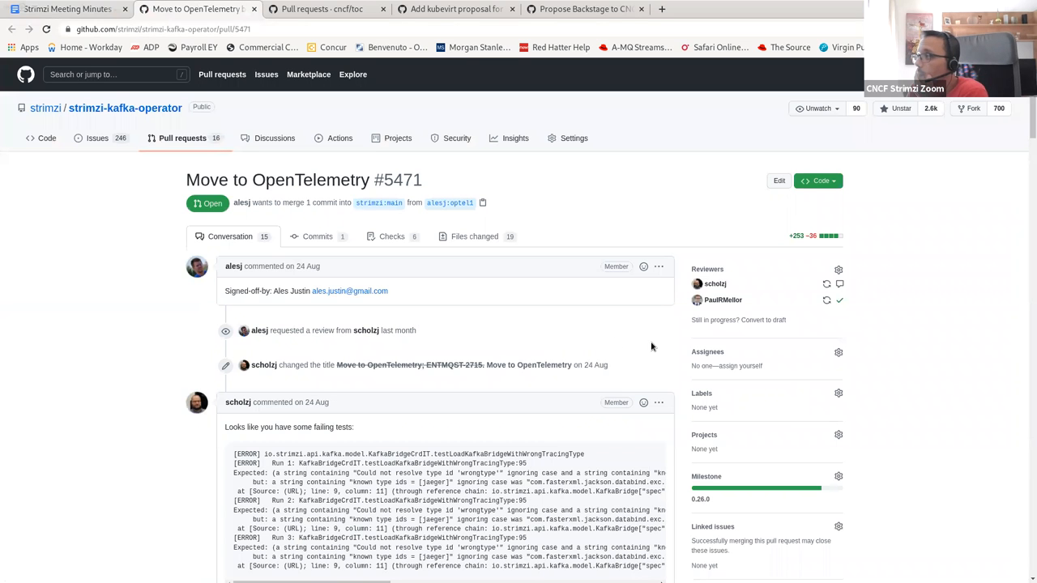
mouse_move(658, 369)
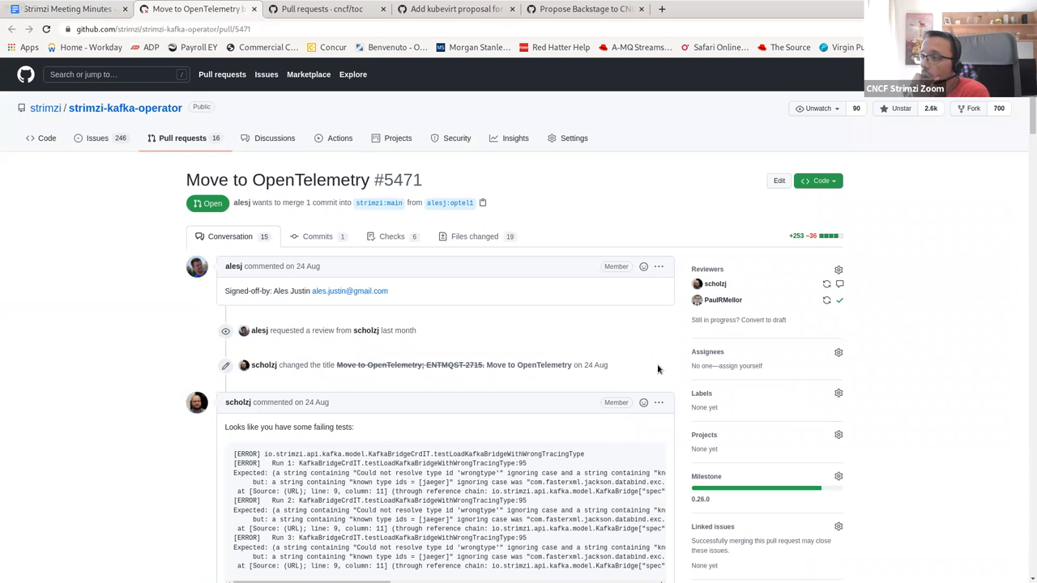
mouse_move(647, 370)
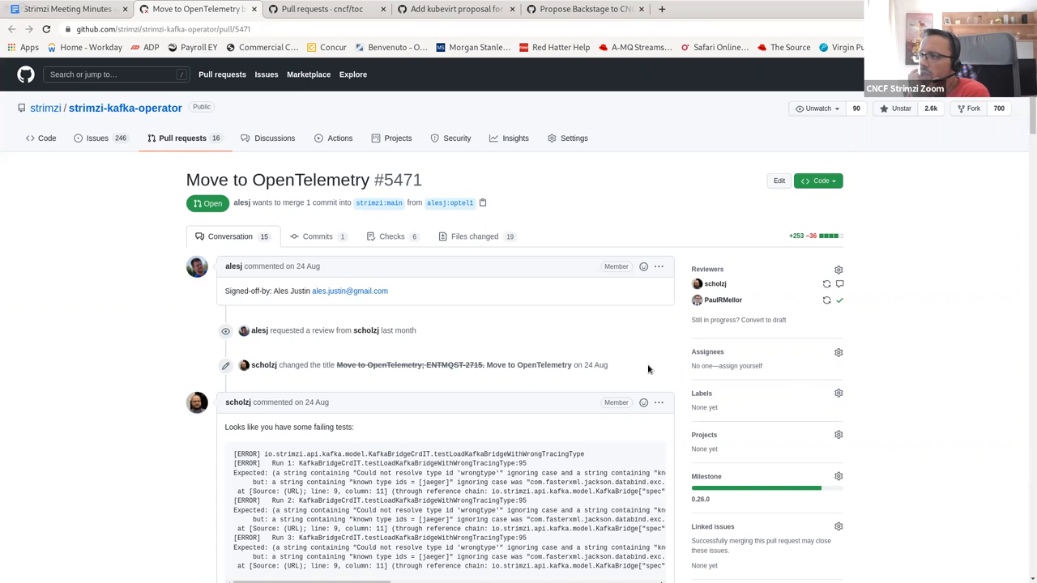
scroll(down, 3)
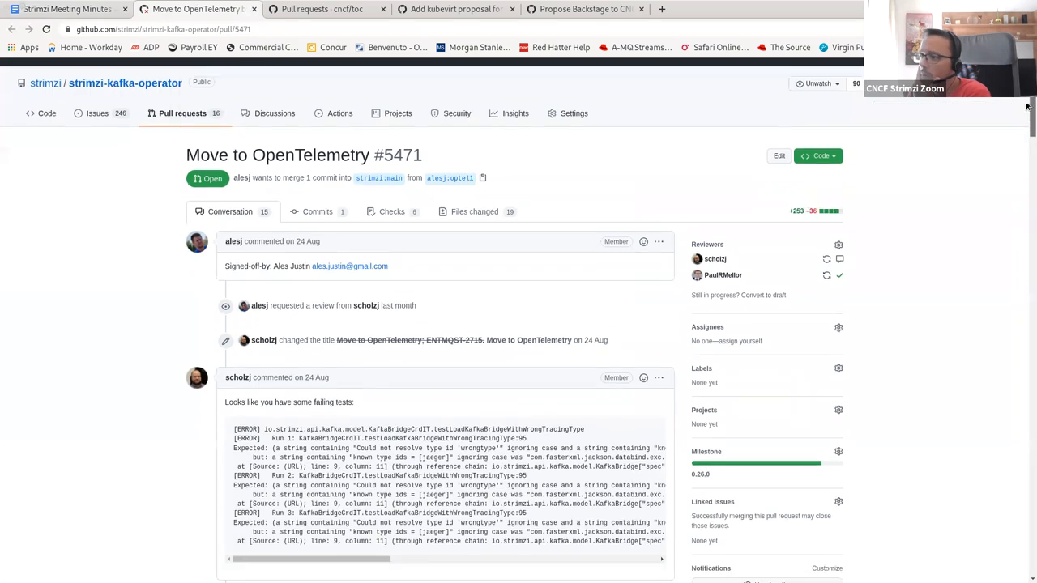
scroll(down, 3)
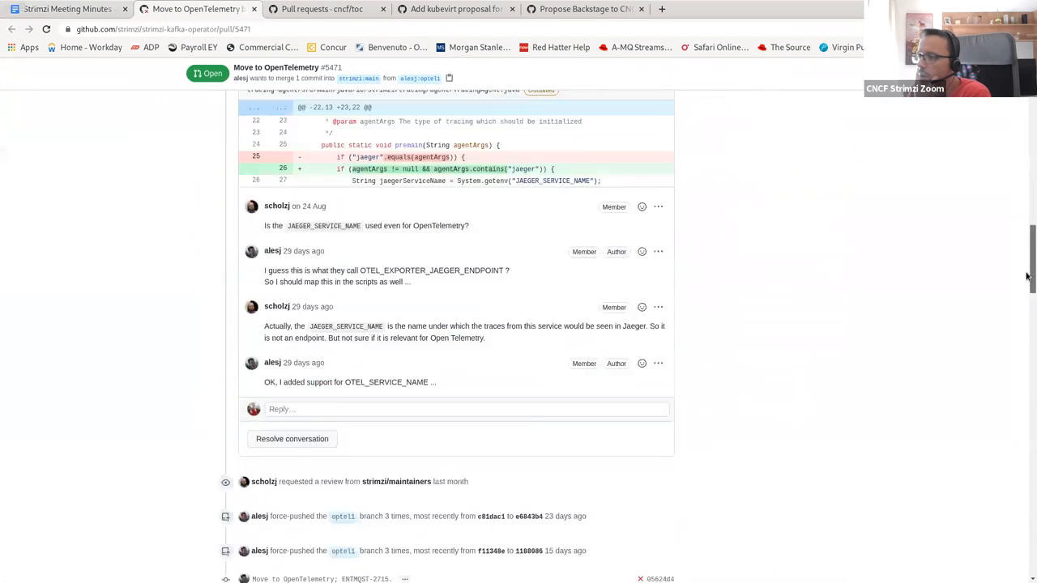
scroll(down, 3)
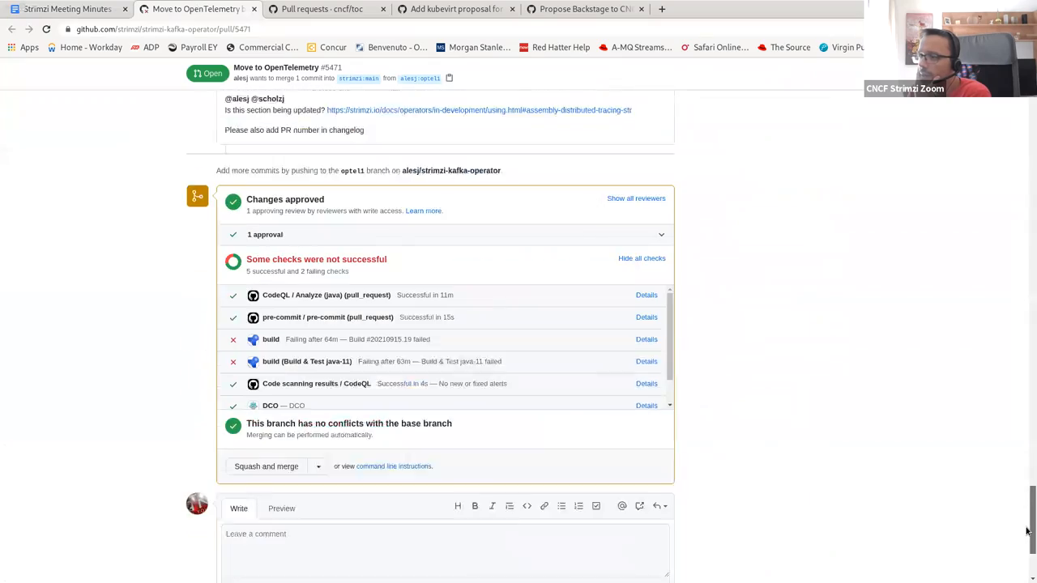
scroll(down, 3)
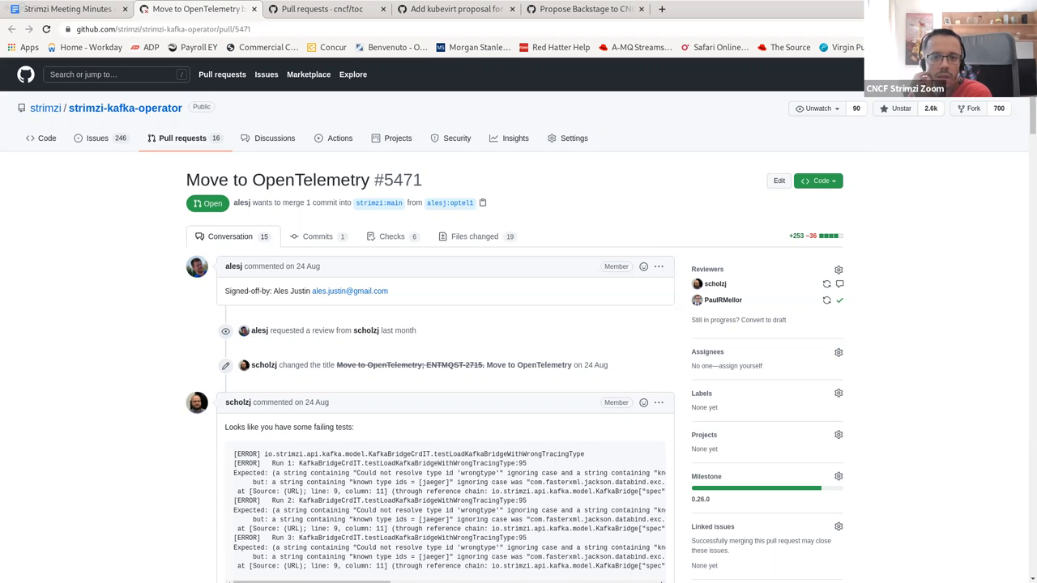
mouse_move(452, 390)
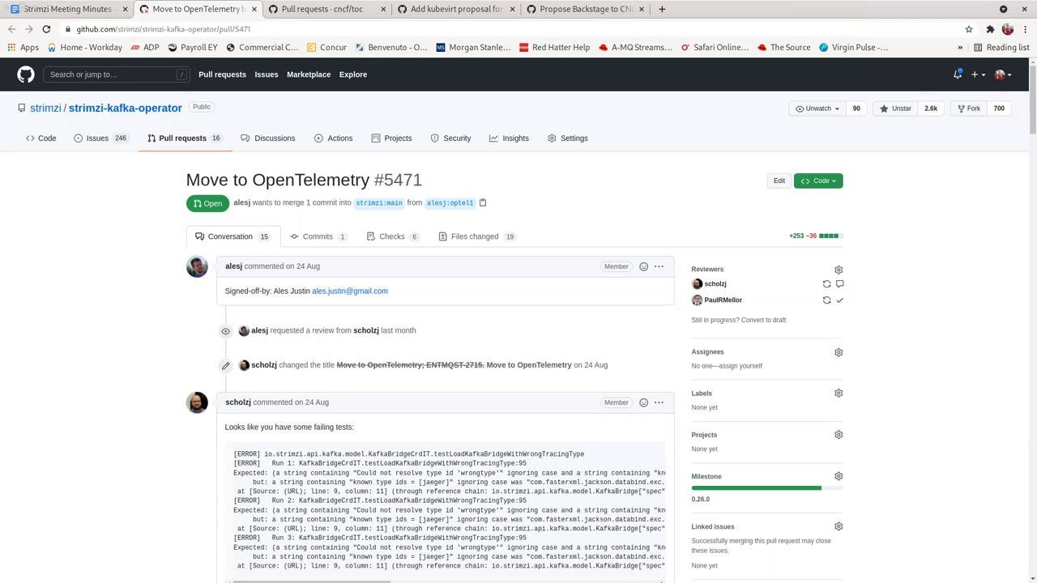
mouse_move(359, 306)
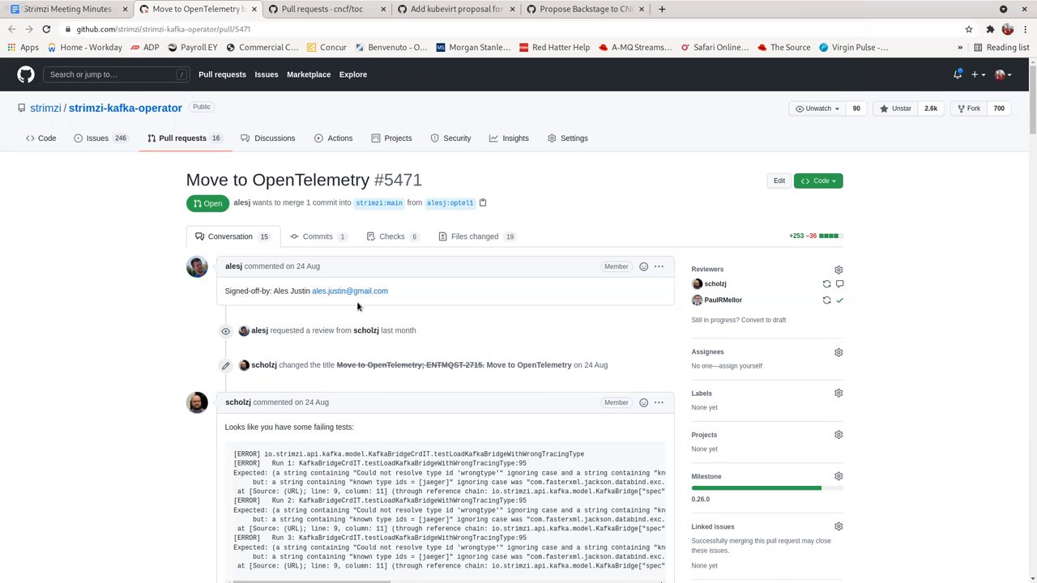
mouse_move(1027, 97)
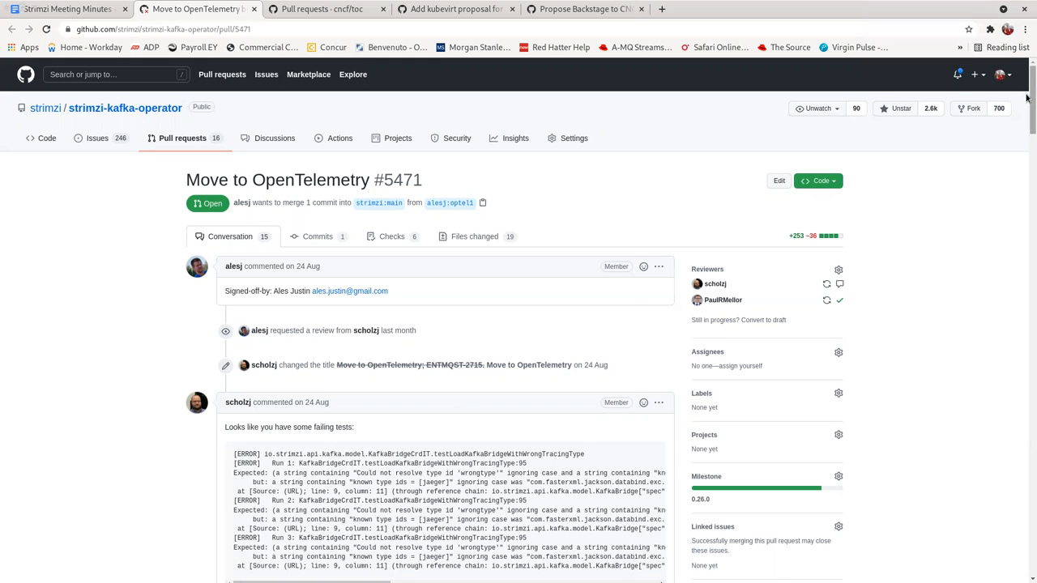
scroll(down, 3)
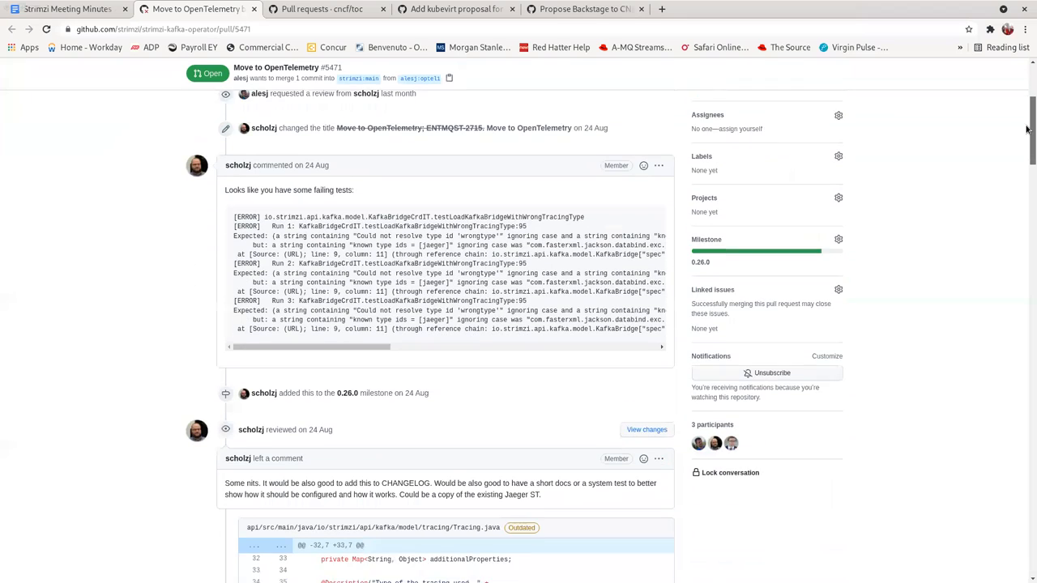
scroll(down, 3)
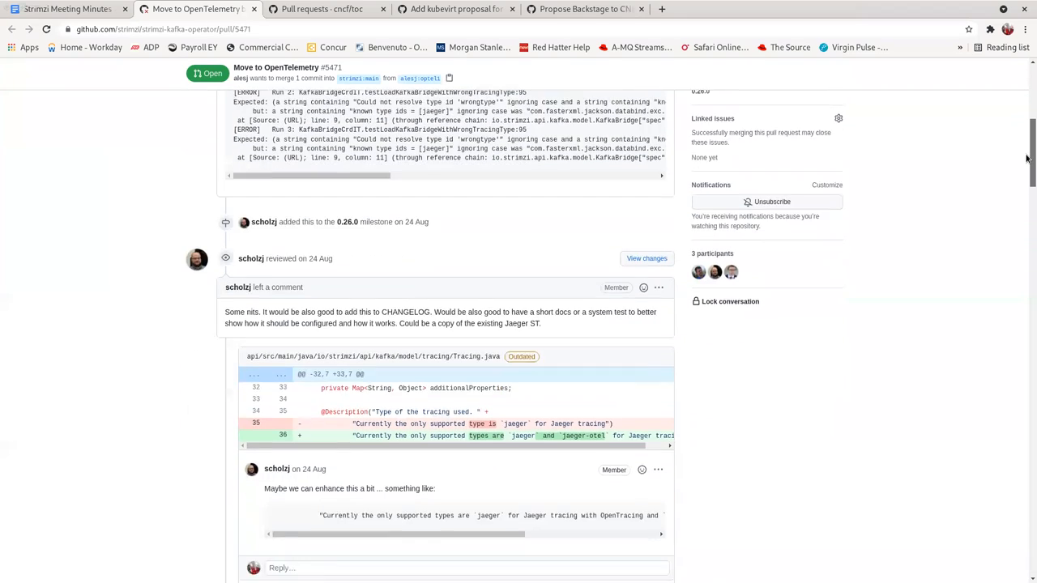
scroll(down, 3)
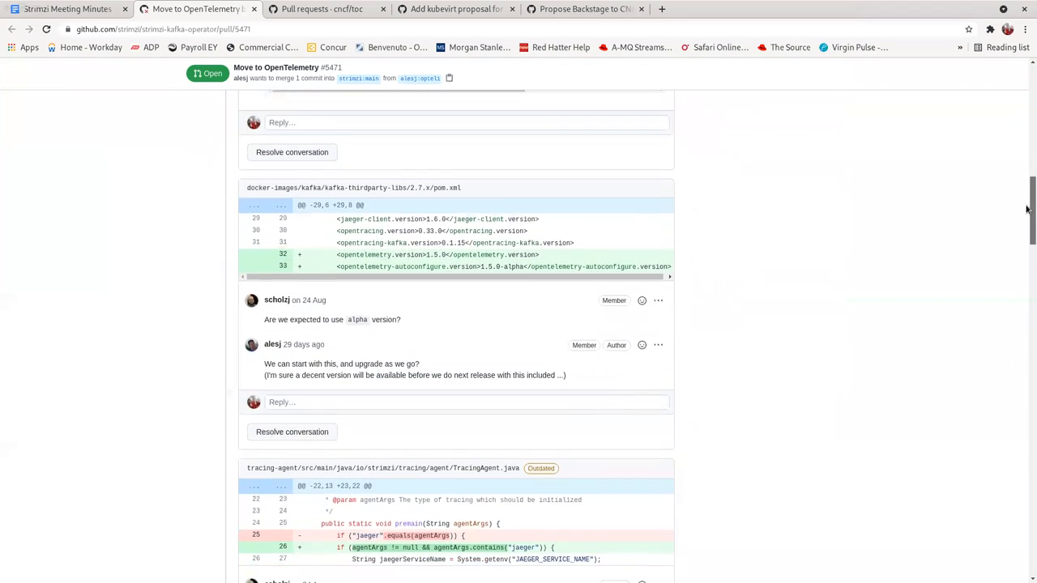
scroll(down, 3)
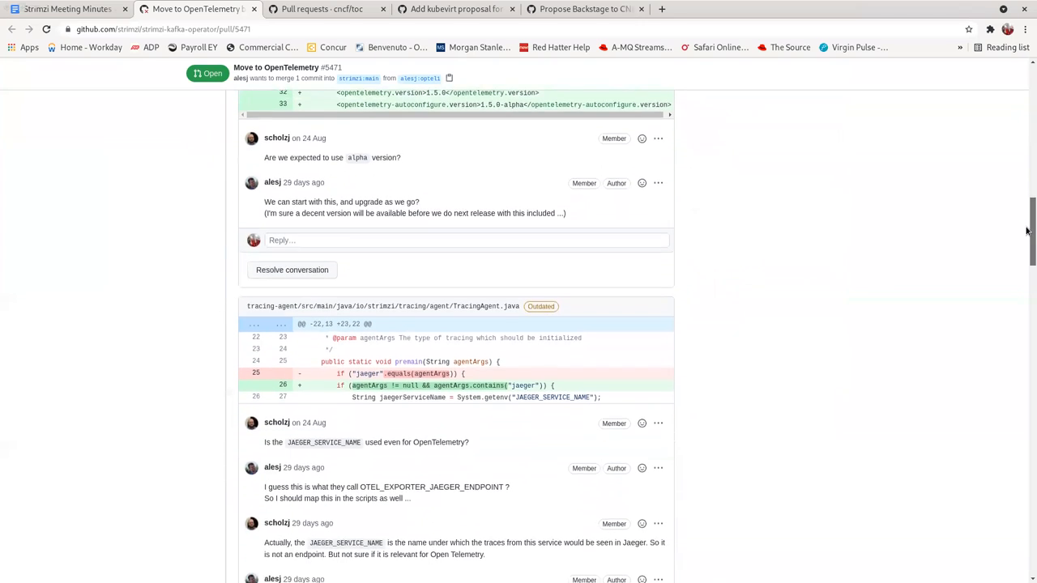
scroll(down, 3)
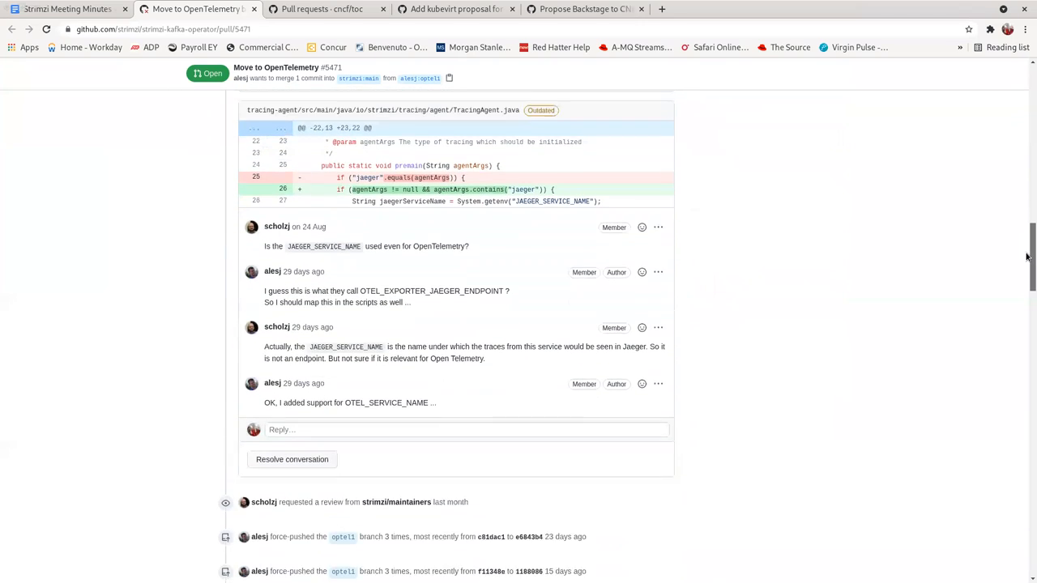
scroll(down, 3)
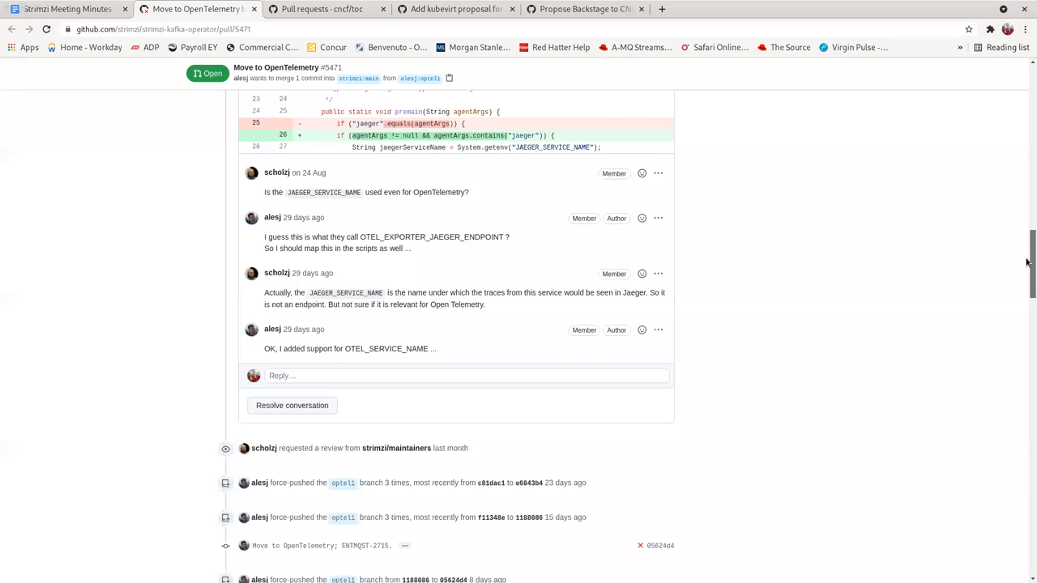
scroll(down, 3)
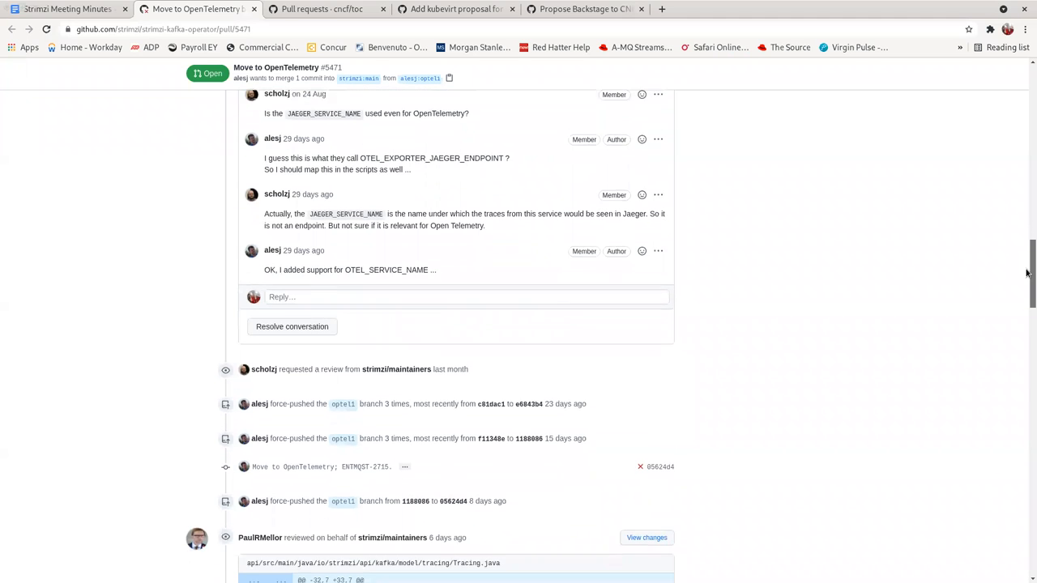
scroll(down, 3)
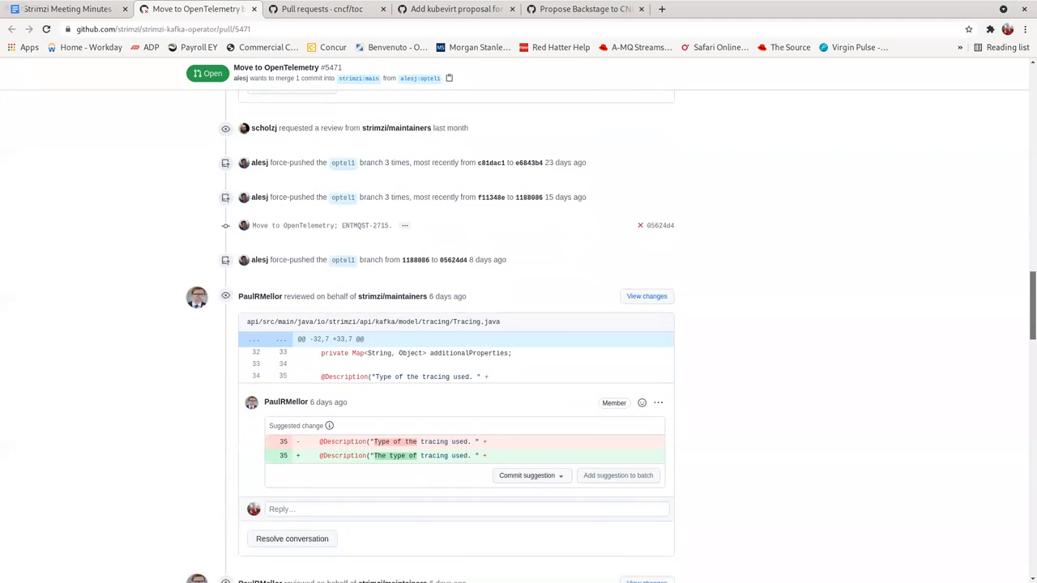
scroll(down, 3)
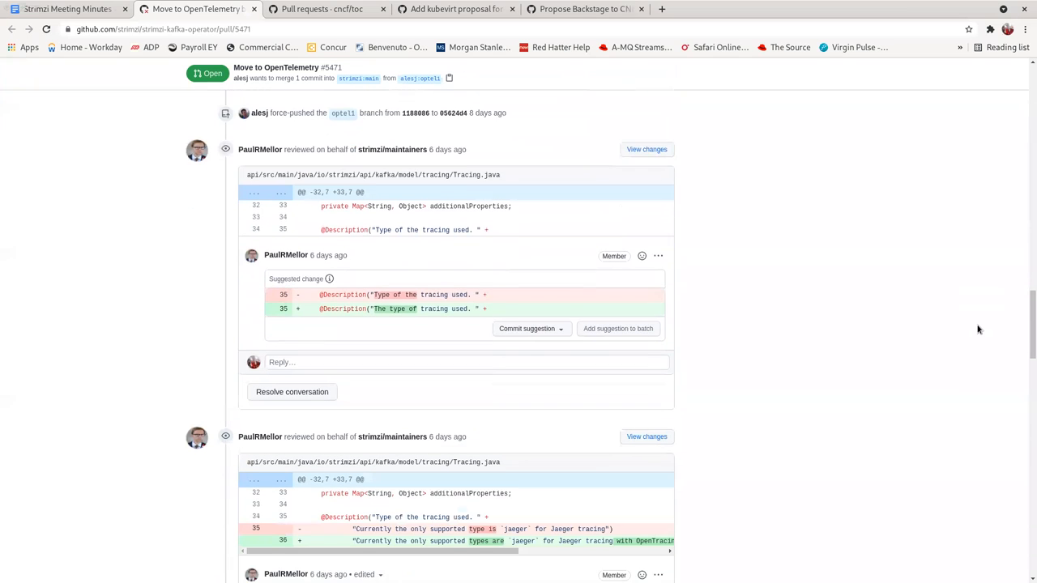
scroll(down, 3)
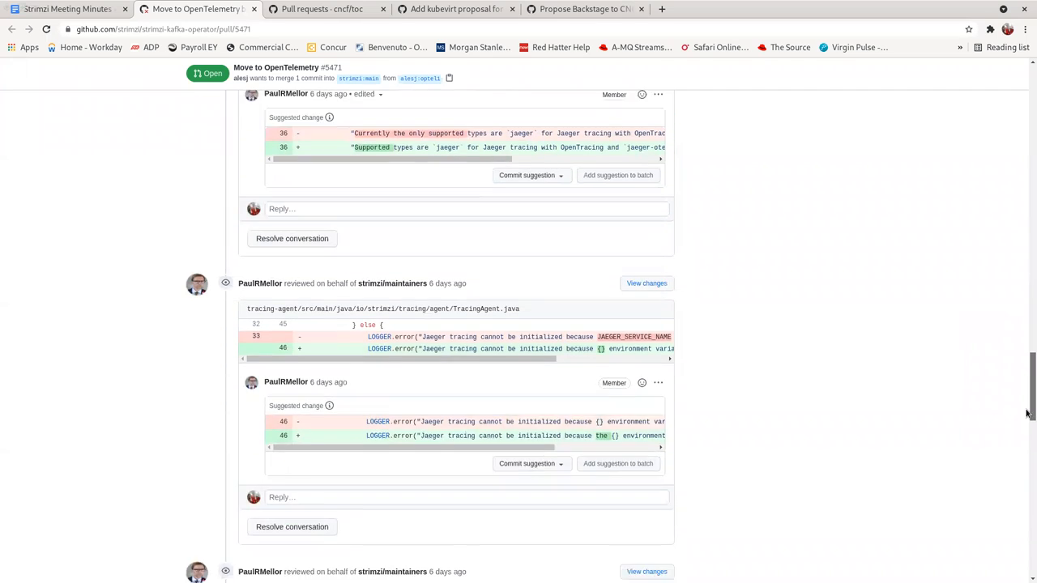
scroll(down, 3)
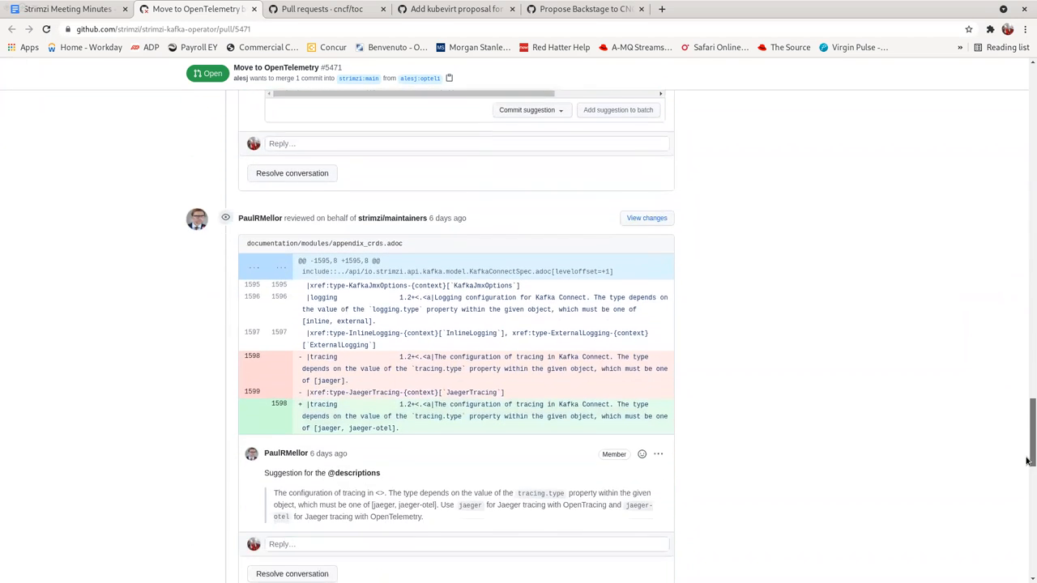
scroll(down, 3)
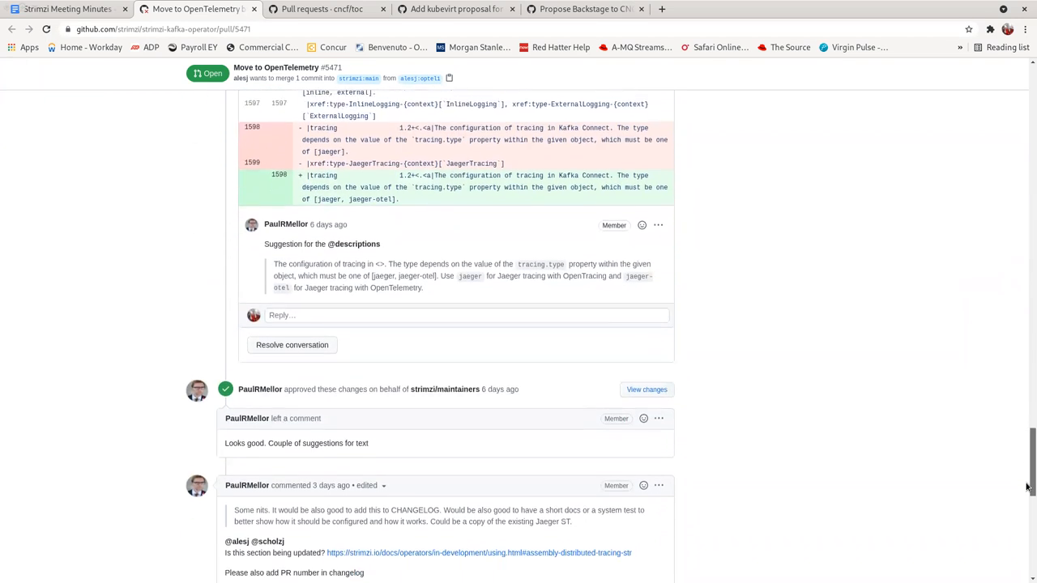
scroll(down, 3)
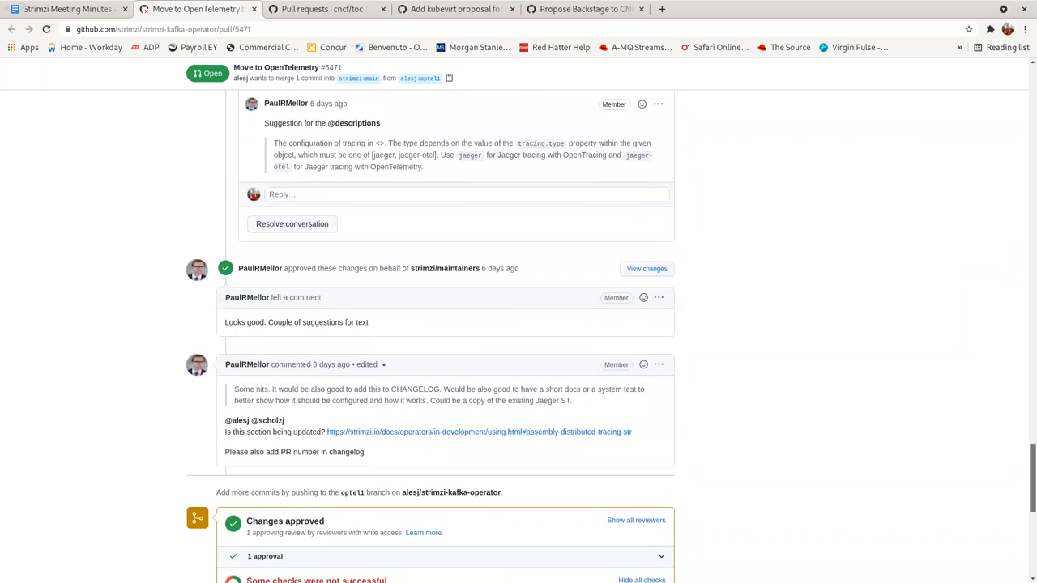
scroll(down, 3)
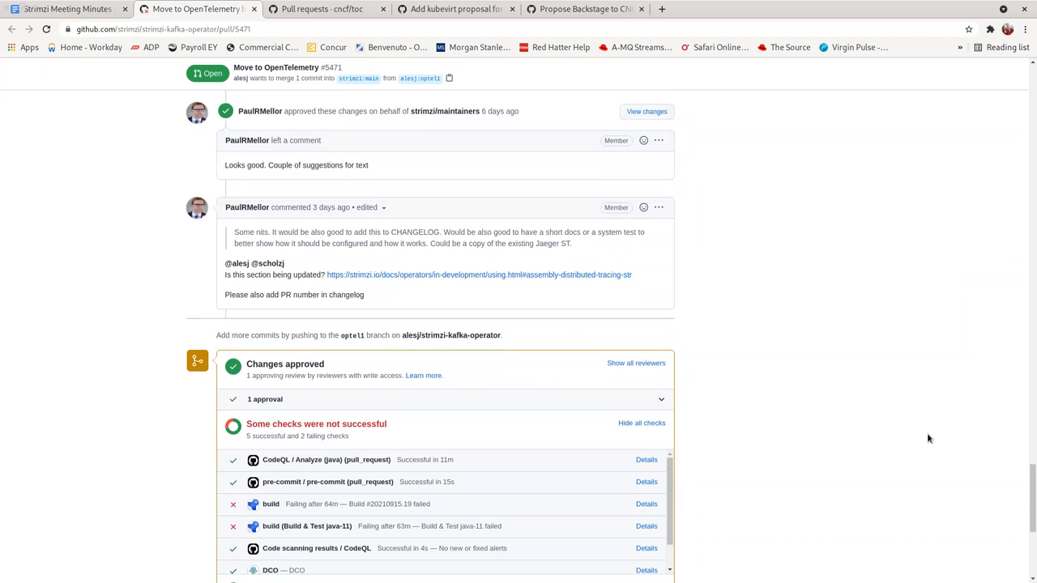
scroll(down, 3)
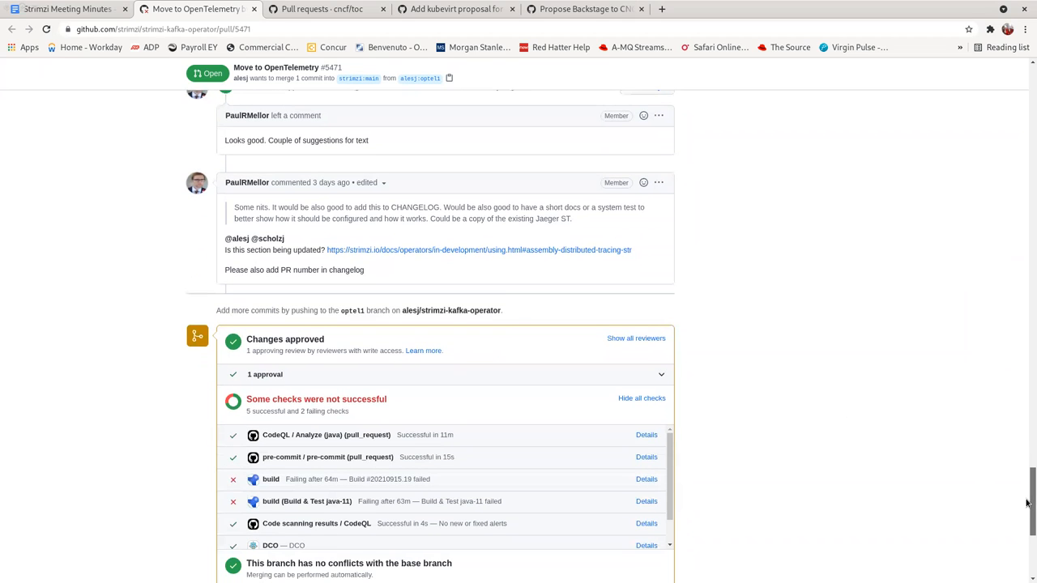
scroll(down, 3)
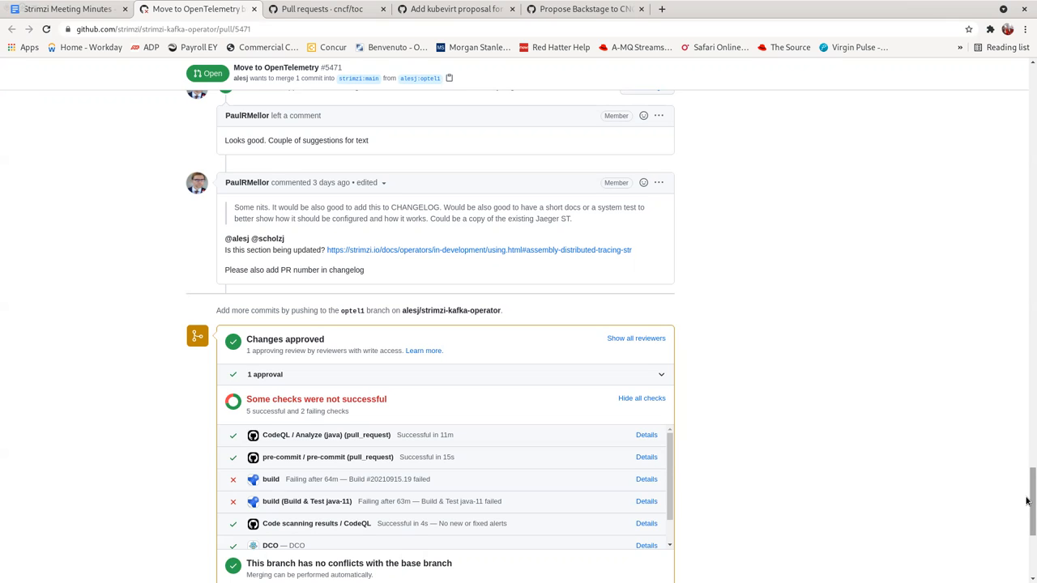
mouse_move(201, 61)
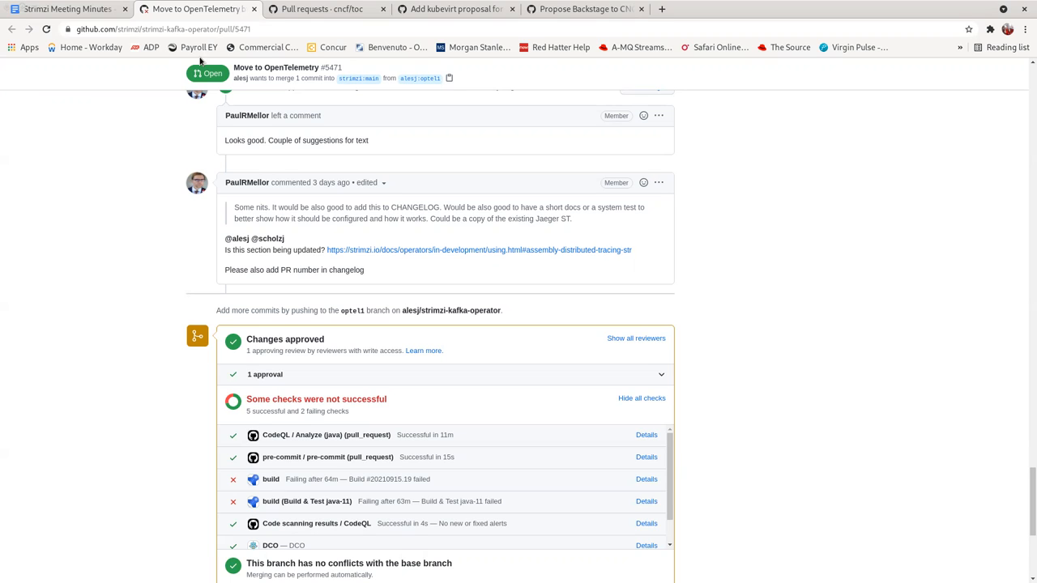
mouse_move(1028, 483)
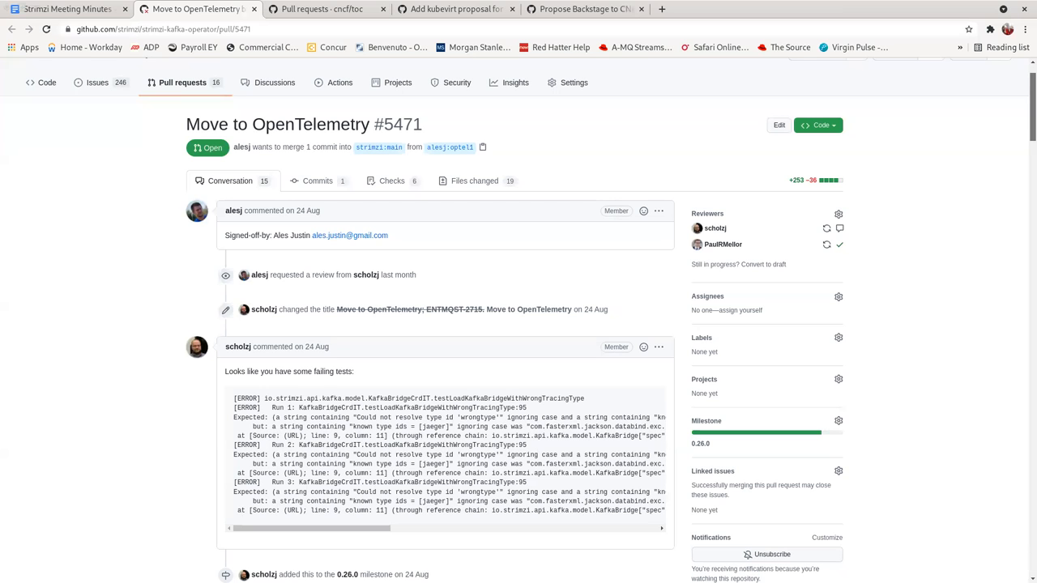
scroll(down, 3)
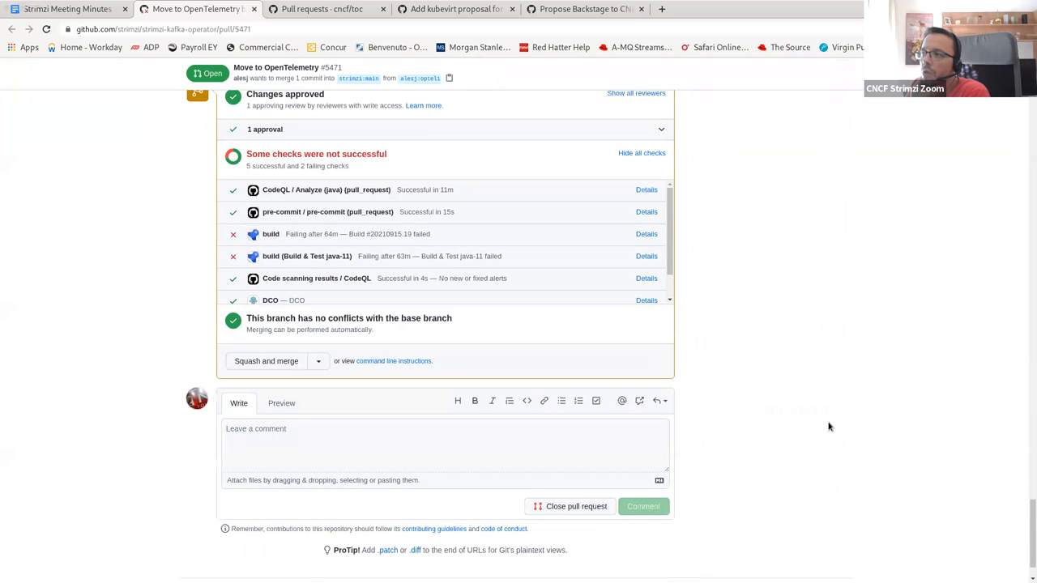
mouse_move(271, 233)
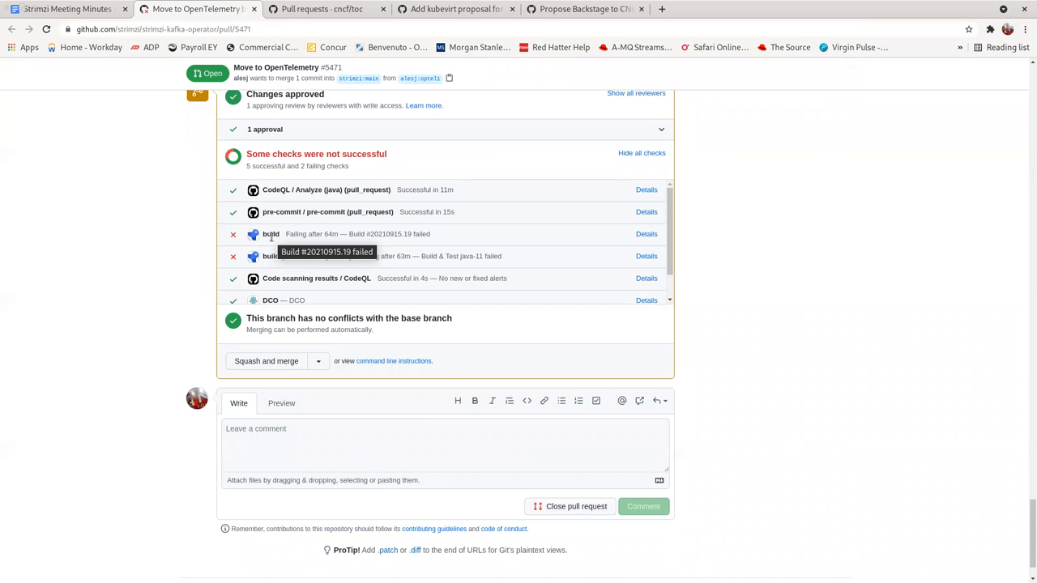
- Note under pull 5471 that Ales has the build working locally and will push changes to the PR
click(66, 10)
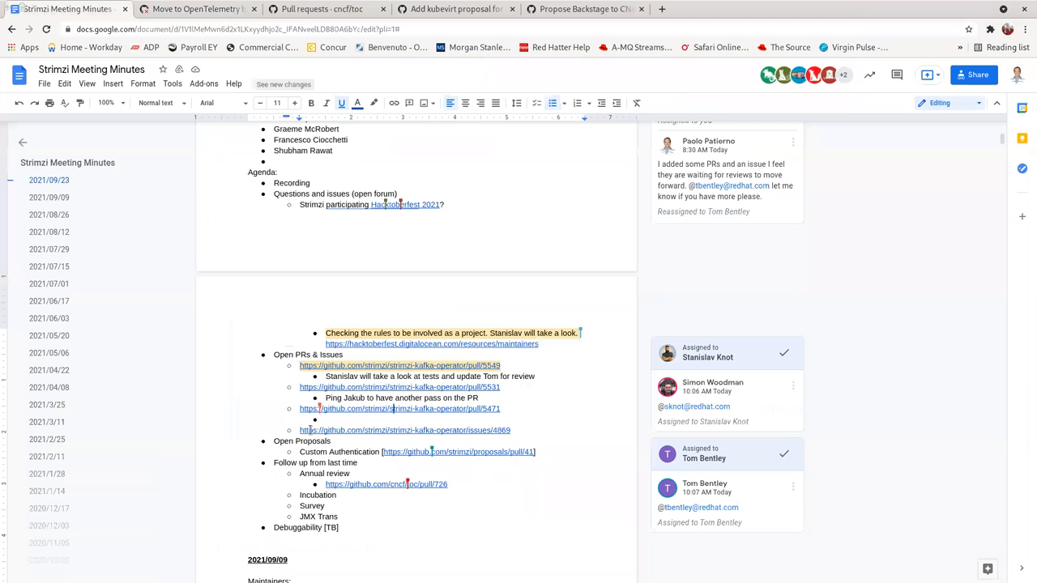
text(Aleshav)
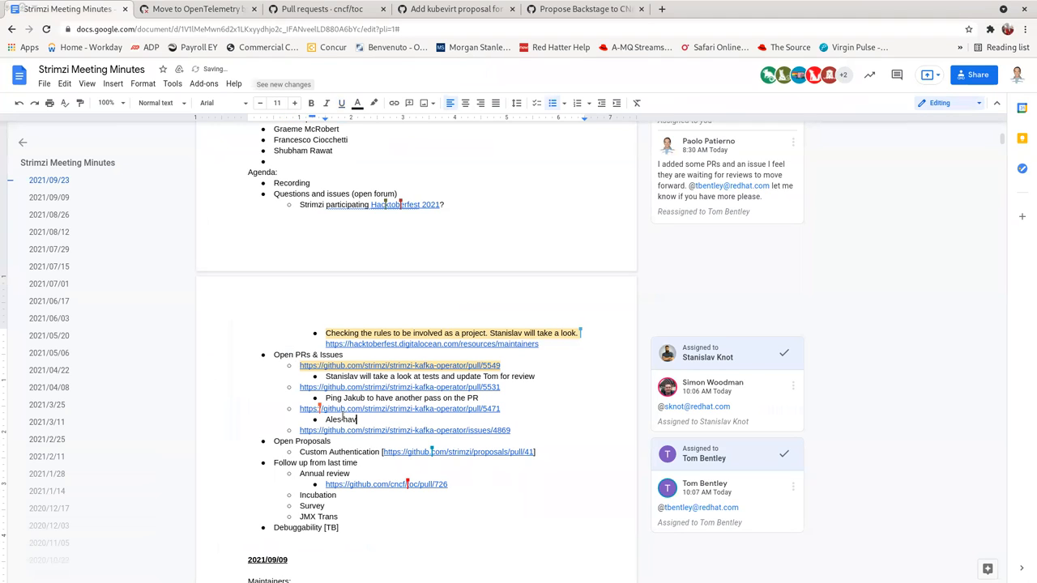
text(has the build)
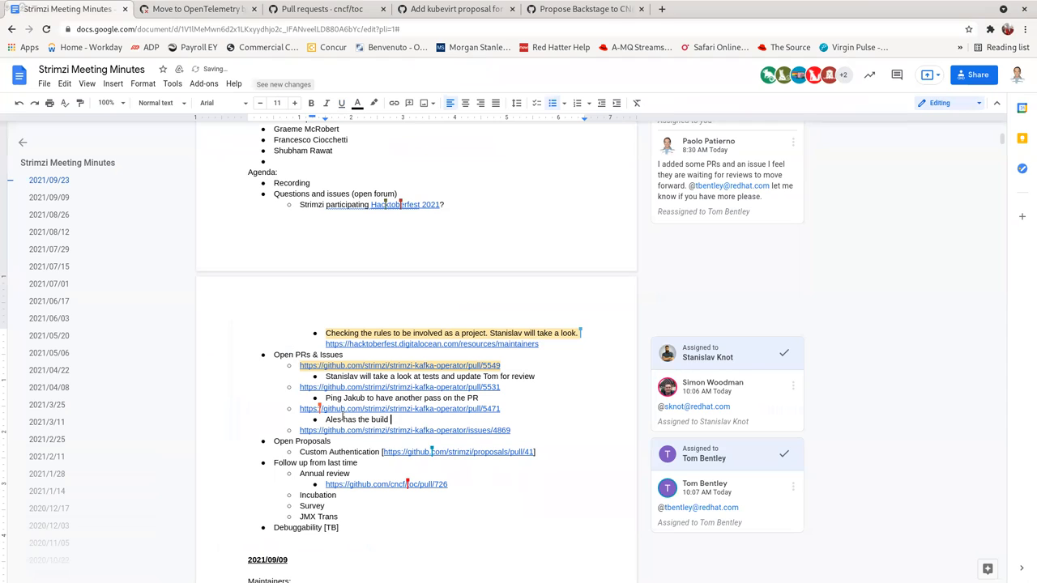
text(working locally, he will push the new changes to make the build)
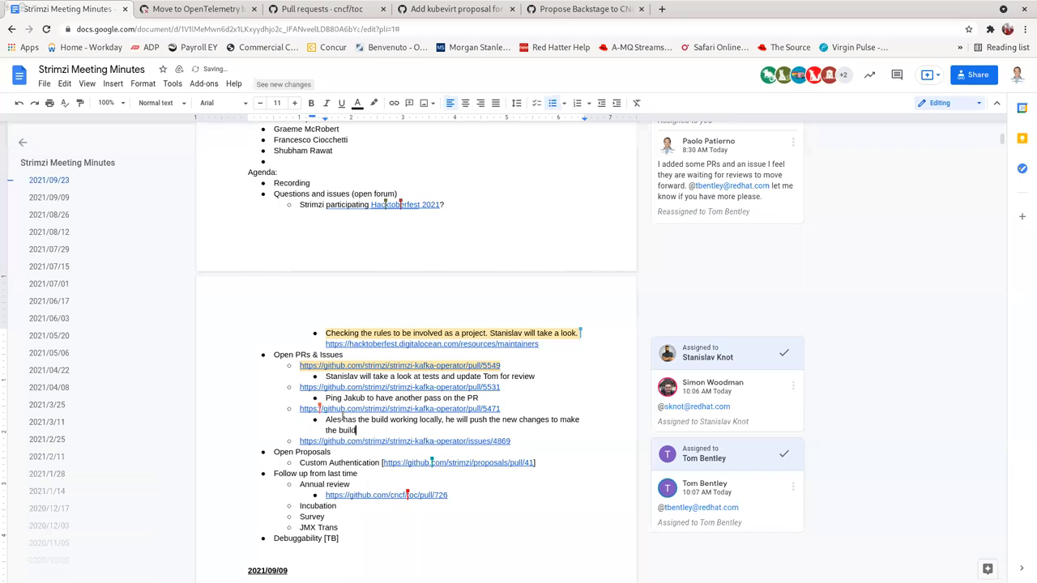
text(successfully)
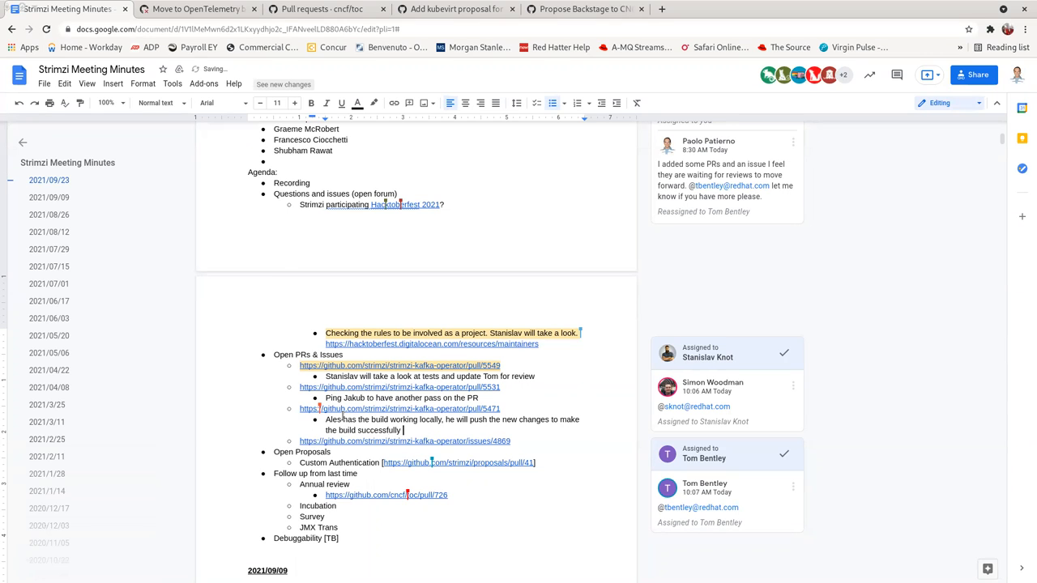
text(on the PR)
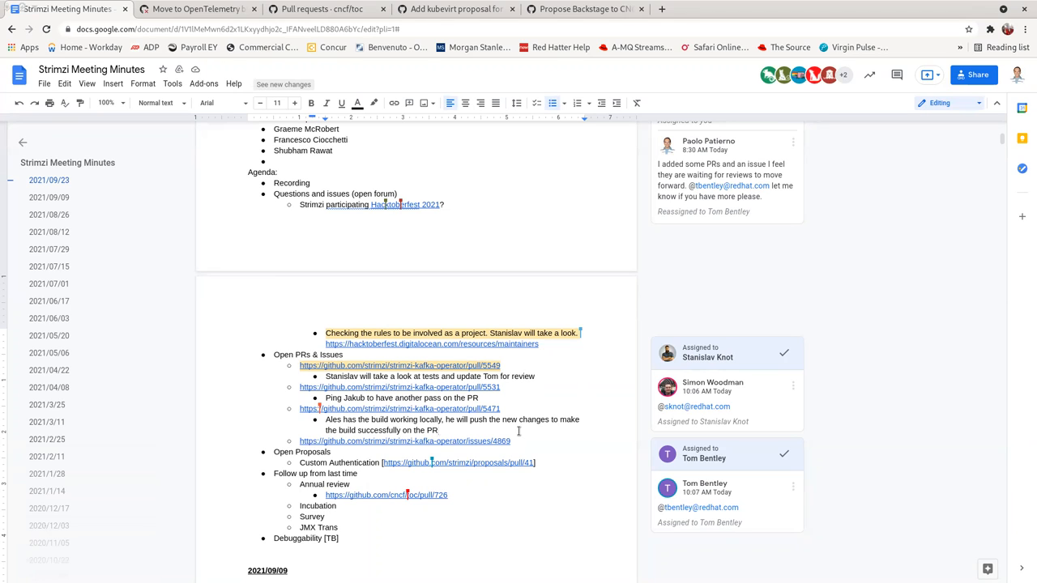
mouse_move(518, 431)
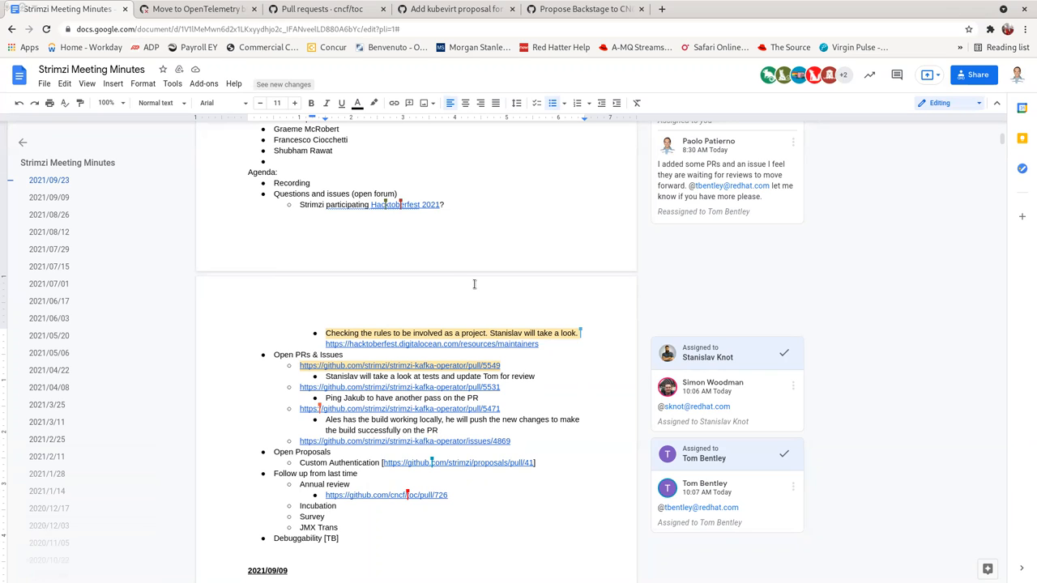
click(194, 10)
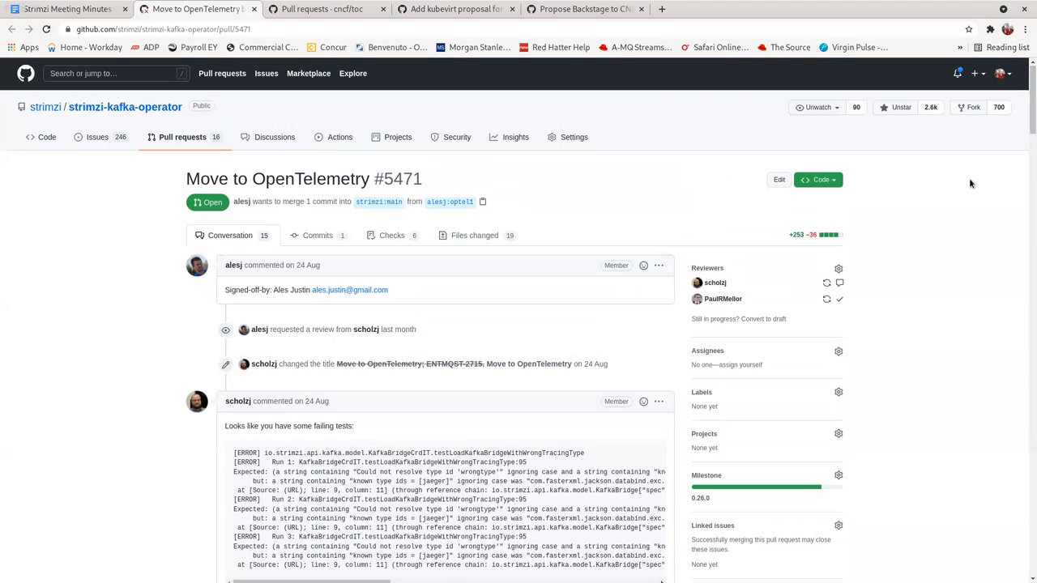
- Leave pull request #5471 and navigate to the KafkaRoller issue #4869
scroll(down, 3)
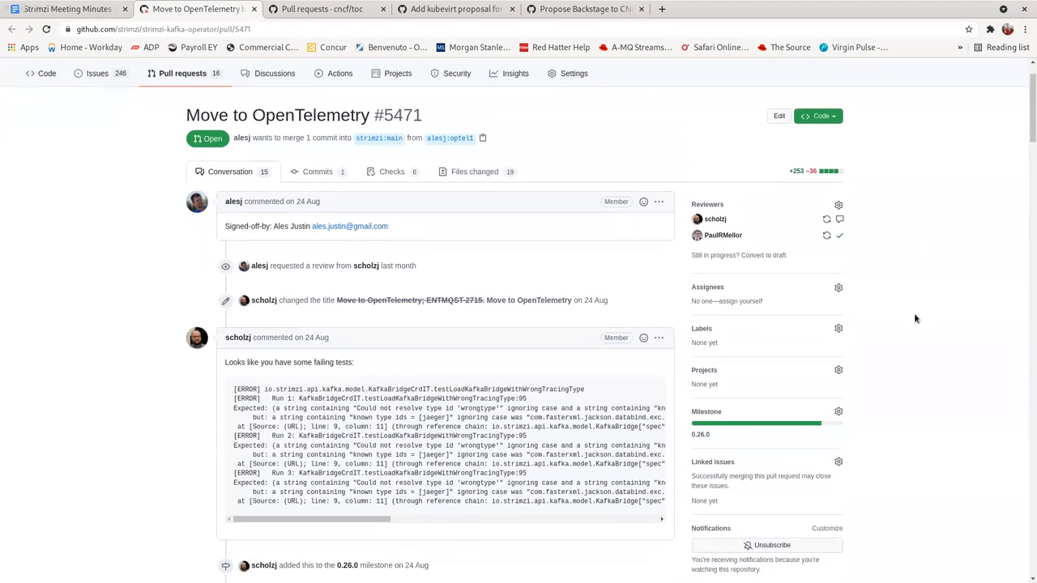
scroll(down, 3)
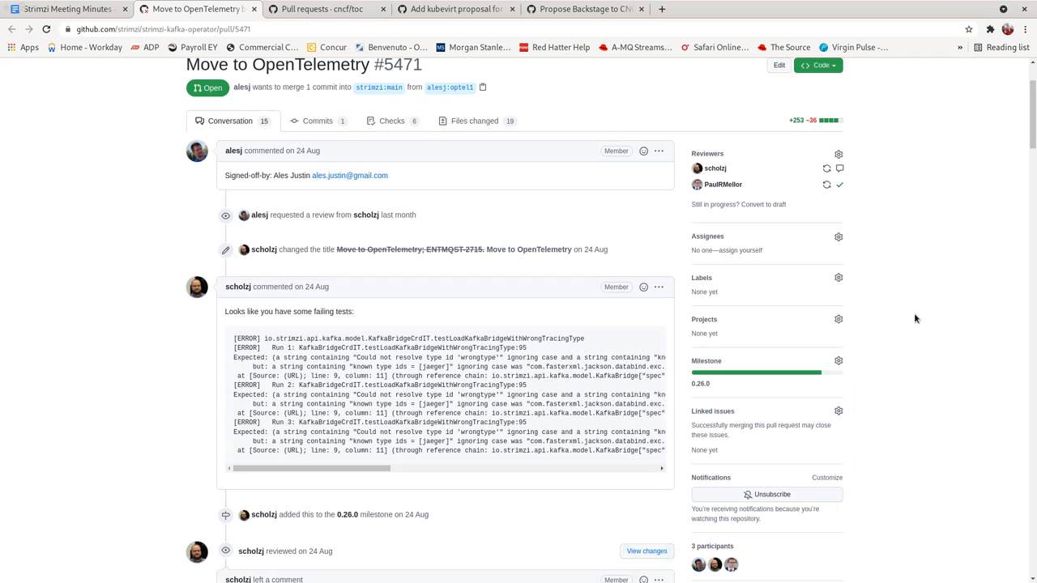
mouse_move(581, 19)
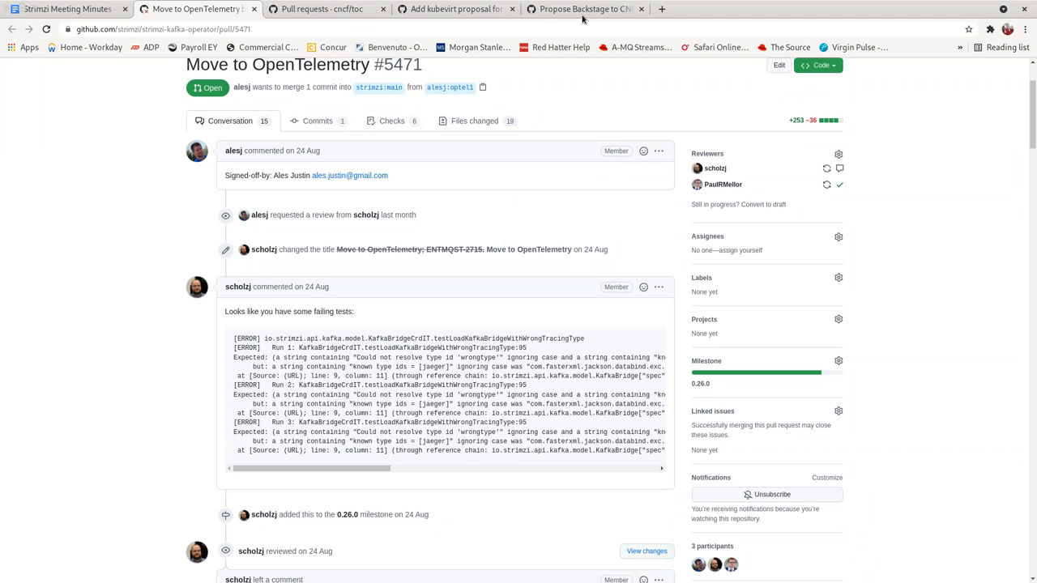
mouse_move(327, 39)
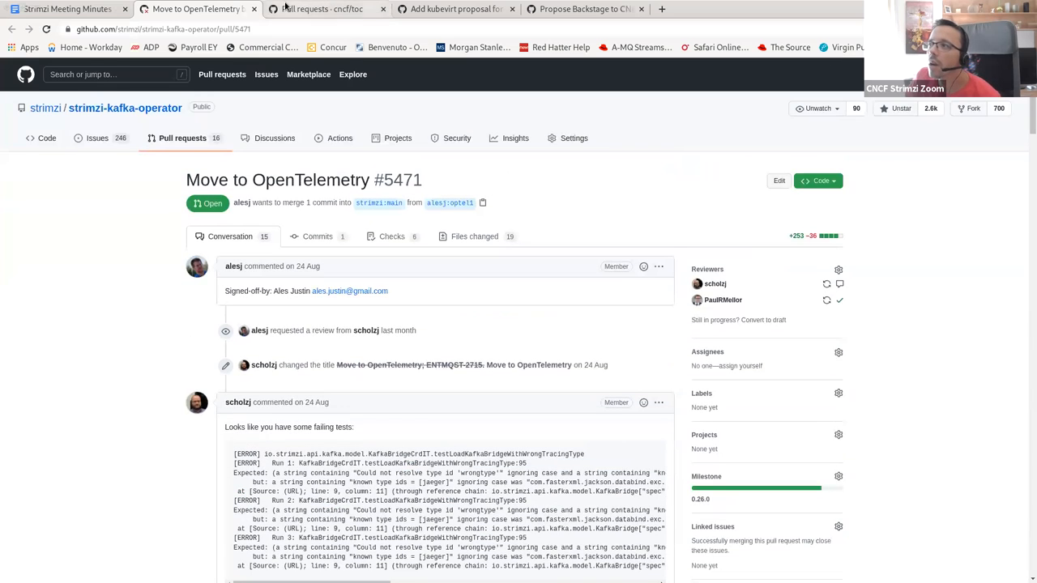
click(65, 10)
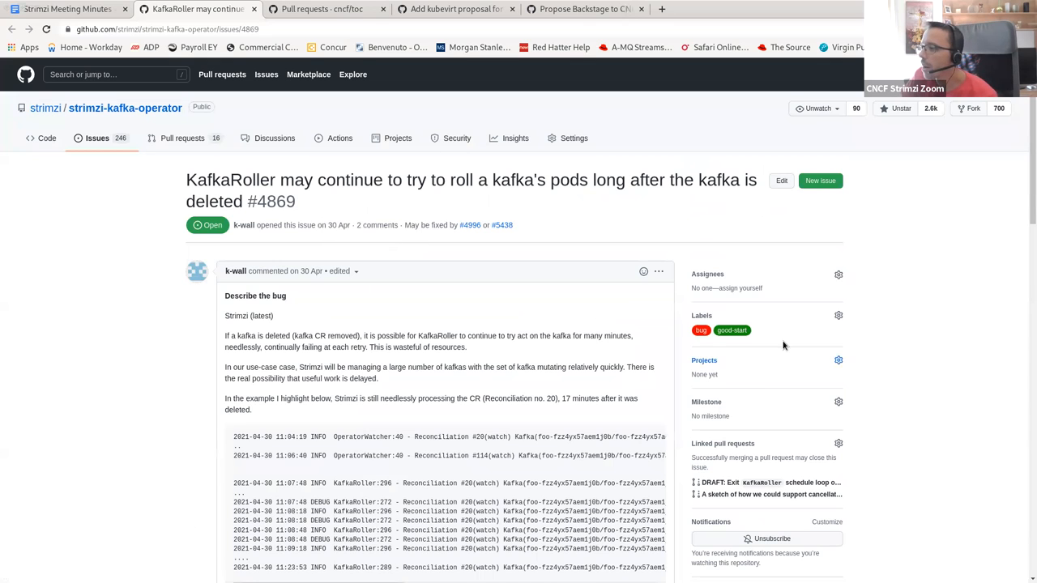
mouse_move(1027, 137)
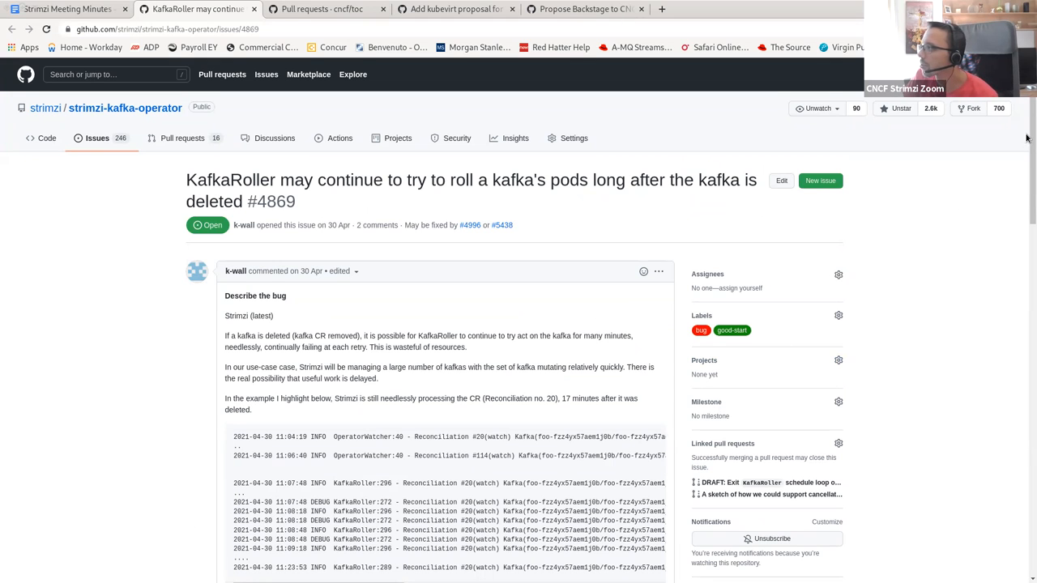
- Scroll through issue #4869's discussion down to the linked draft pull requests #4996 and #5438
scroll(down, 3)
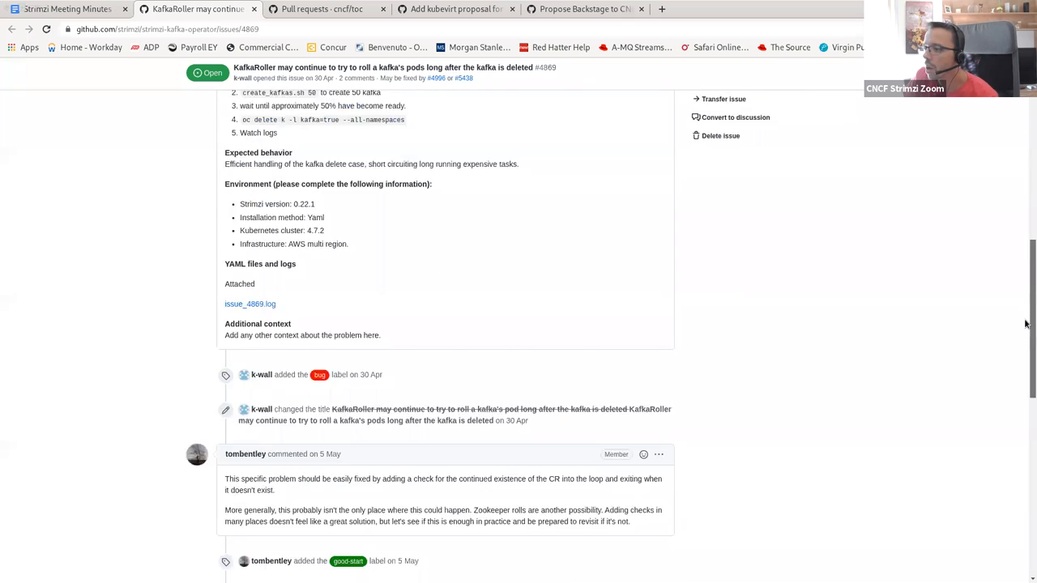
scroll(down, 3)
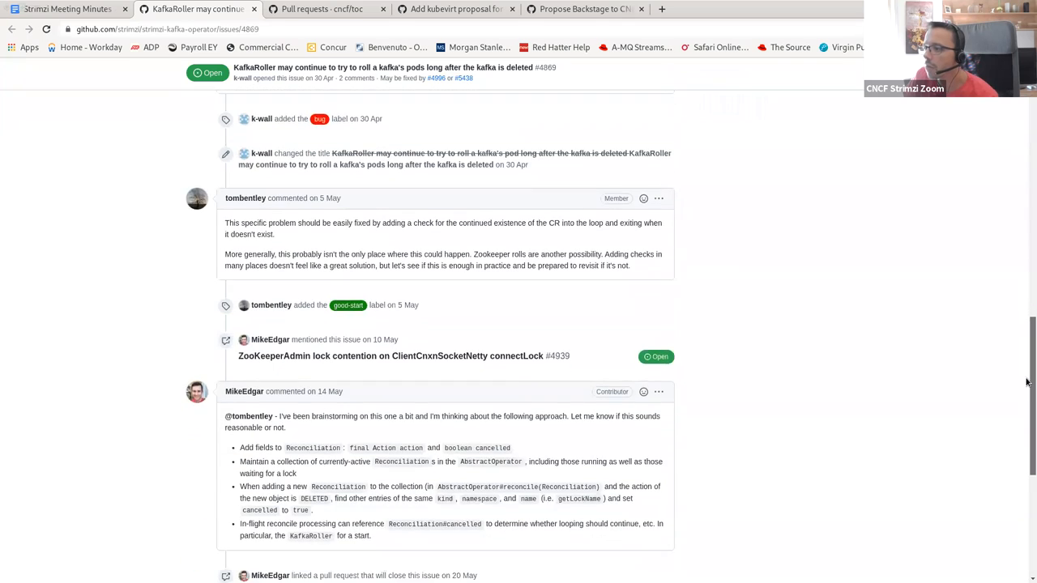
scroll(down, 3)
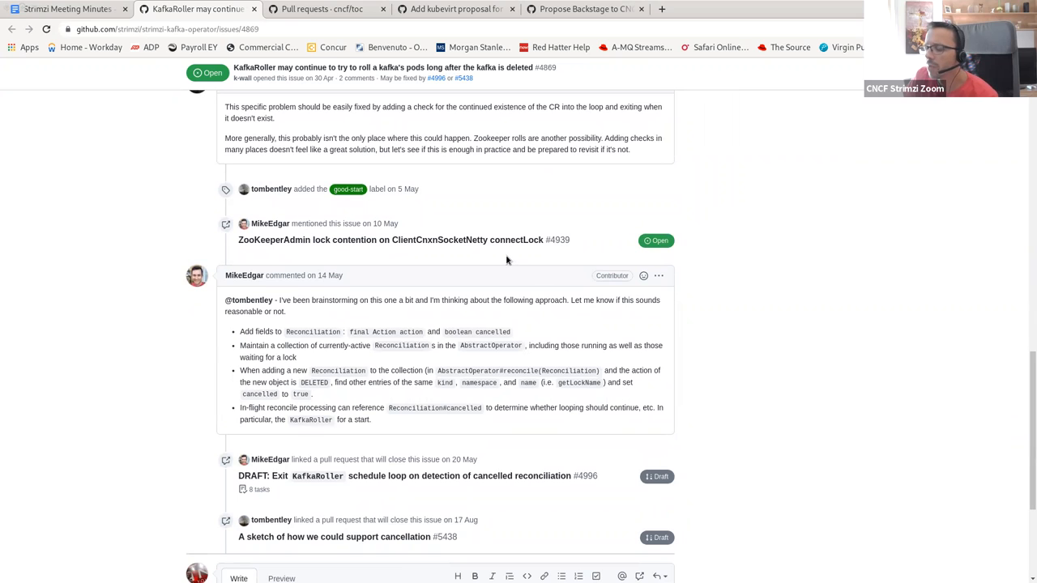
mouse_move(518, 275)
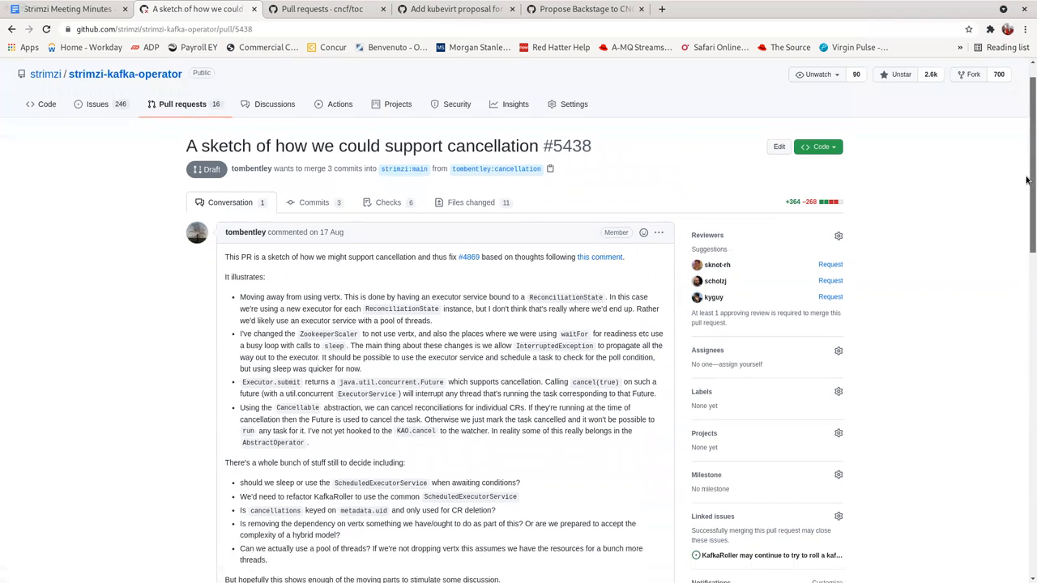
- Scroll to issue #4869's linked pull requests to reach draft PR #4996
scroll(down, 3)
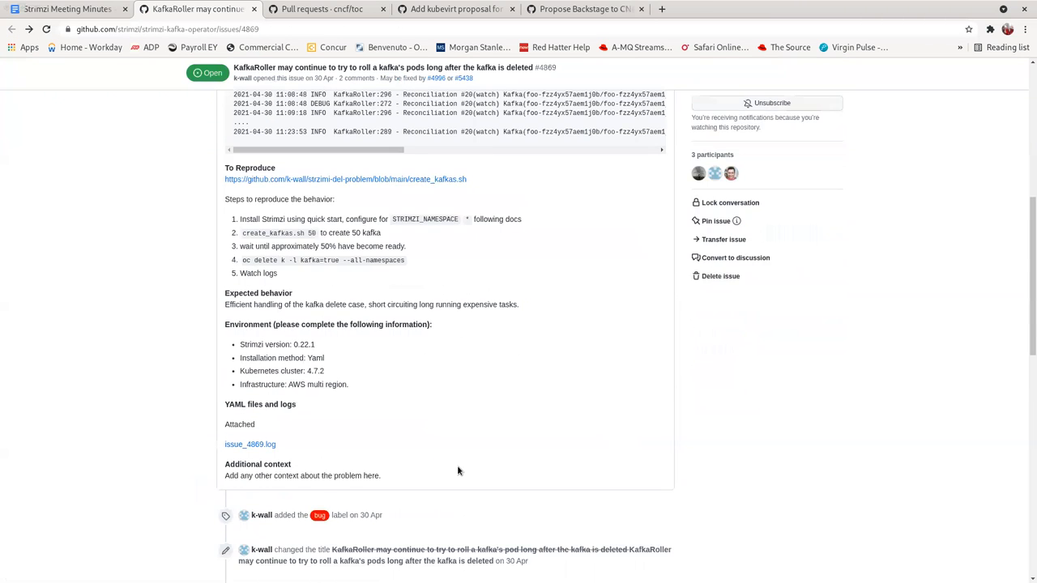
scroll(down, 3)
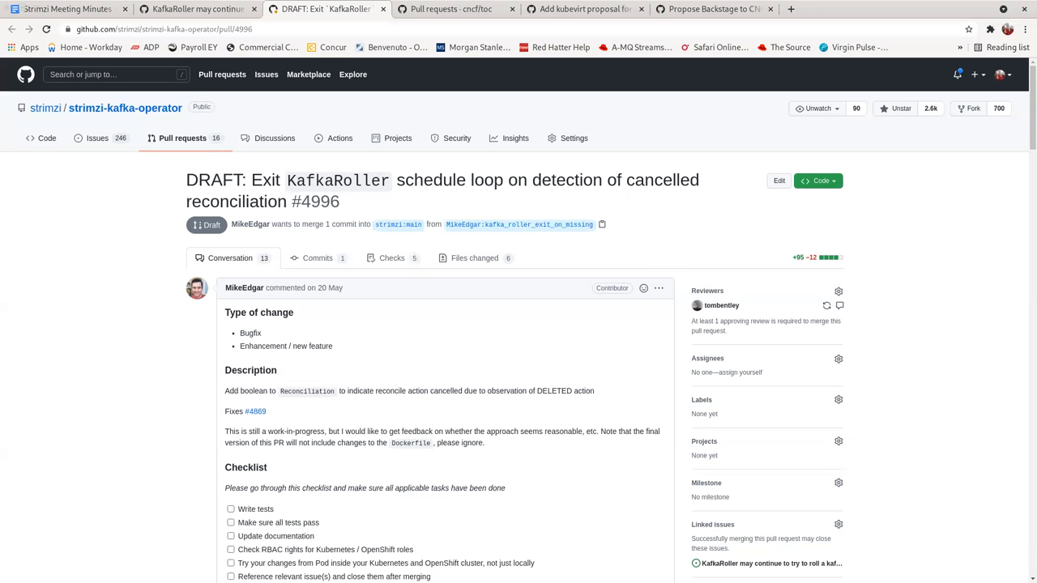
- Read down the KafkaRoller draft PR #4996 conversation on GitHub
scroll(down, 3)
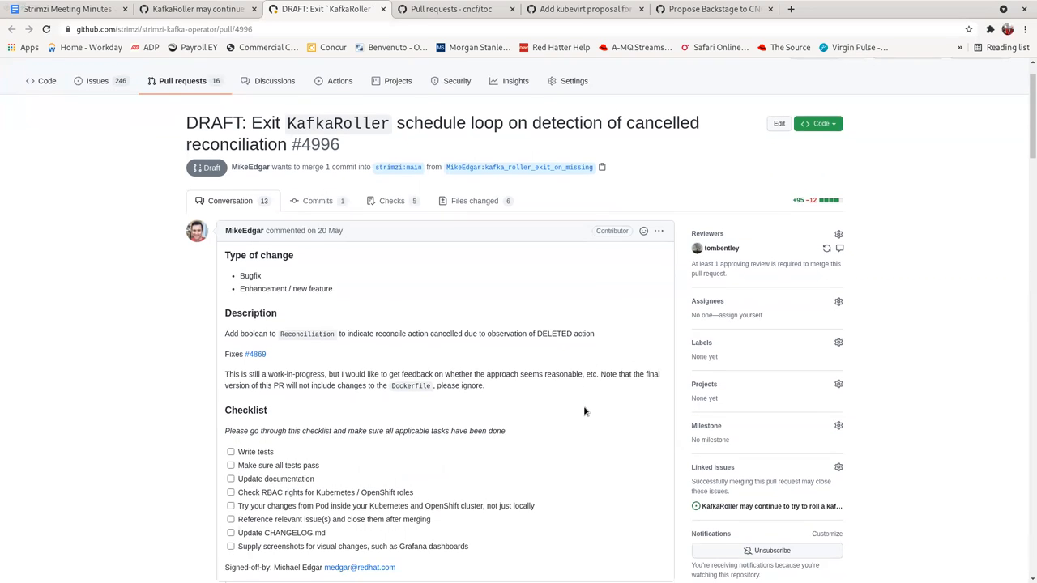
scroll(down, 3)
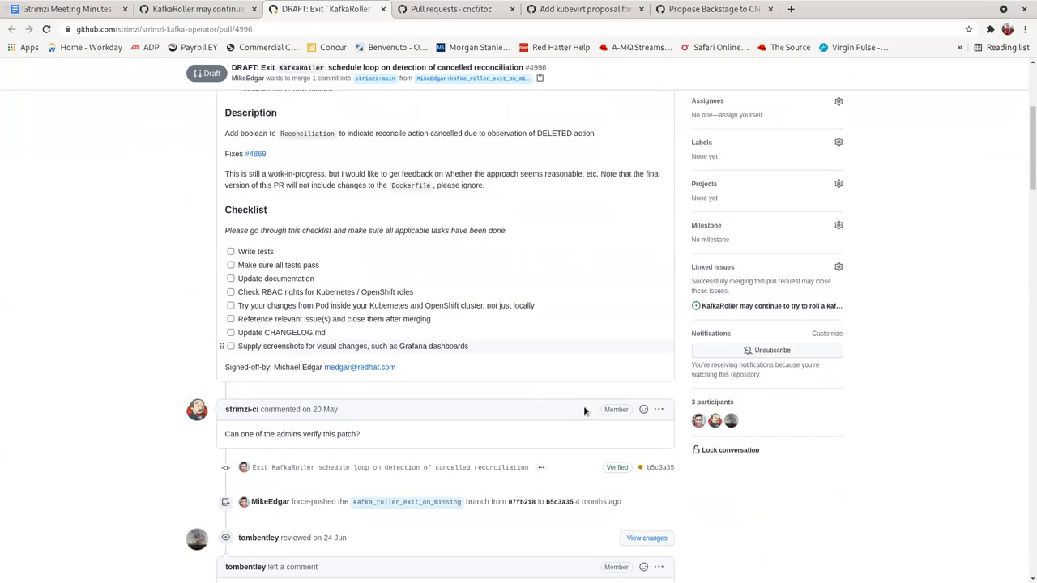
scroll(down, 3)
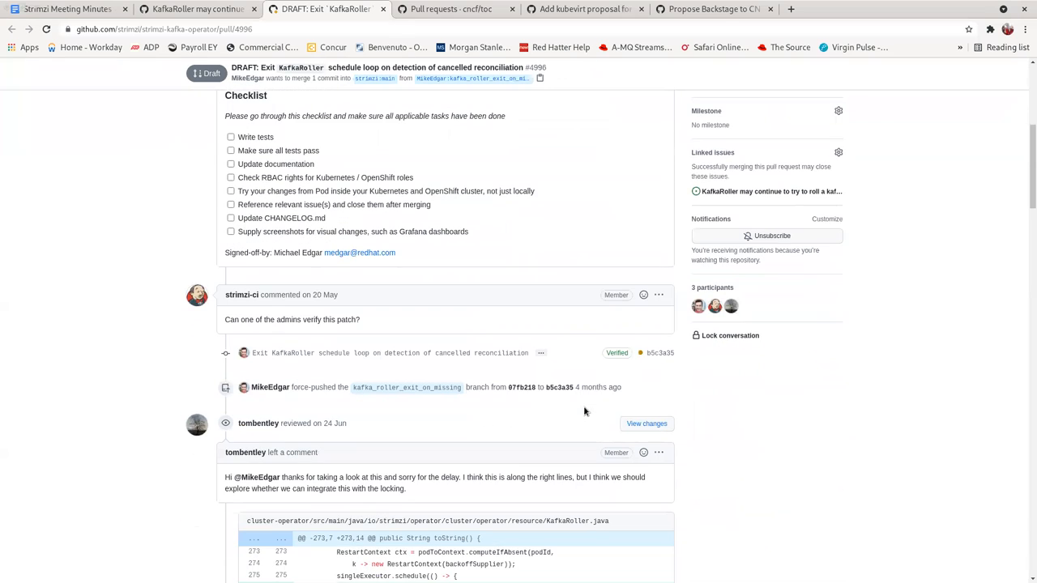
scroll(down, 3)
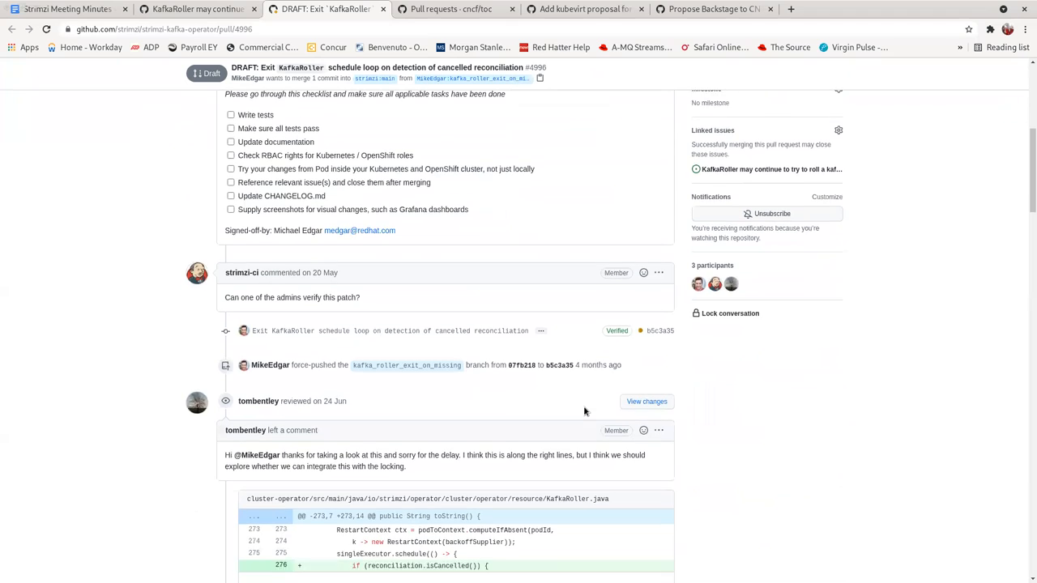
scroll(down, 3)
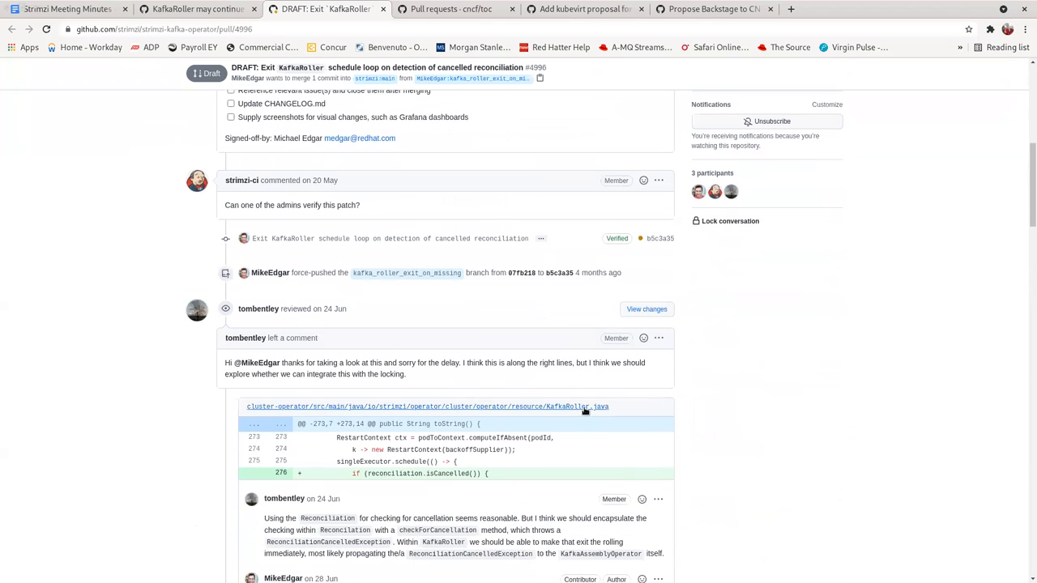
scroll(down, 3)
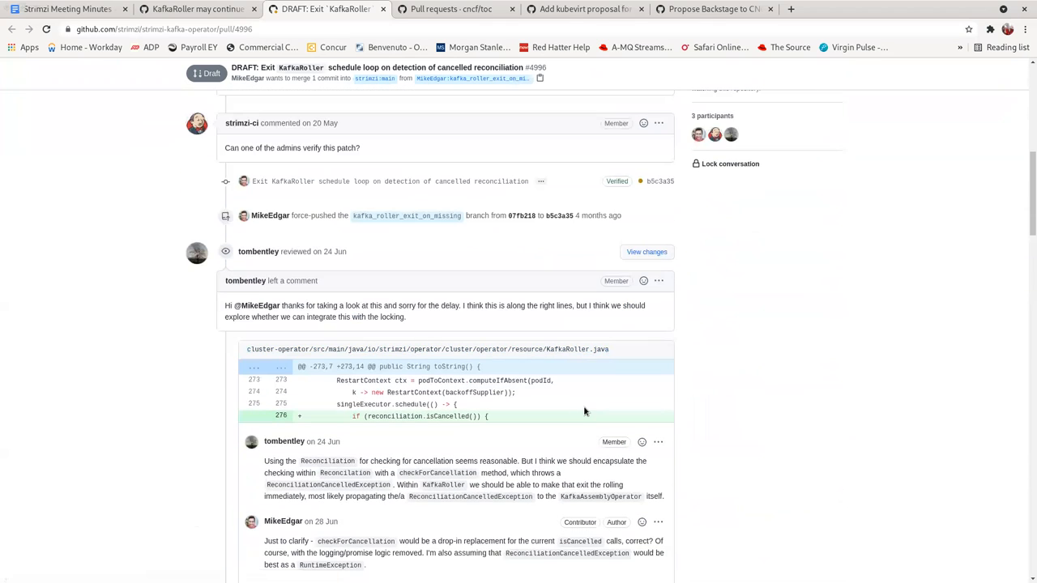
scroll(down, 3)
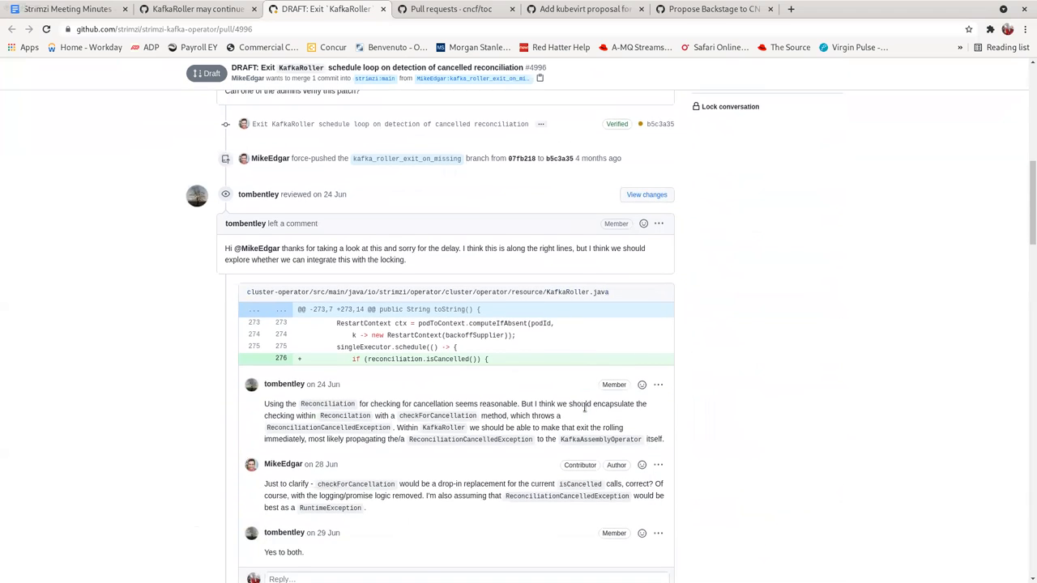
scroll(down, 3)
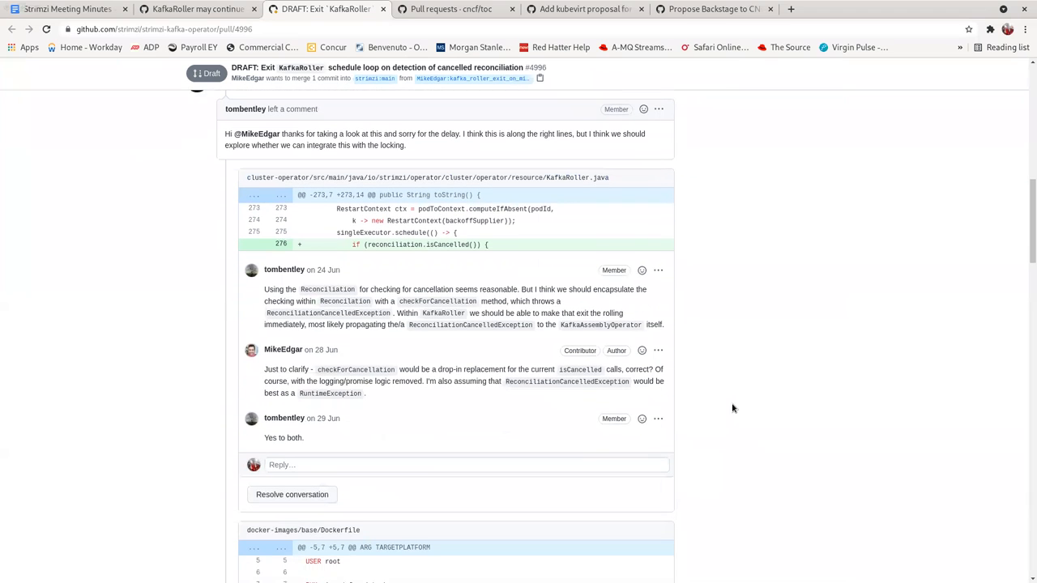
scroll(down, 3)
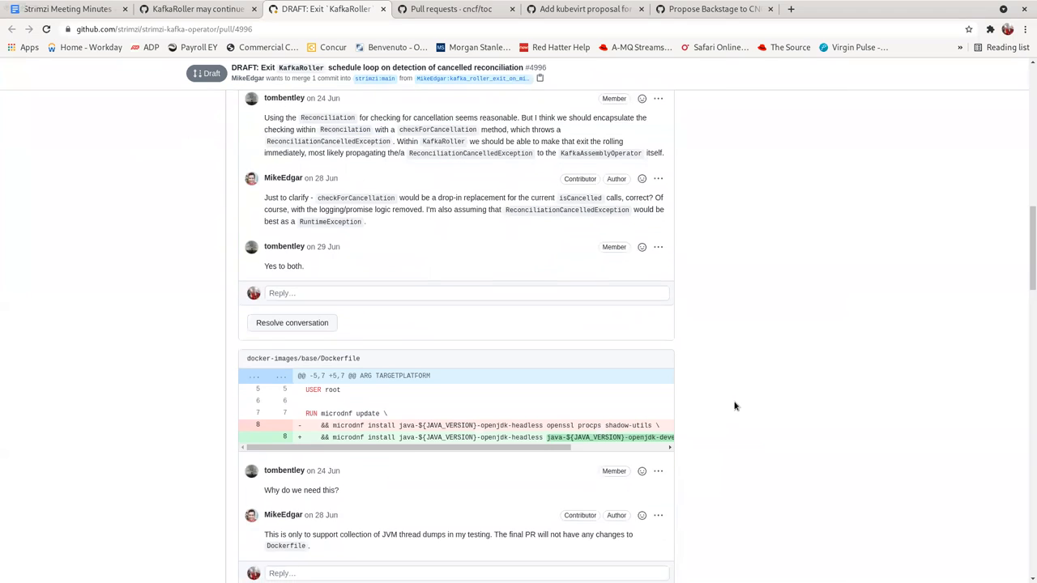
scroll(down, 3)
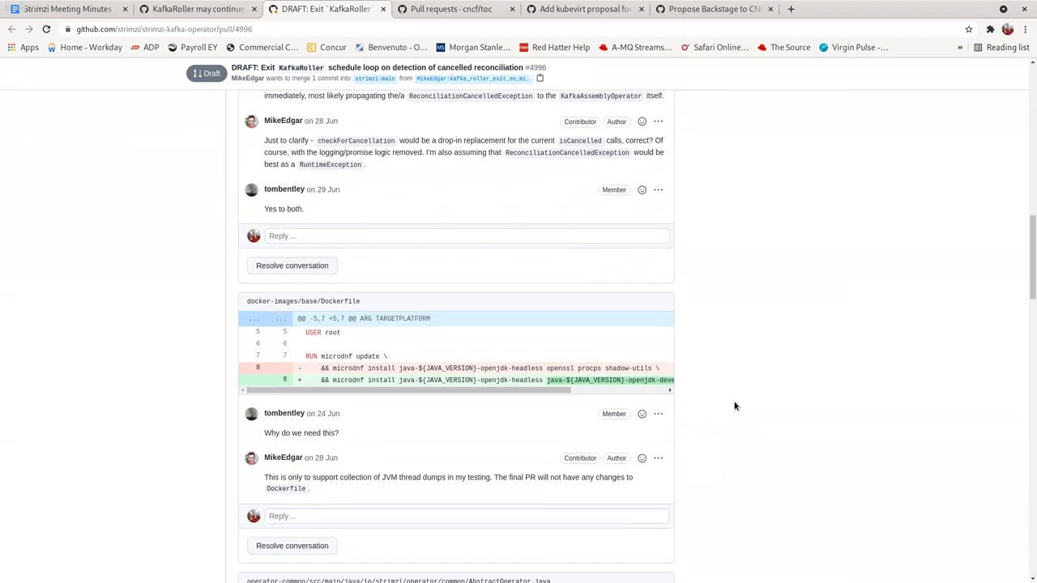
scroll(down, 3)
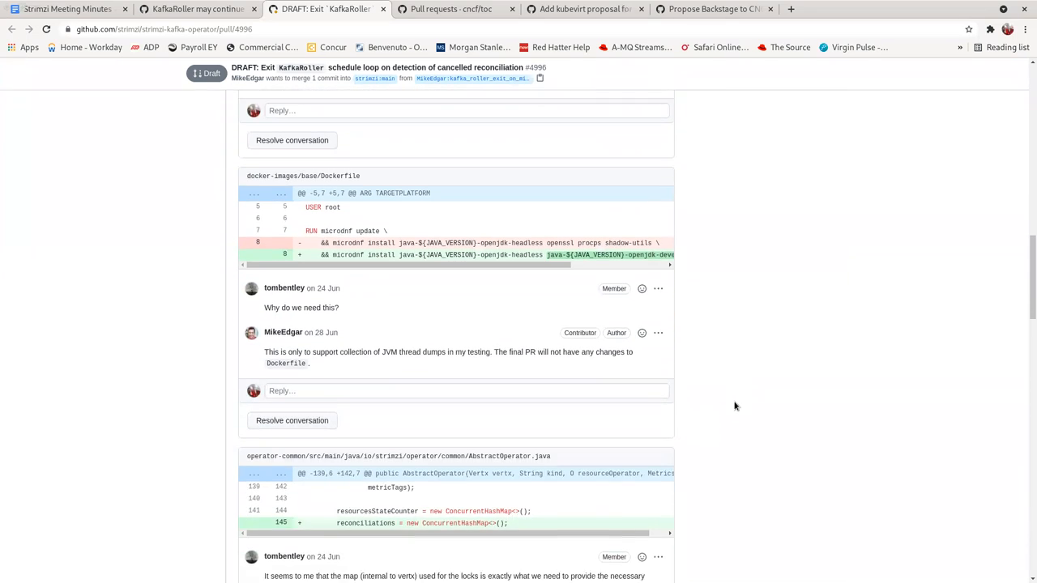
scroll(down, 3)
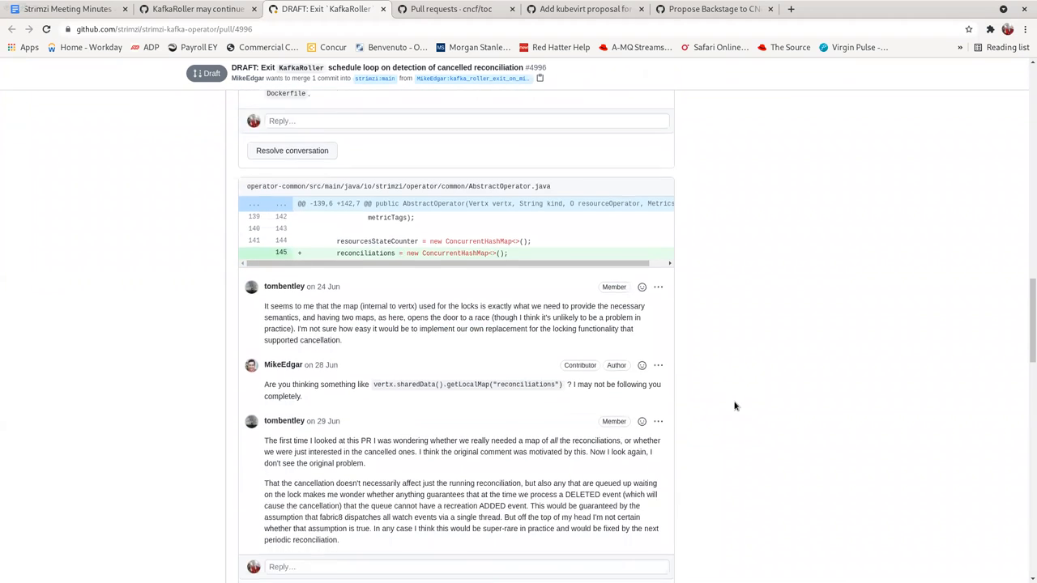
scroll(down, 3)
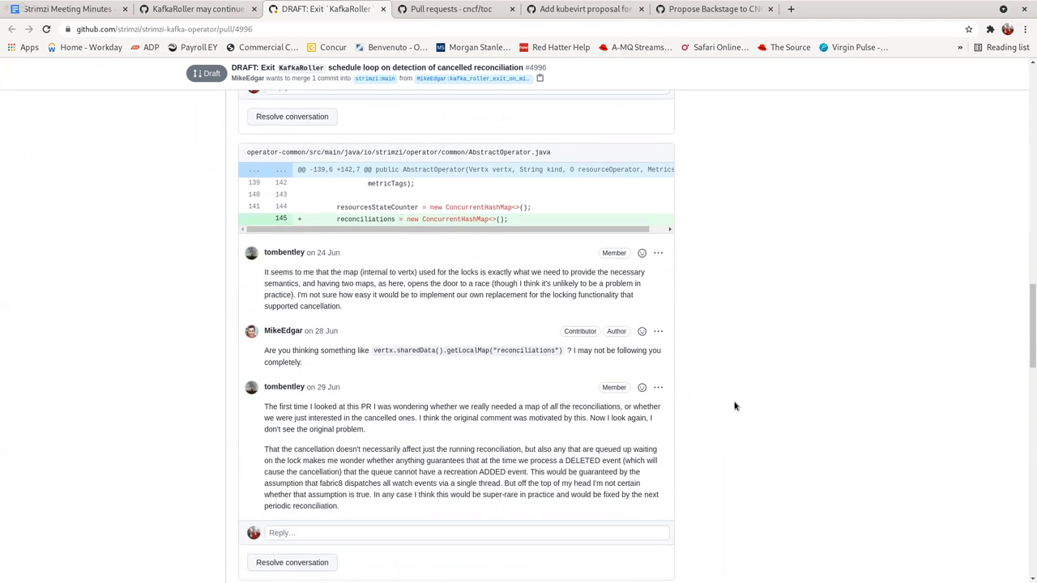
scroll(down, 3)
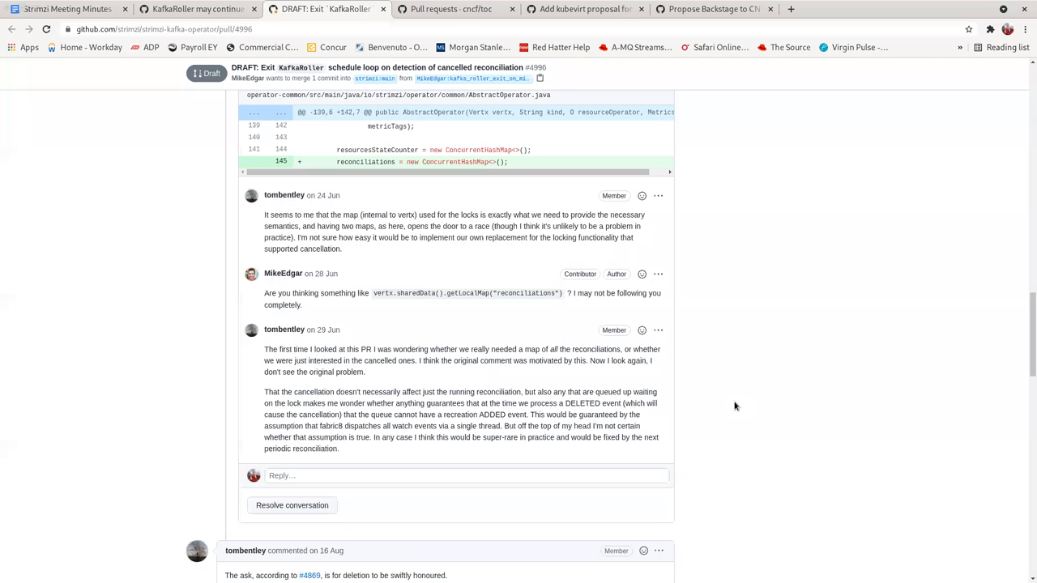
scroll(down, 3)
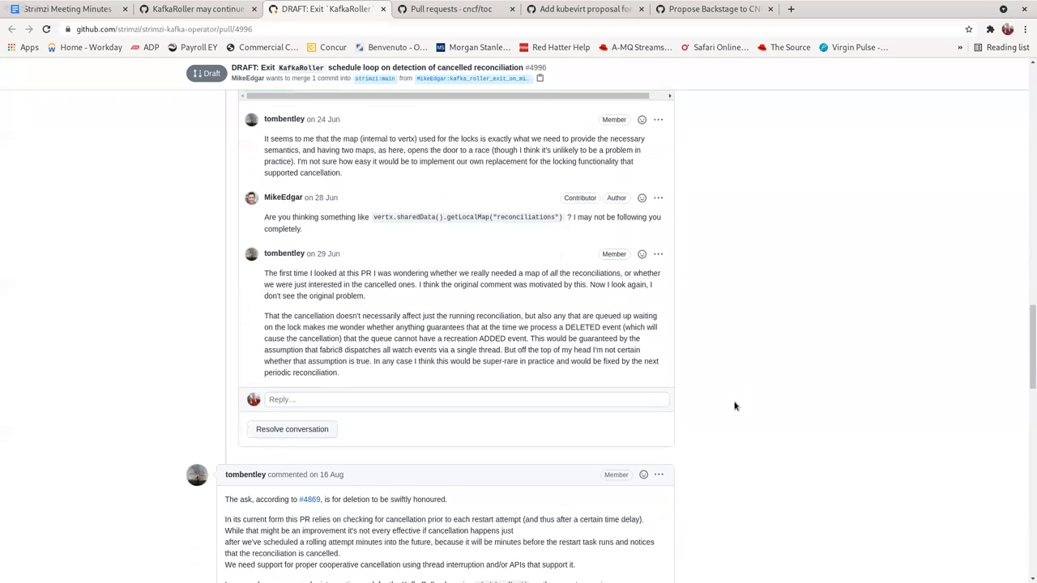
scroll(down, 3)
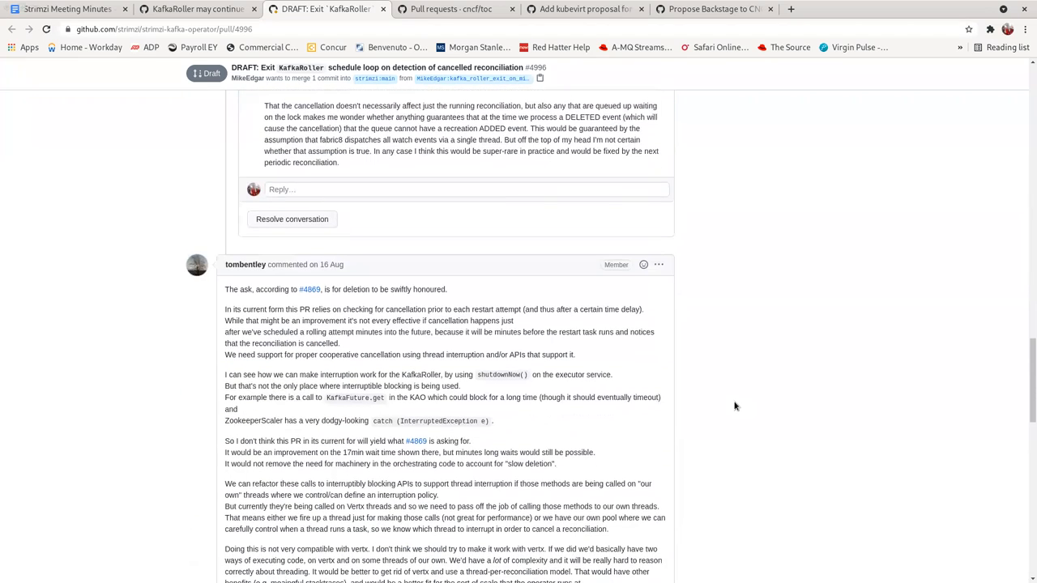
scroll(down, 3)
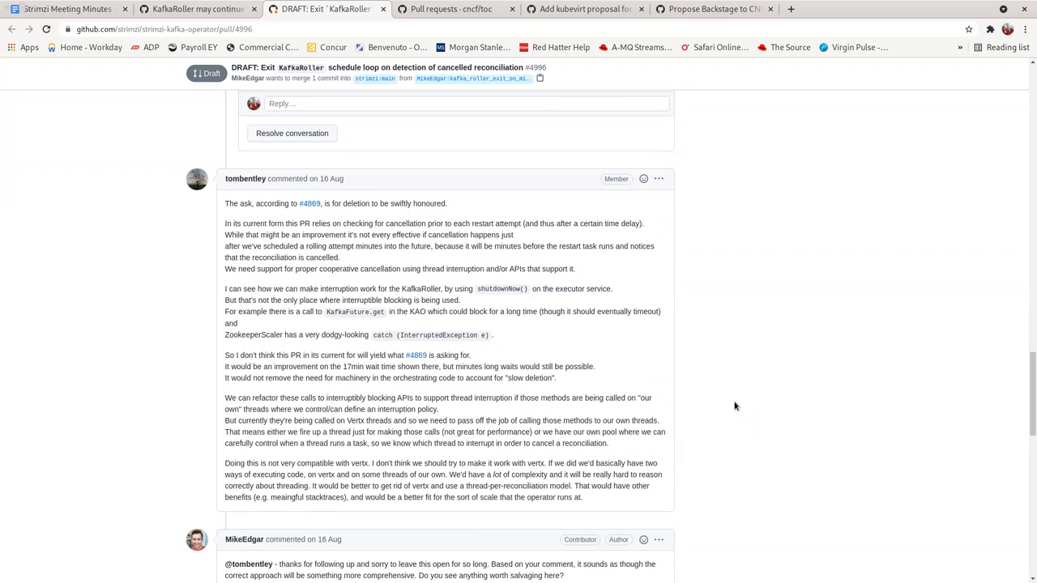
- Reach the merge conflicts and bring up options on the 'support cancellation #5438' link
scroll(down, 3)
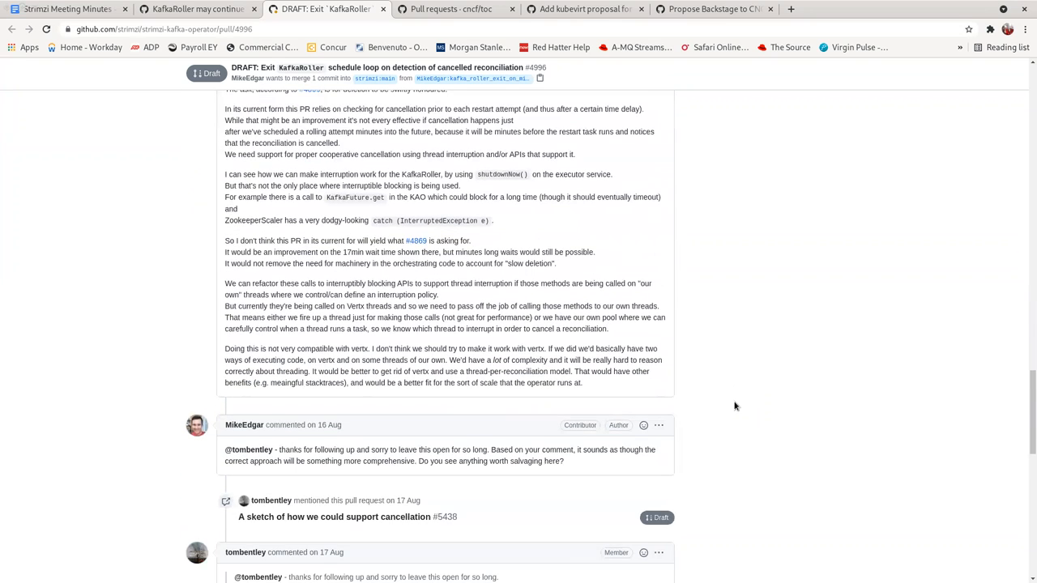
scroll(down, 3)
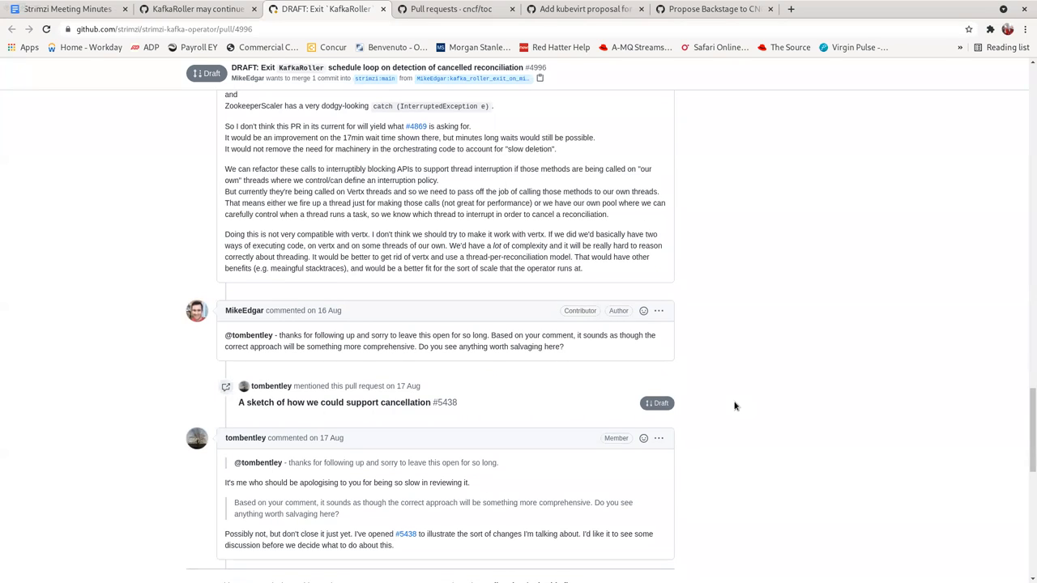
scroll(down, 3)
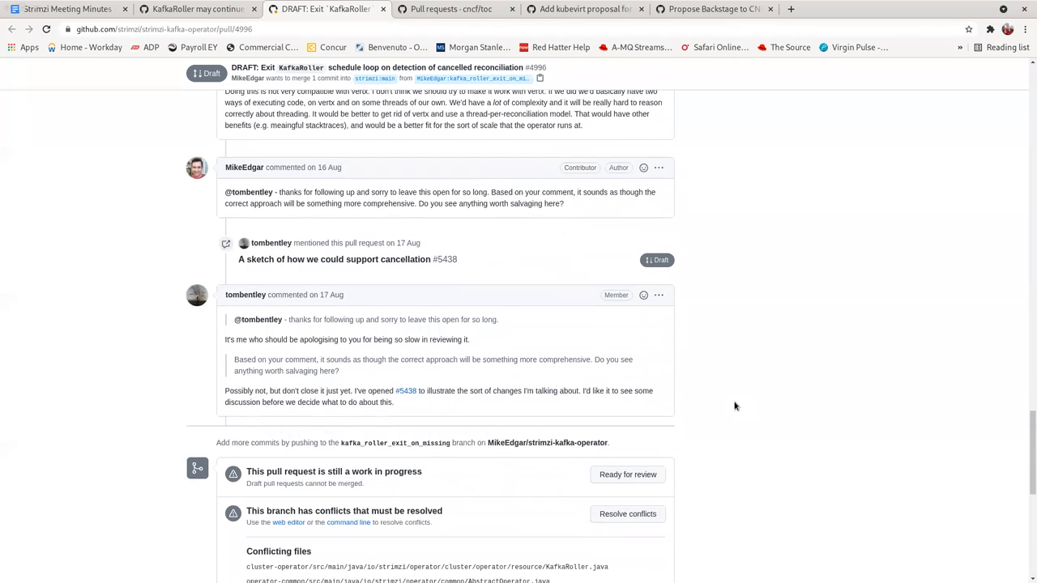
right_click(333, 259)
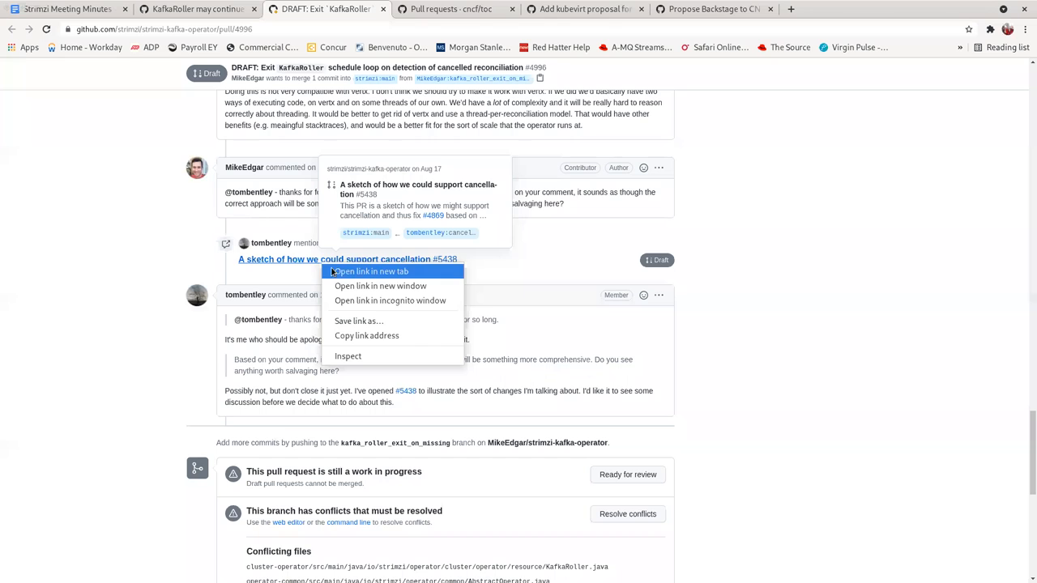
- Open PR #5438 'A sketch of how we could support cancellation' in a new tab and read its description and replies
click(369, 272)
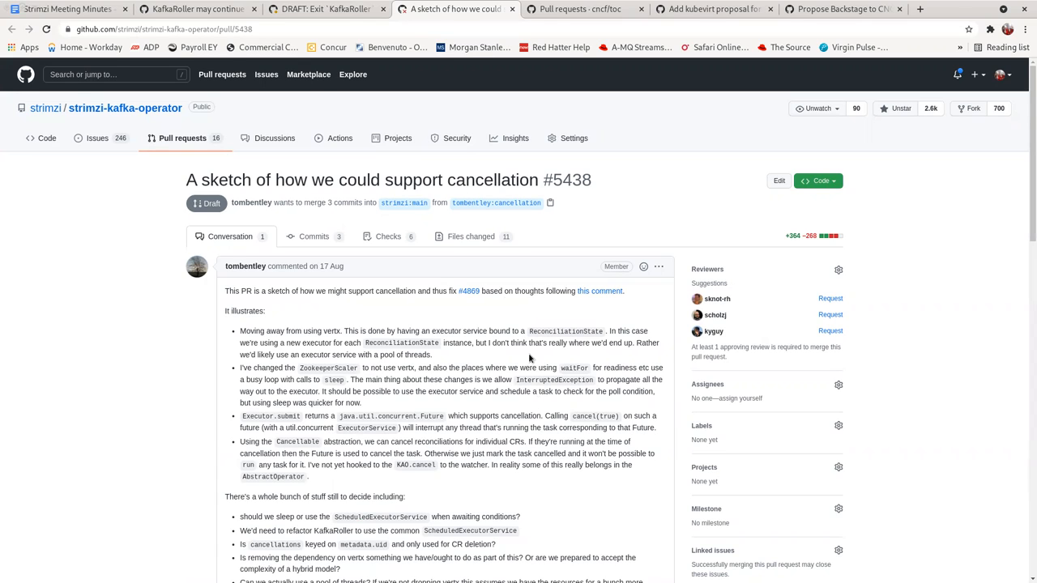
mouse_move(544, 440)
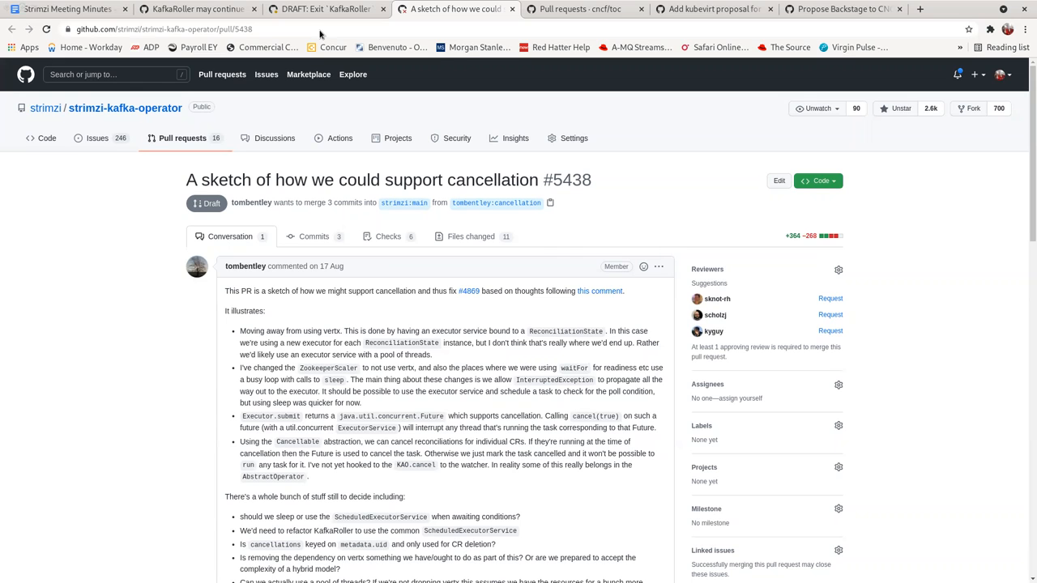
scroll(down, 3)
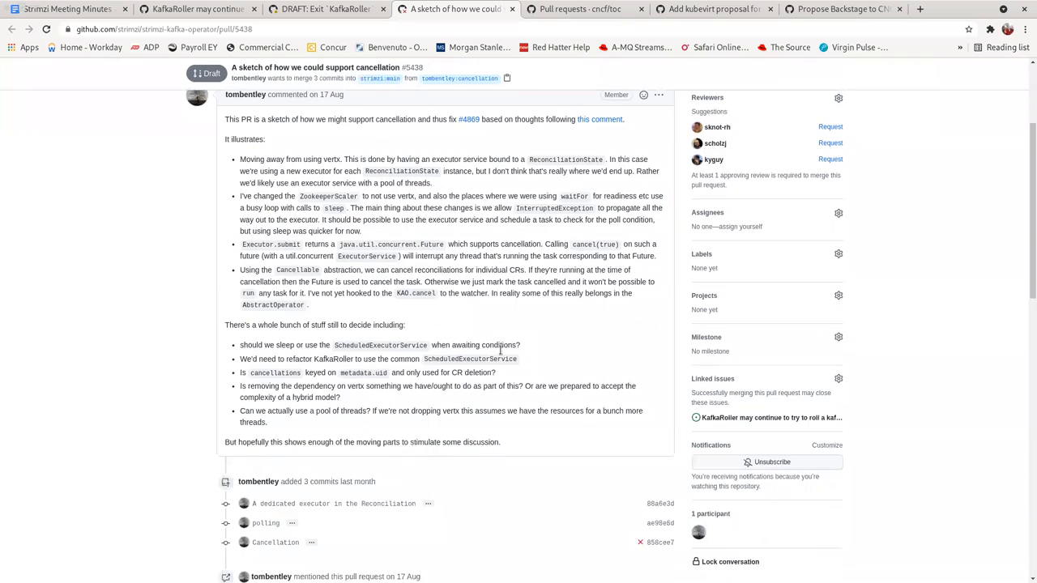
scroll(up, 3)
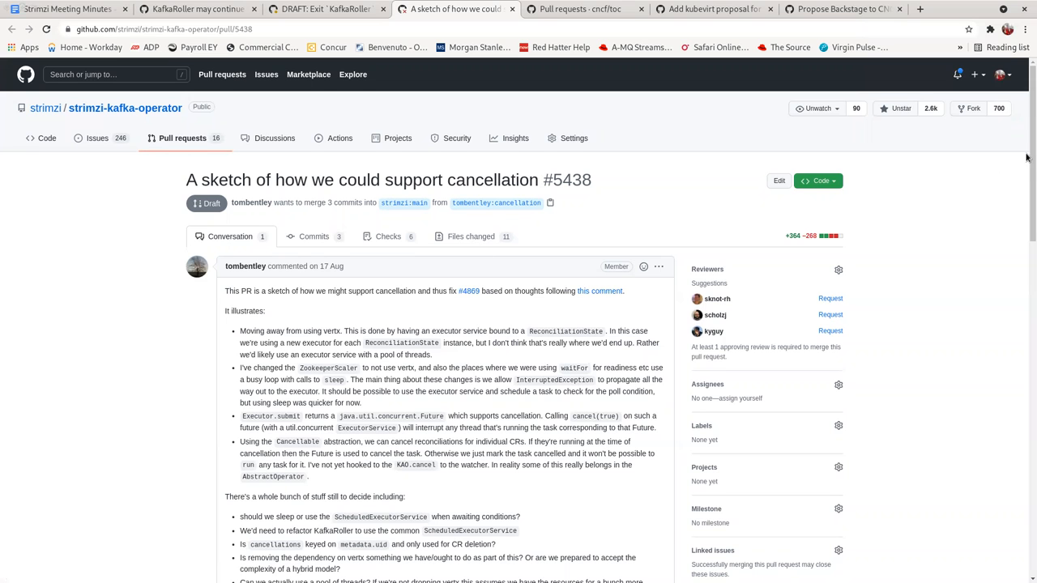
scroll(down, 3)
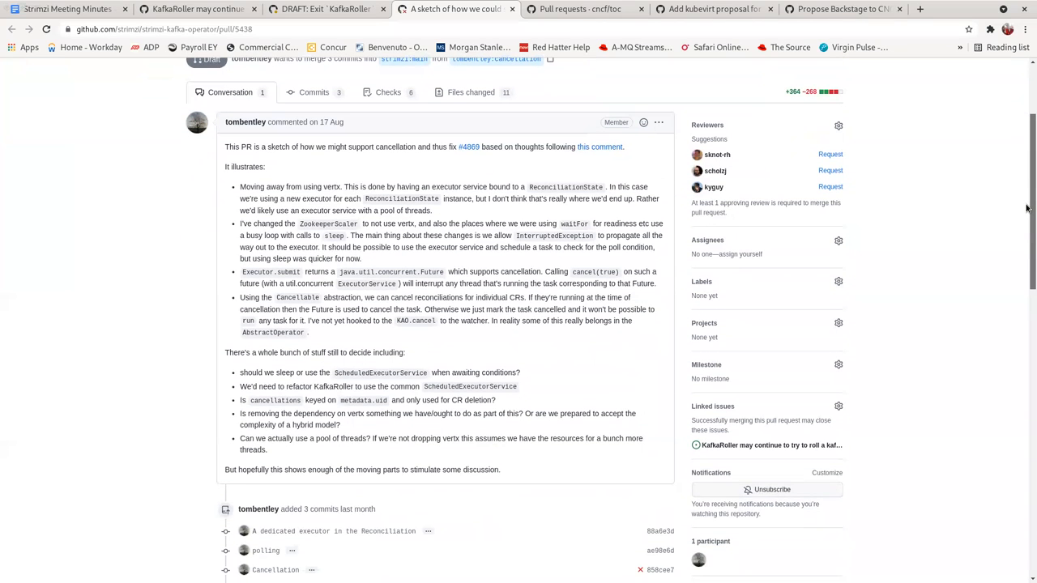
scroll(down, 3)
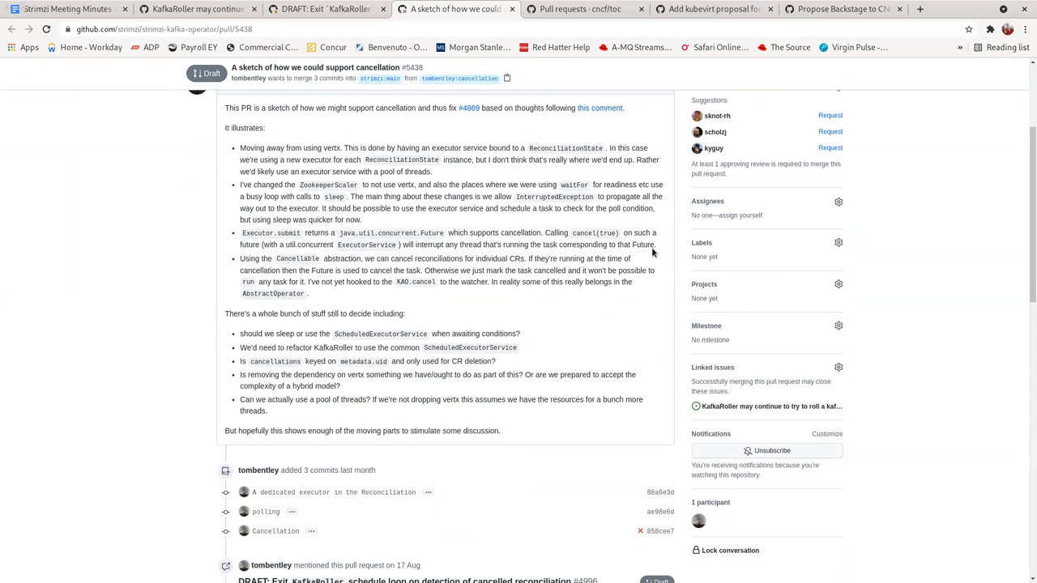
mouse_move(634, 282)
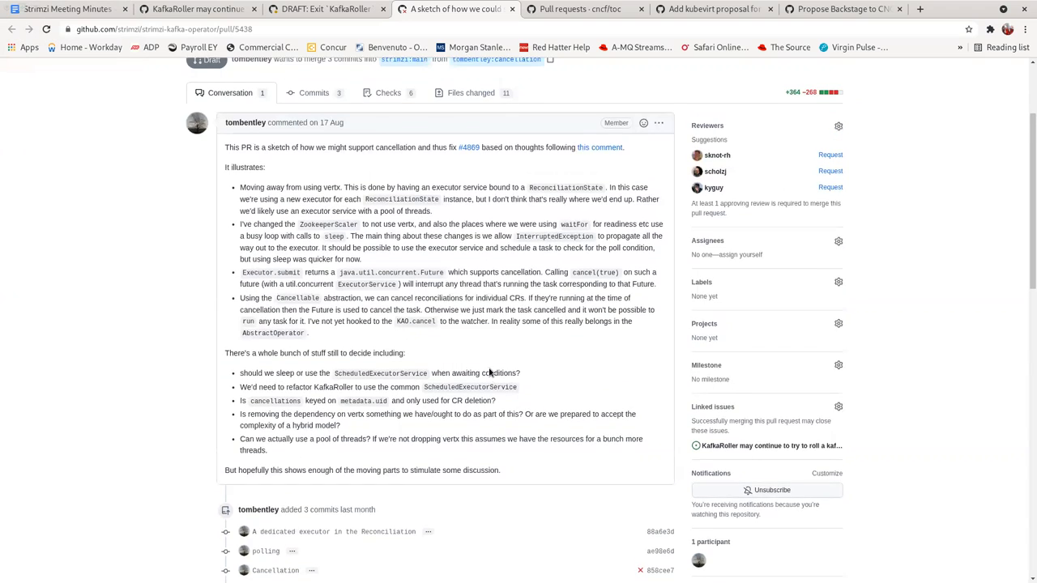
scroll(down, 3)
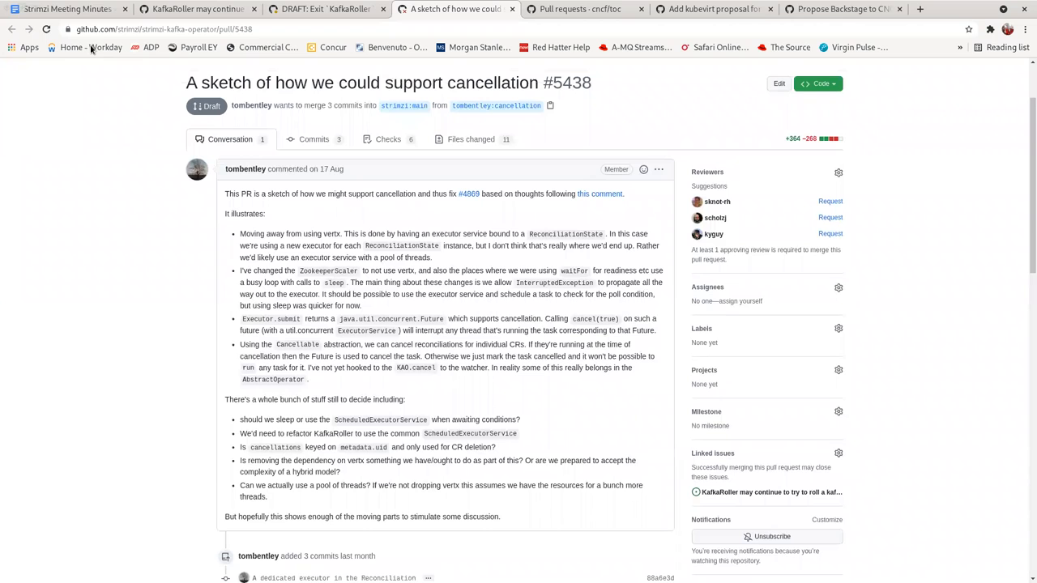
scroll(down, 3)
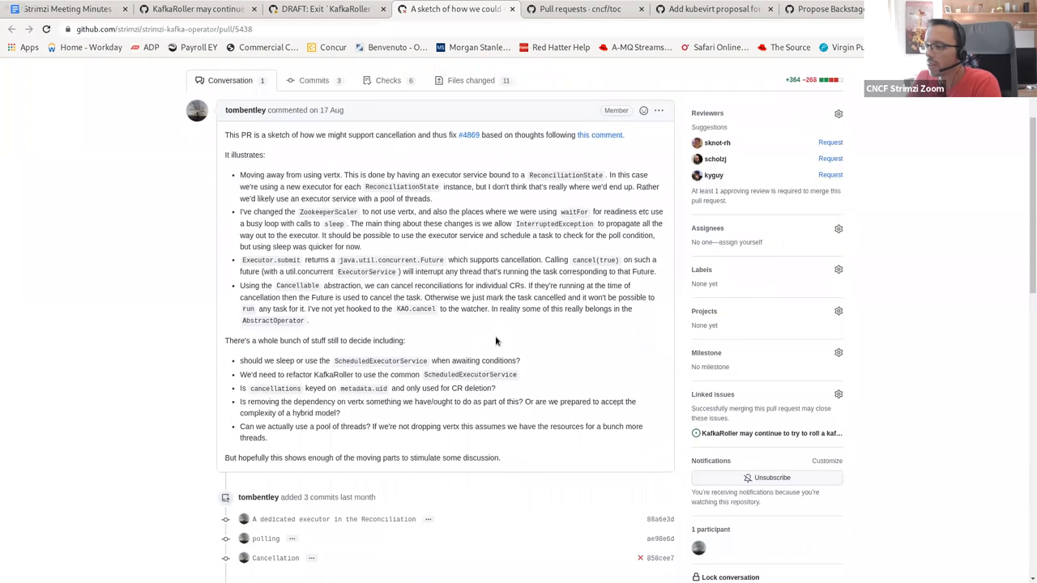
scroll(down, 3)
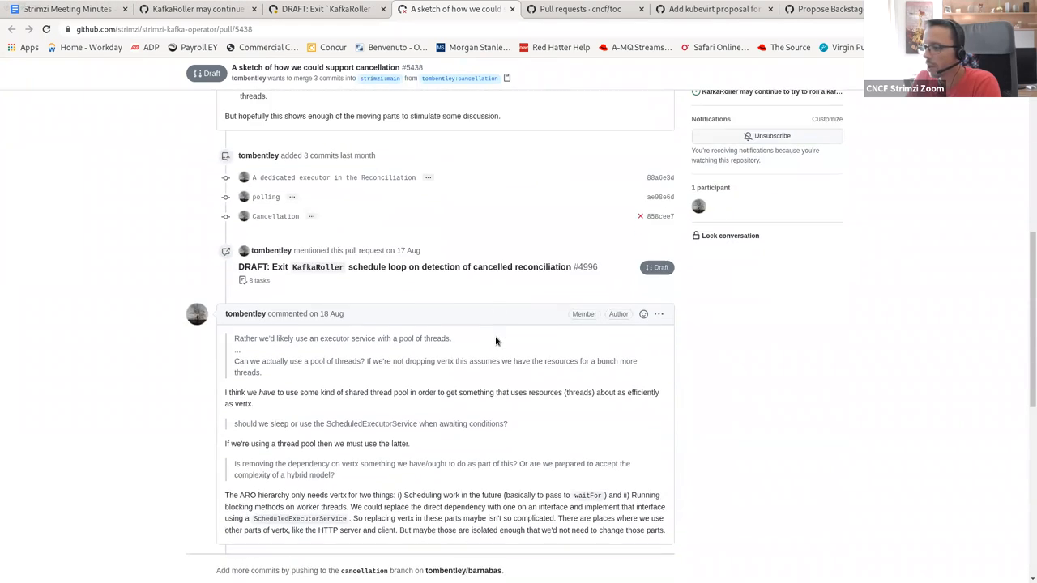
scroll(down, 3)
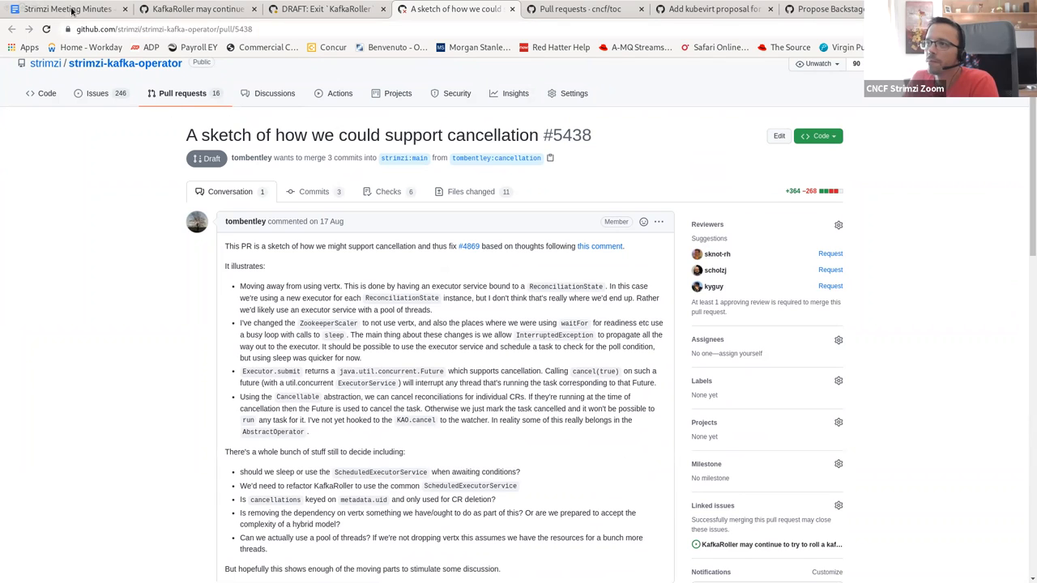
- Note under issue 4869 that Tom will take a look again to refresh ideas and solution, then close the PR tab
click(65, 9)
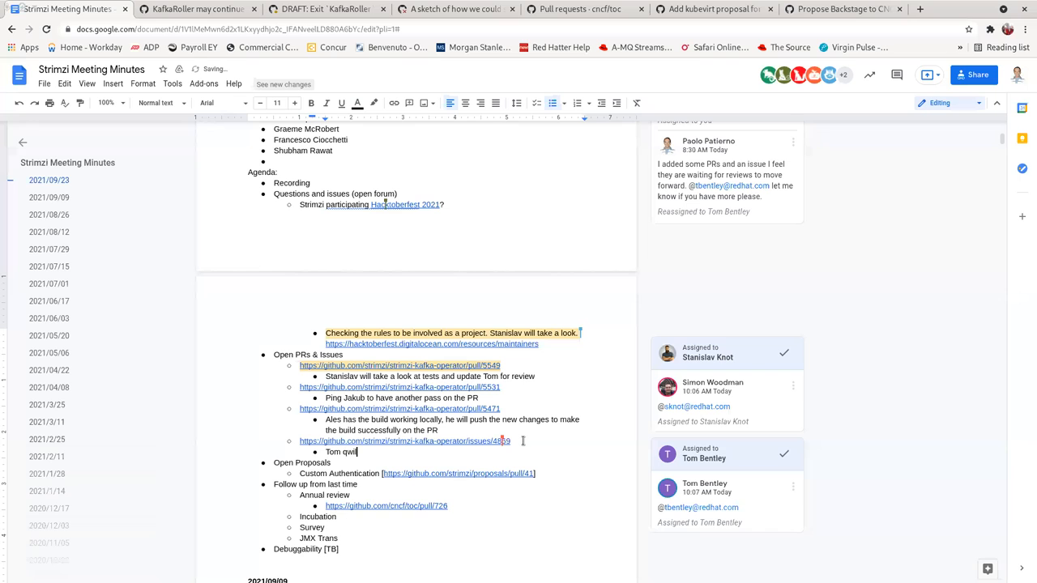
text(will take a look at the it)
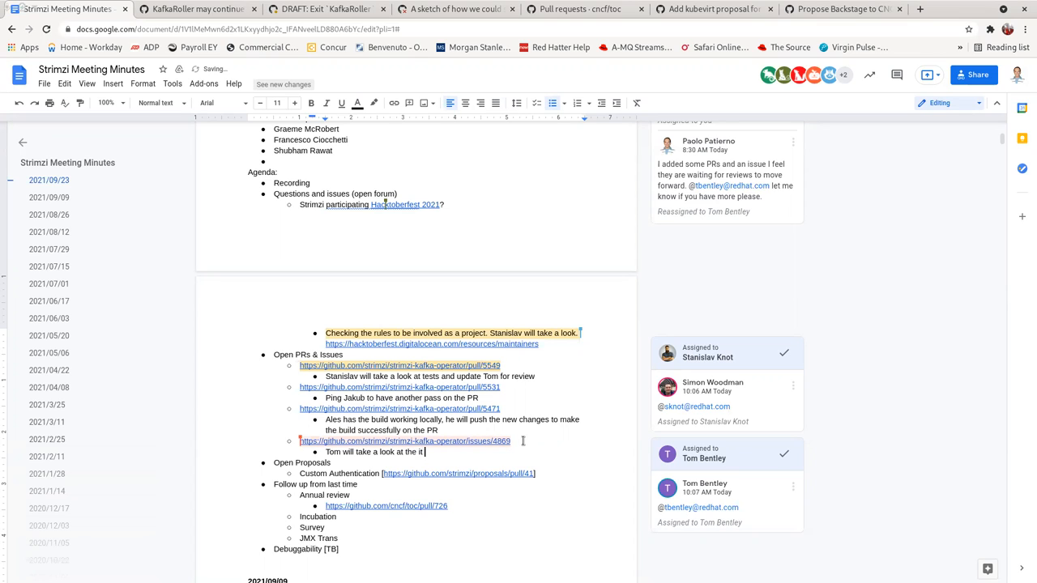
text(again to refresh ideas and solution)
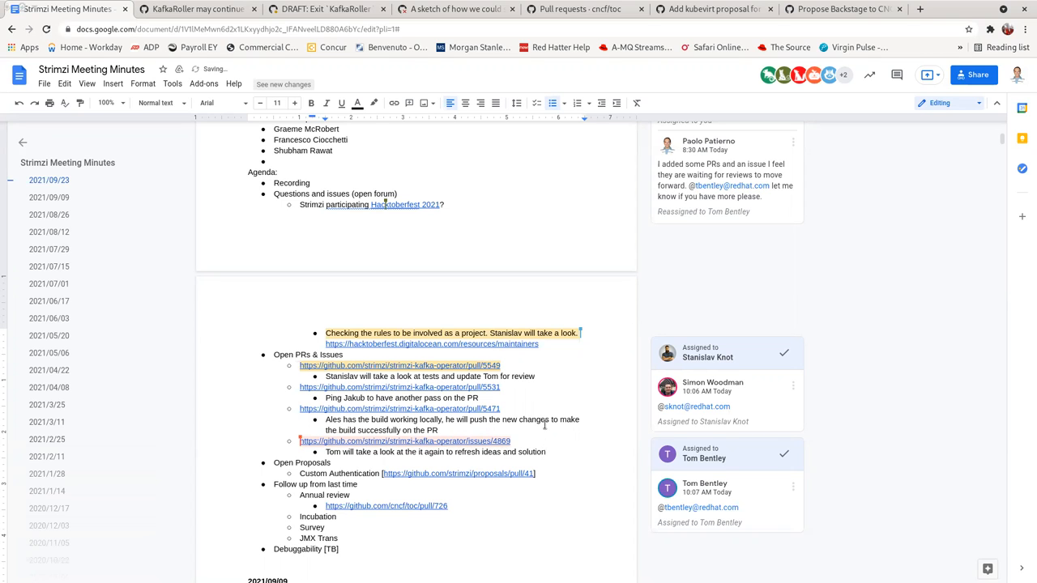
scroll(down, 3)
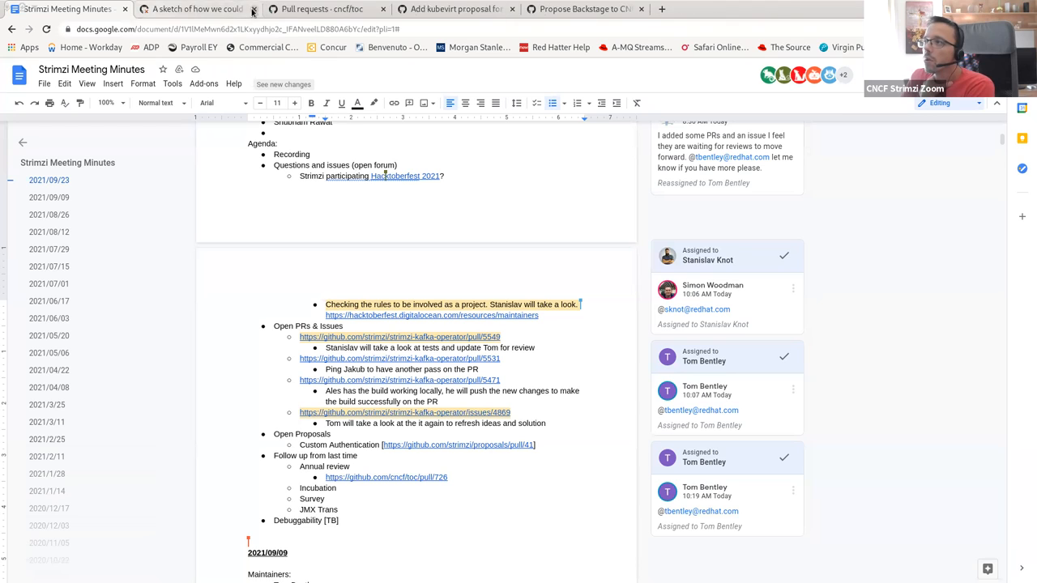
click(253, 10)
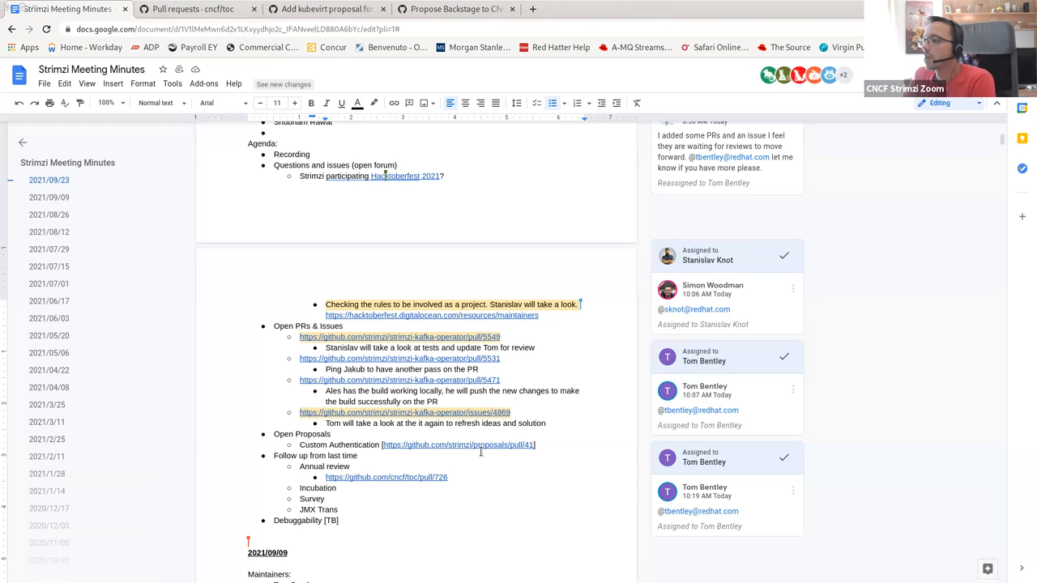
click(456, 444)
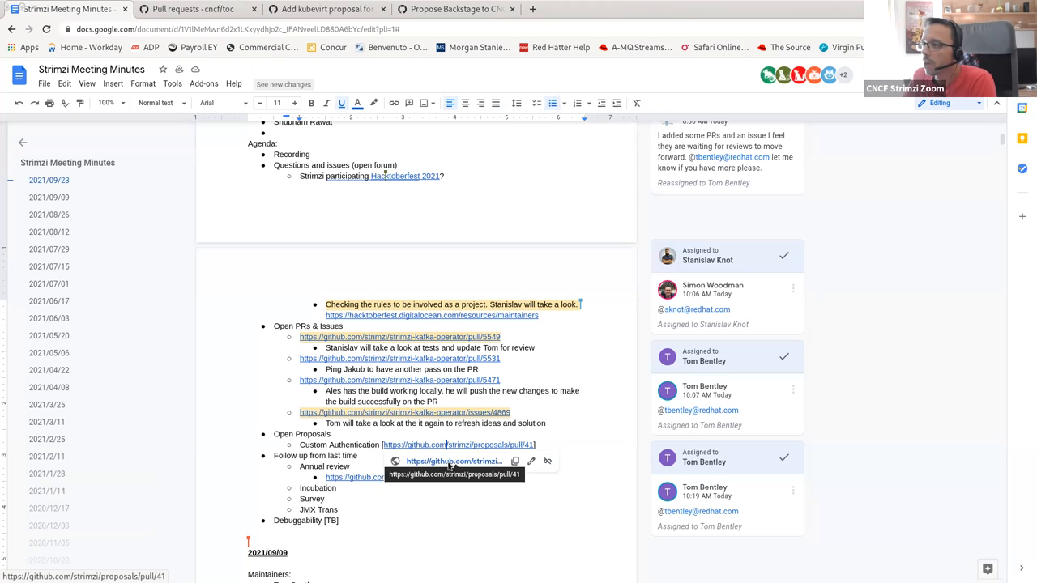
- Open the custom authentication proposal PR #41 and read through it
click(456, 444)
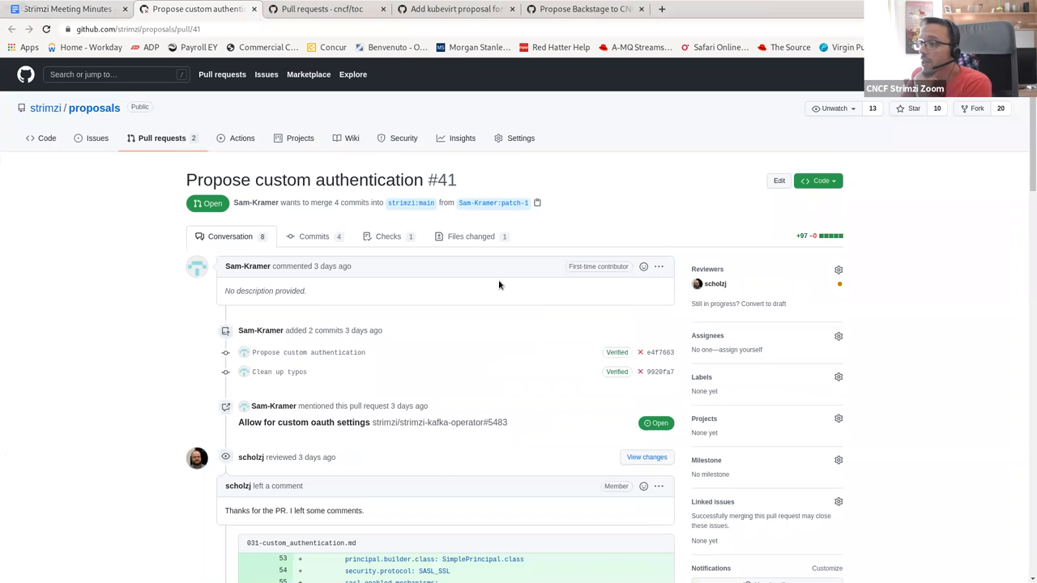
scroll(down, 3)
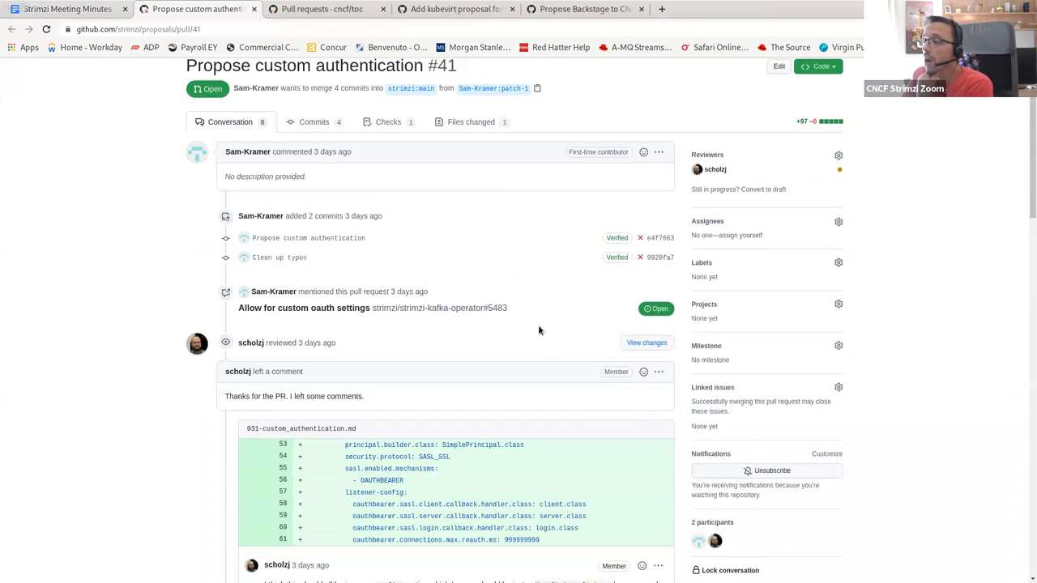
scroll(down, 3)
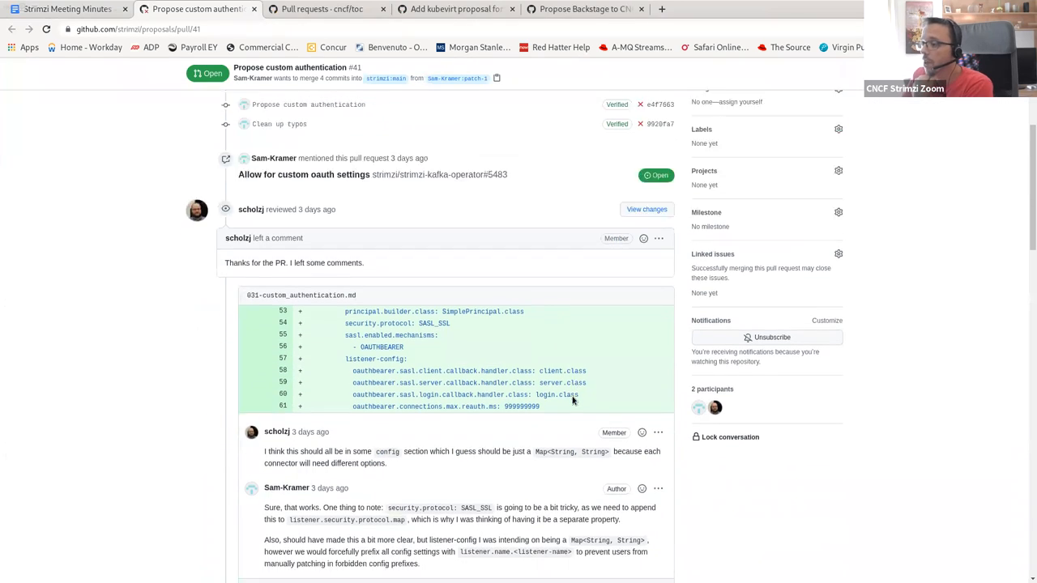
scroll(down, 3)
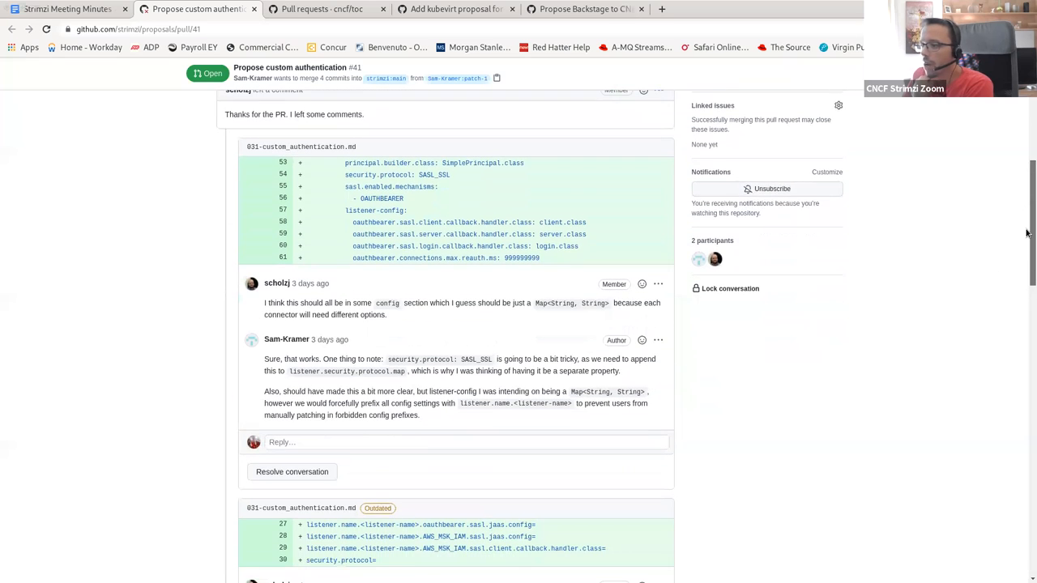
scroll(down, 3)
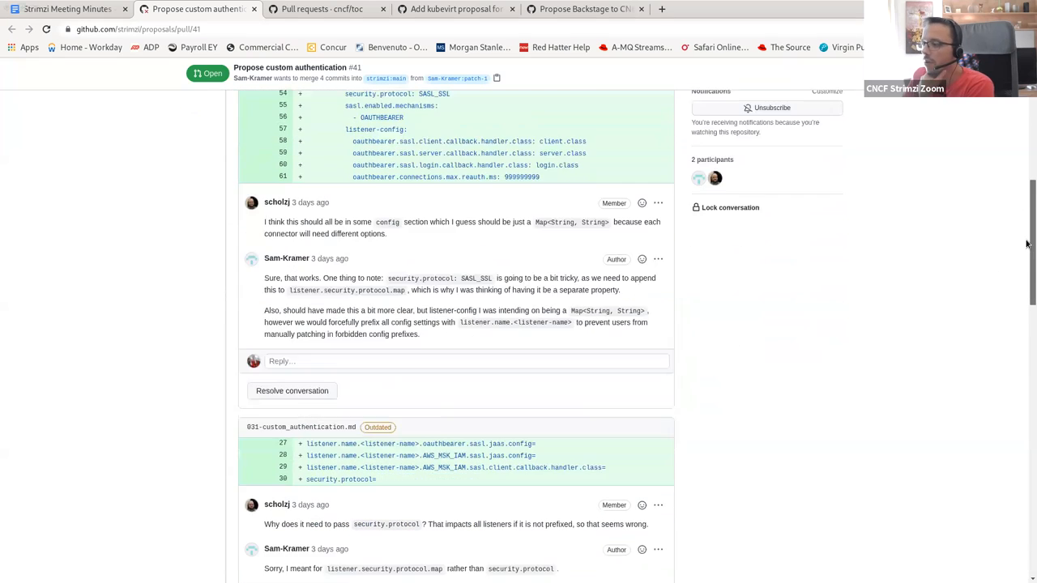
scroll(down, 3)
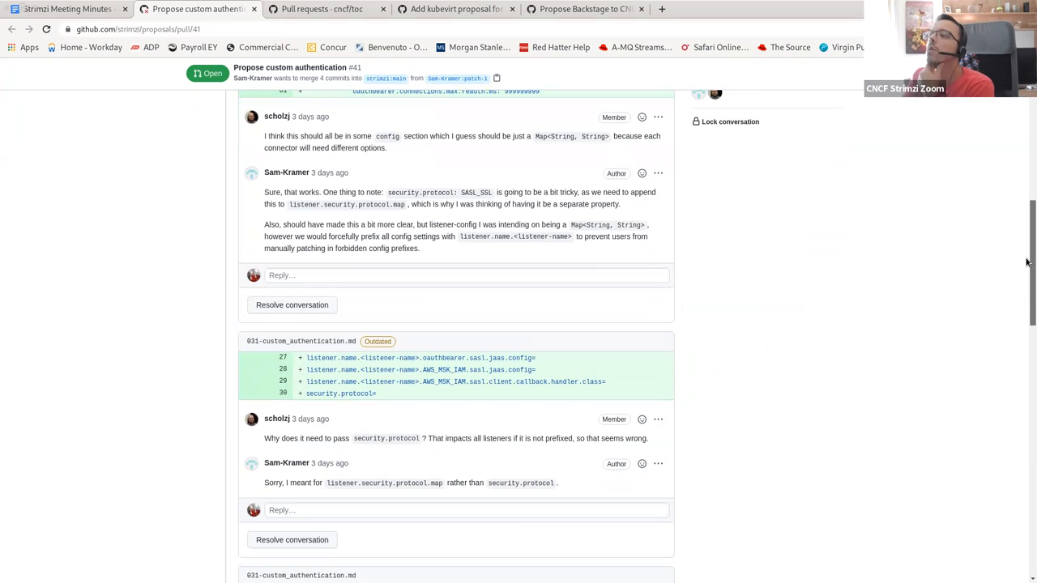
scroll(up, 3)
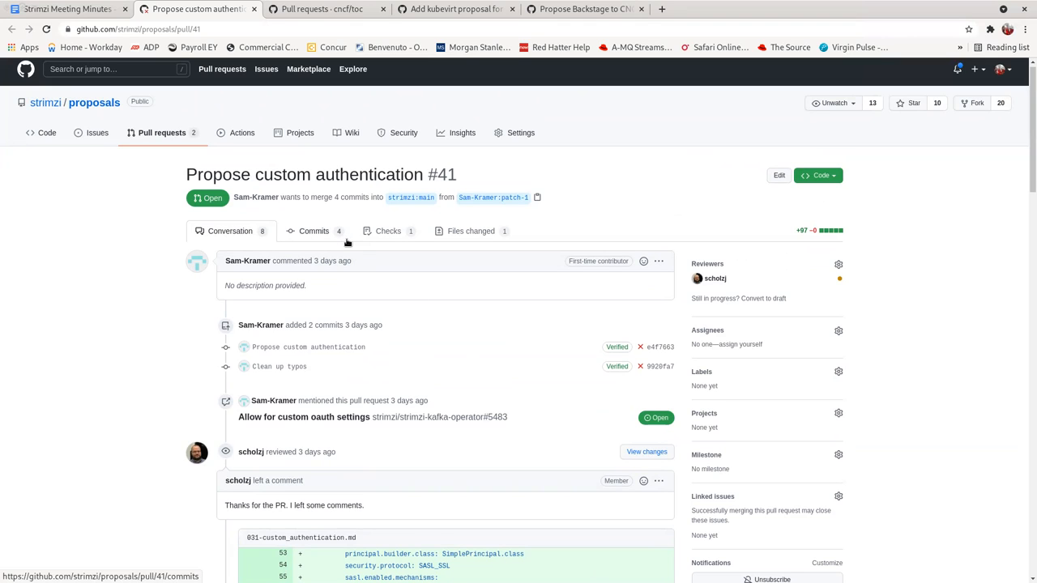
mouse_move(65, 10)
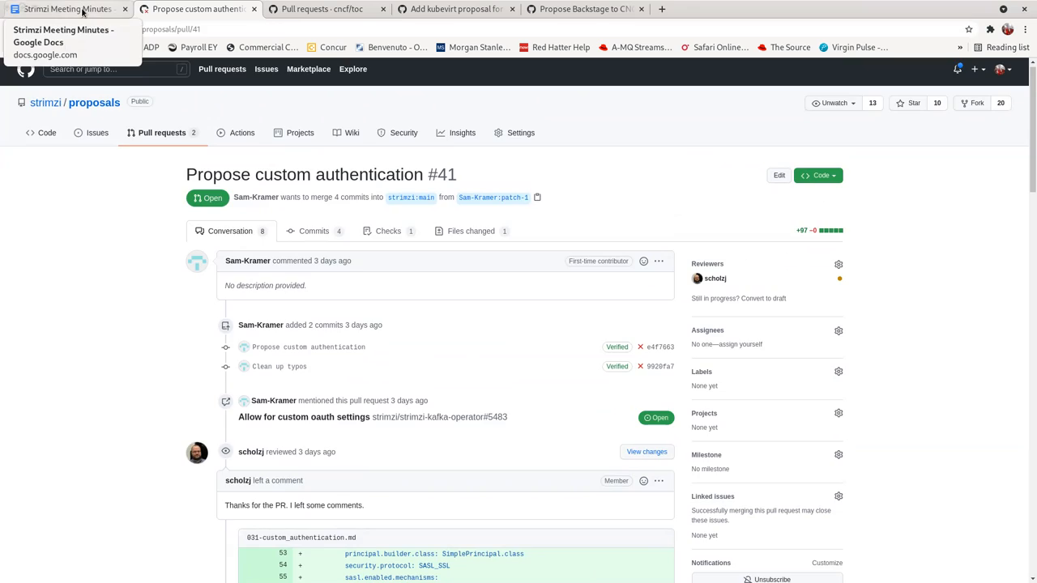
- Add sub-bullet 'All the maintainers having a first look at it' under Custom Authentication and close PR #41's tab
click(68, 10)
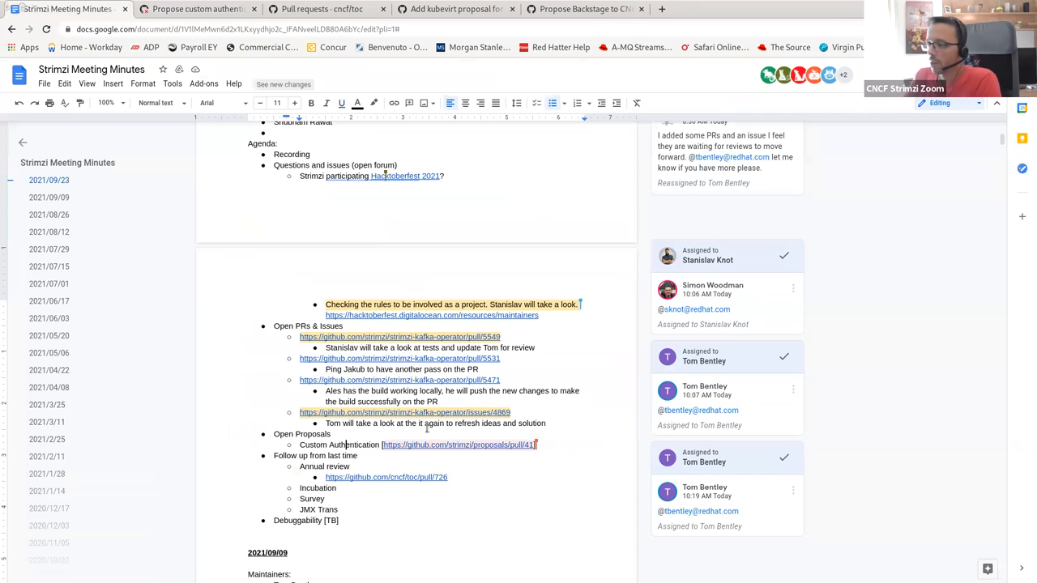
key(enter)
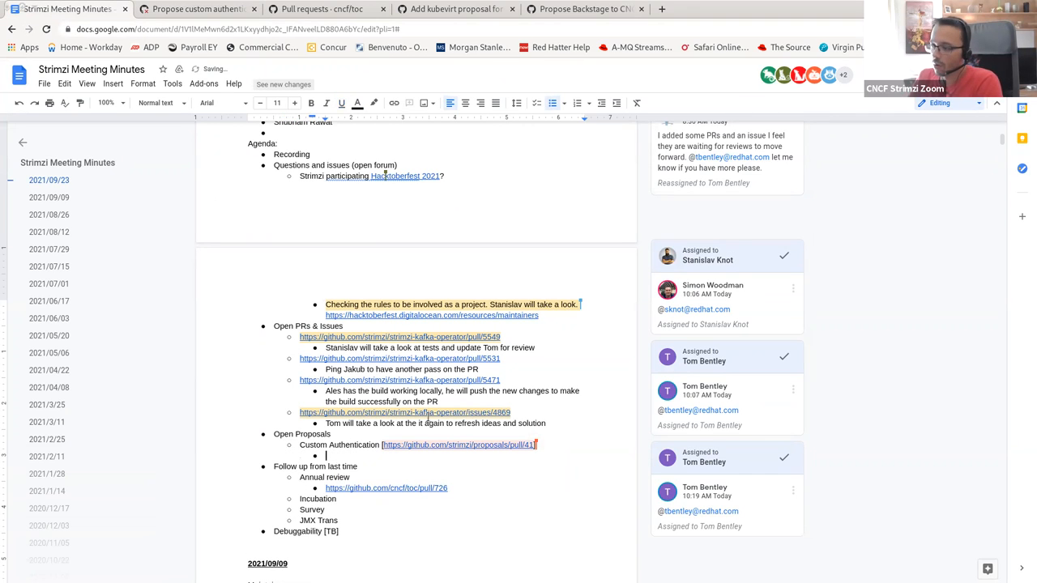
text(All the mainta)
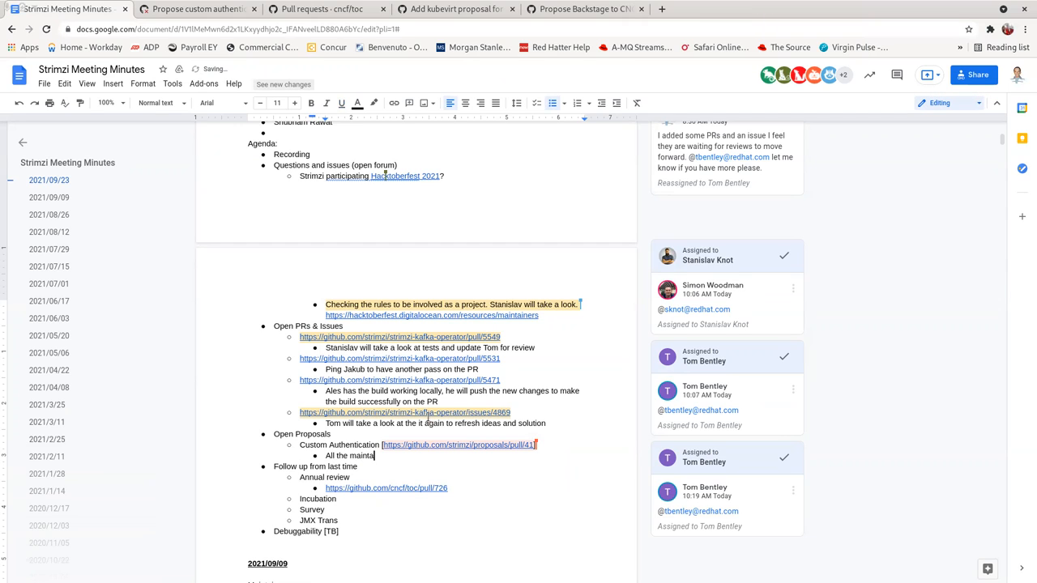
text(iners having)
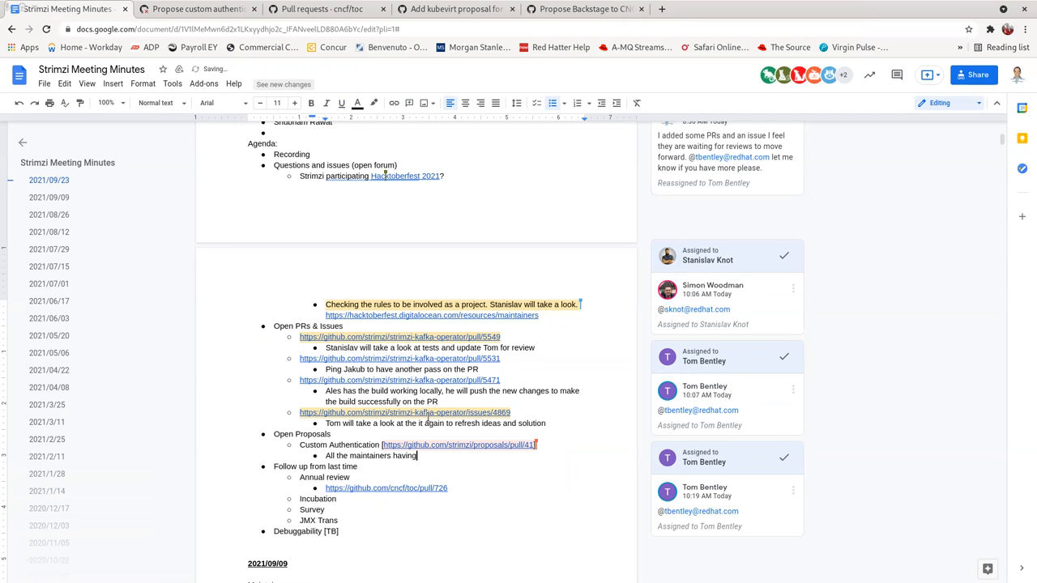
text(a first look at)
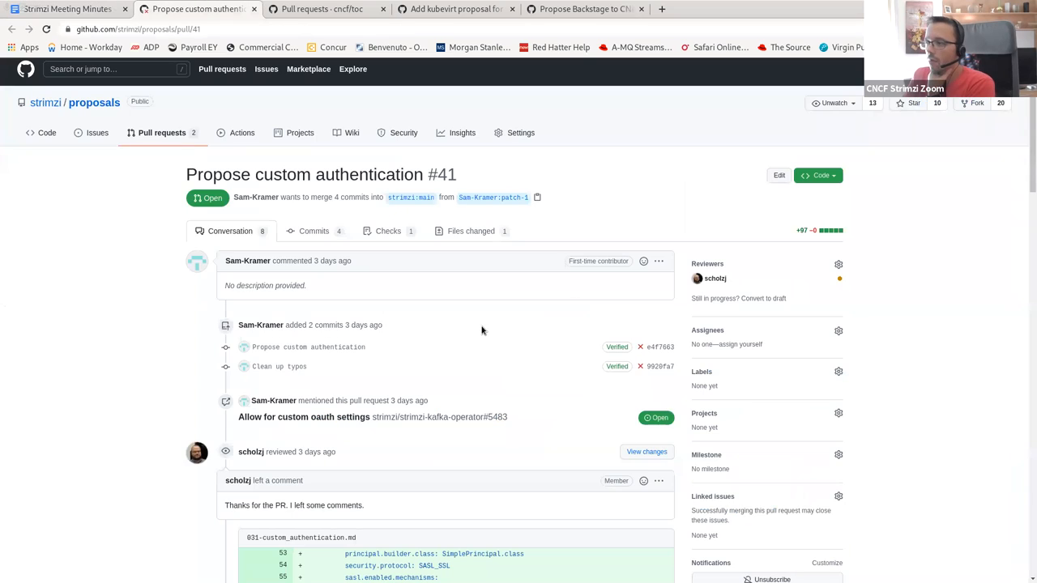
scroll(down, 3)
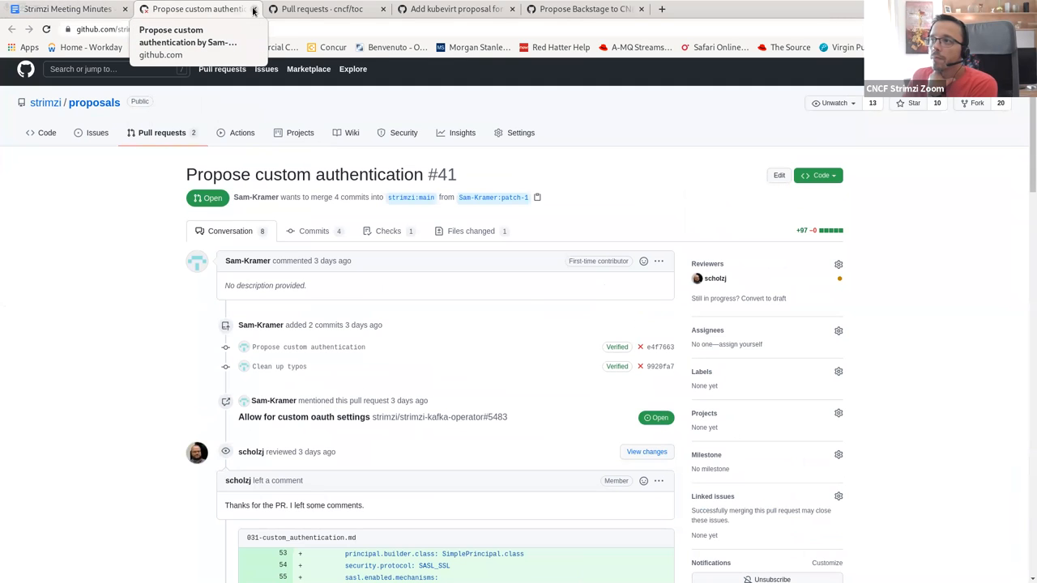
click(66, 10)
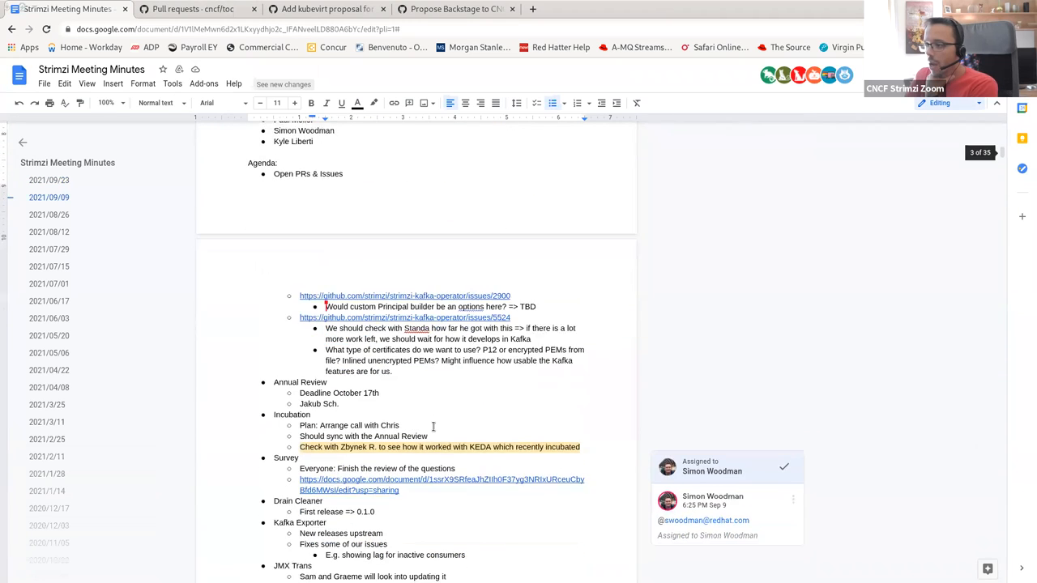
scroll(down, 3)
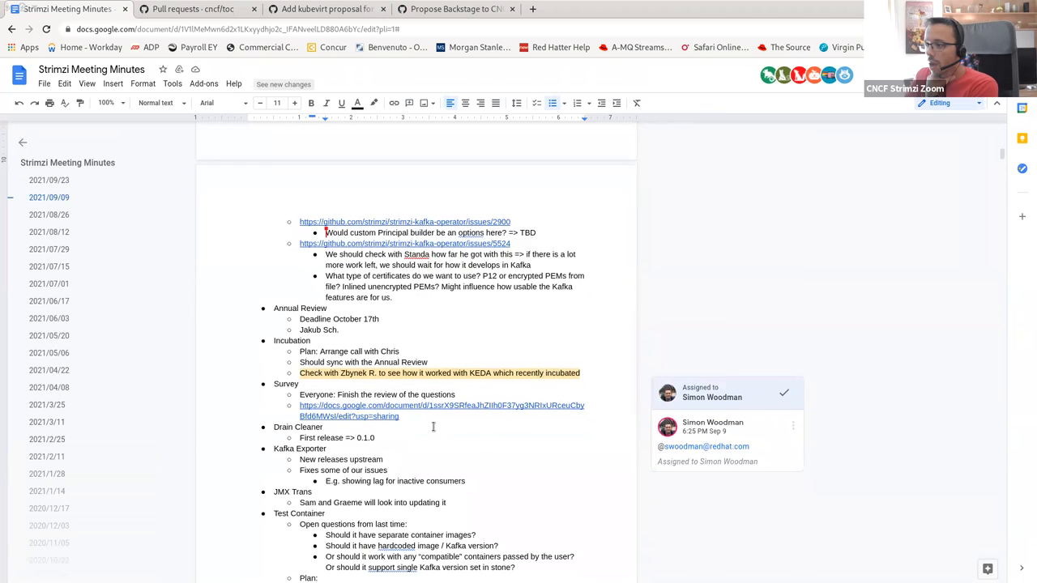
scroll(down, 3)
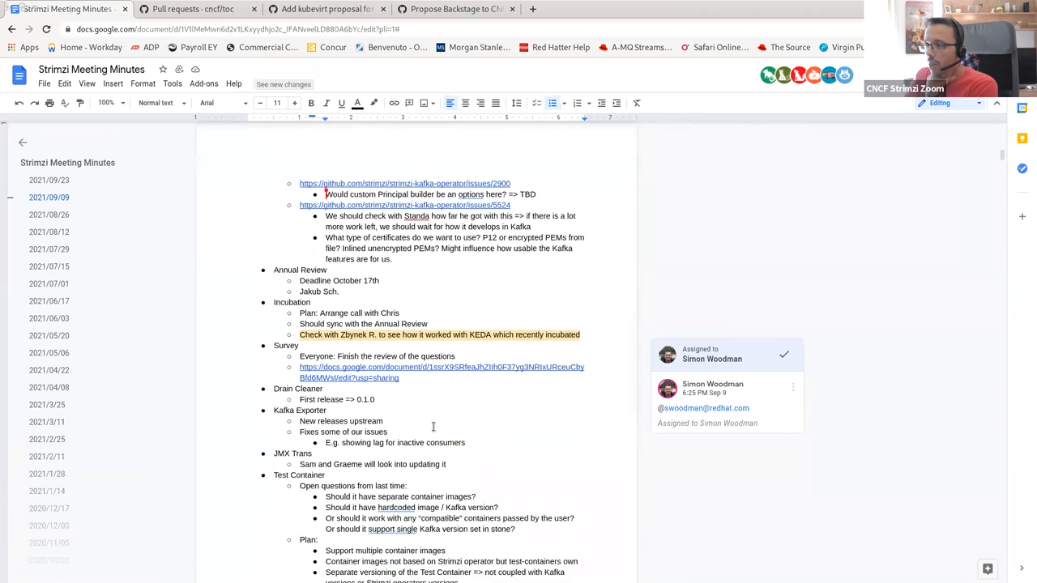
scroll(down, 3)
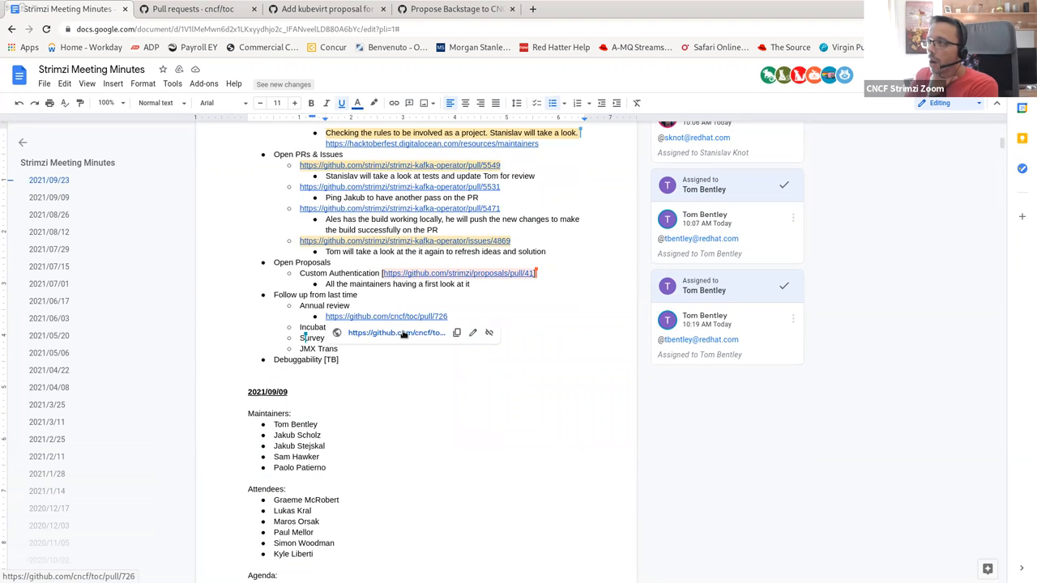
mouse_move(395, 333)
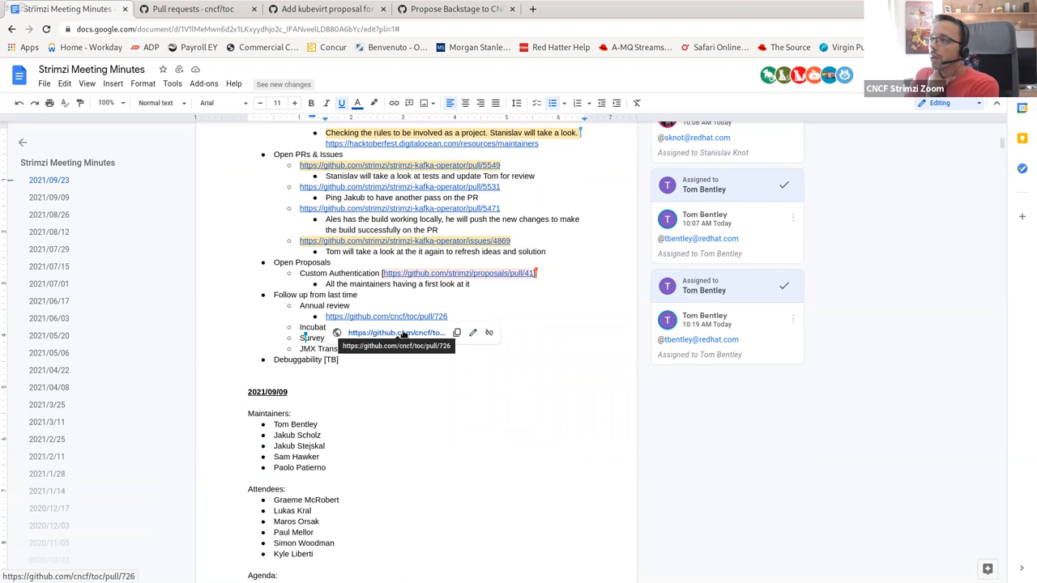
- Read the changed review markdown of PR #726 'Strimzi Annual Review 2021', then close its tab
click(385, 316)
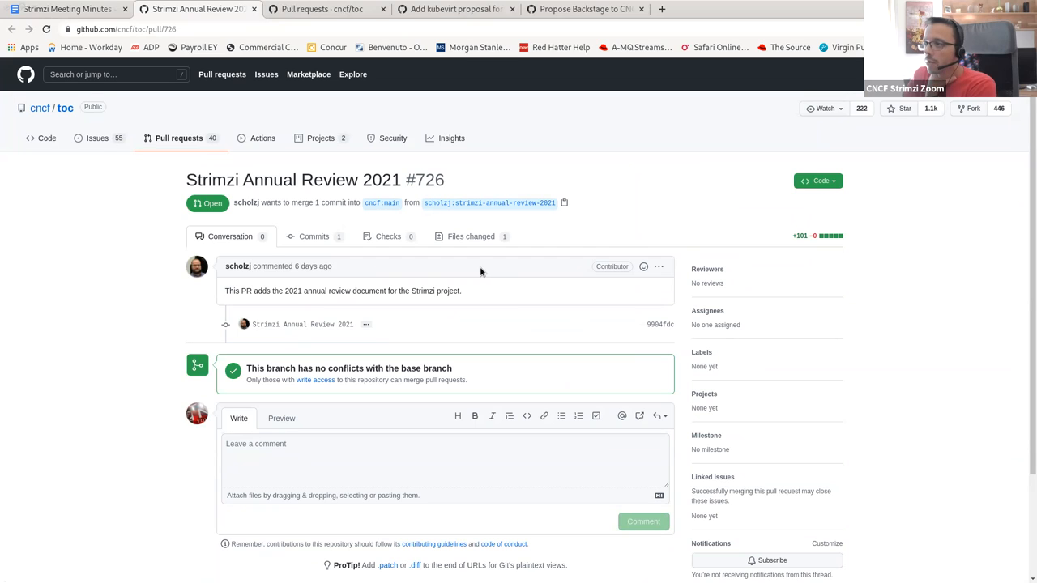
mouse_move(470, 237)
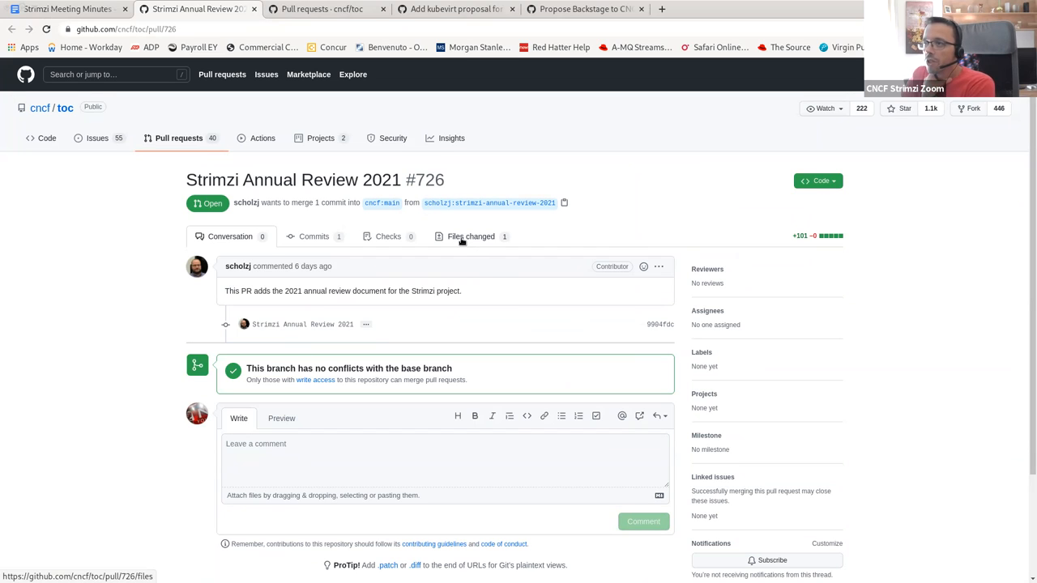
click(470, 237)
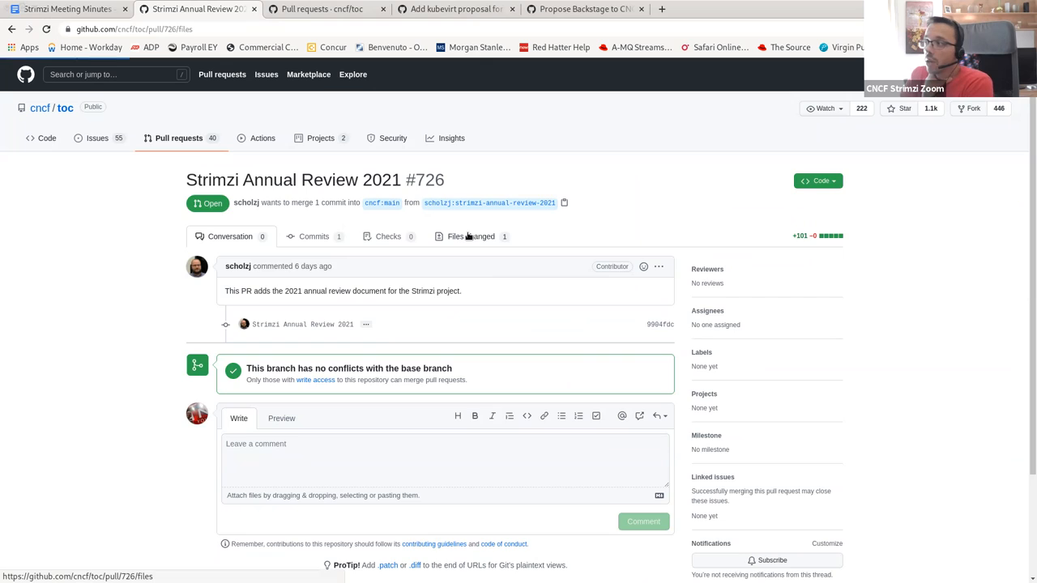
click(469, 236)
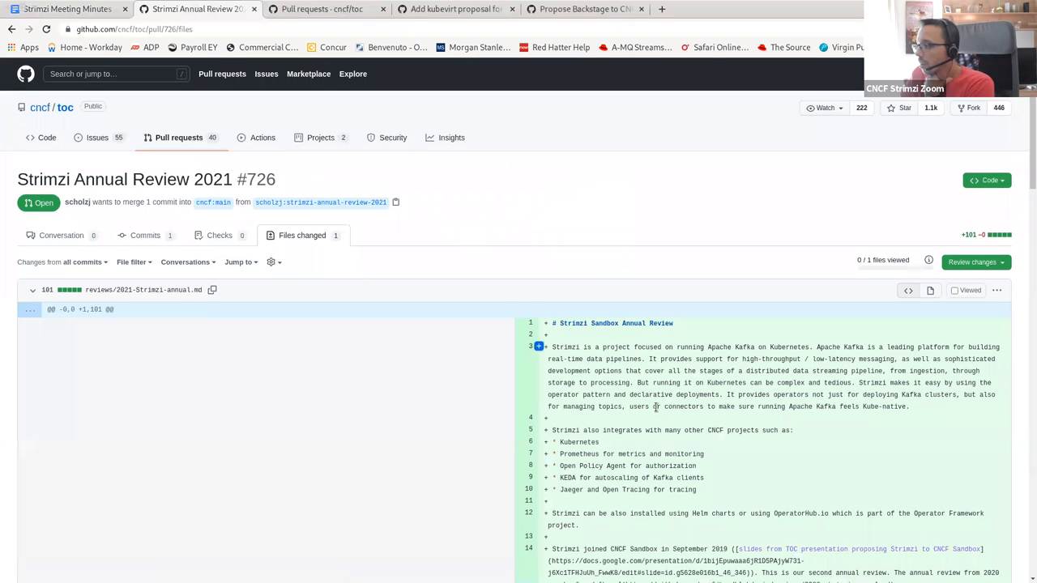
scroll(down, 3)
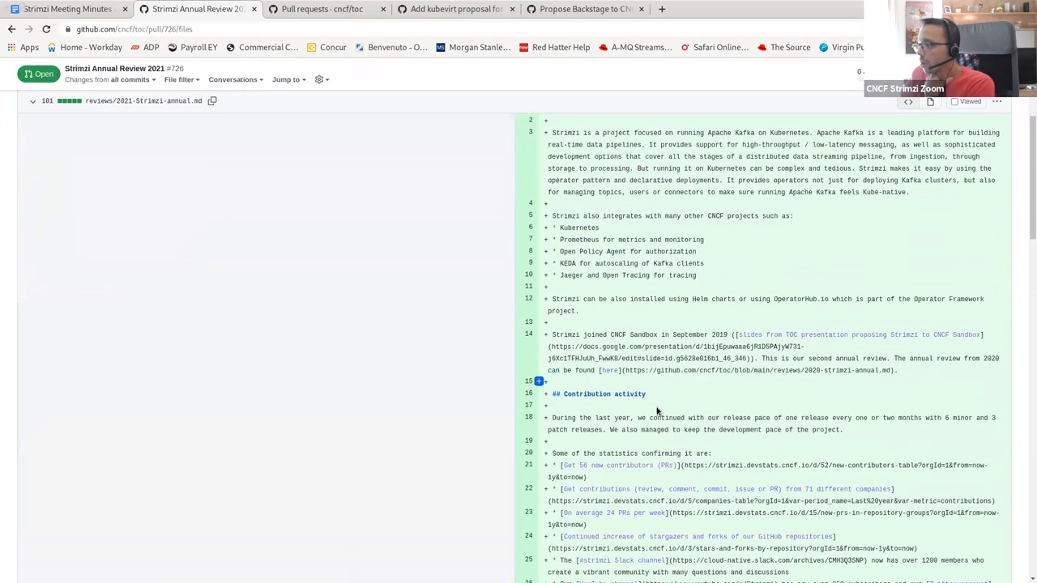
scroll(down, 3)
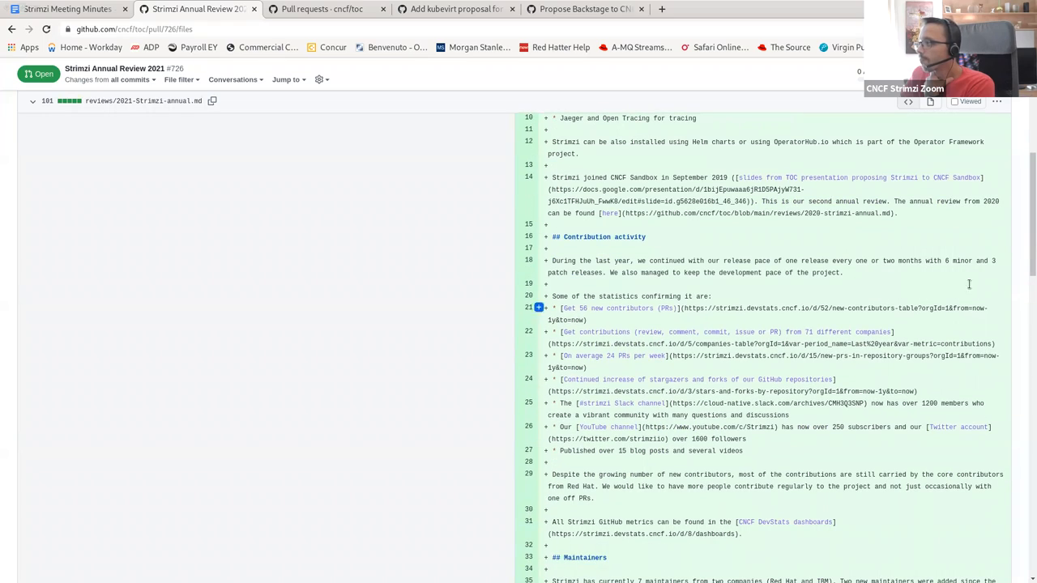
scroll(down, 3)
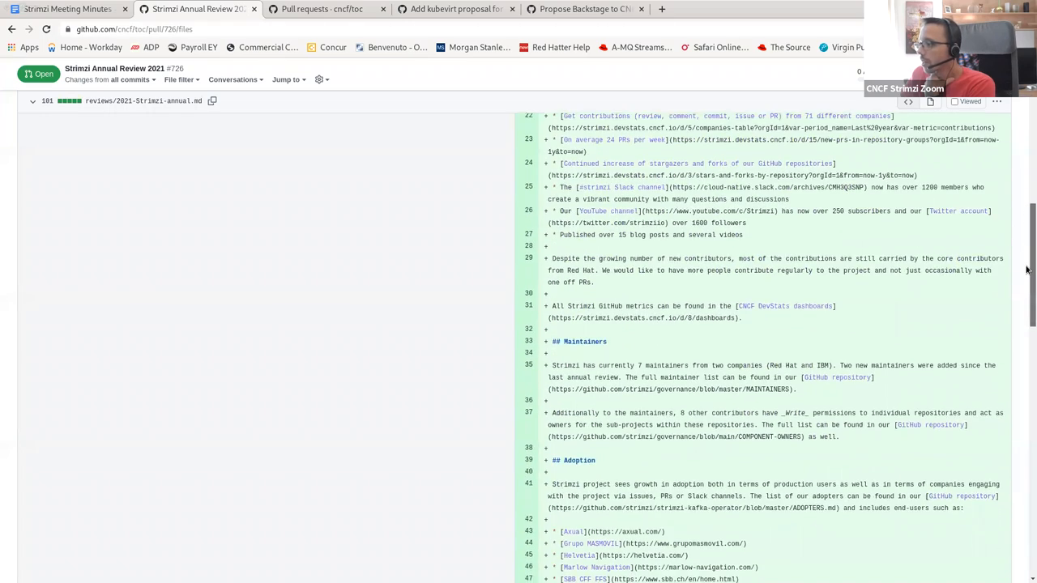
scroll(down, 3)
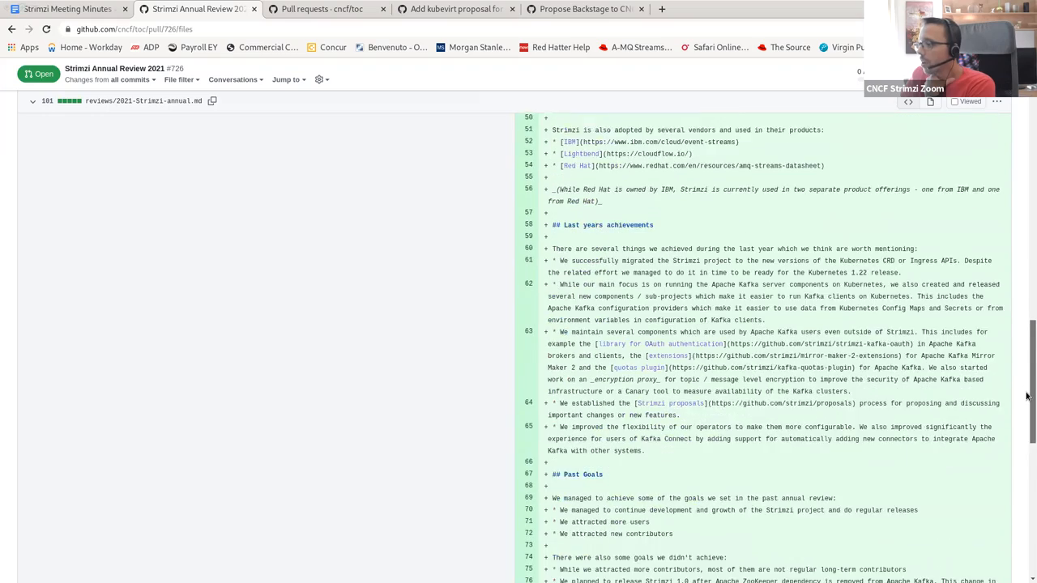
scroll(down, 3)
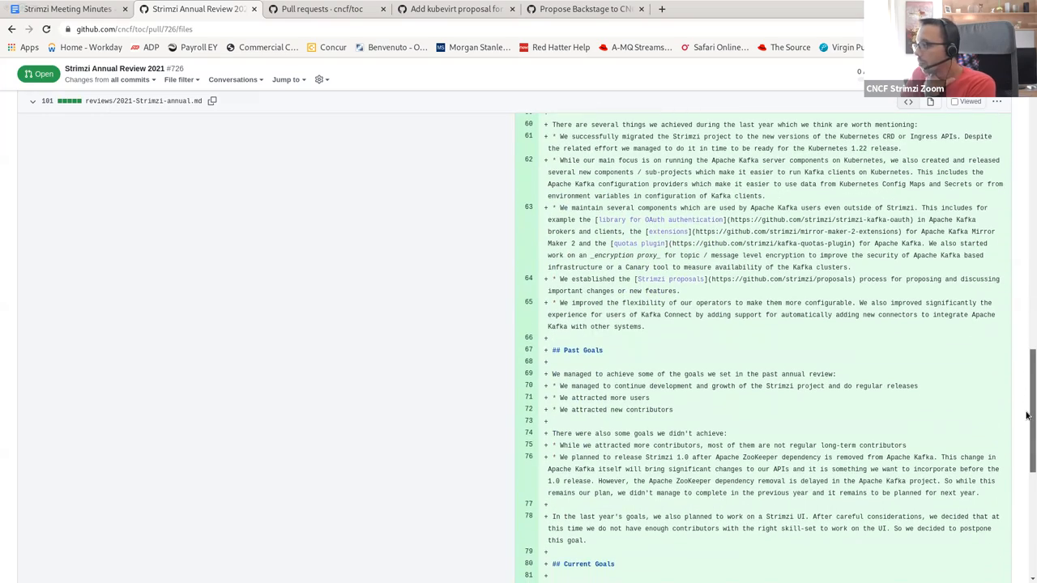
scroll(down, 3)
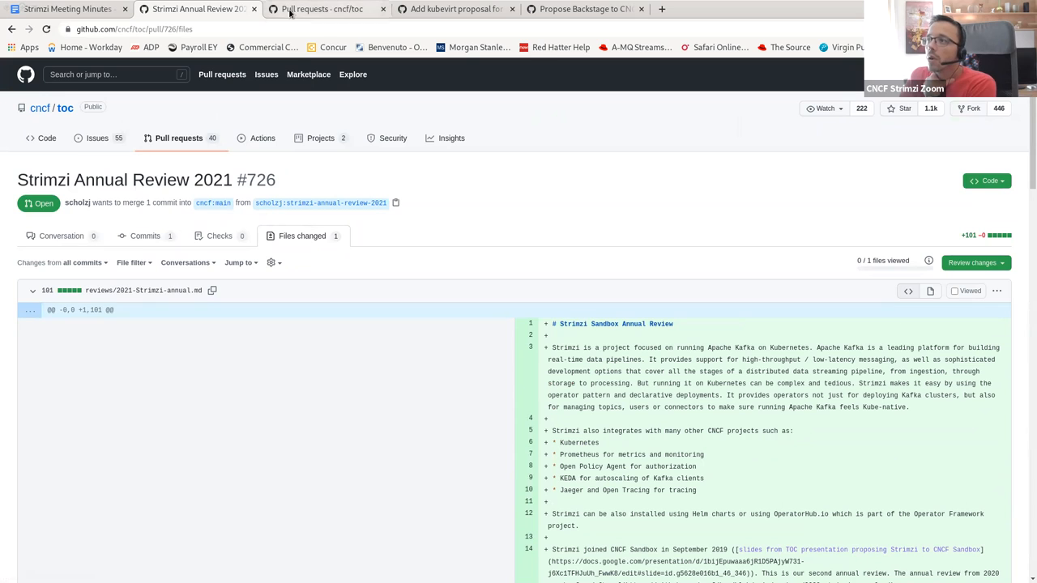
mouse_move(198, 10)
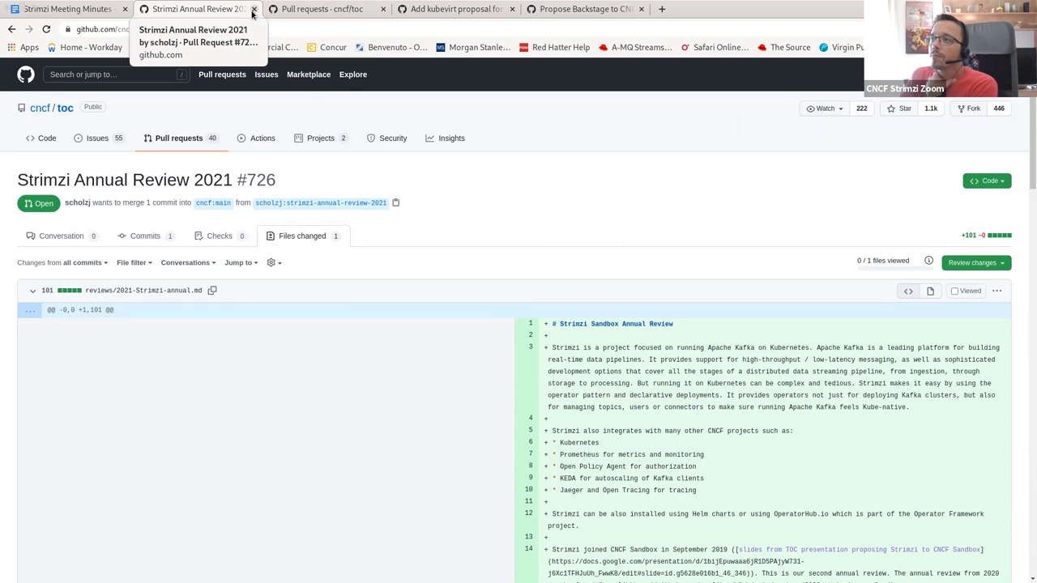
click(64, 10)
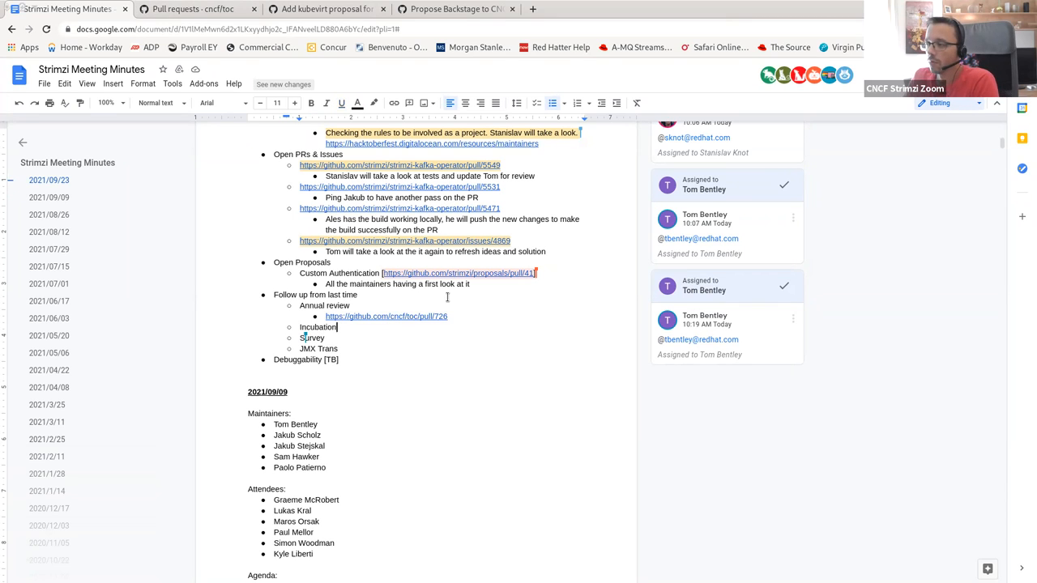
- Add a sub-bullet under Incubation with the docs.google.com document link and switch to KubeVirt PR #715
key(enter)
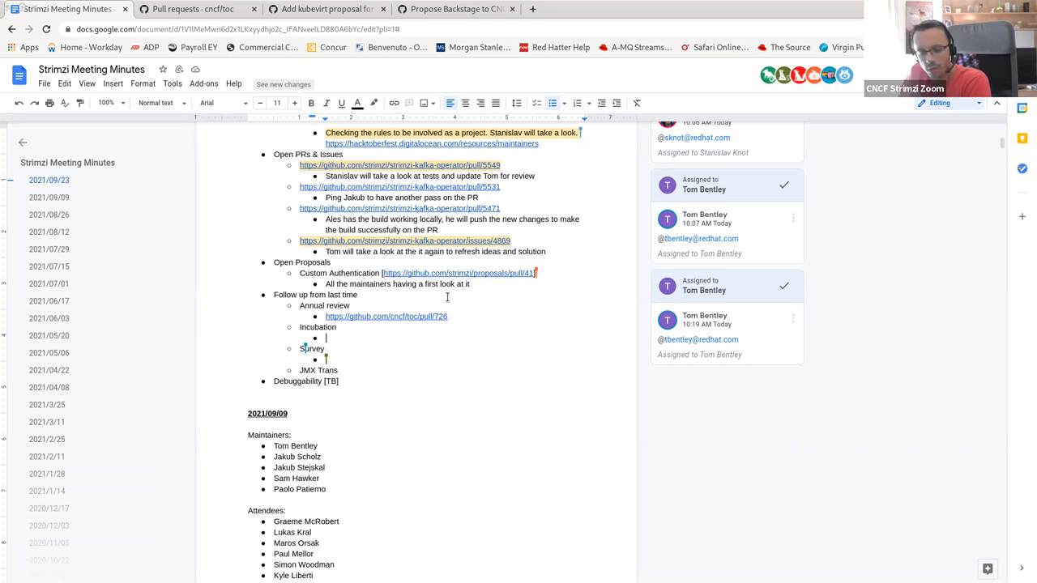
text(https://docs.google.com/document/d/1ssrX9SRfeaJhZIIh0F37yg3NRIxURceuCbyBfd6MWsl/edit)
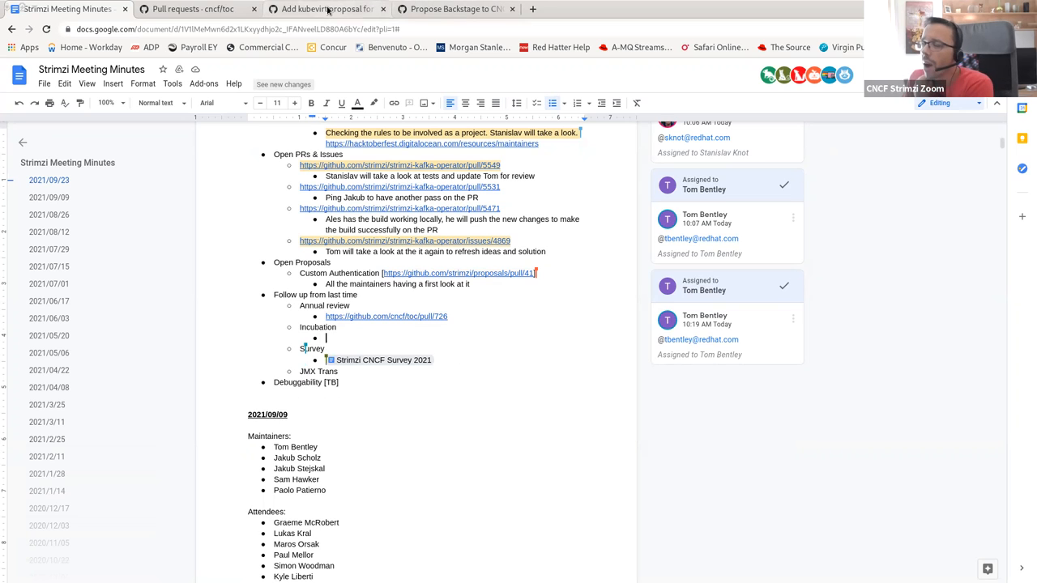
click(324, 10)
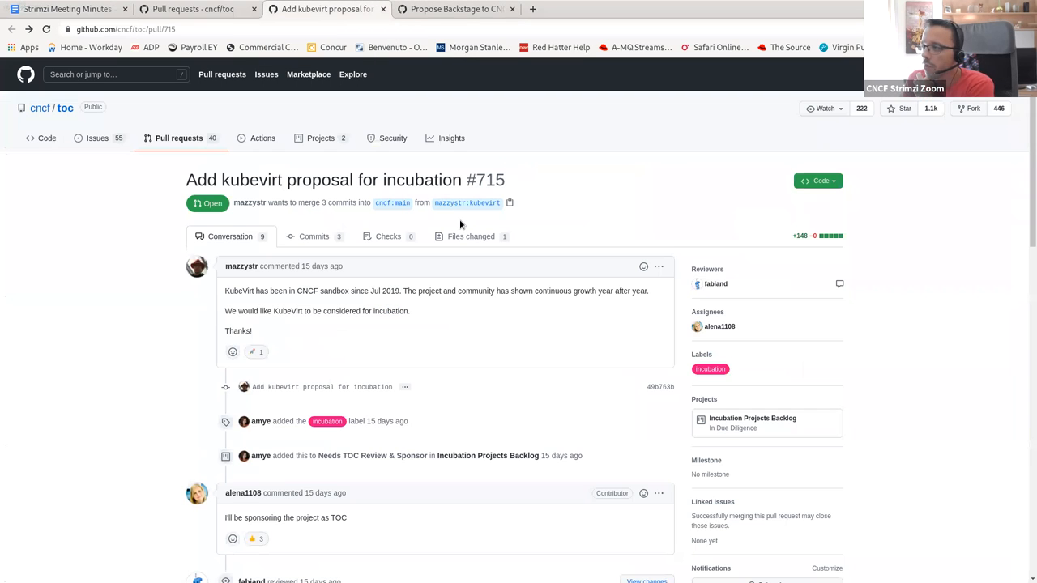
mouse_move(470, 237)
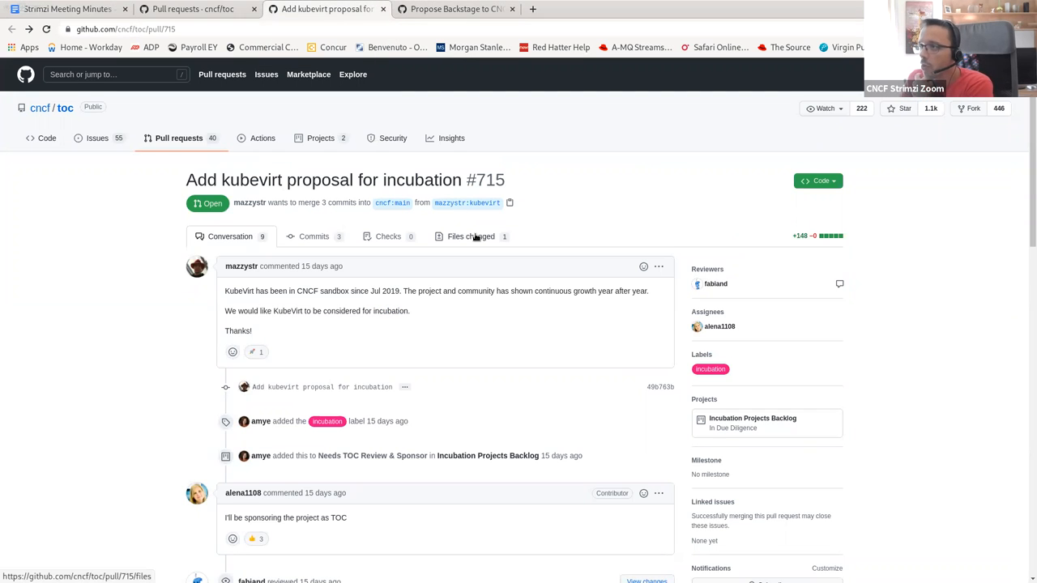
- View the Backstage PR #717 and the cncf/toc pull requests list, then return to the minutes
click(454, 10)
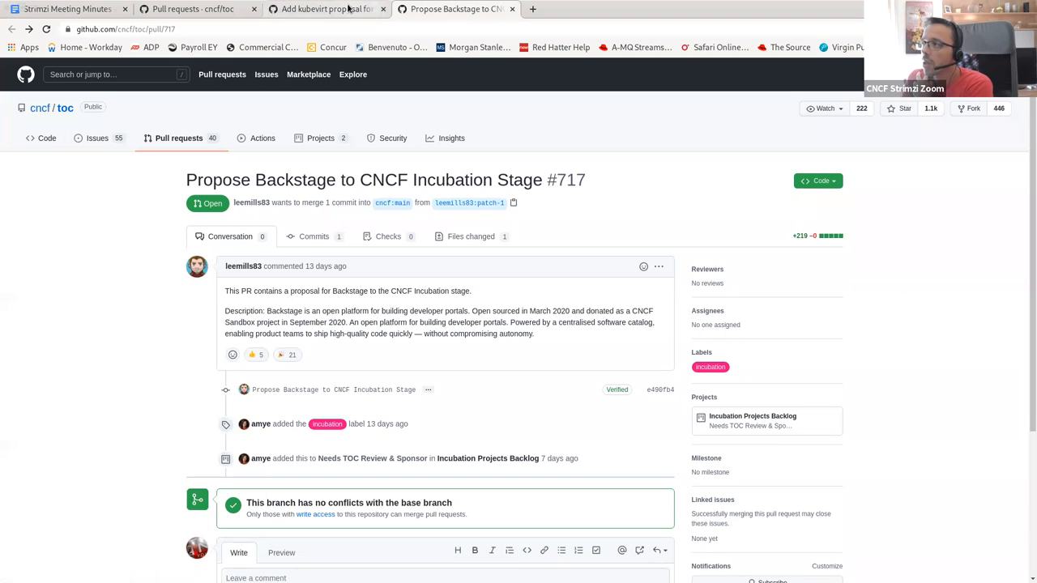
mouse_move(327, 10)
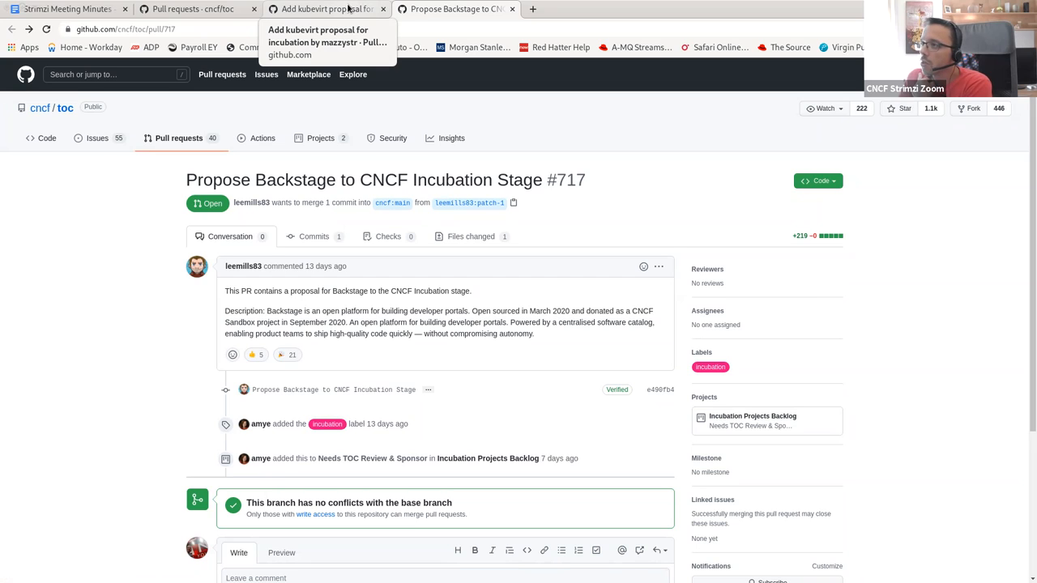
mouse_move(347, 9)
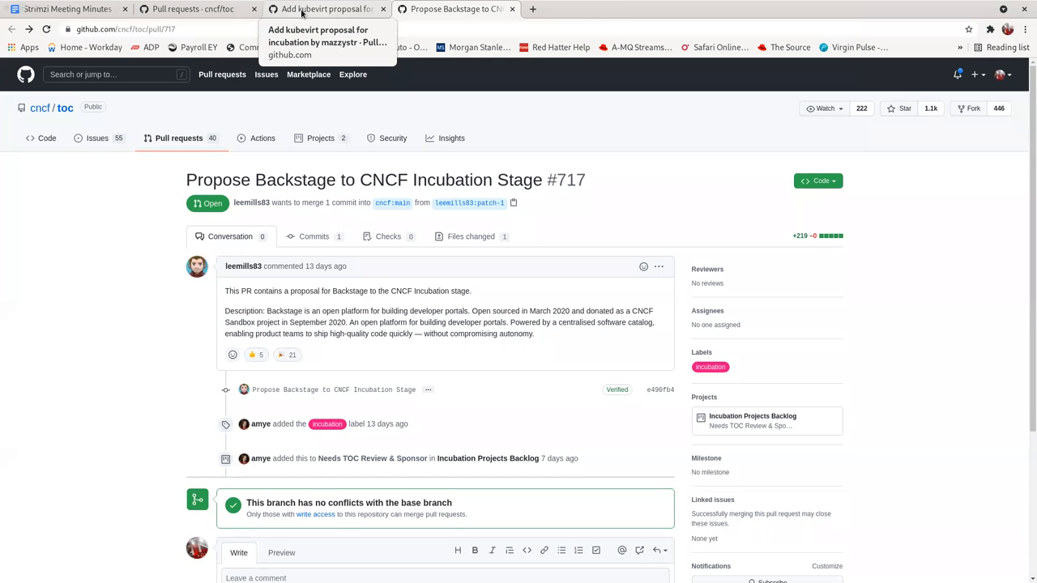
click(194, 10)
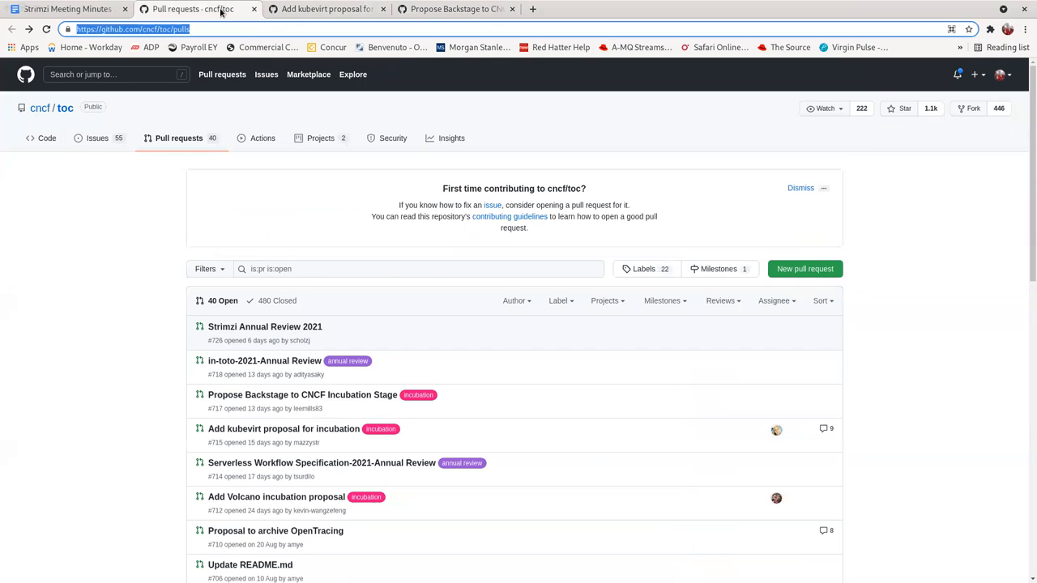
click(68, 9)
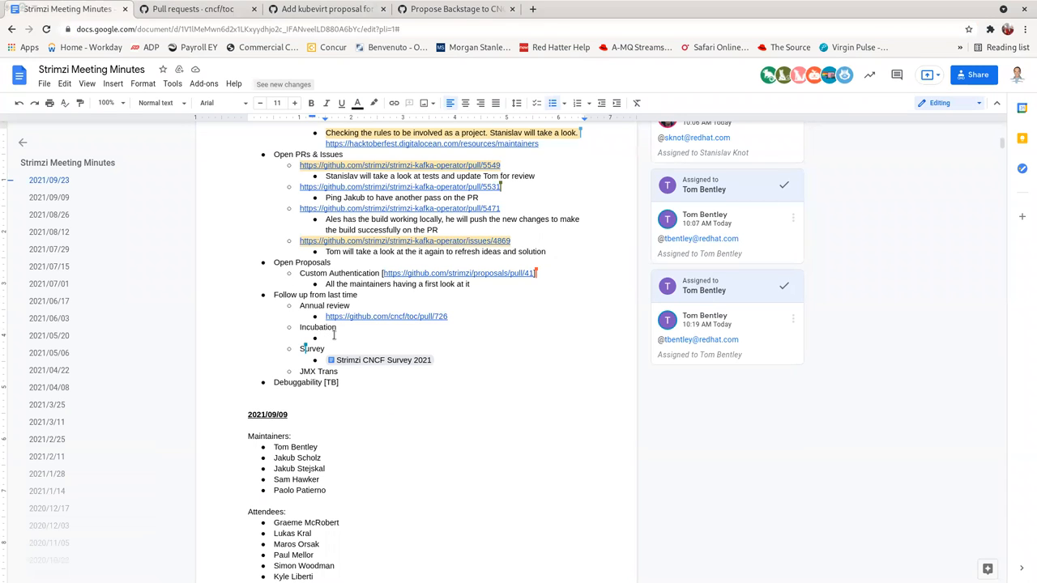
- Note under Incubation that the team waits for the annual review first, then prepares the incubation PR
text(Wa)
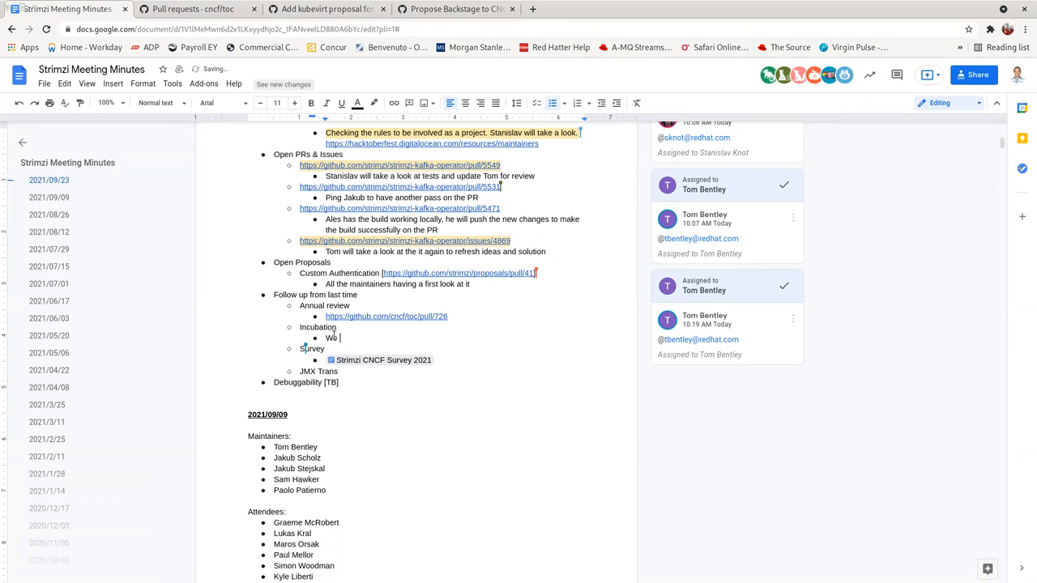
key(Backspace)
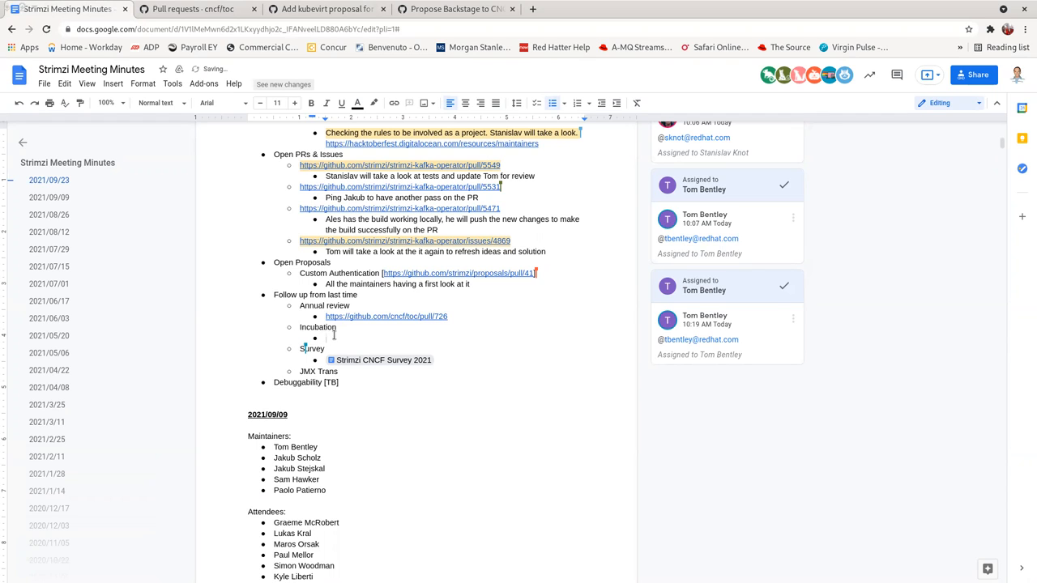
text(Waiting for the annual r)
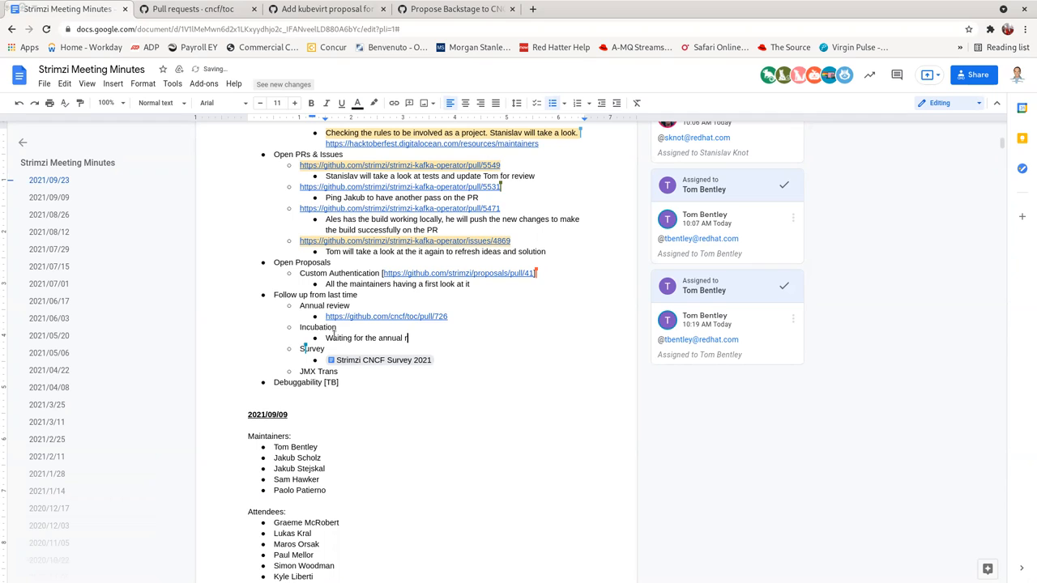
text(eview)
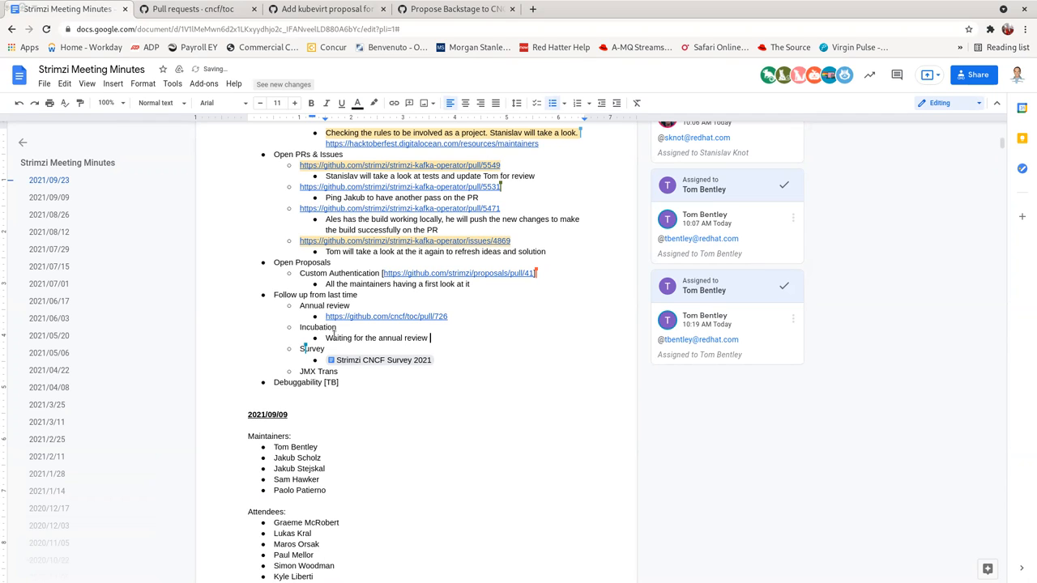
text(first the starting to pre)
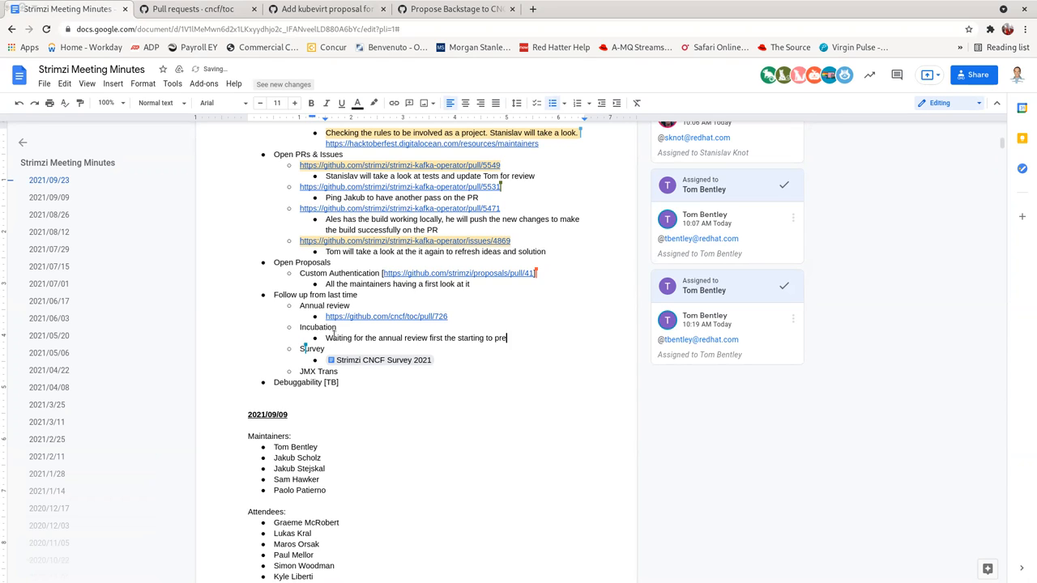
text(pare the PR for incubb)
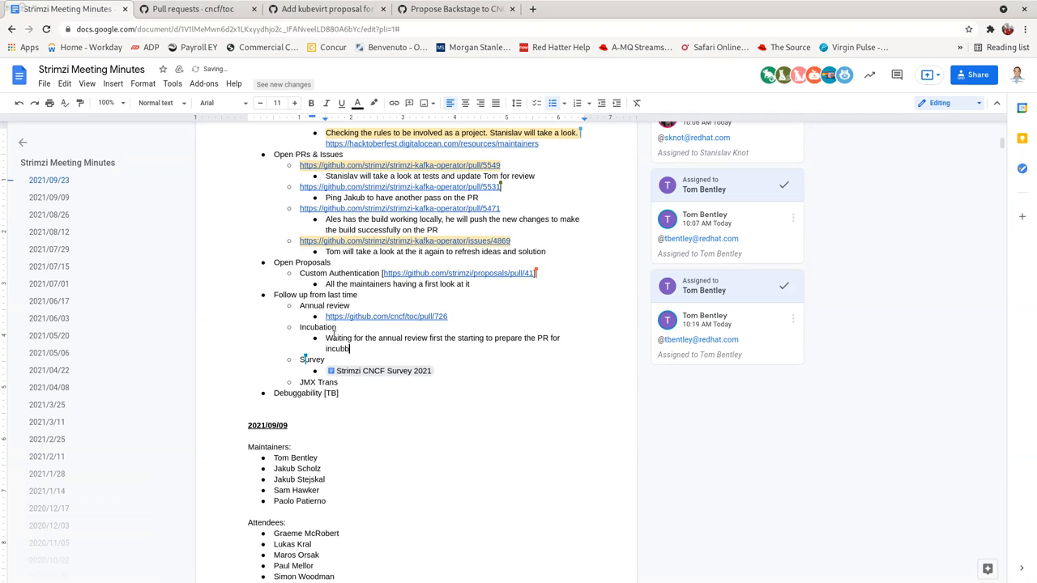
text(ation)
text(Checking other)
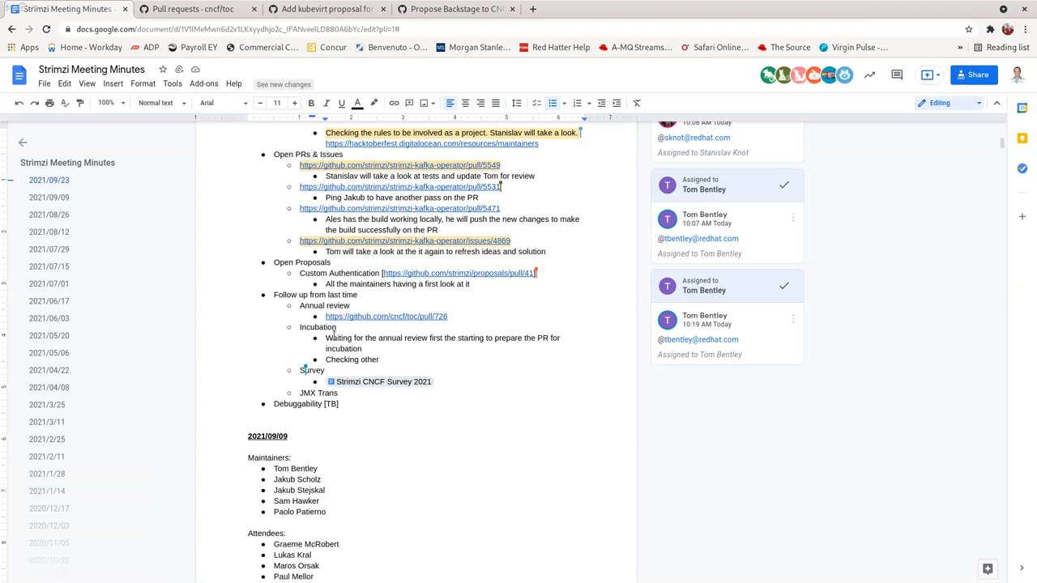
- Cite proposals like cncf/toc pull/715 and pull/717 as examples in the note
text(p)
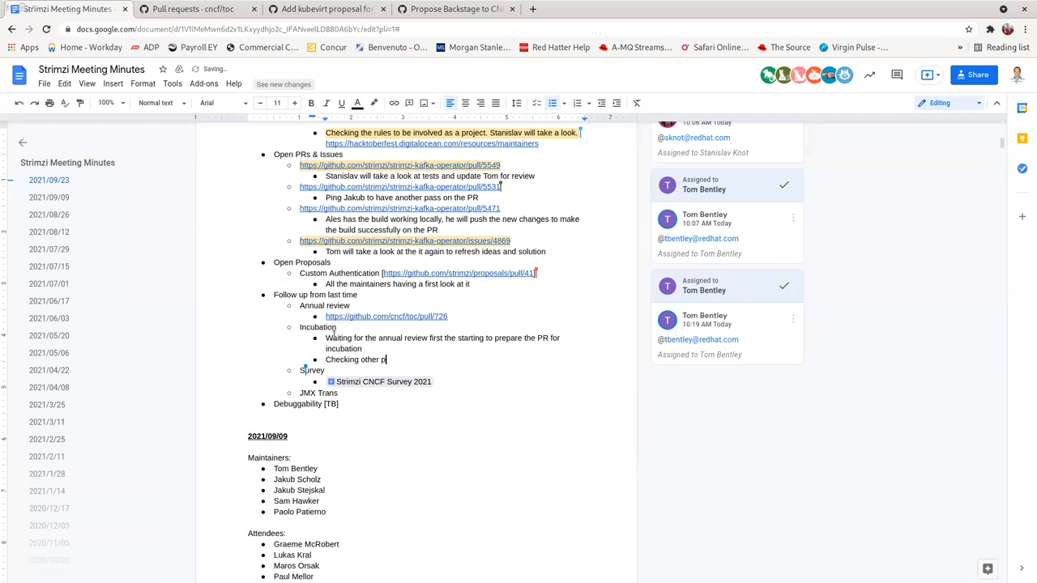
text(roposals)
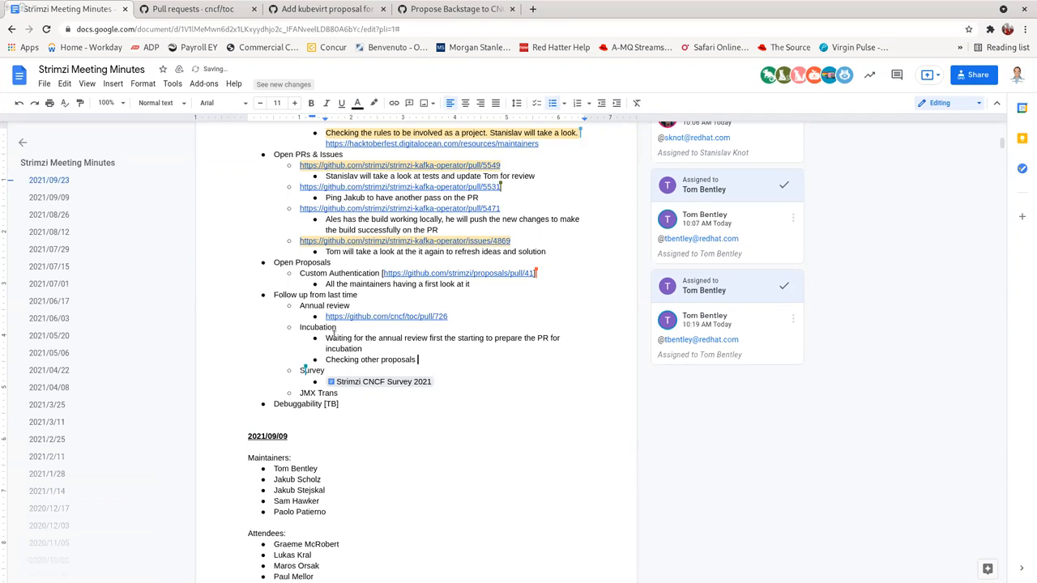
text(like)
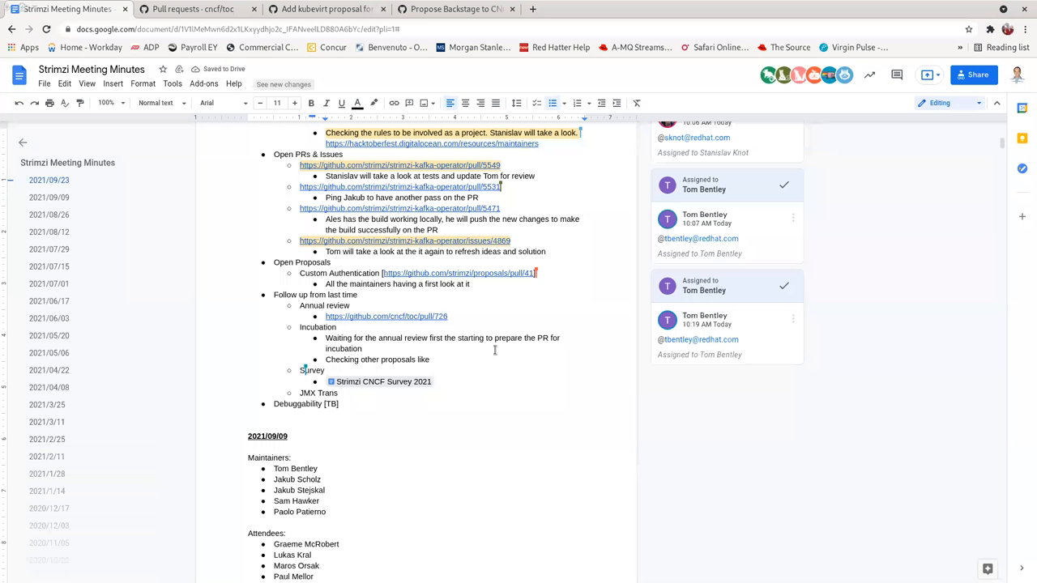
text(https://github.com/cncf/toc/pull/715 an)
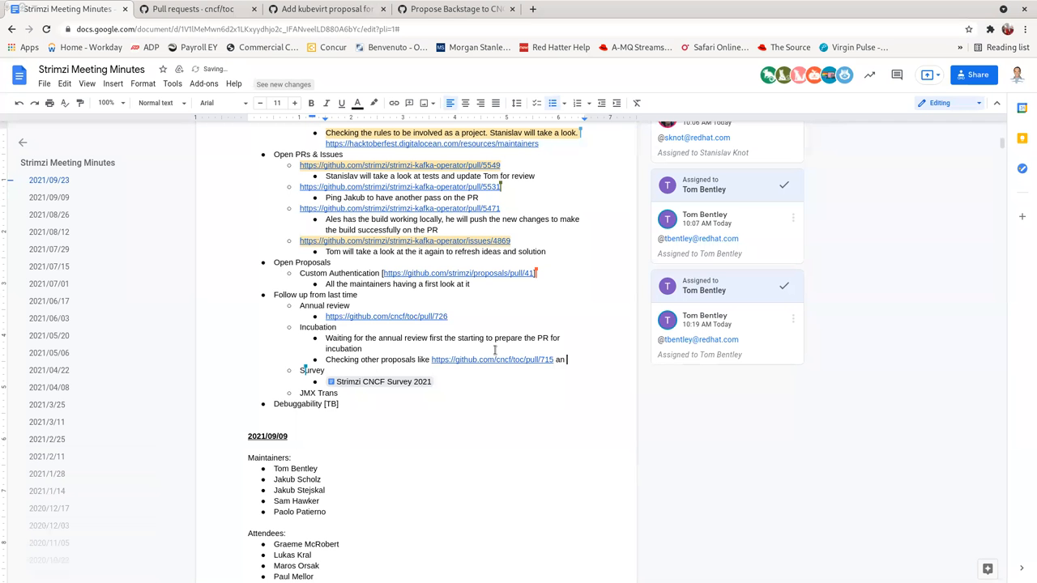
click(453, 10)
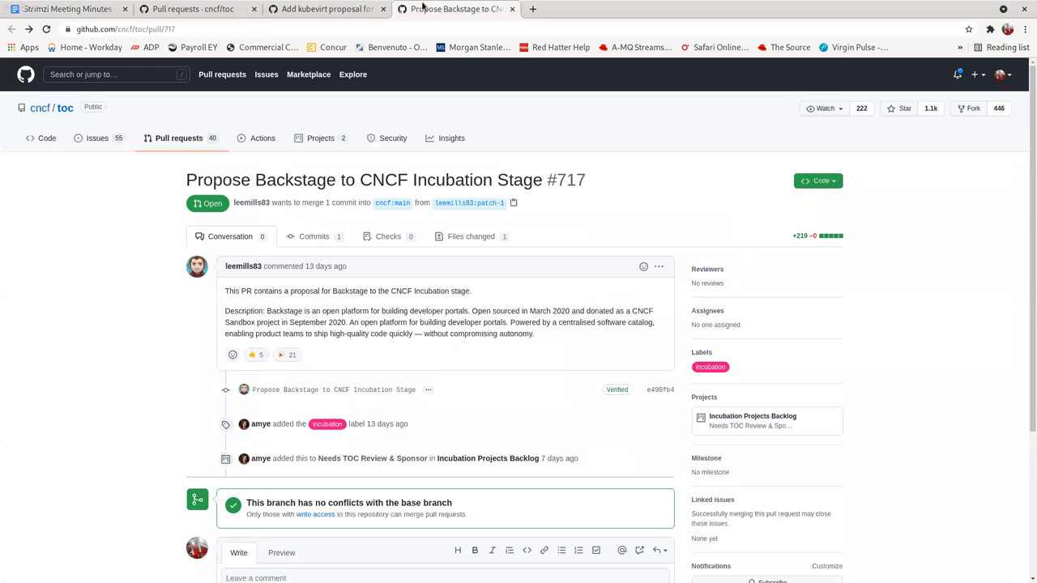
click(65, 10)
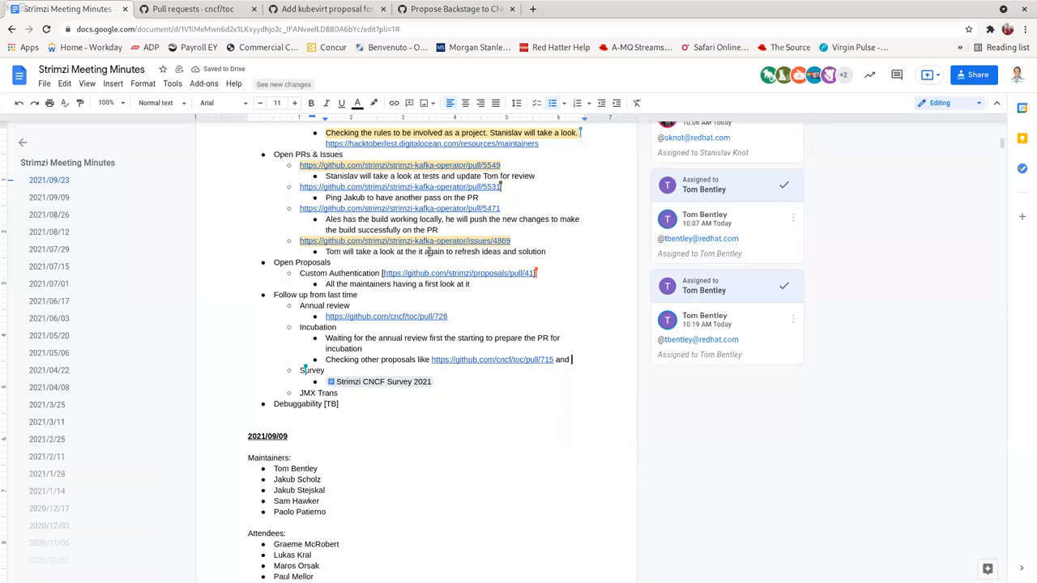
text(https://github.com/cncf/toc/pull/717 as examples)
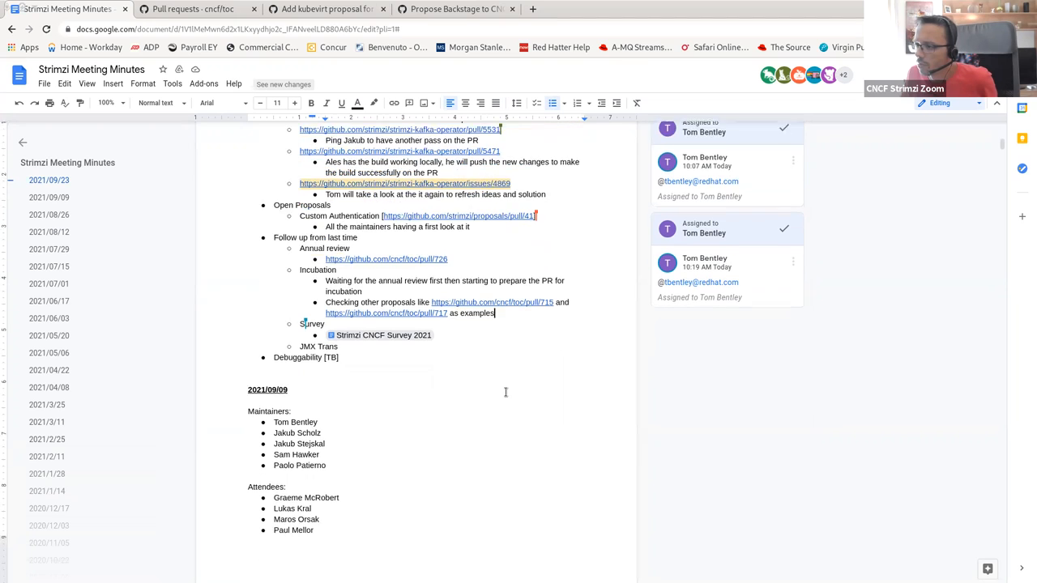
scroll(down, 3)
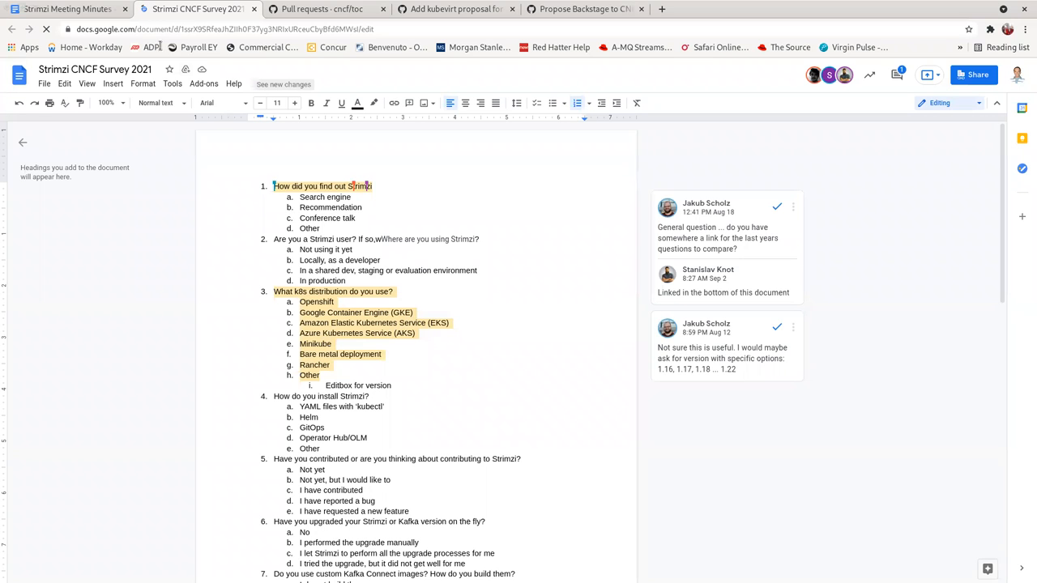
- Scroll through the Strimzi CNCF Survey 2021 questions down to question 13
scroll(down, 3)
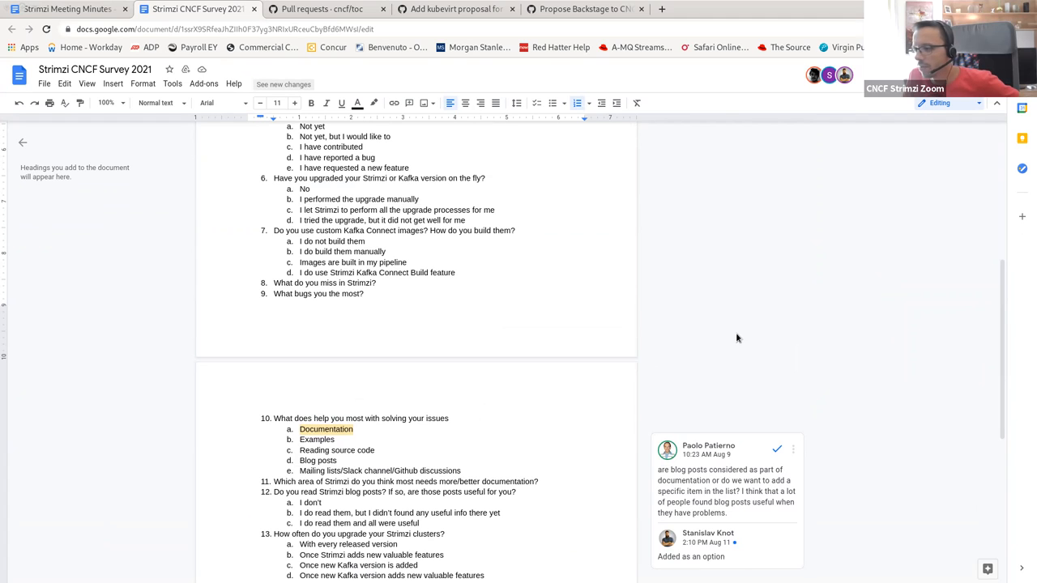
mouse_move(693, 339)
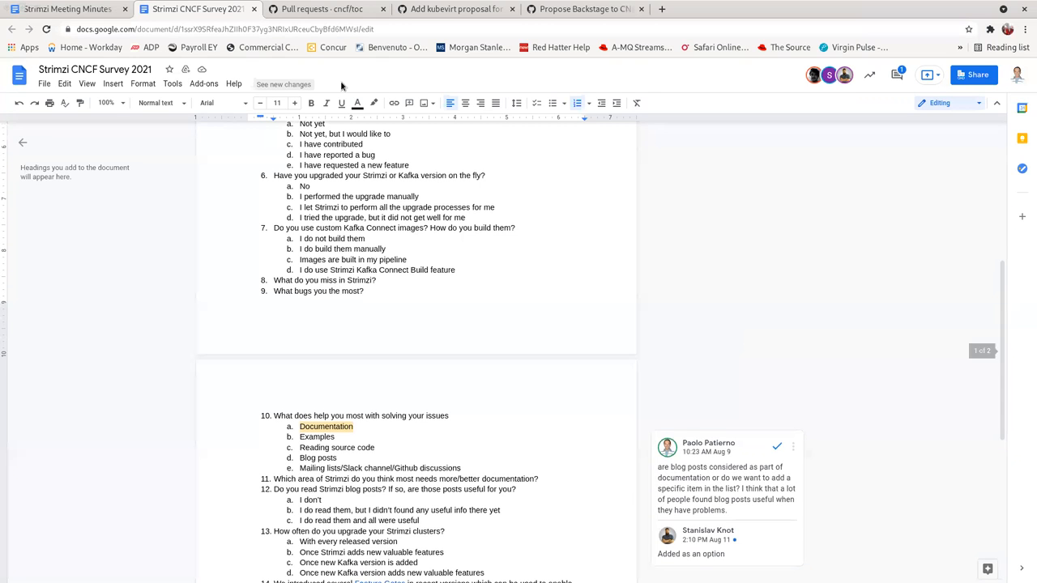
- Note under the survey item another review pass of the doc prepared by Stanislav, then reopen the survey document
click(65, 10)
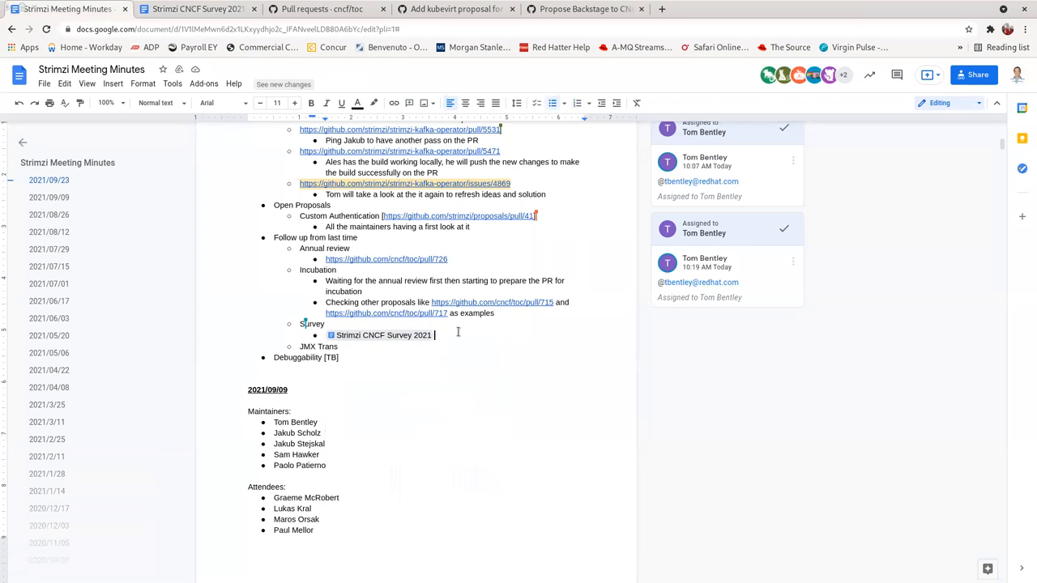
key(Enter)
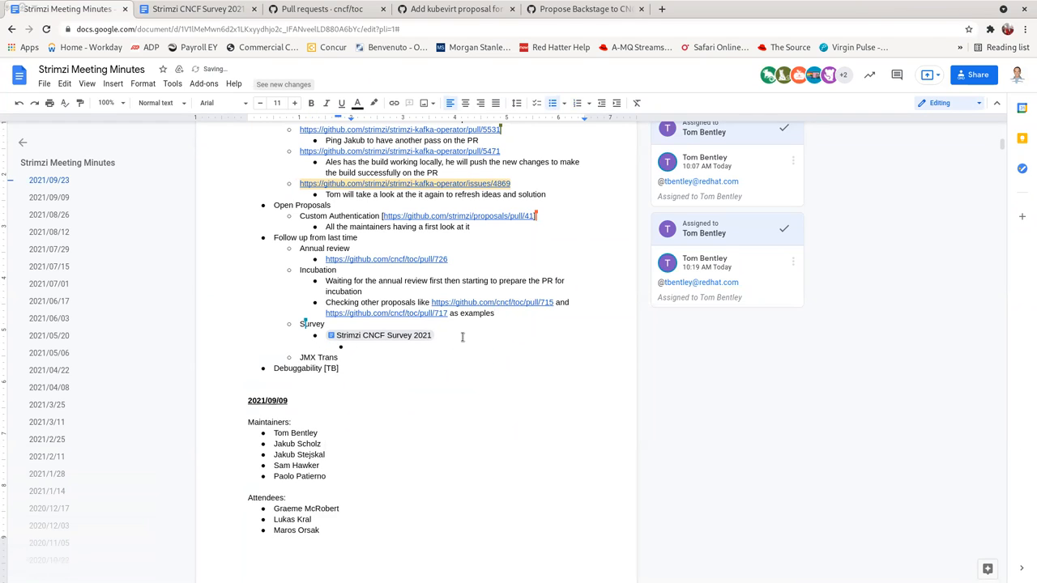
text(All maint)
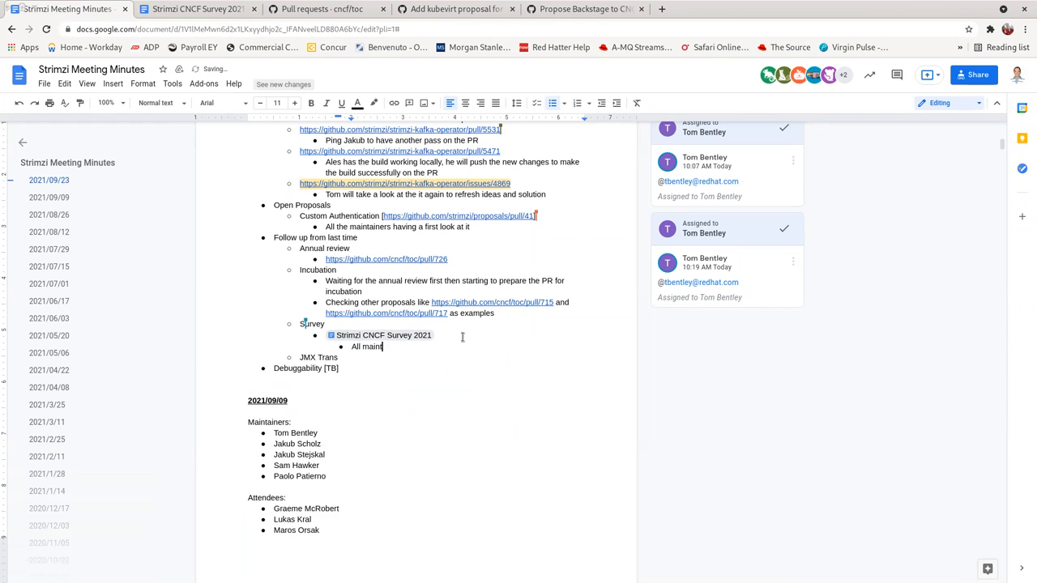
text(ainers)
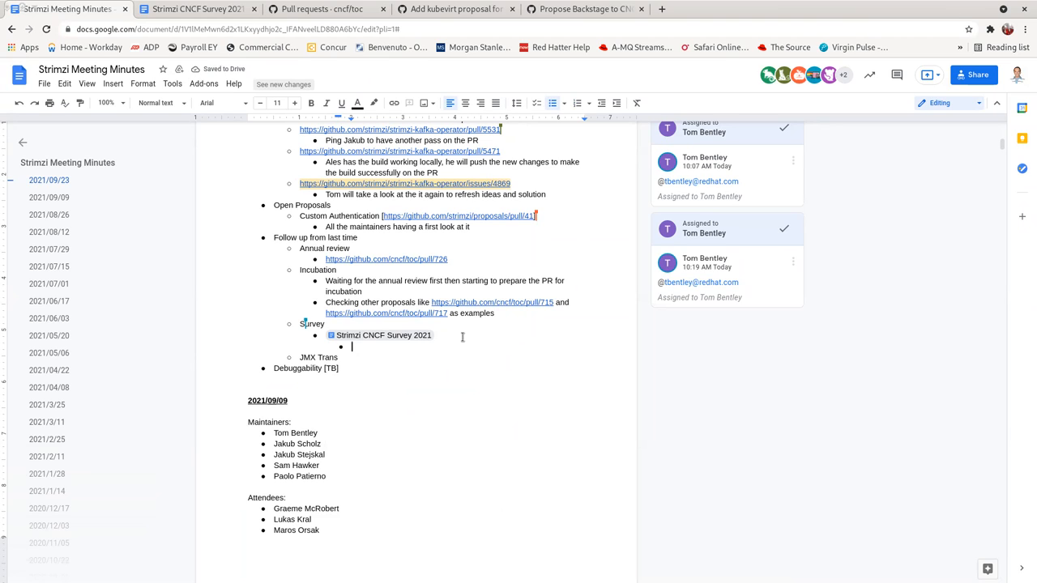
text(We'll have anothe)
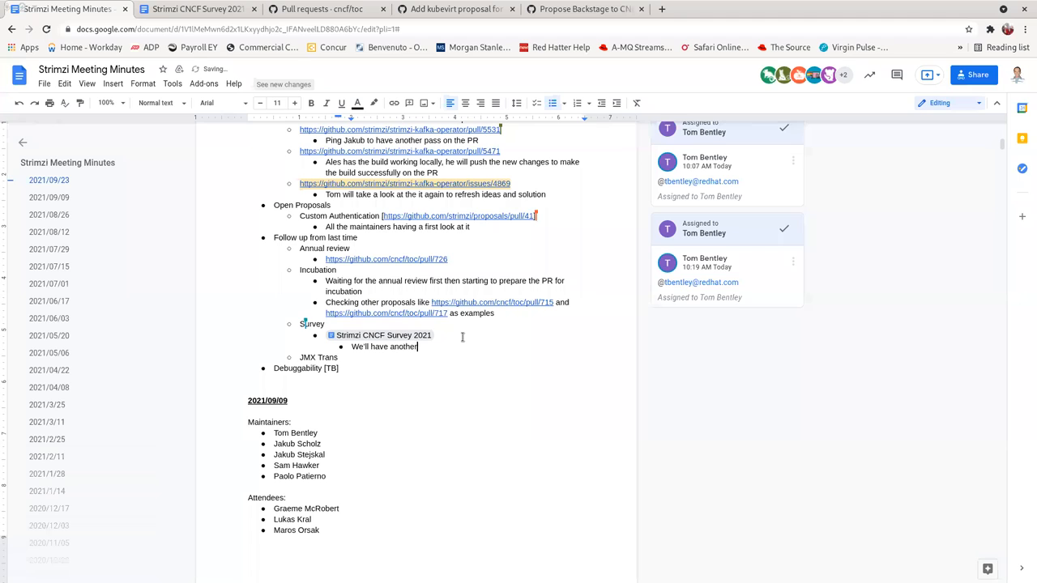
text(review)
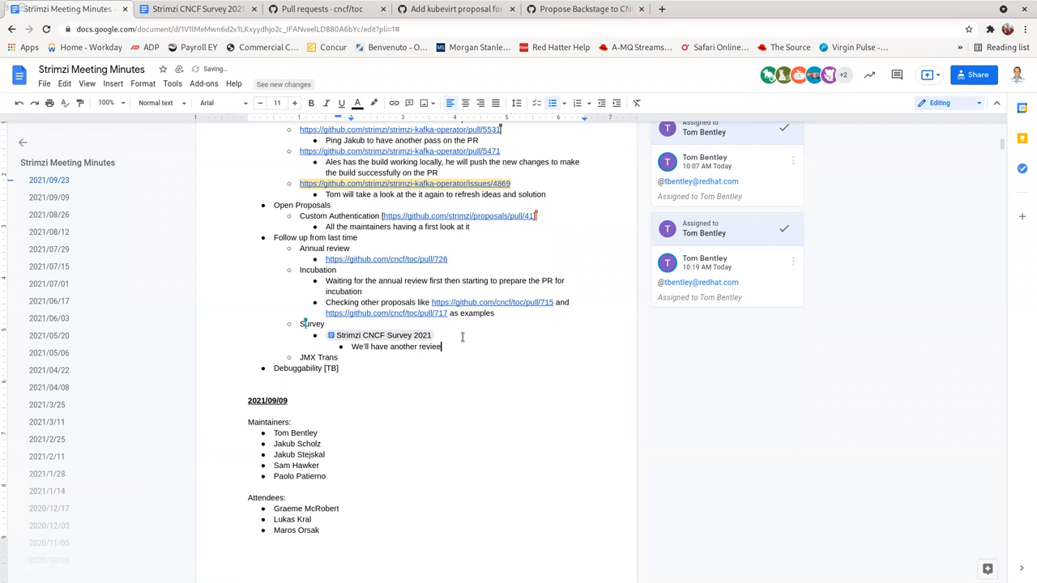
text(pass of the doc p)
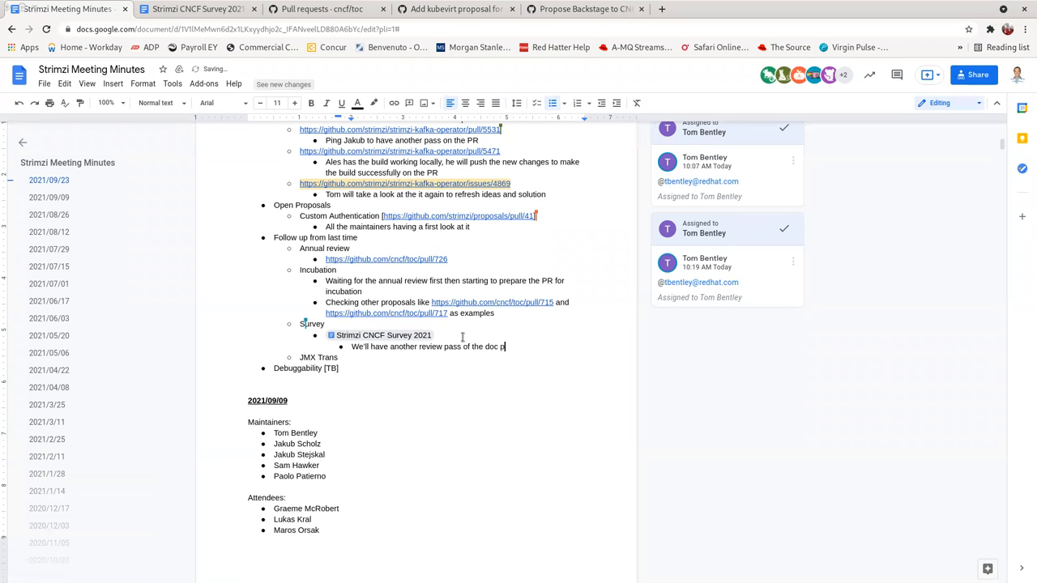
text(repared by Sta)
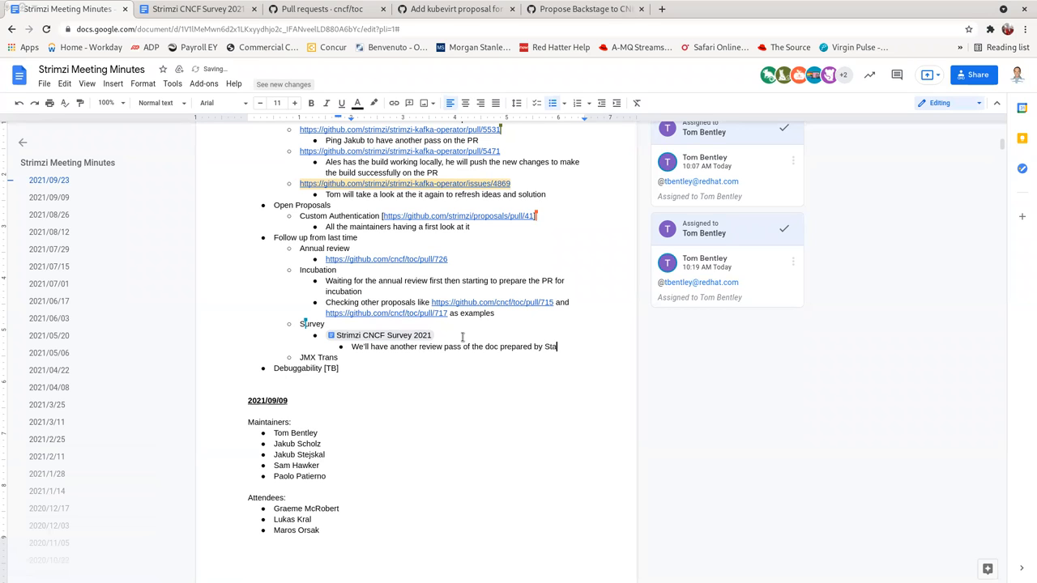
text(nislav)
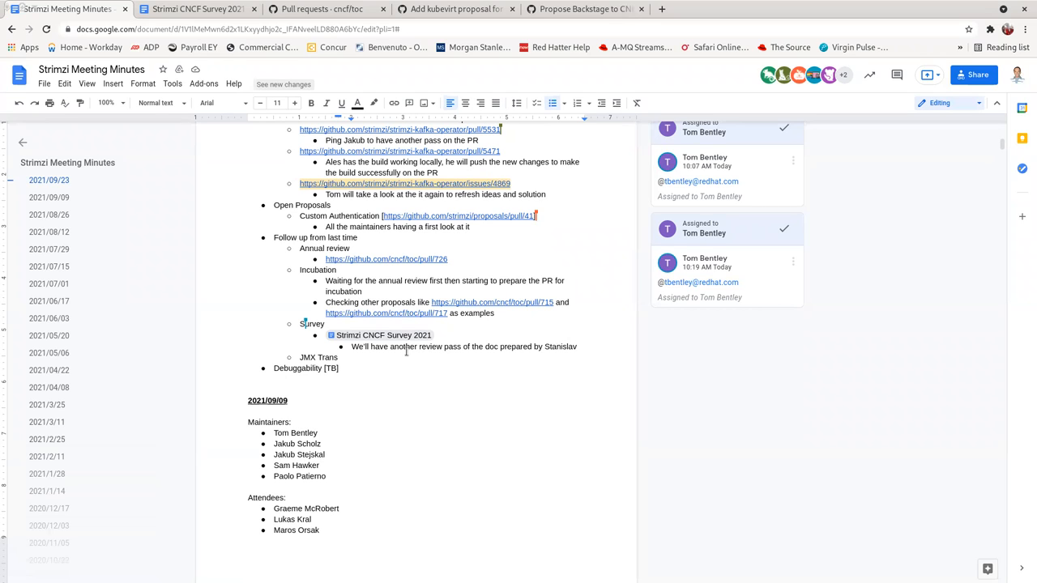
mouse_move(398, 386)
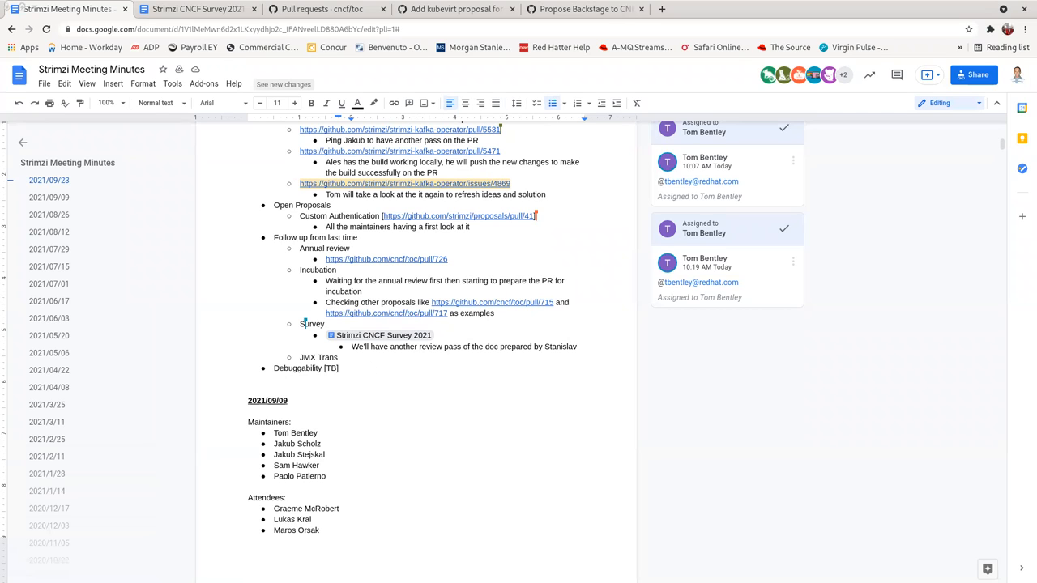
click(197, 10)
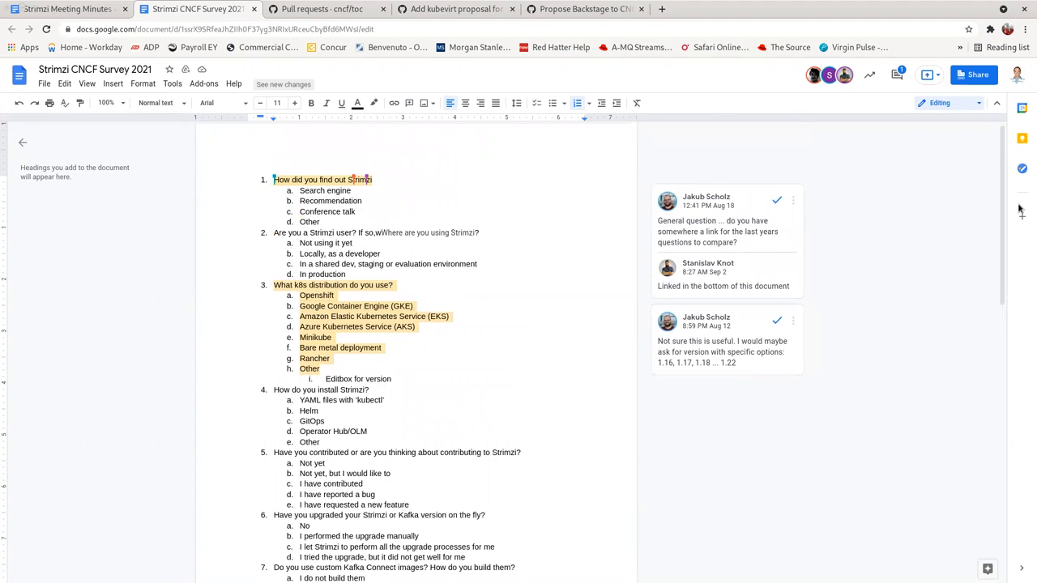
- Add a survey bullet: understanding what we want from questions, so the insights drive the survey questions
click(65, 10)
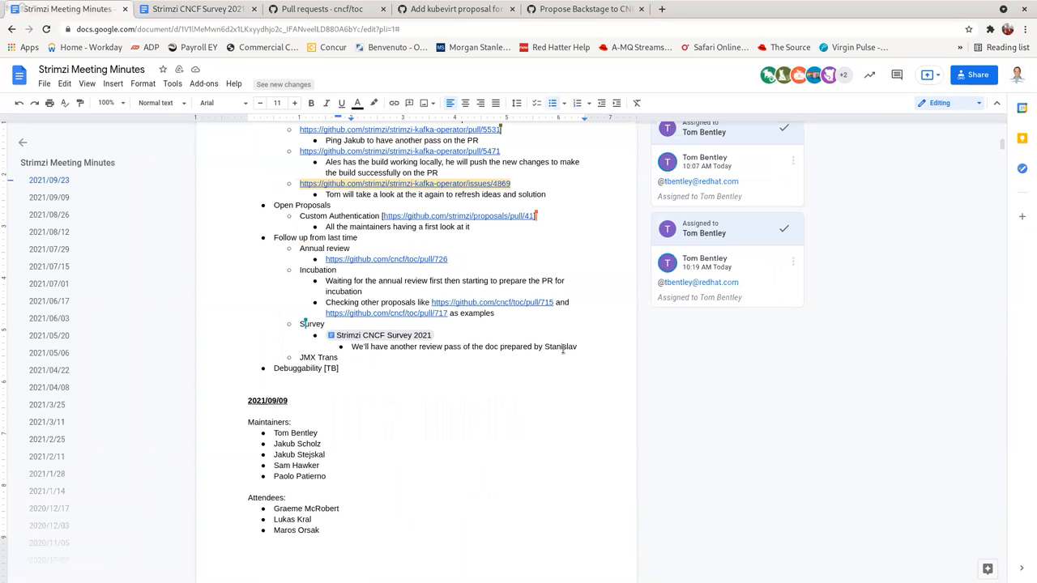
text(Understanding what)
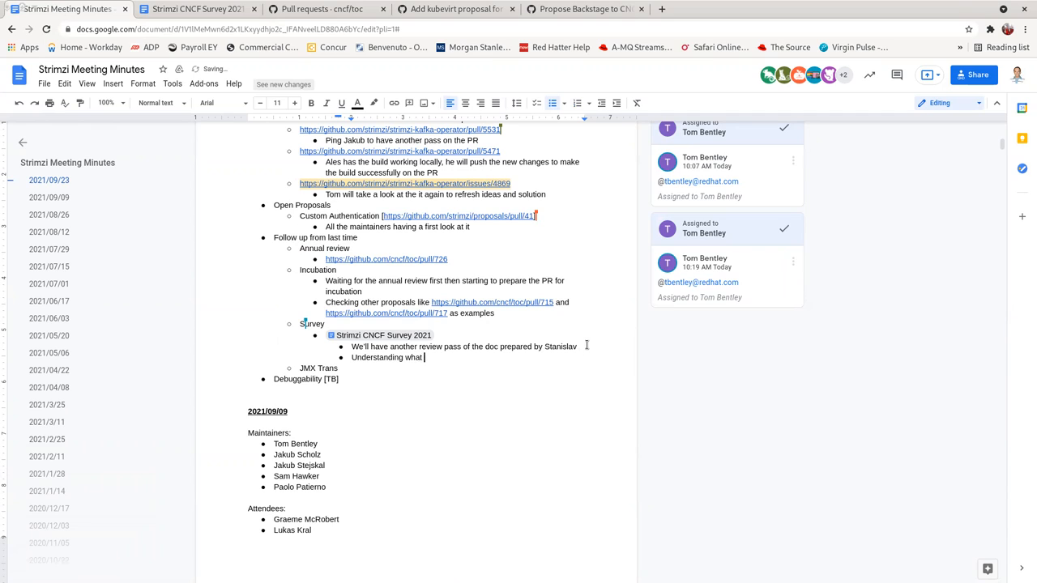
text(we want to get)
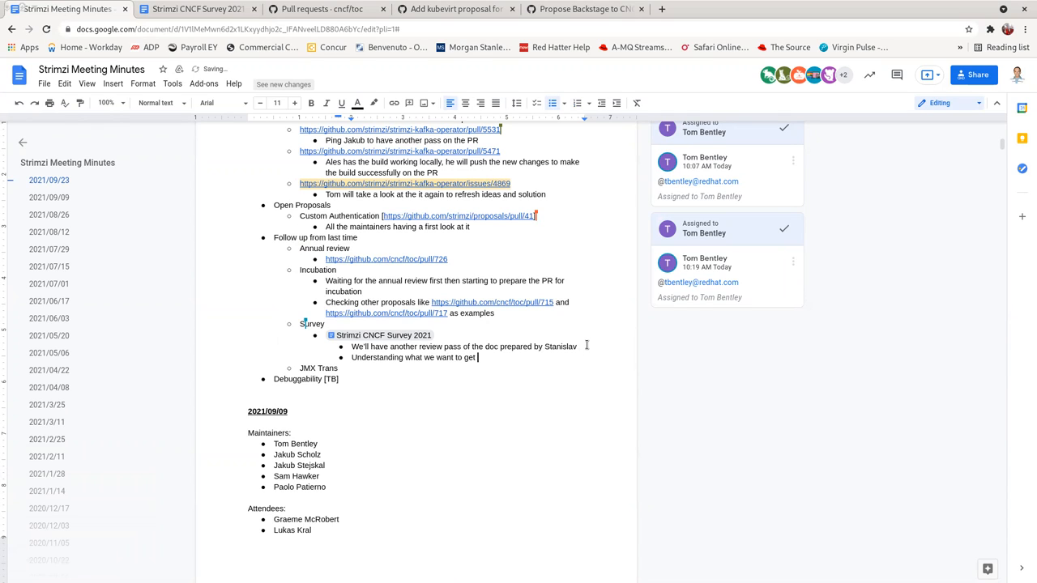
text(from questions)
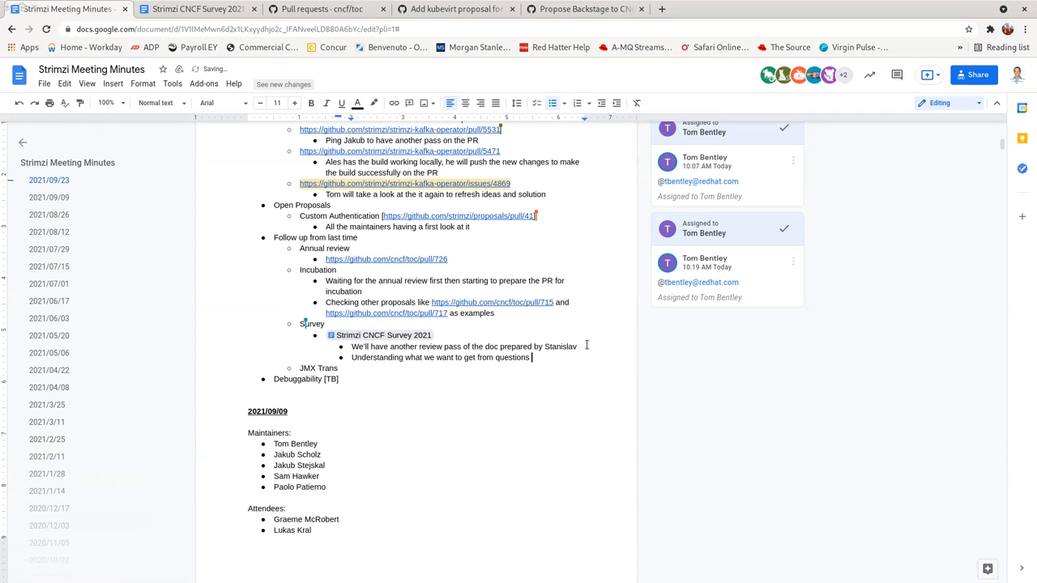
text(in order ask the right ones)
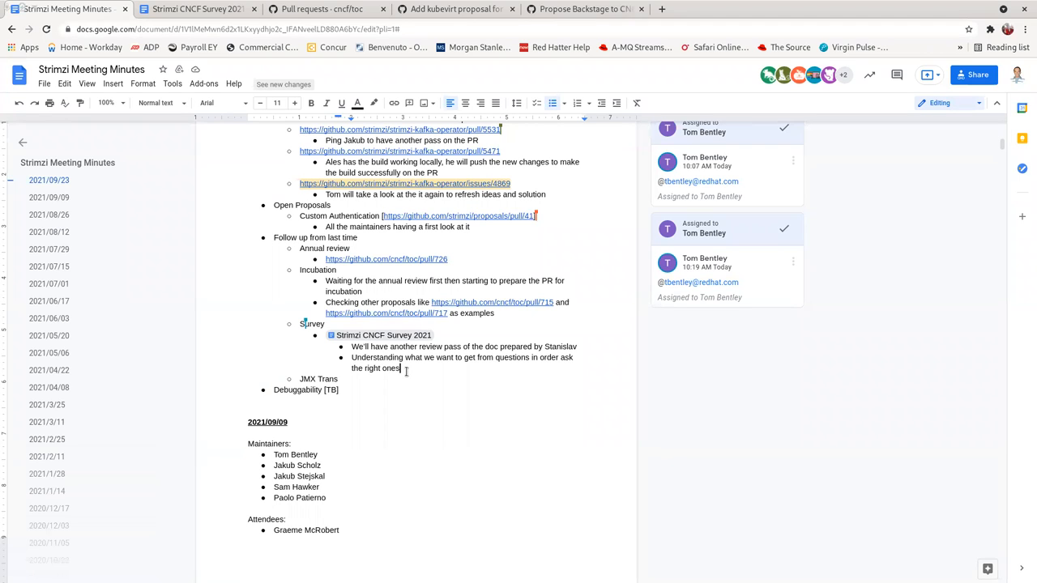
text(T)
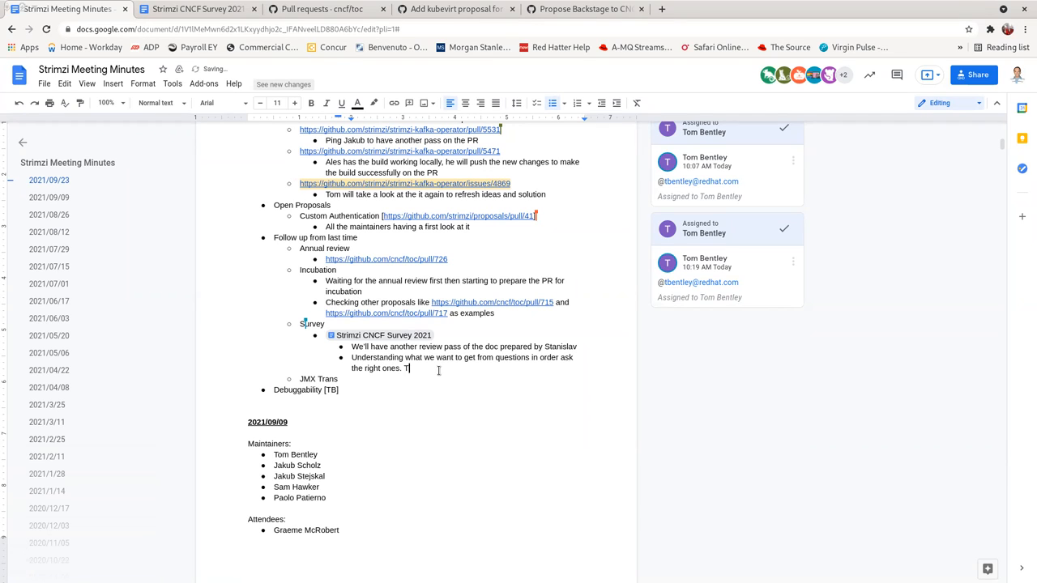
text(he insights we want should drive)
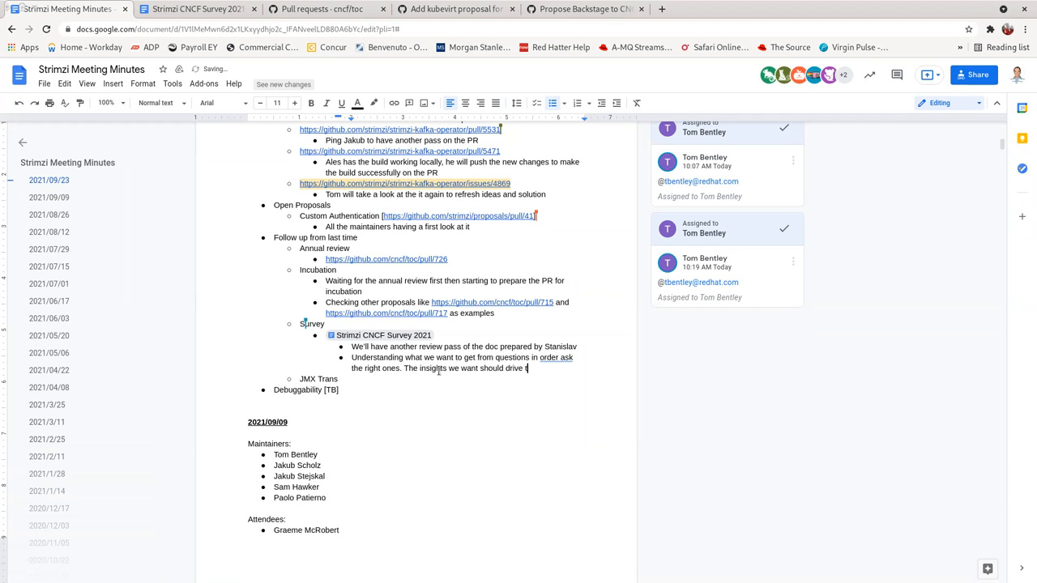
text(the questions in the su)
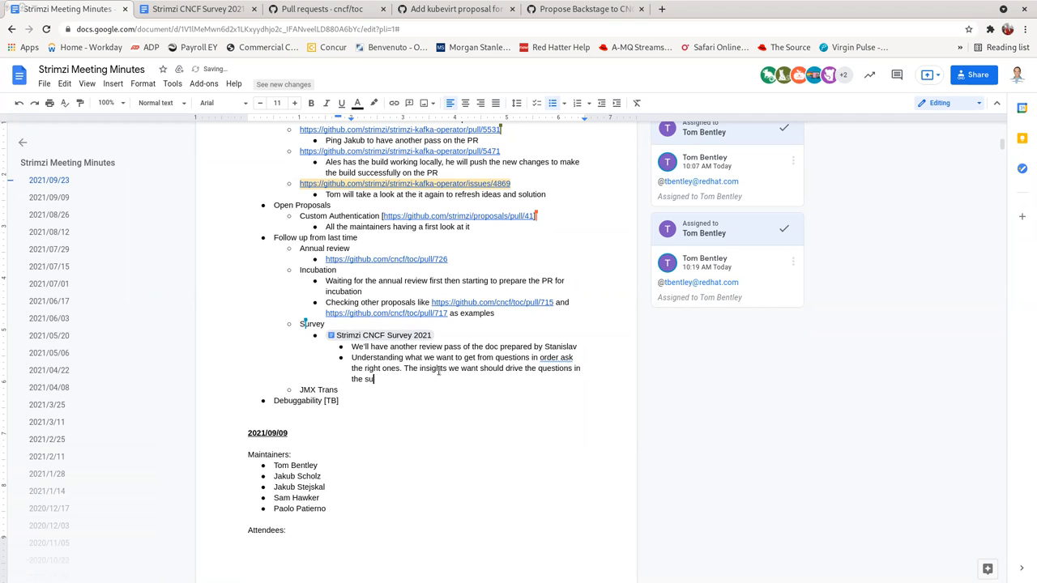
text(rvey.)
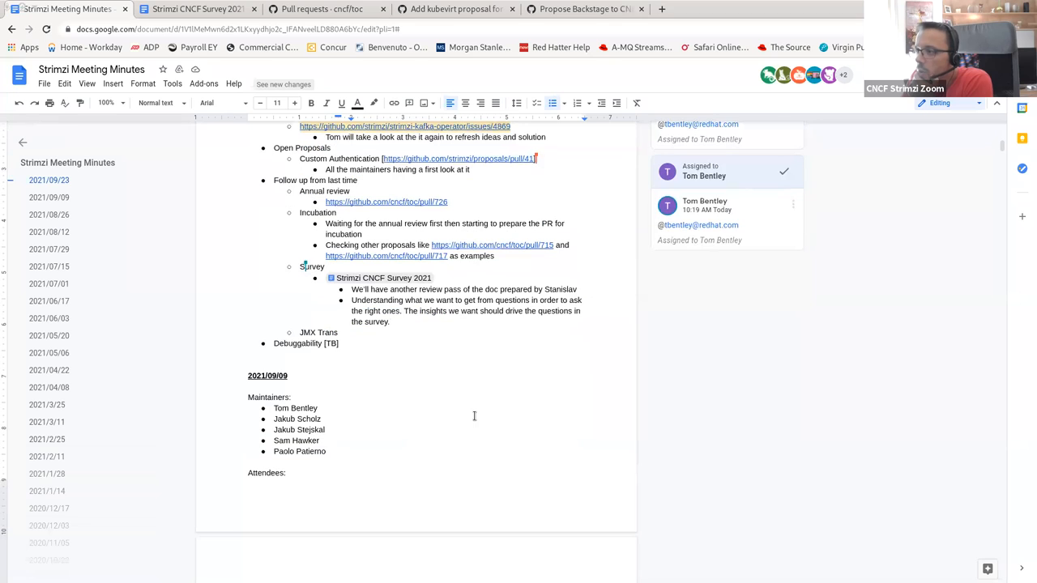
- Scroll down through the earlier minutes to consult the previous JMX Trans note
scroll(down, 3)
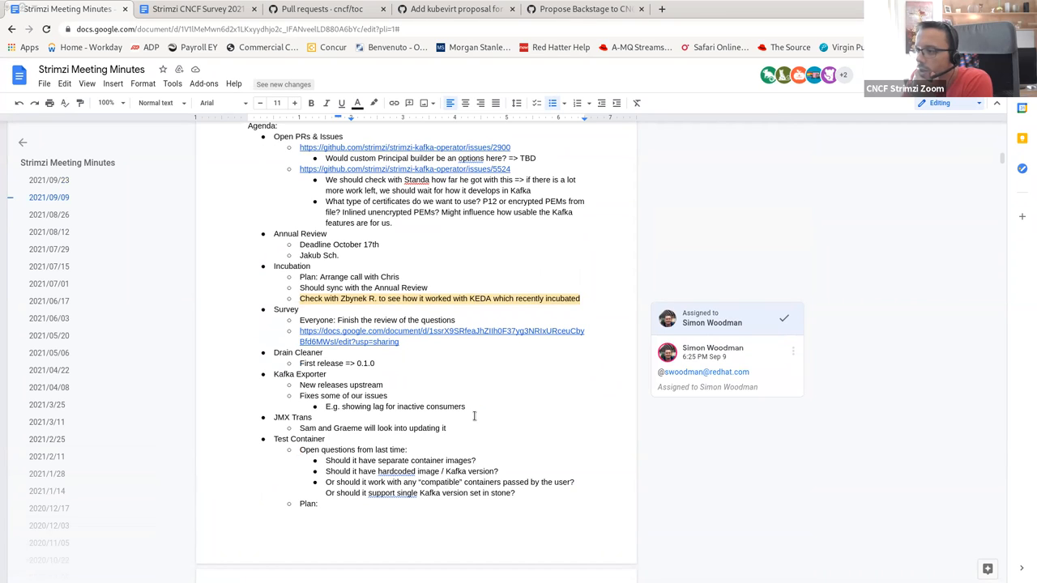
scroll(down, 3)
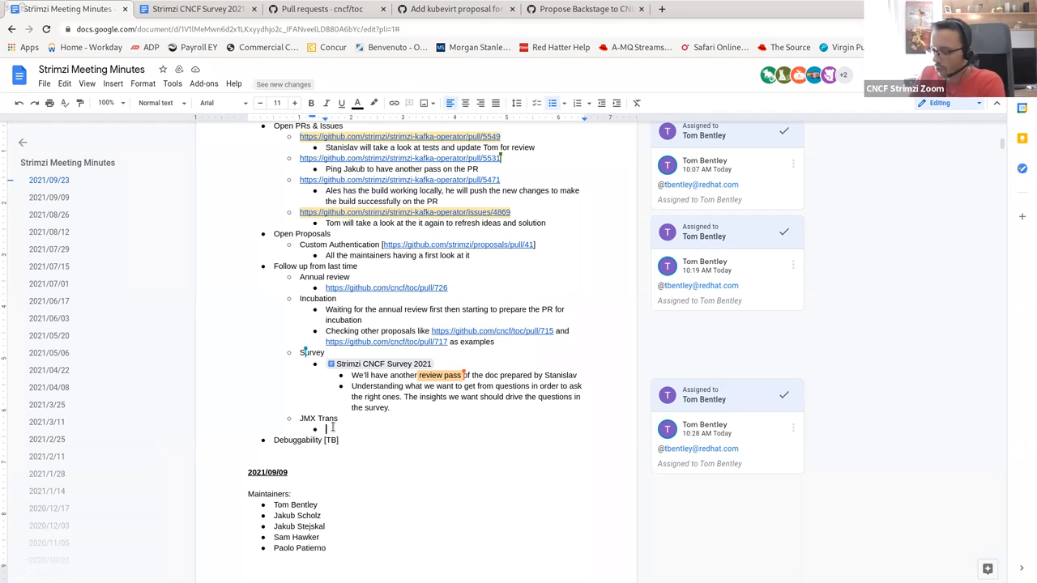
- Write under JMX Trans: 'Graeme will update it before the next meeting in two weeks'
text(Grame)
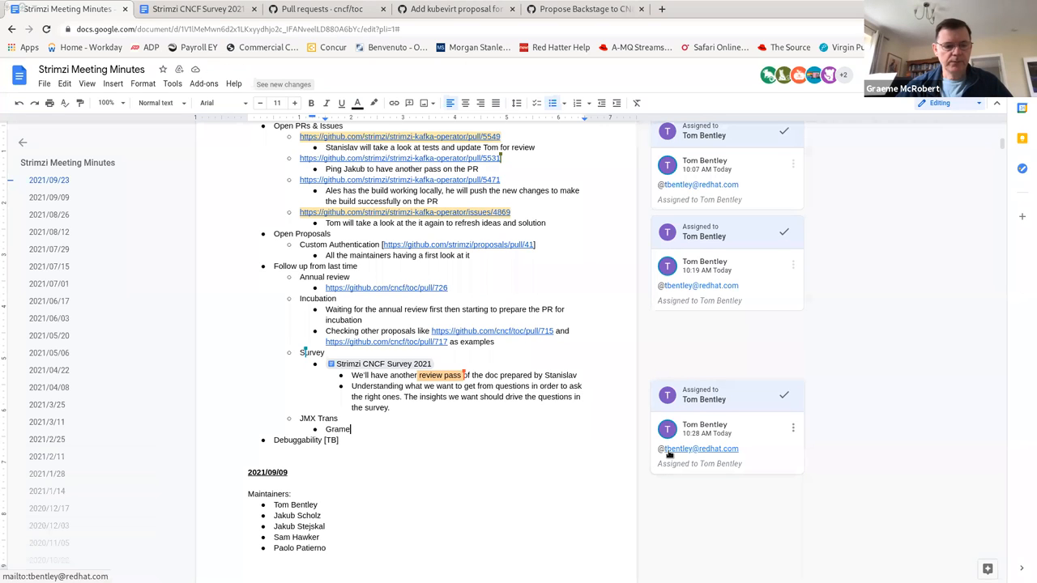
text(w)
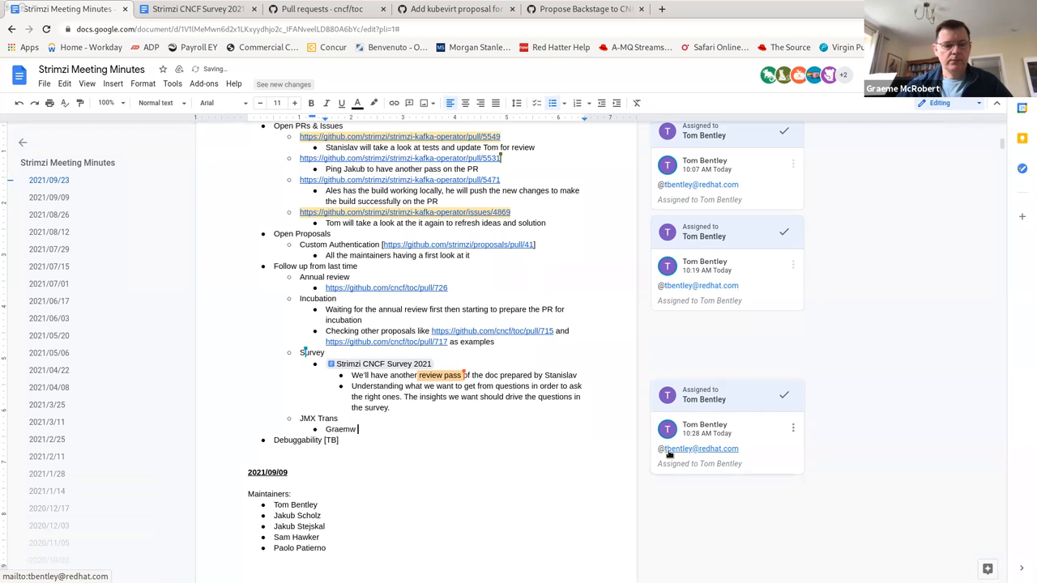
text(will update it)
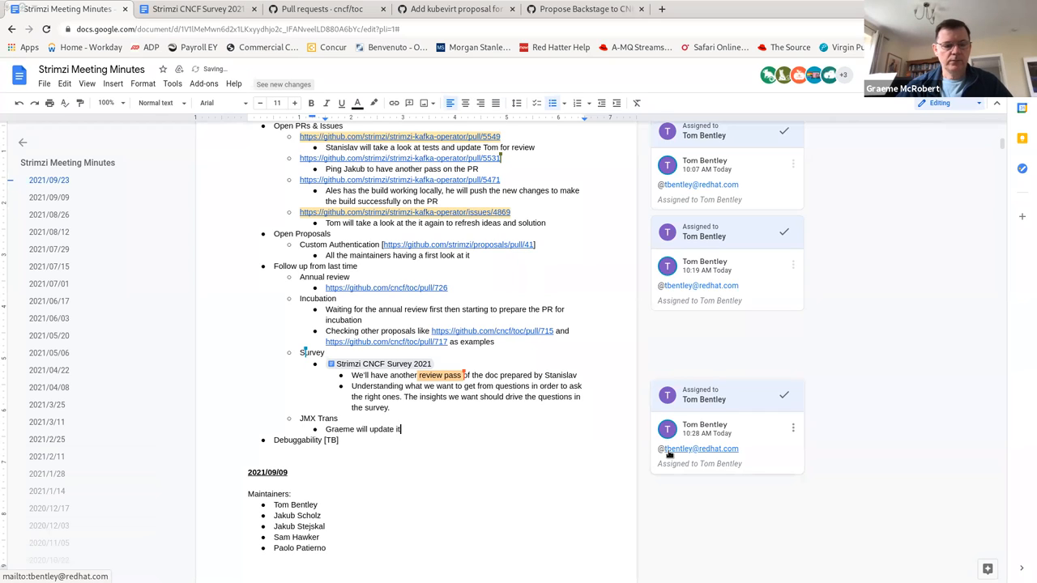
text(before the next meeting)
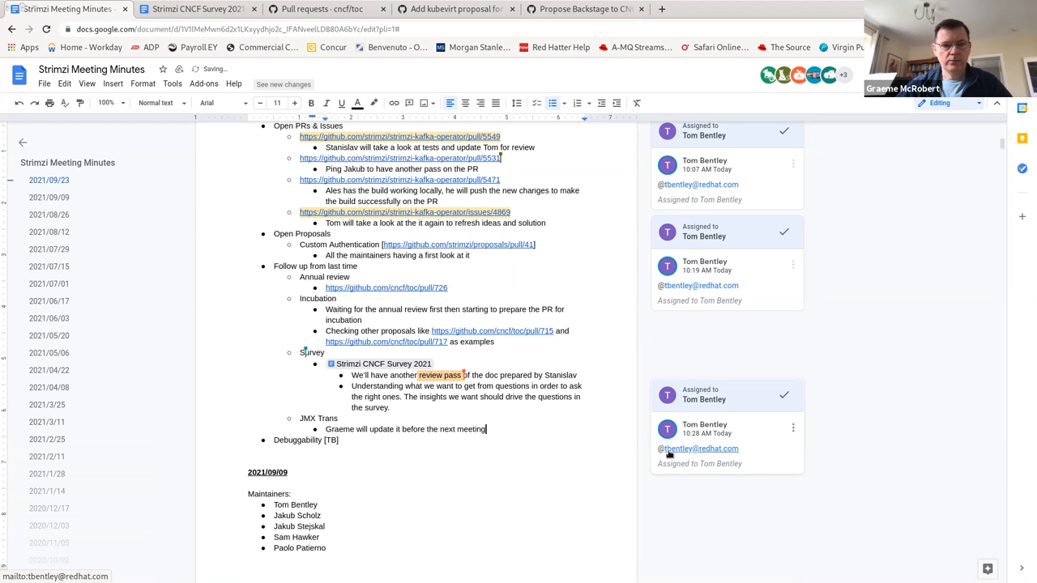
text(in two weeks)
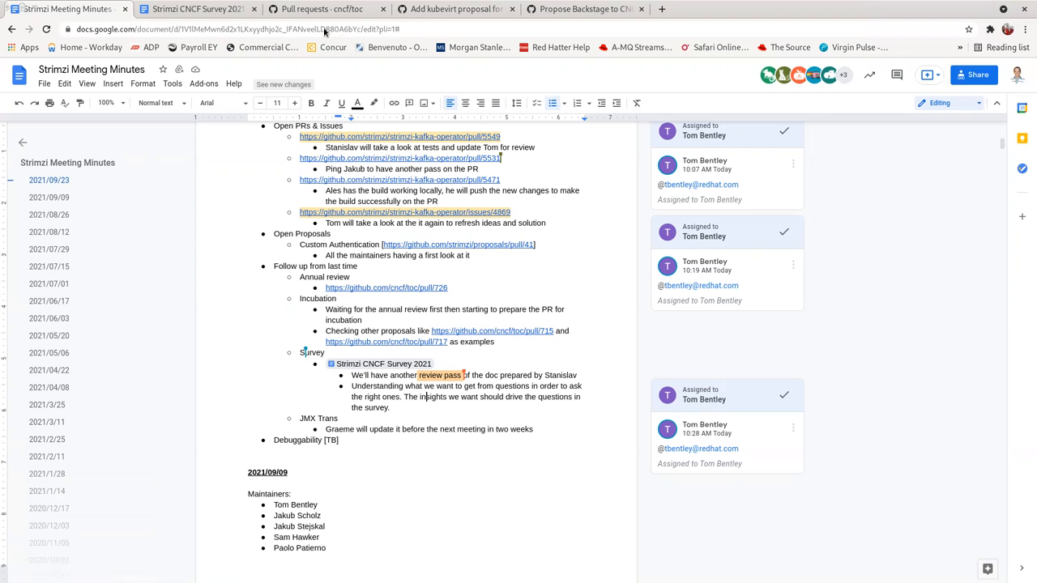
- Close the survey document and follow the strimzi-kafka-operator issue link to GitHub
click(198, 10)
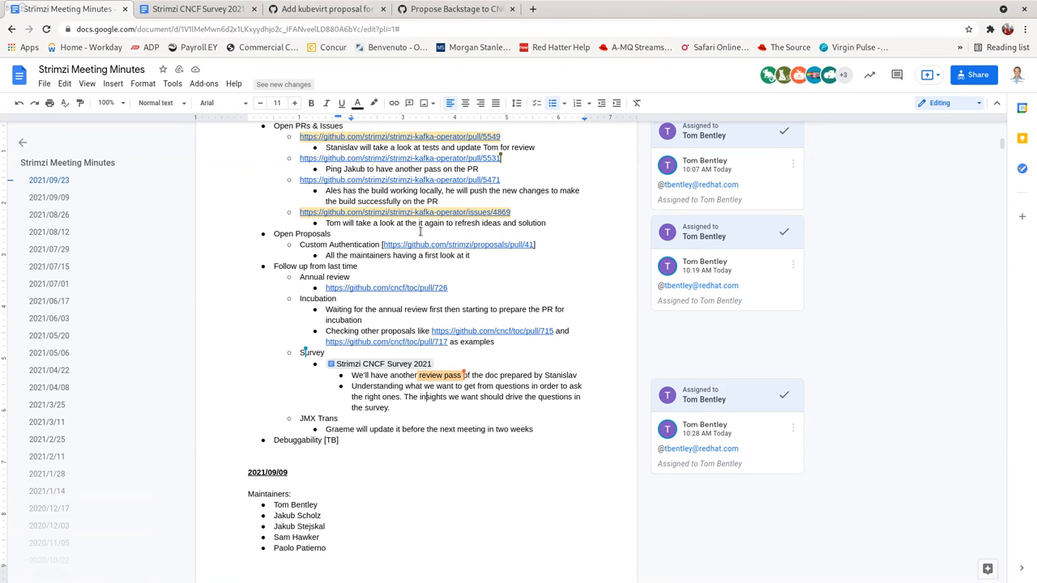
click(403, 211)
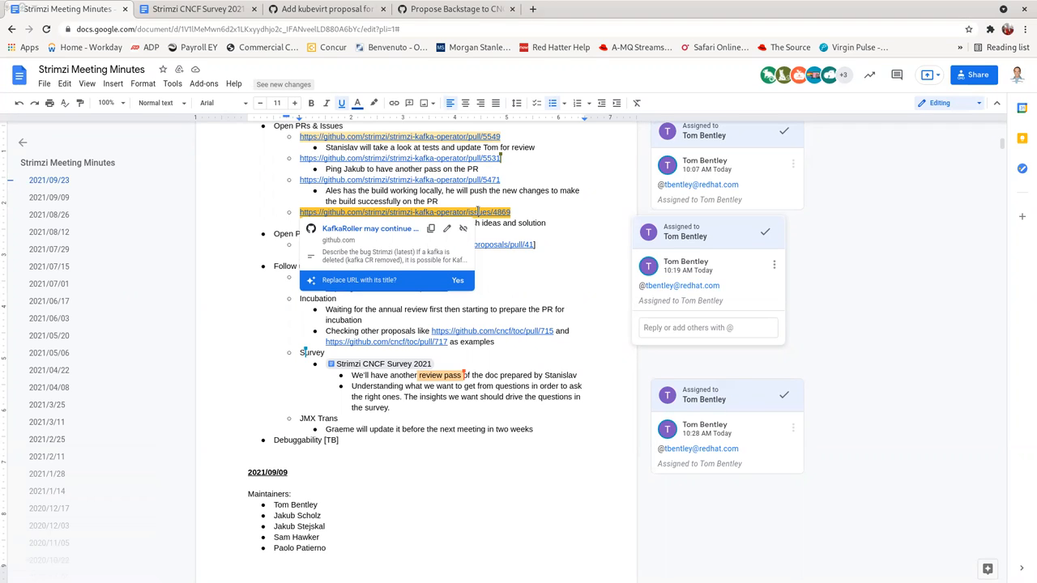
mouse_move(380, 228)
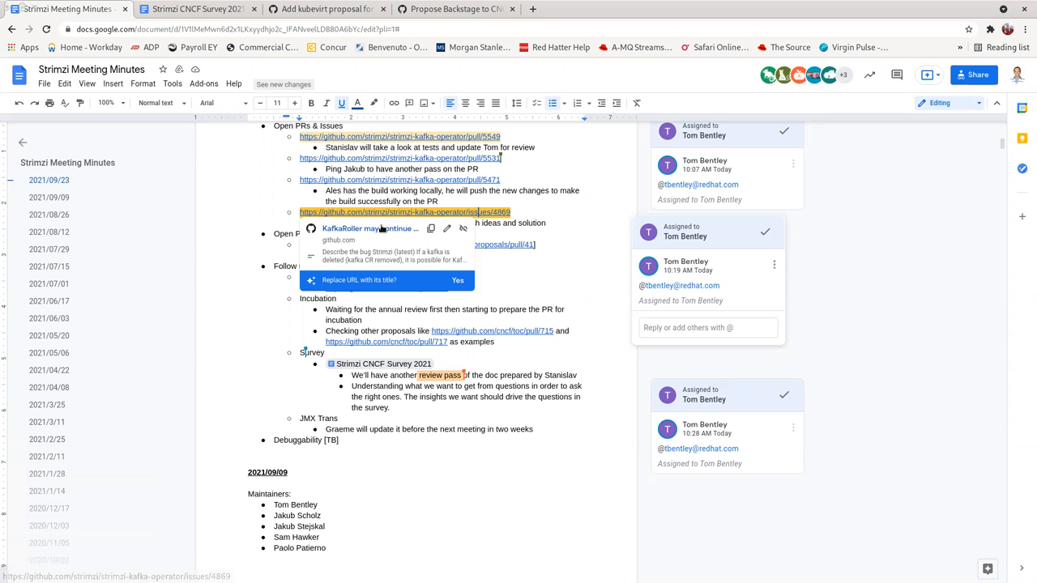
click(405, 212)
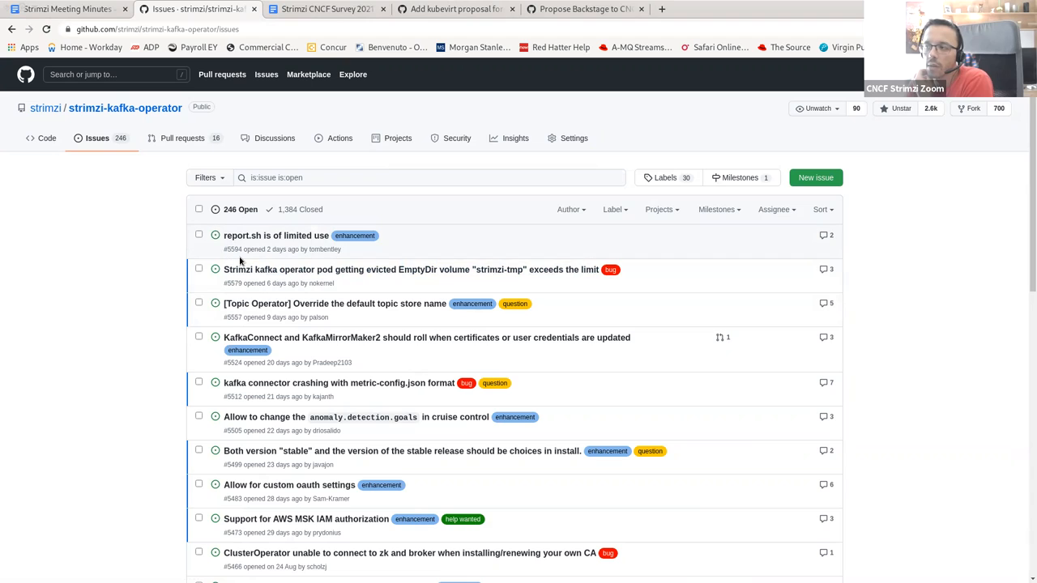
mouse_move(275, 236)
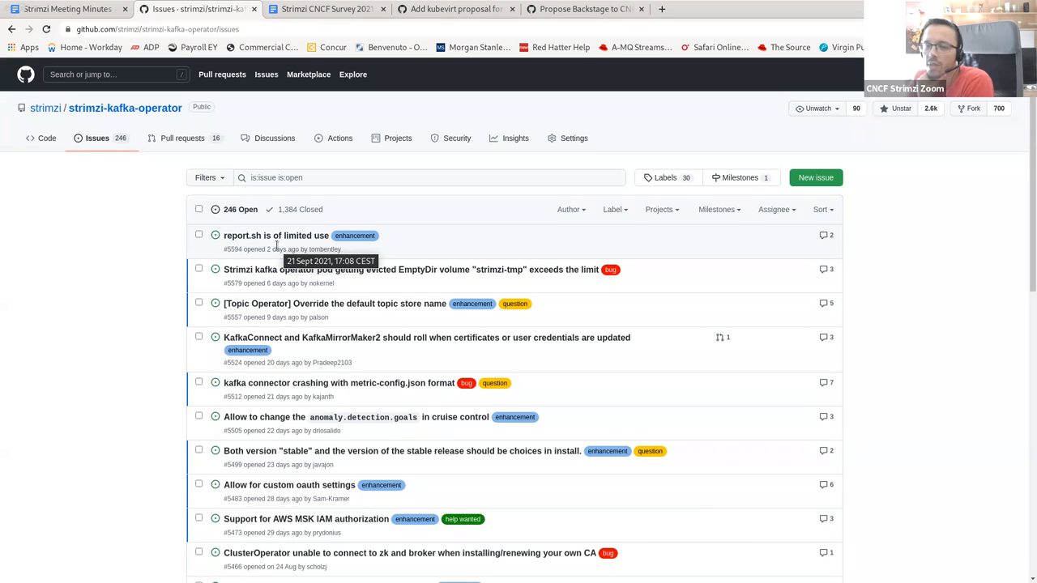
mouse_move(460, 247)
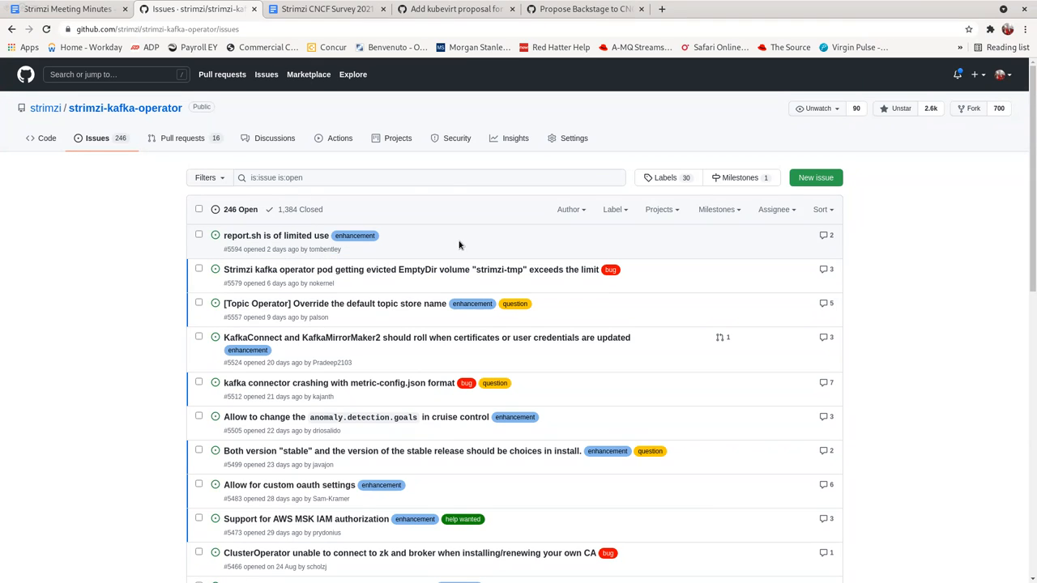
- Bring up issue #5594 'report.sh is of limited use', grab its URL and return to the minutes
click(276, 235)
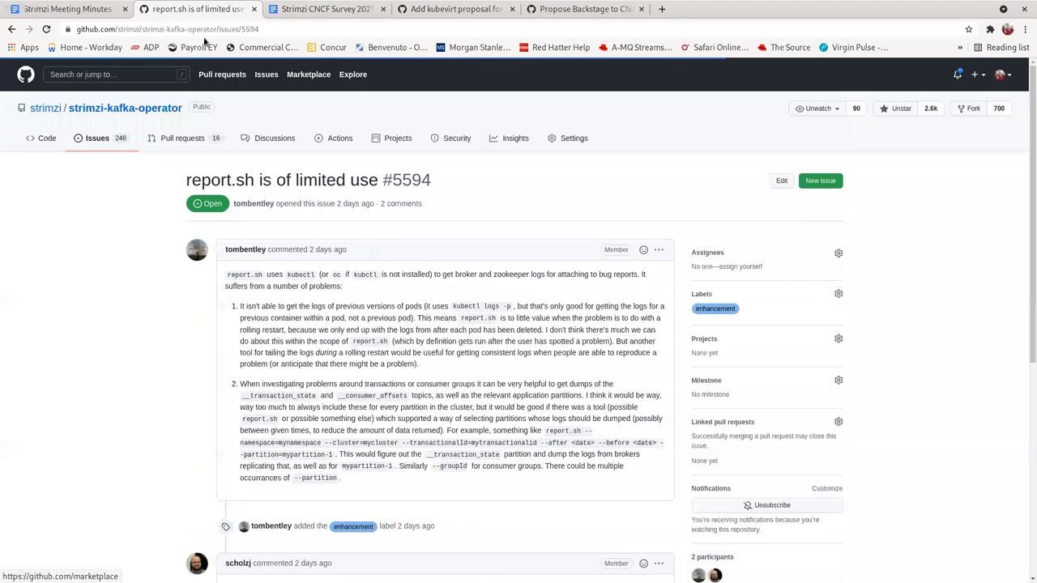
click(162, 29)
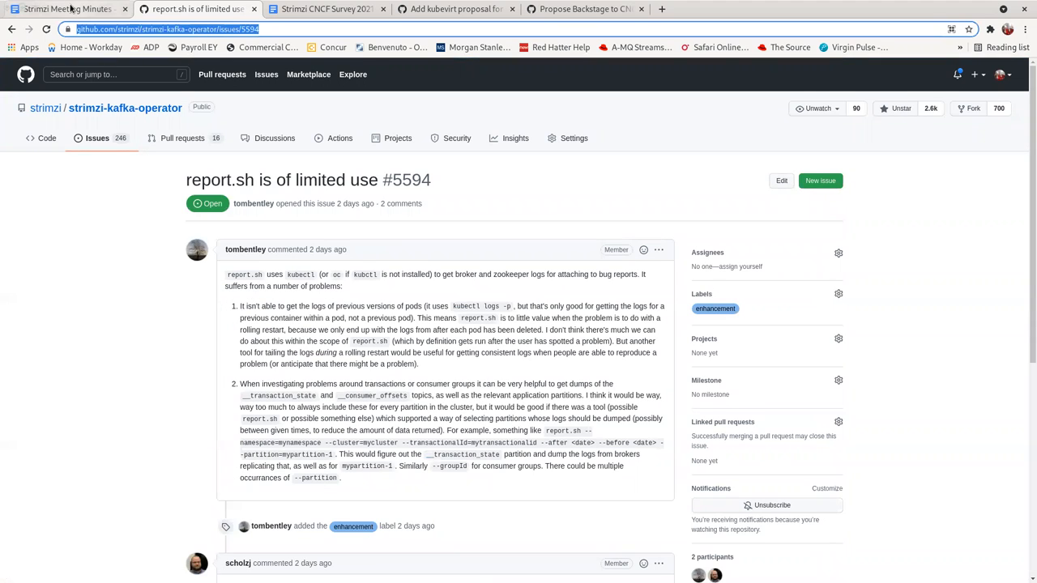
click(65, 10)
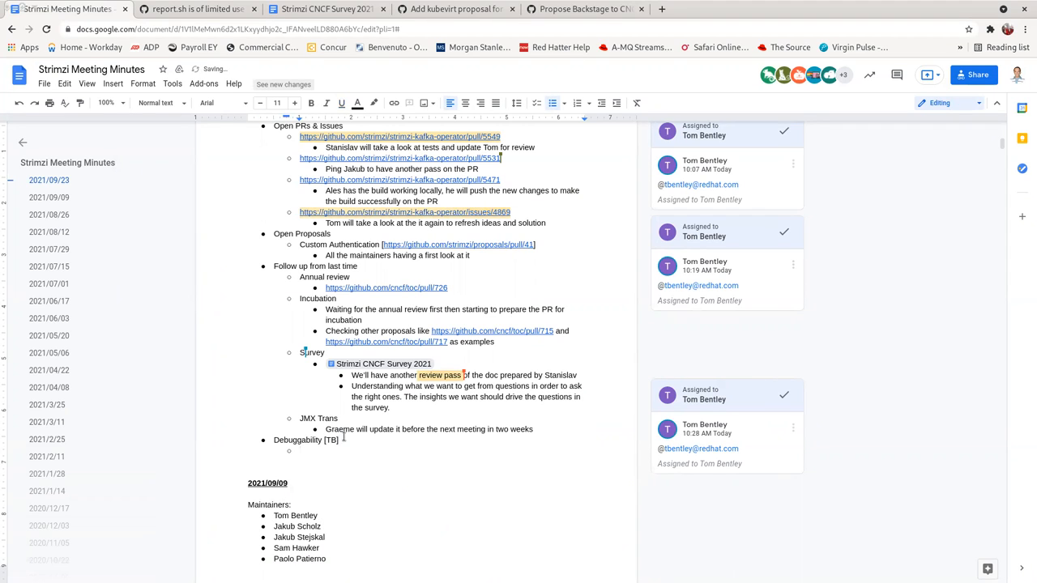
- Add a Debuggability sub-bullet 'Related to issue' with the strimzi-kafka-operator issues/5594 URL
text(Related to)
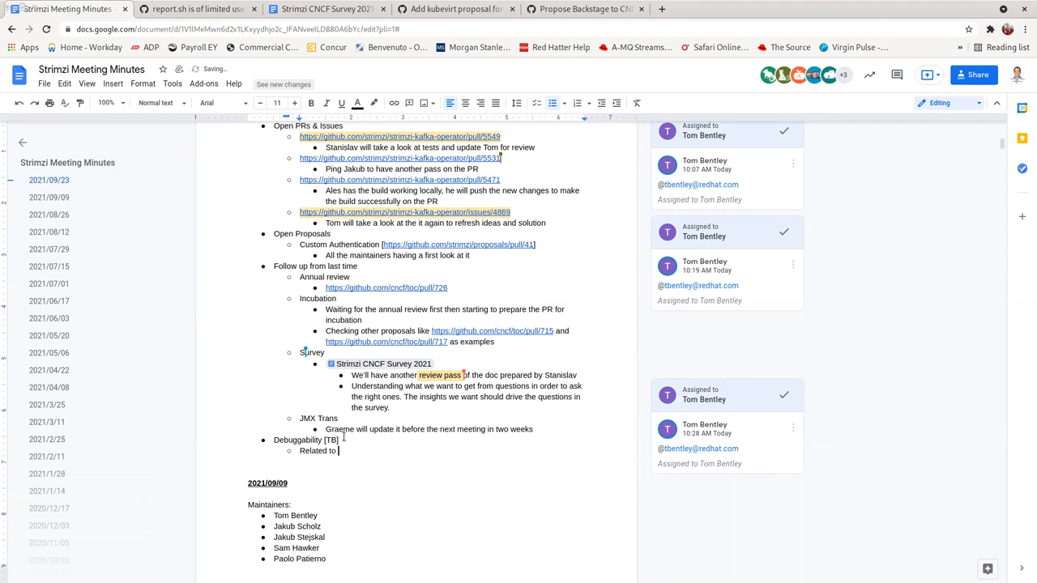
text(issue)
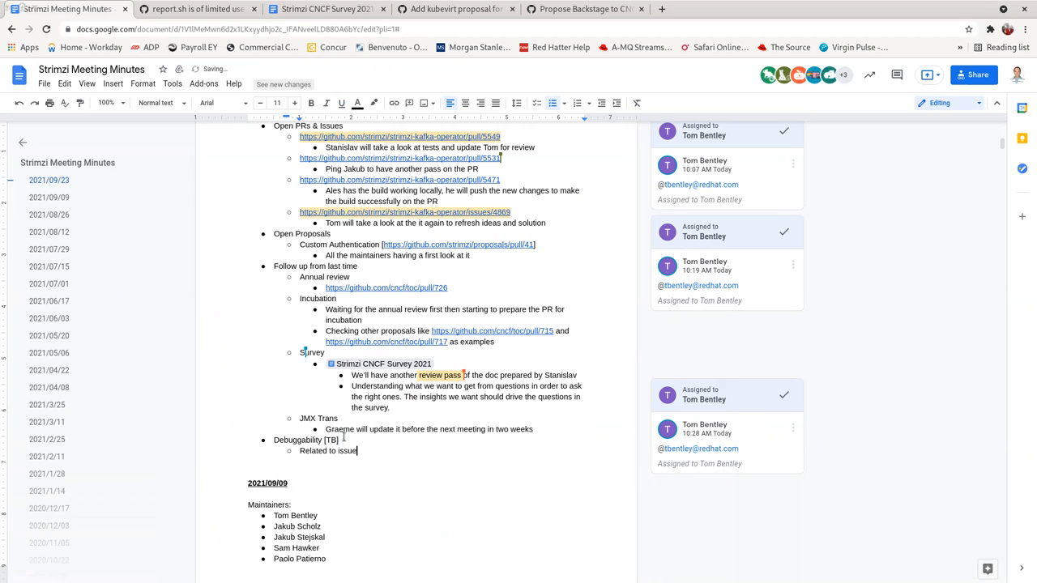
text(https://github.com/strimzi/strimzi-kafka-operator/issues/5594)
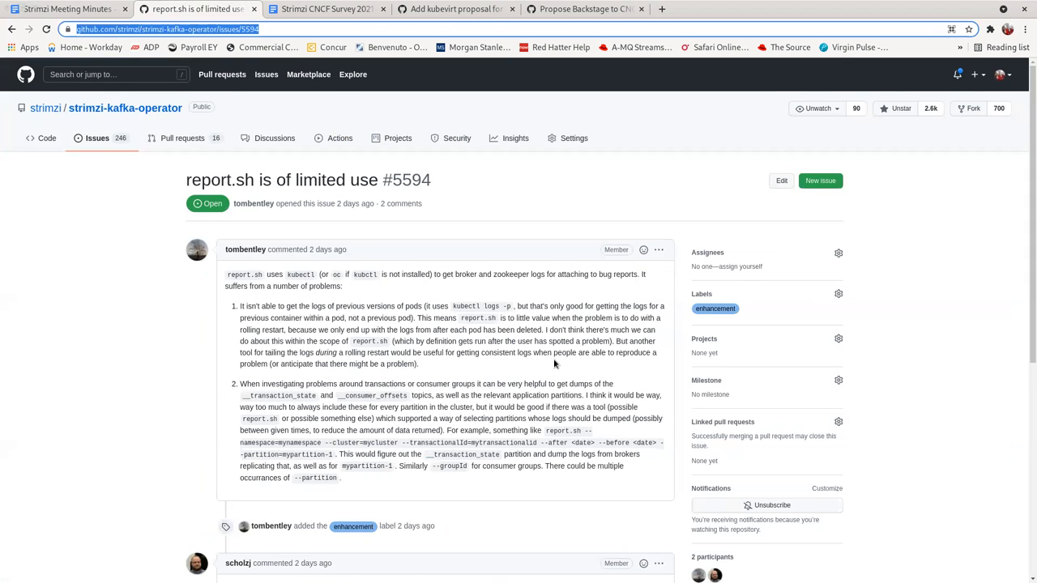
- Read through the report.sh issue's description and comments, then return to the minutes
scroll(down, 3)
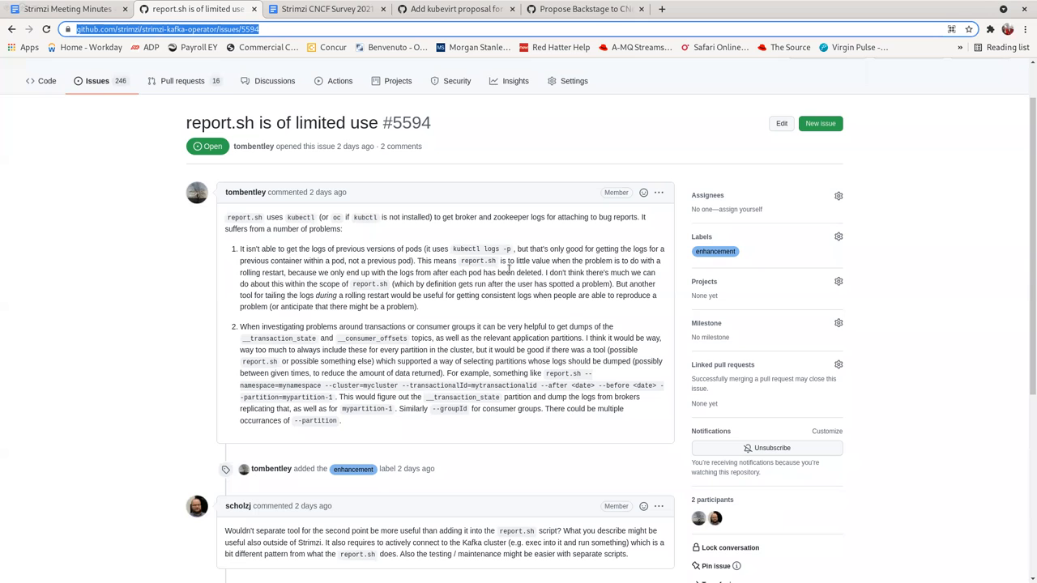
scroll(down, 3)
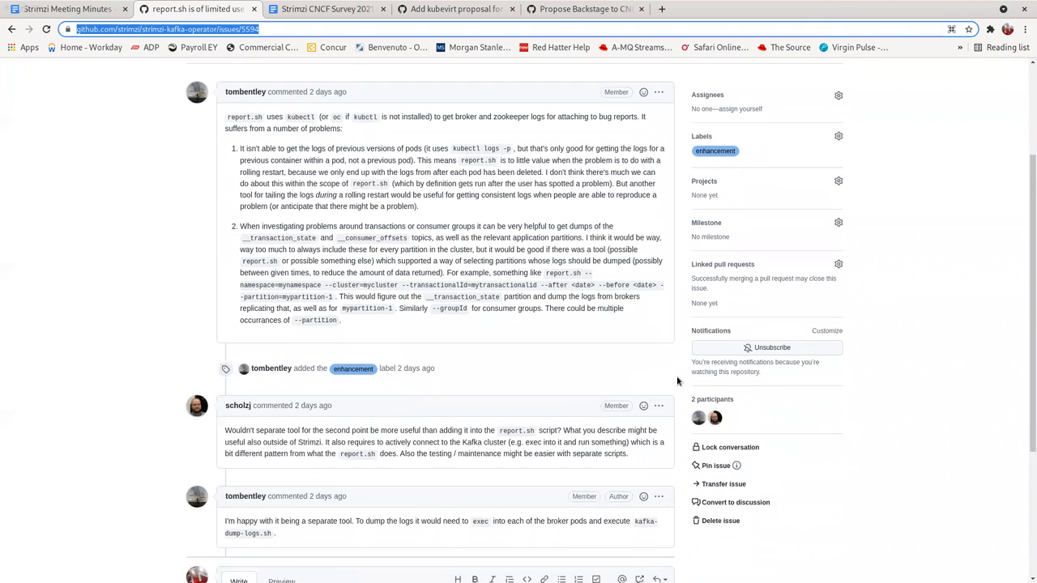
scroll(down, 3)
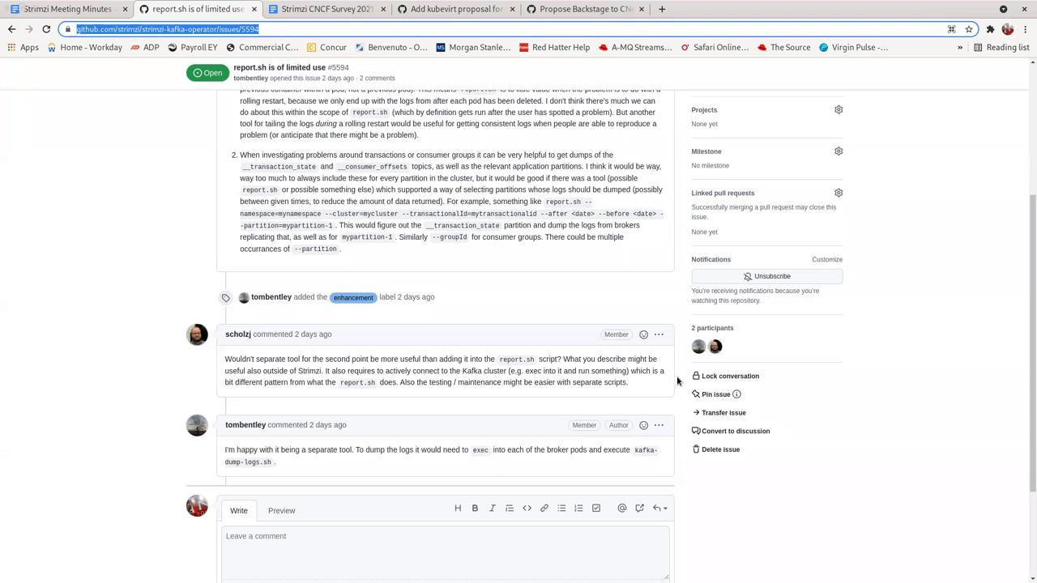
click(68, 9)
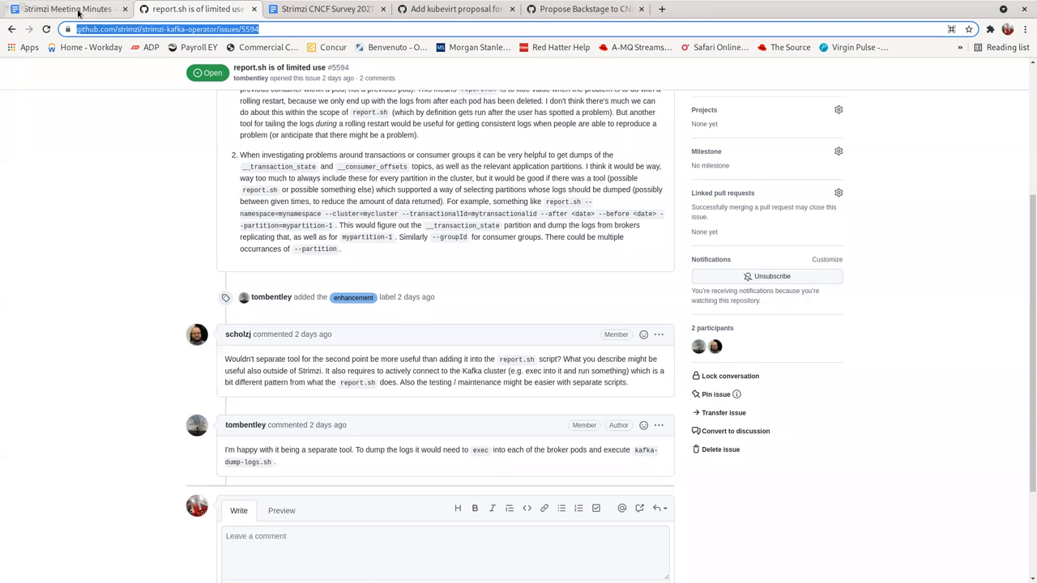
click(66, 10)
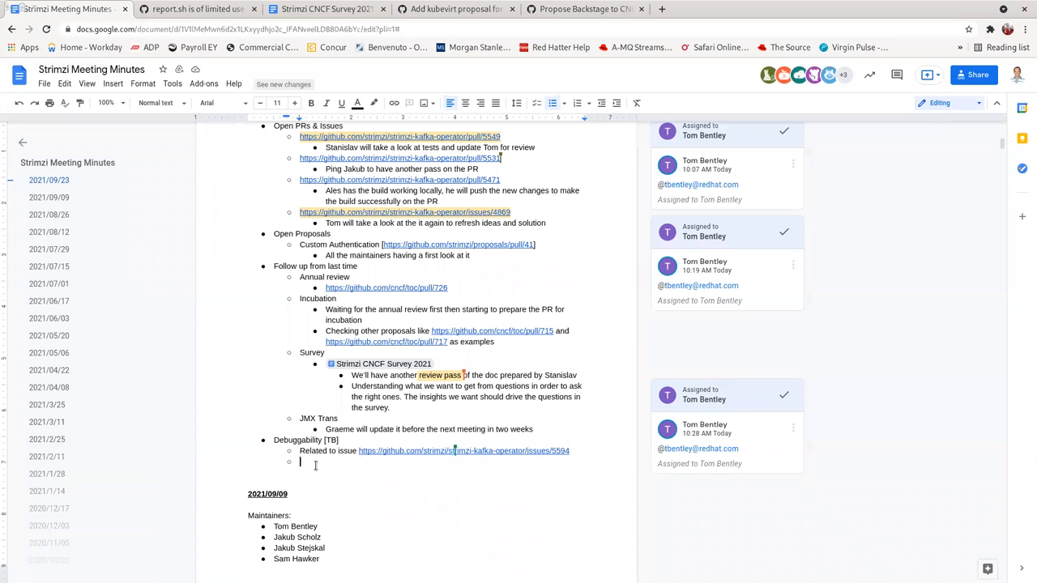
- Add a Debuggability bullet 'Logging to a persistent value to store logs for killed/restarted pods', fixing typos
text(Logging to a)
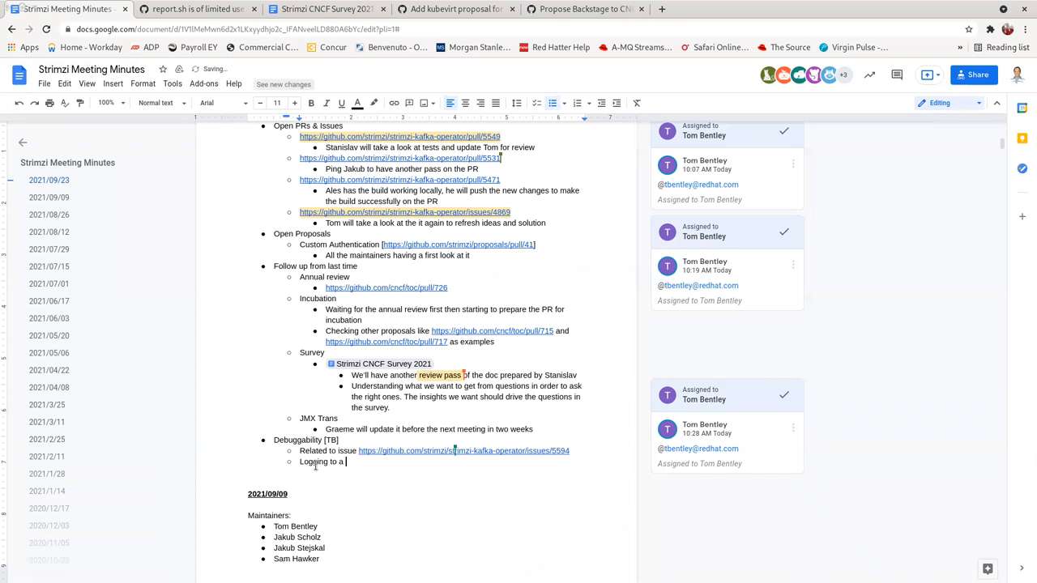
text(persisten)
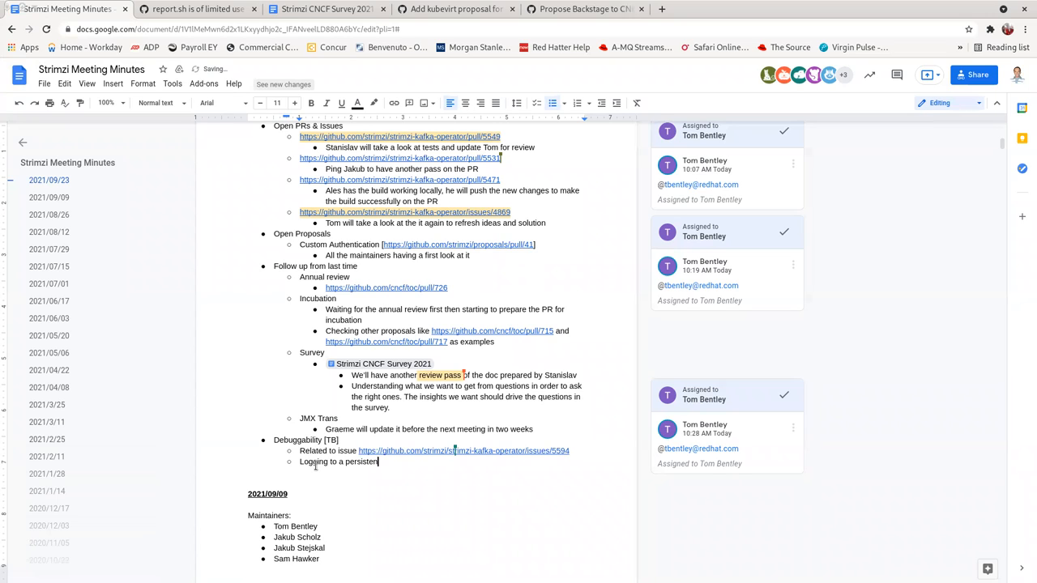
text(value to)
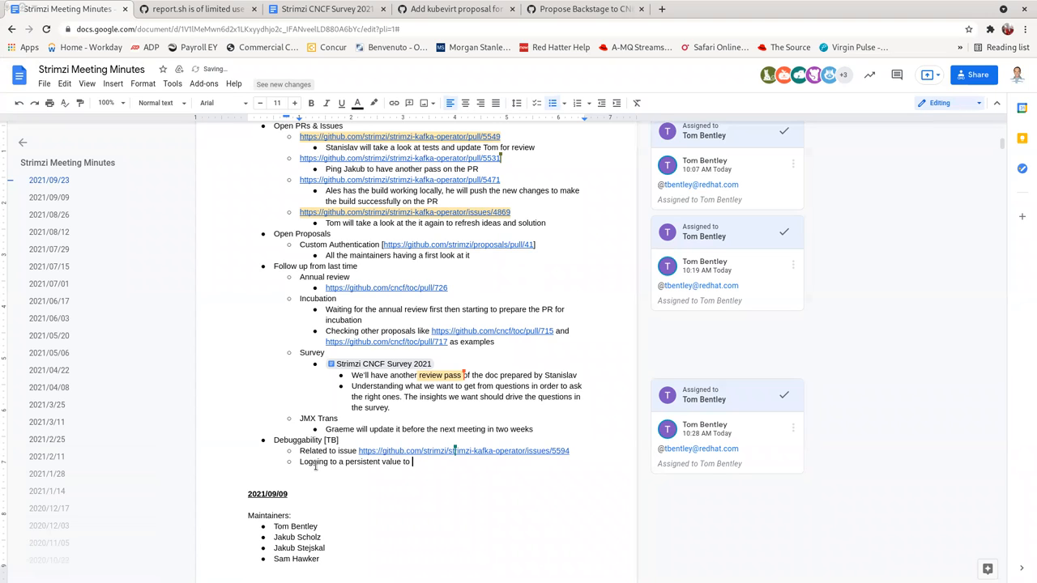
text(store logs)
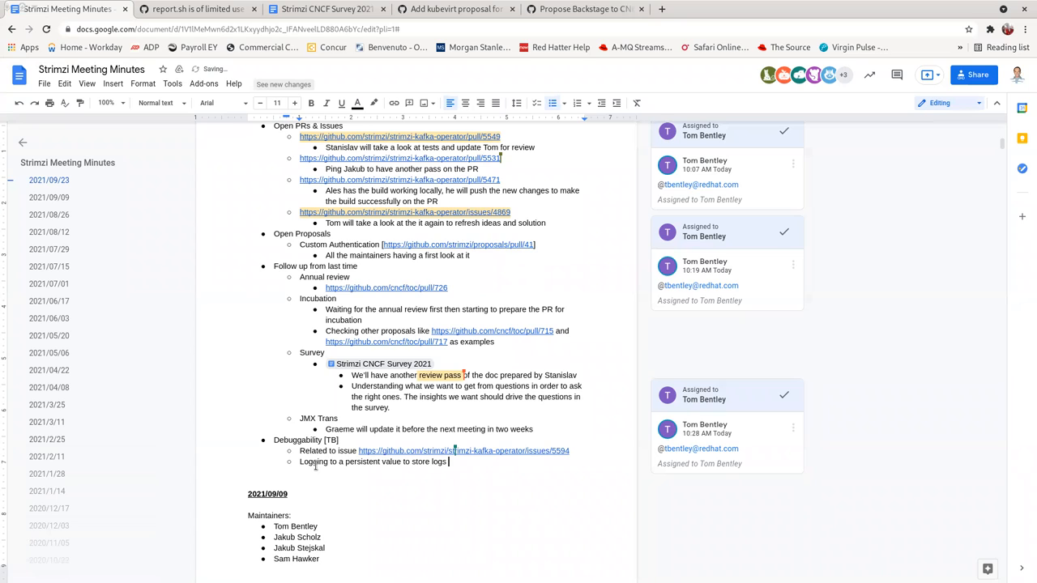
text(for killeed)
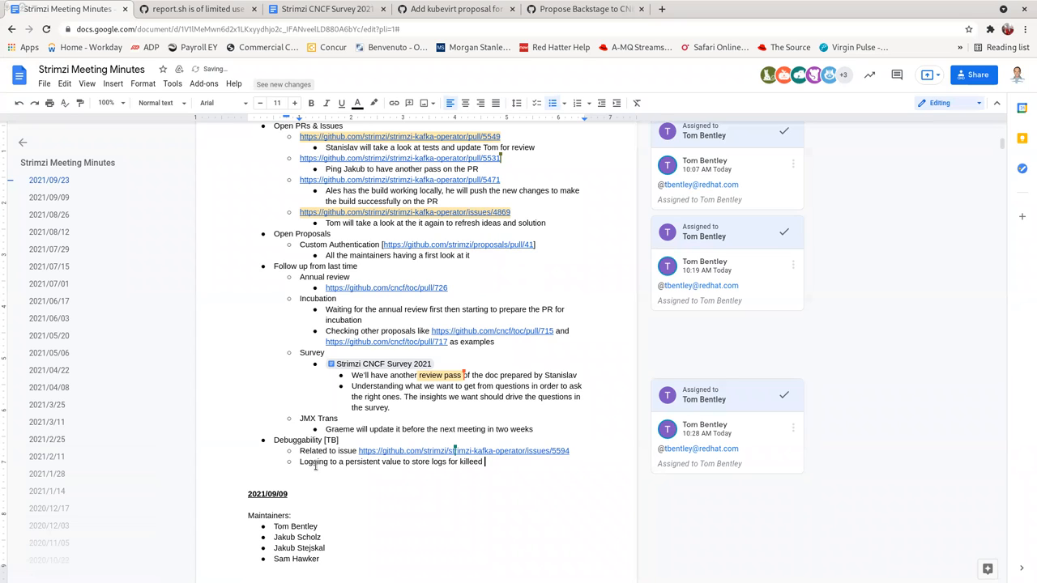
text(/restare)
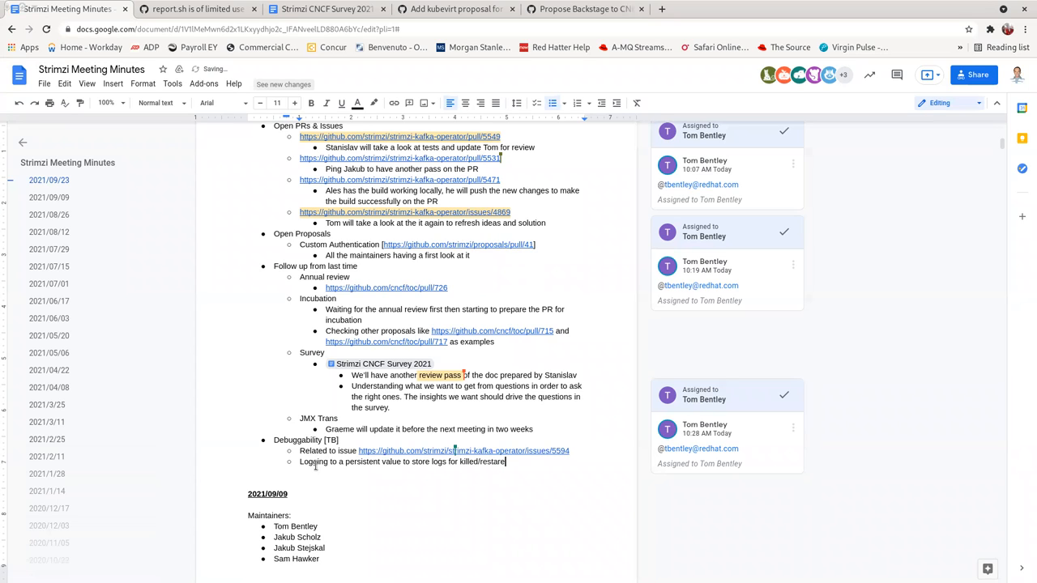
key(Backspace)
text(ted pods)
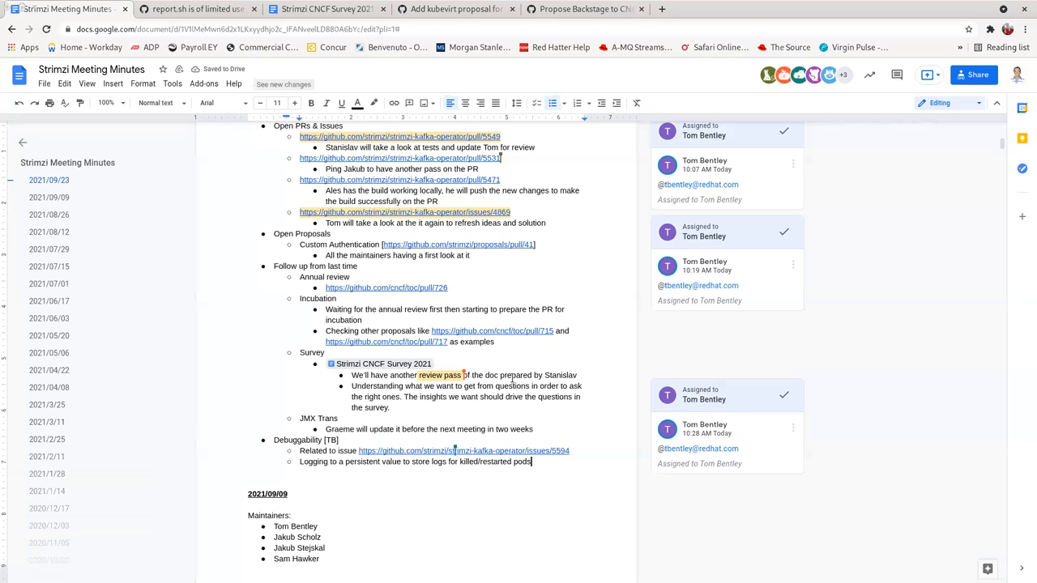
double_click(392, 462)
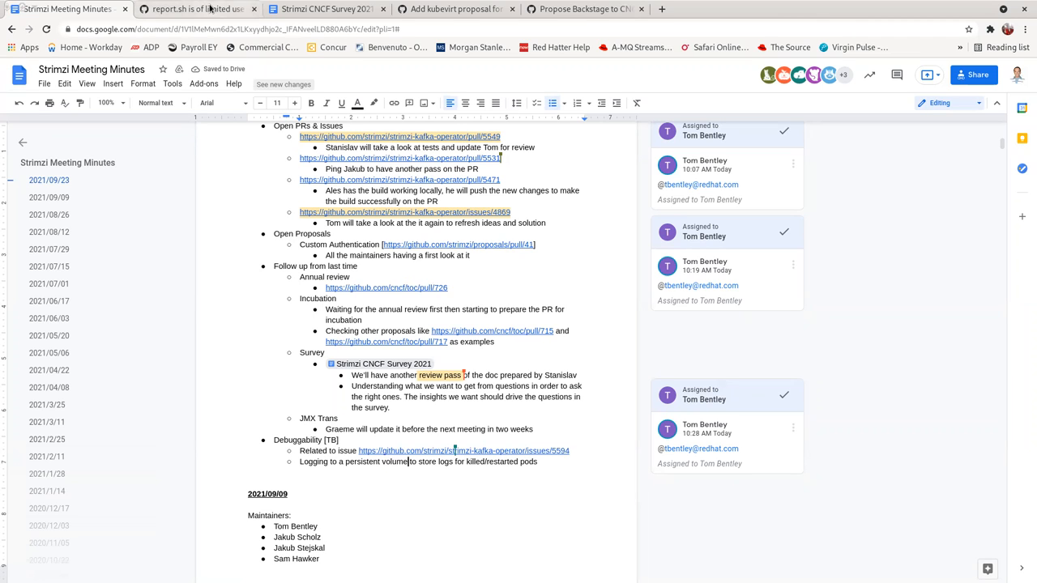
- Switch to the GitHub tab showing the report.sh issue #5594
click(195, 10)
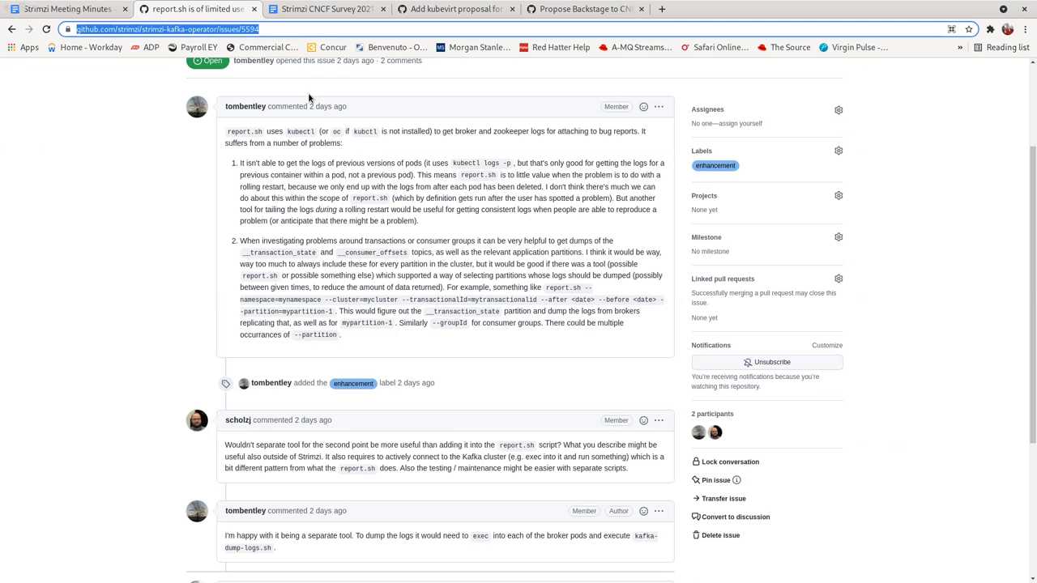
- Add a Debuggability bullet: 'We'll think more about this and continue discussion on next community meeting'
click(65, 10)
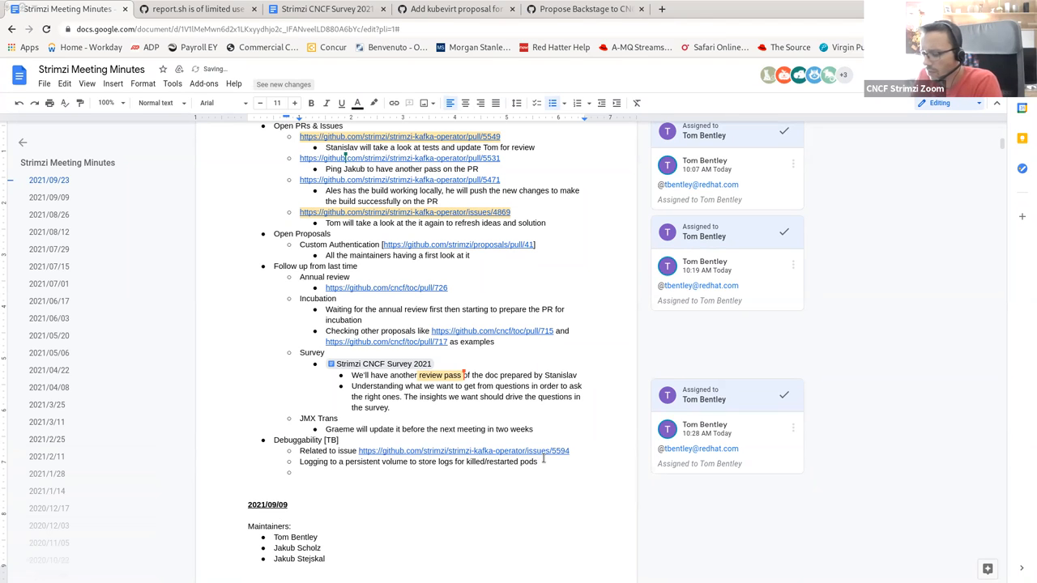
text(We'll)
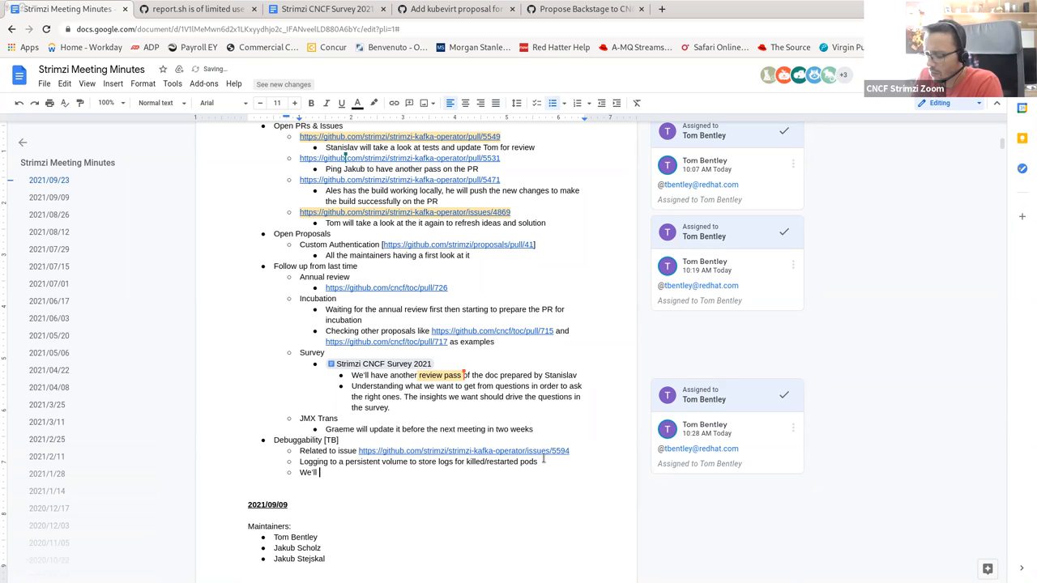
text(ha)
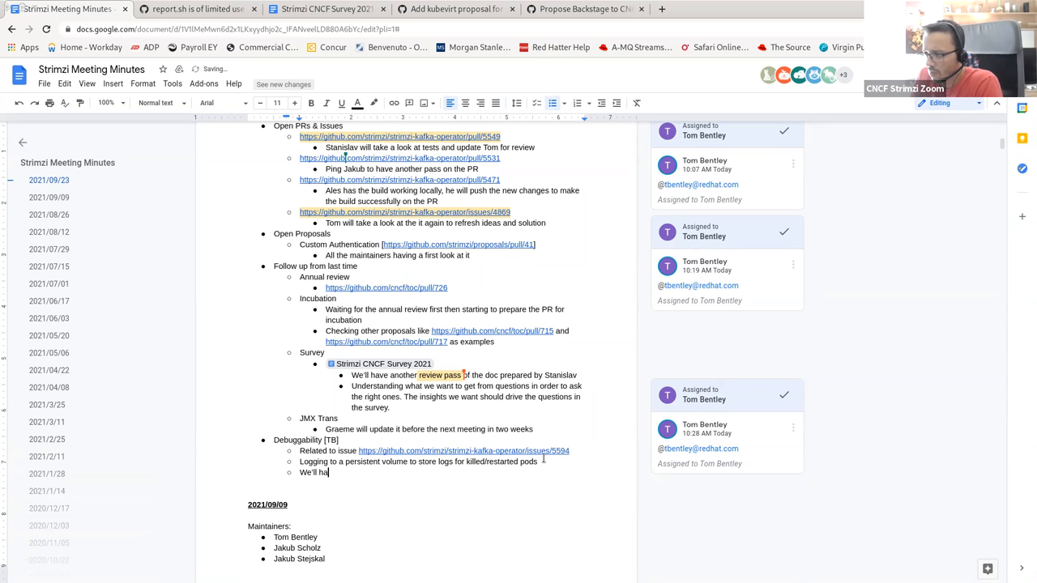
text(think more about)
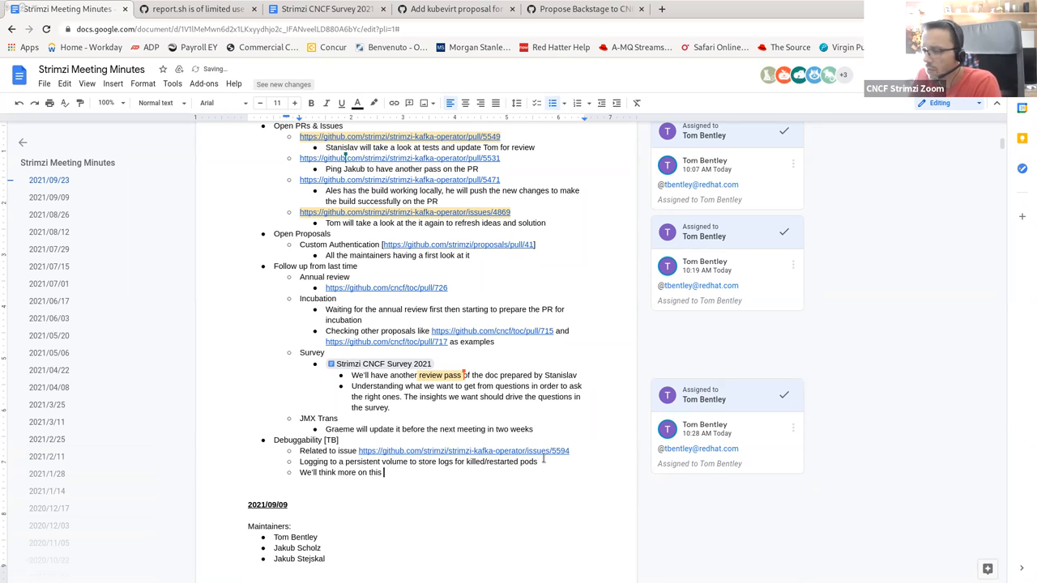
text(and continue)
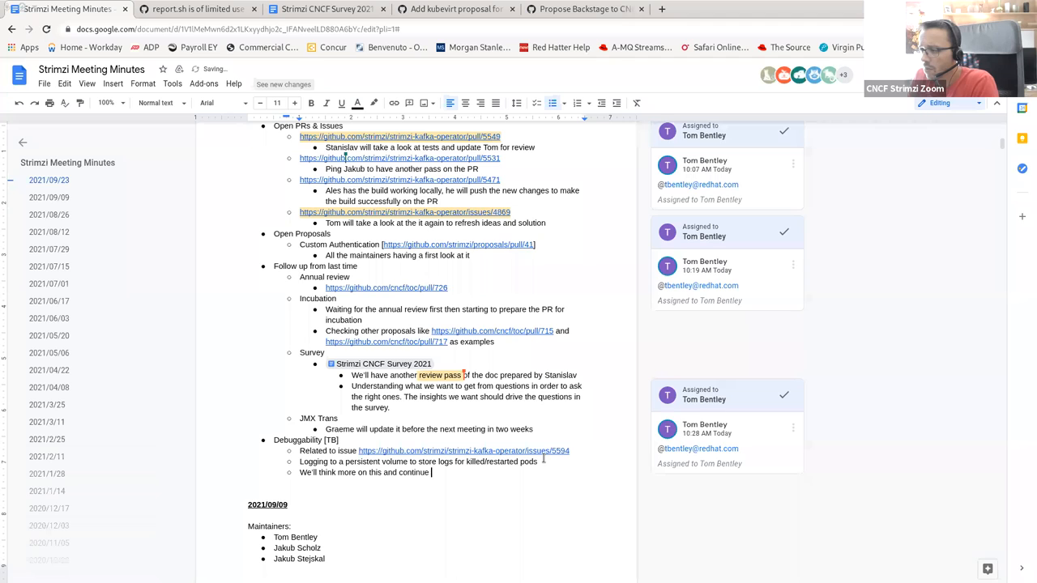
text(discussion on)
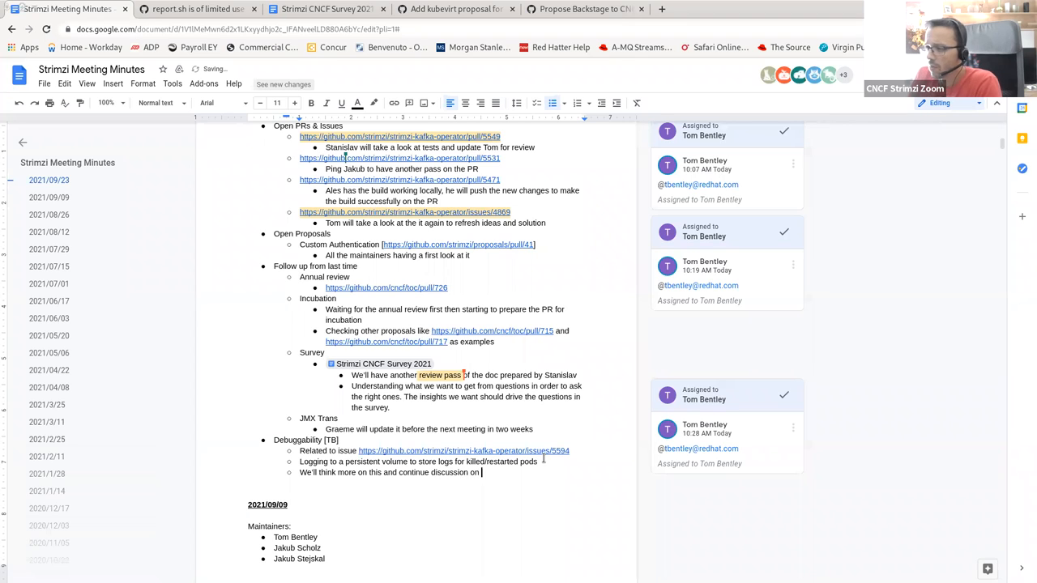
text(next community)
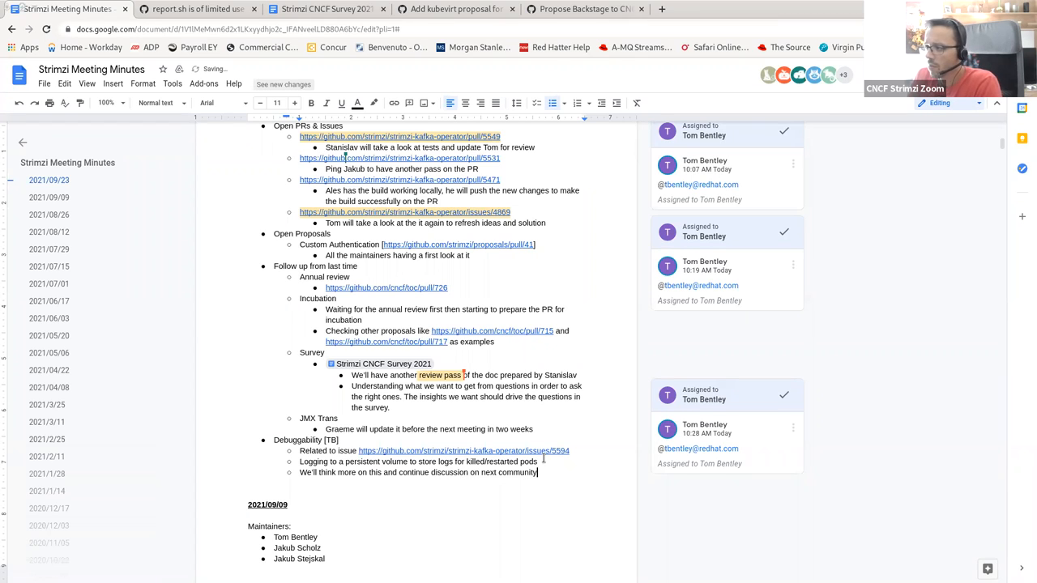
text(meeting)
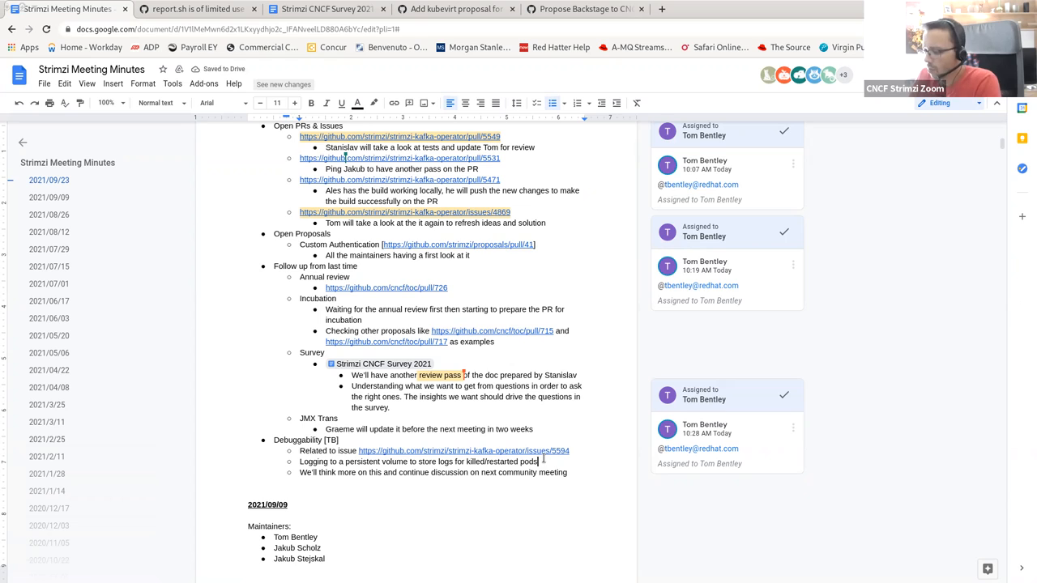
- Extend the logging bullet with 'instead of user setting up his own tooling for storing logs'
text(instead o)
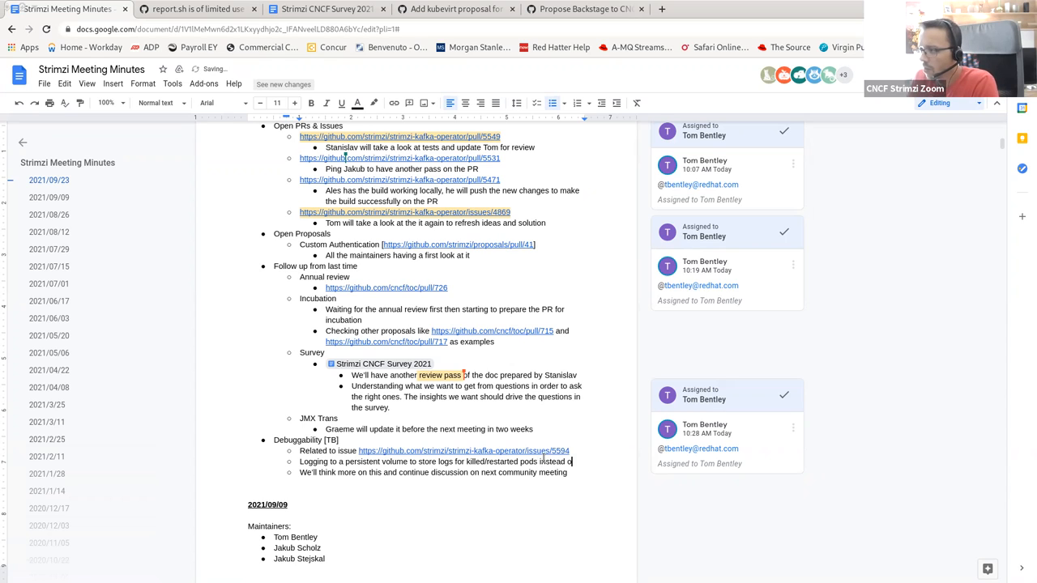
text(user setting up his)
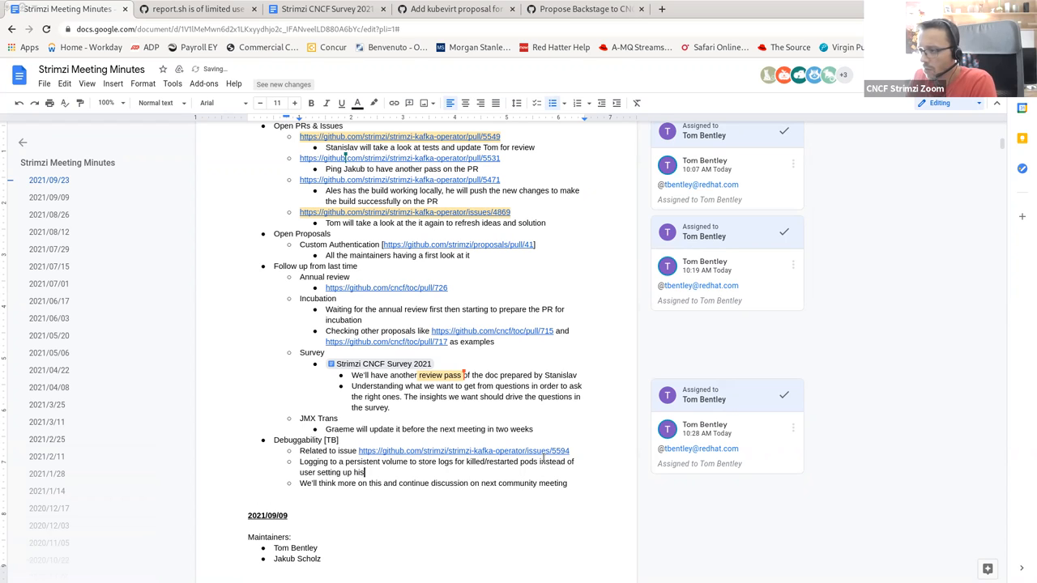
text(own tooling for storing logs)
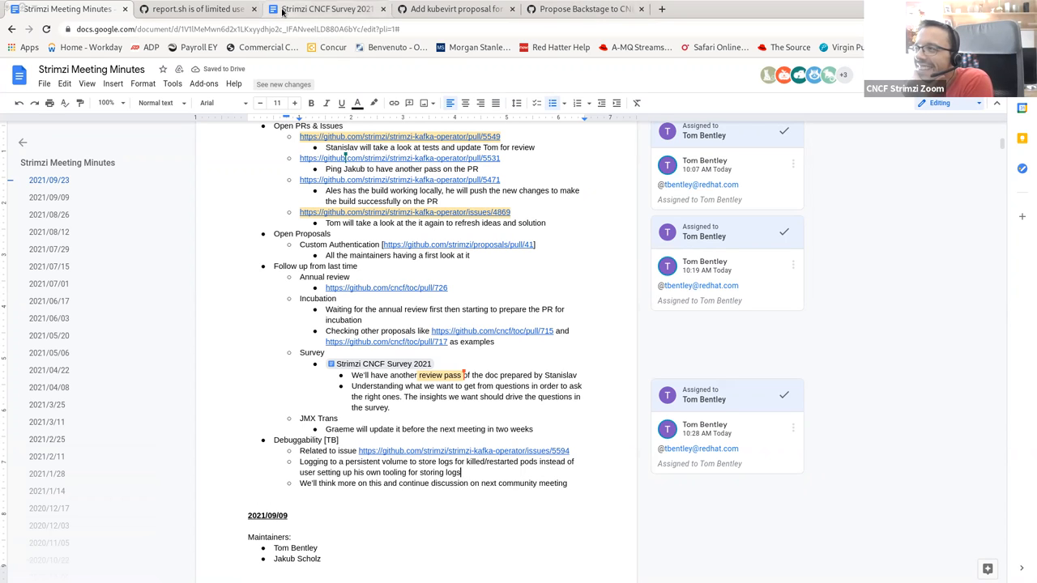
mouse_move(328, 9)
text(Maybe p)
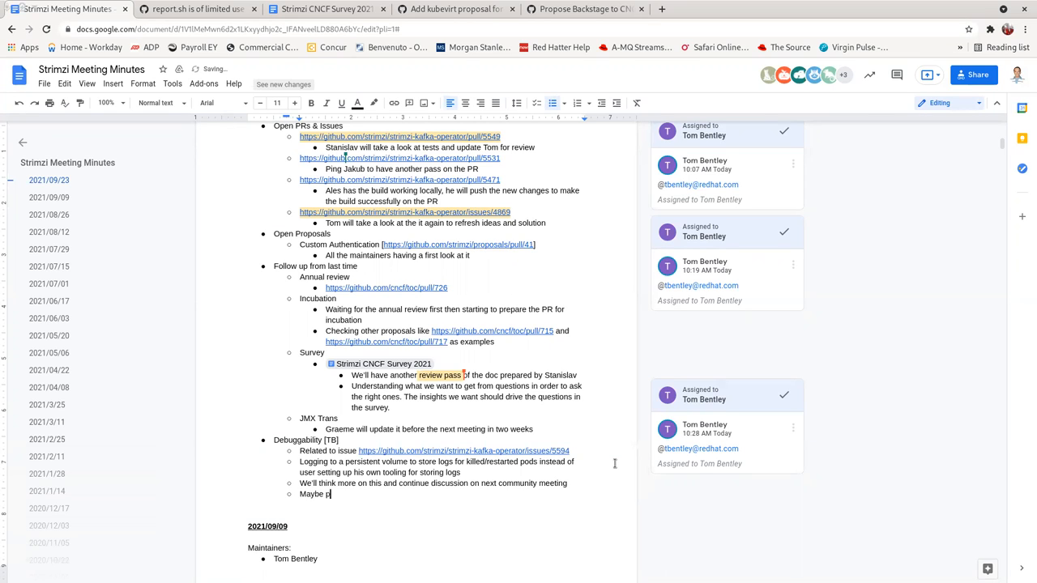
- Finish the bullet text '...providing some docs and/or blog posts'
text(roviding some docs)
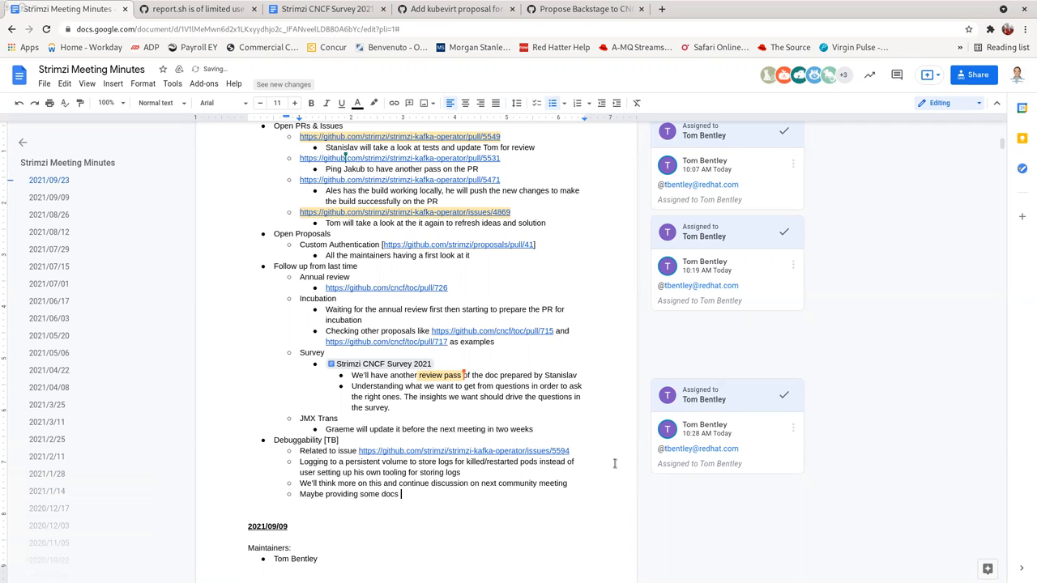
text(and/or)
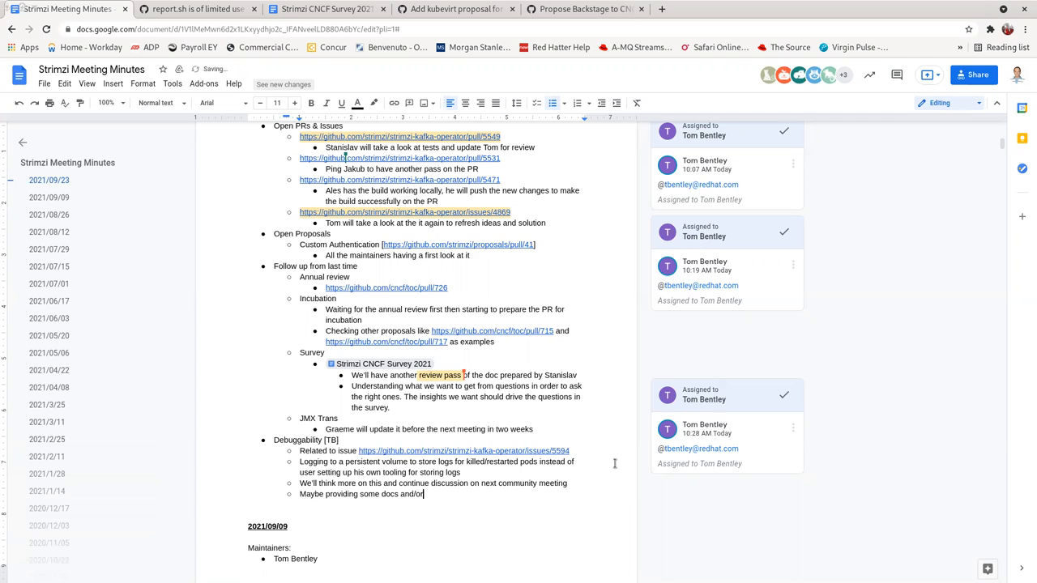
text(blog posts to set up existing tolling for this)
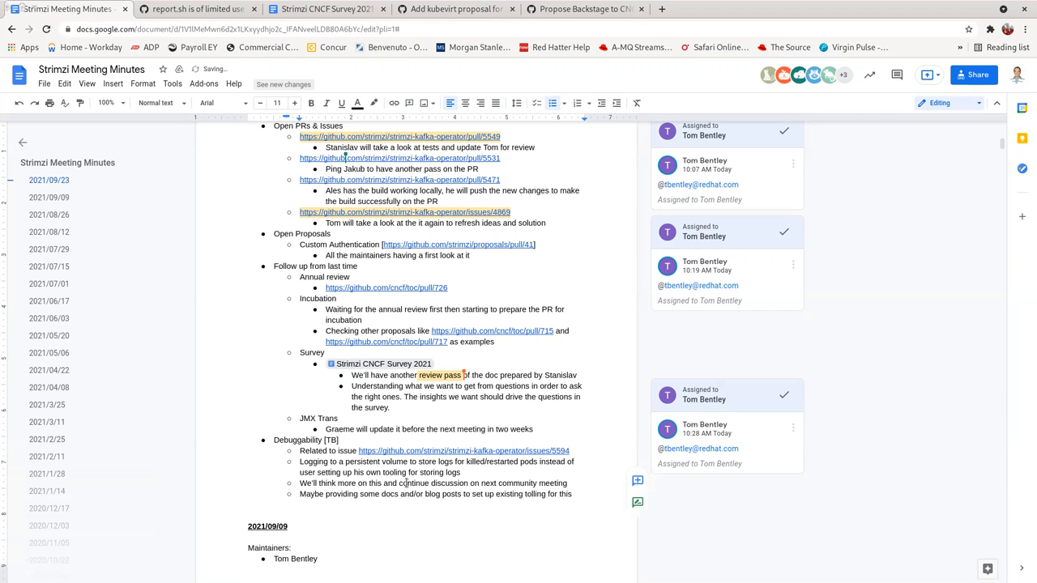
- Relocate the bullet above 'We'll think more' as 'Maybe providing some docs and/or blog posts to set up existing tooling for this'
triple_click(434, 494)
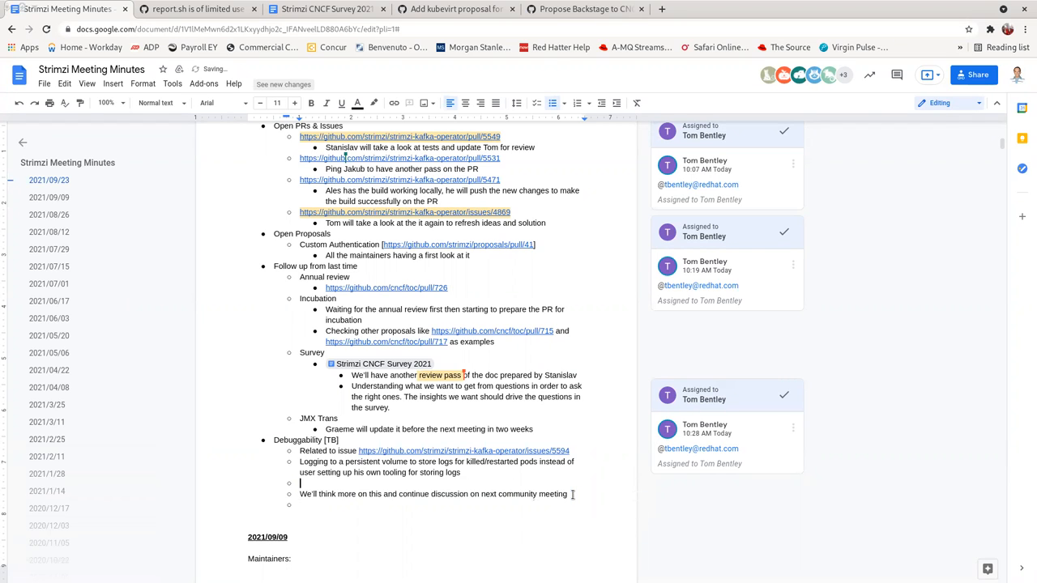
text(Maybe providing some docs and/or blog posts to set up existing tolling for this)
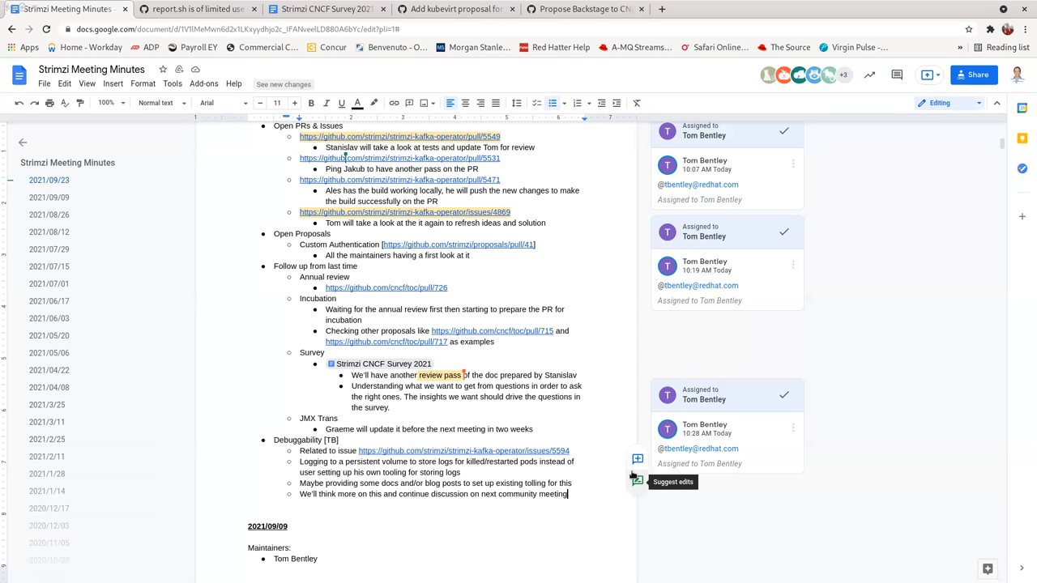
mouse_move(632, 496)
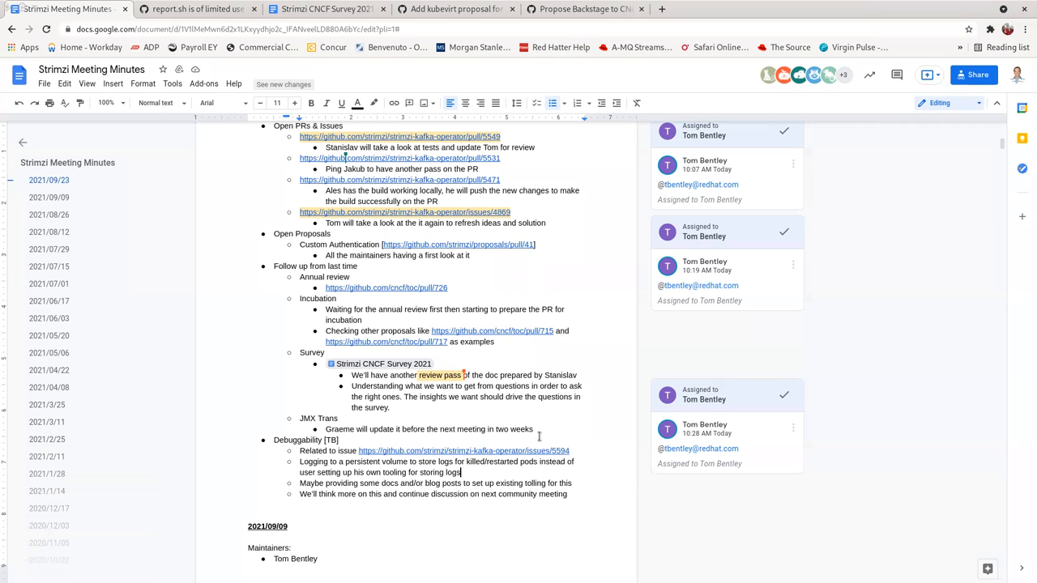
- Write the bullet 'Having a consistent JSON (?) format instead of different formats from different existing tooling'
text(Having a d)
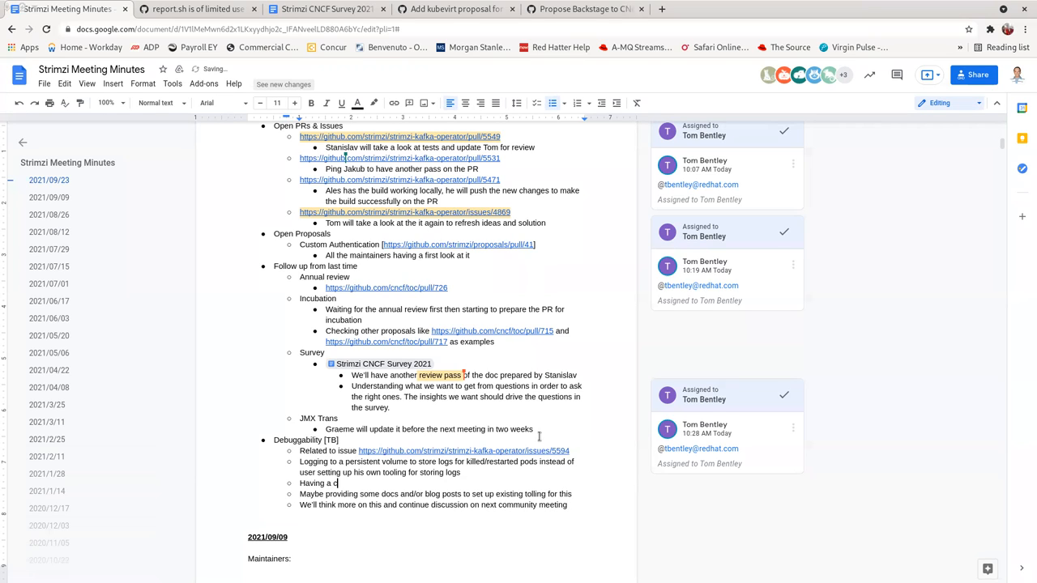
text(consistent J)
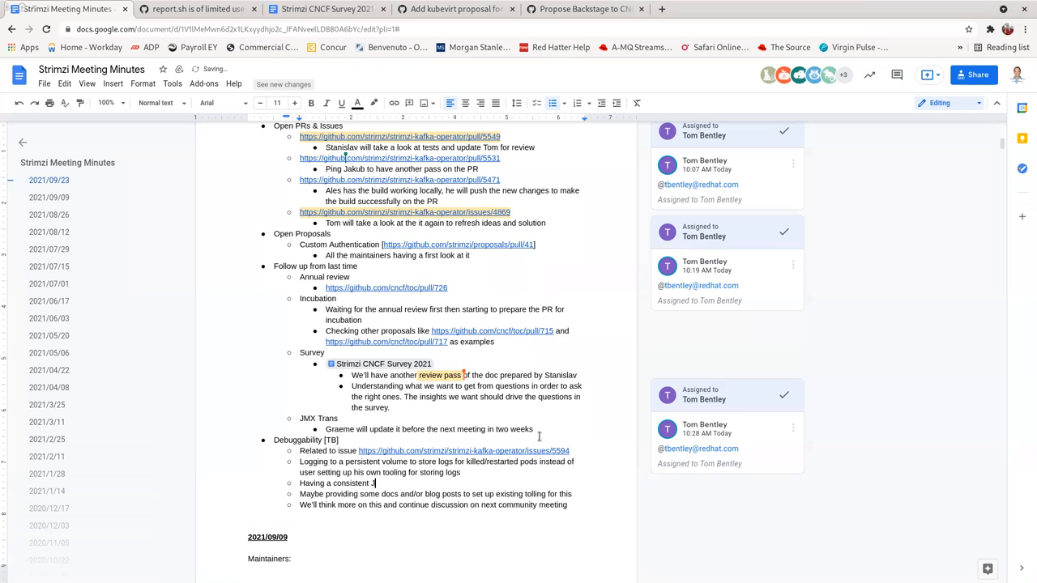
text(SON ()
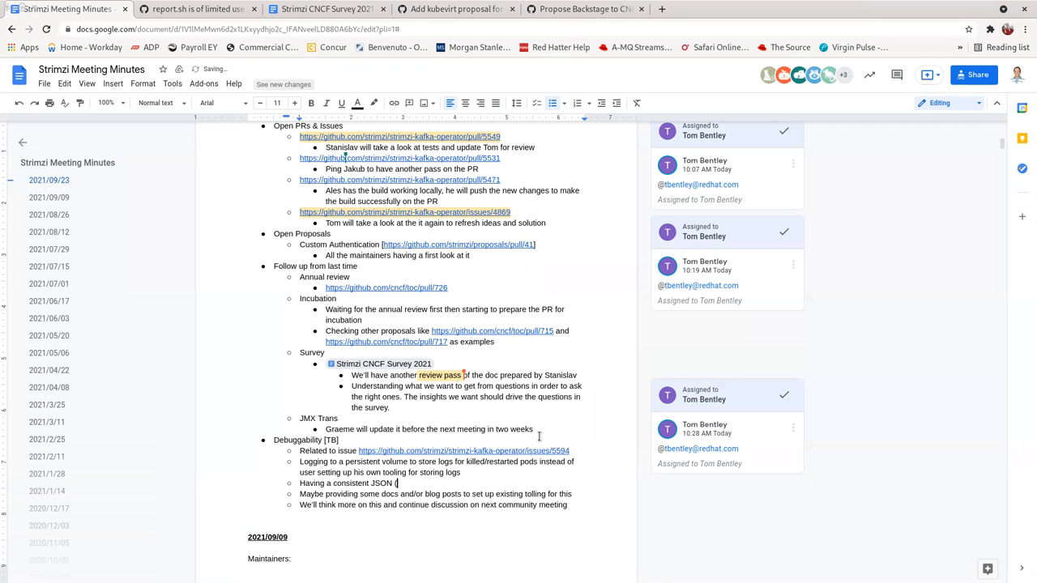
text(?) format)
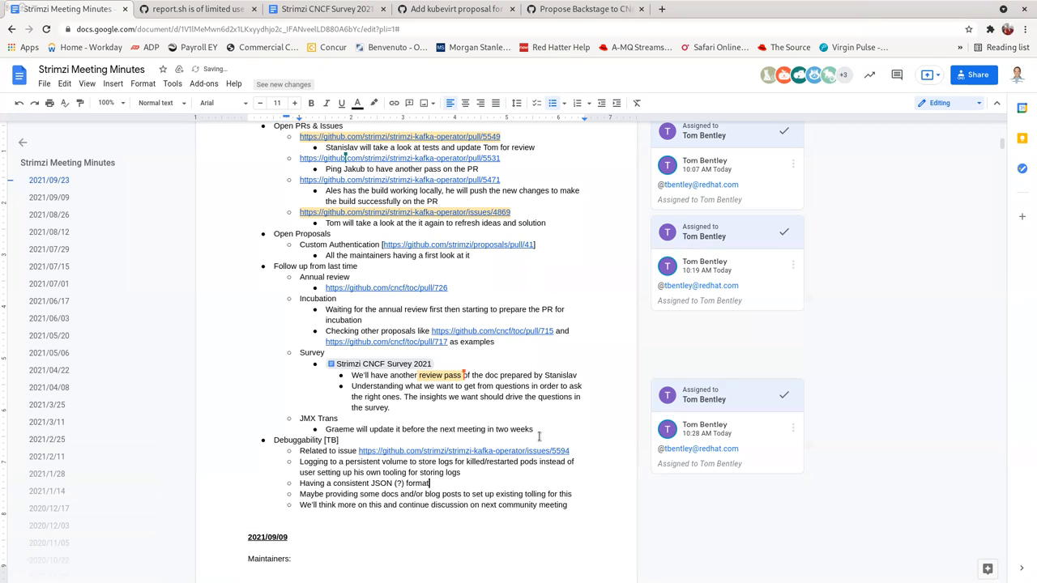
text(instead of so)
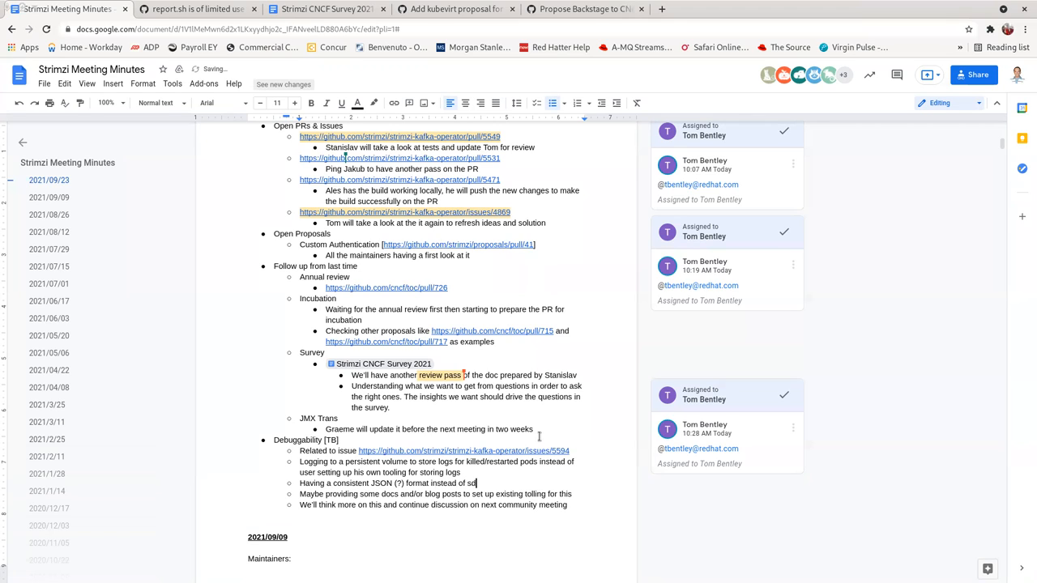
text(ifferent formats from di)
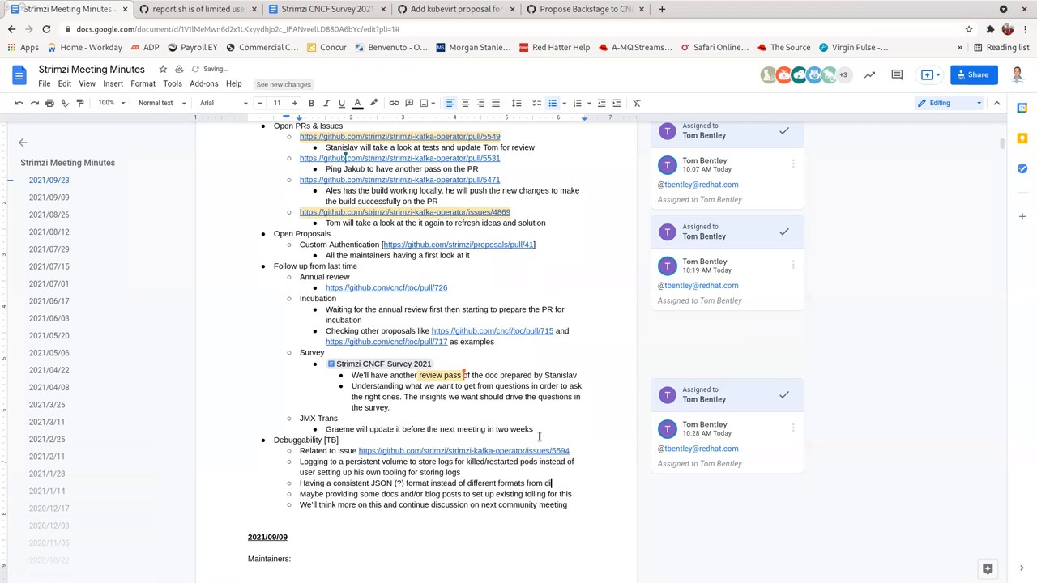
text(fferent exsit)
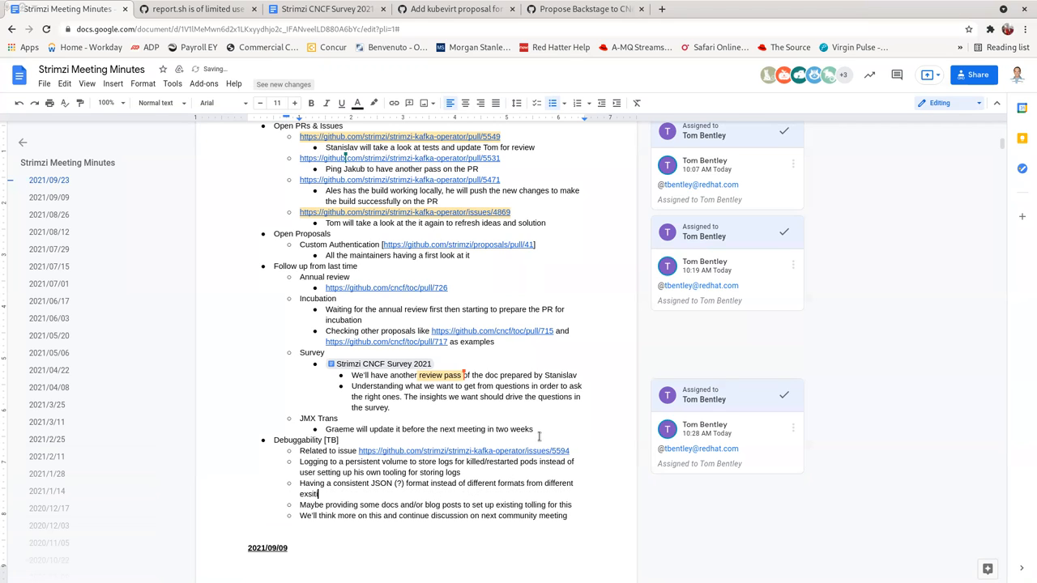
text(ing tooling)
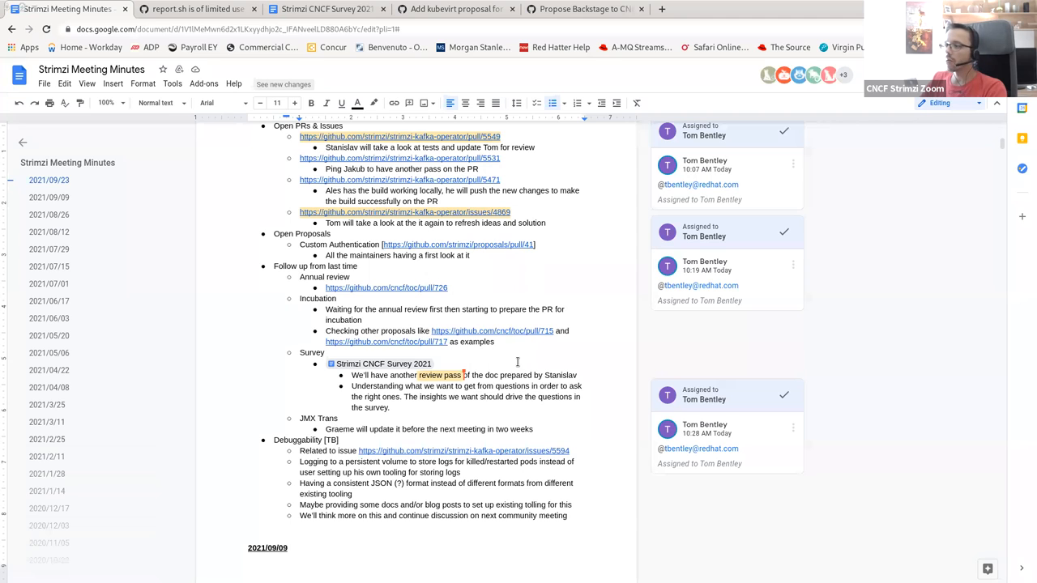
scroll(down, 3)
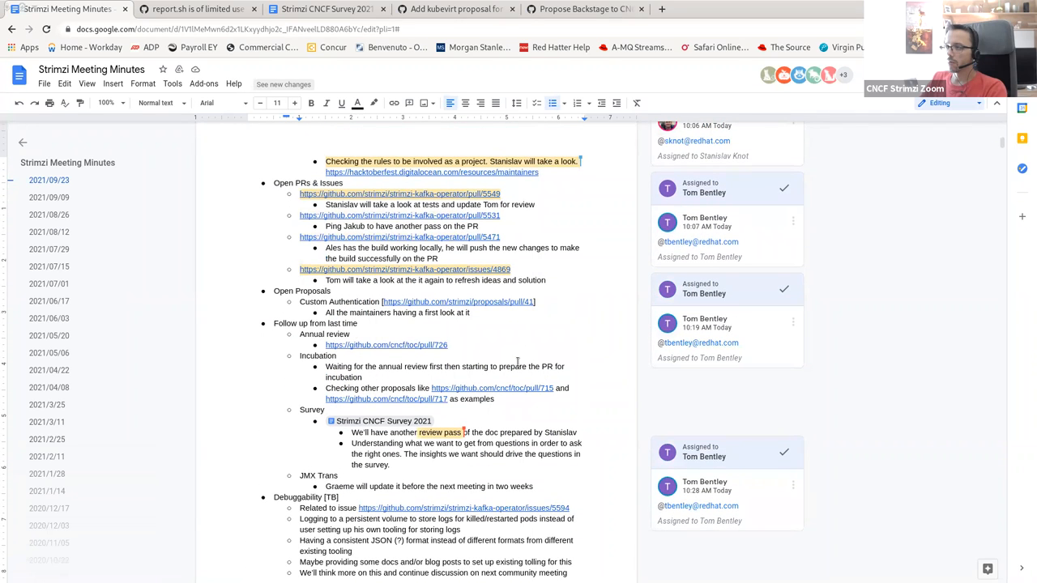
scroll(down, 3)
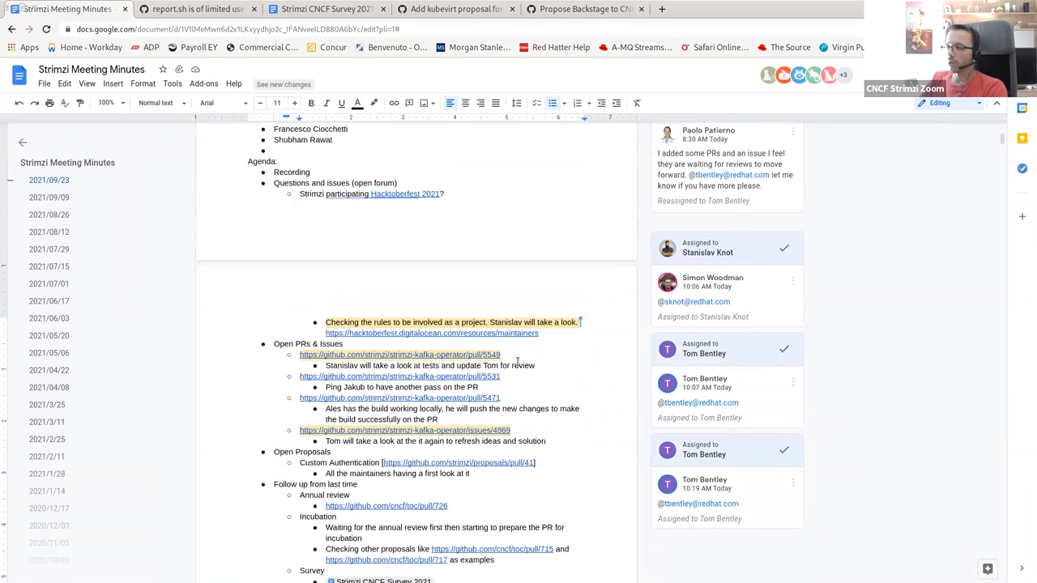
scroll(down, 3)
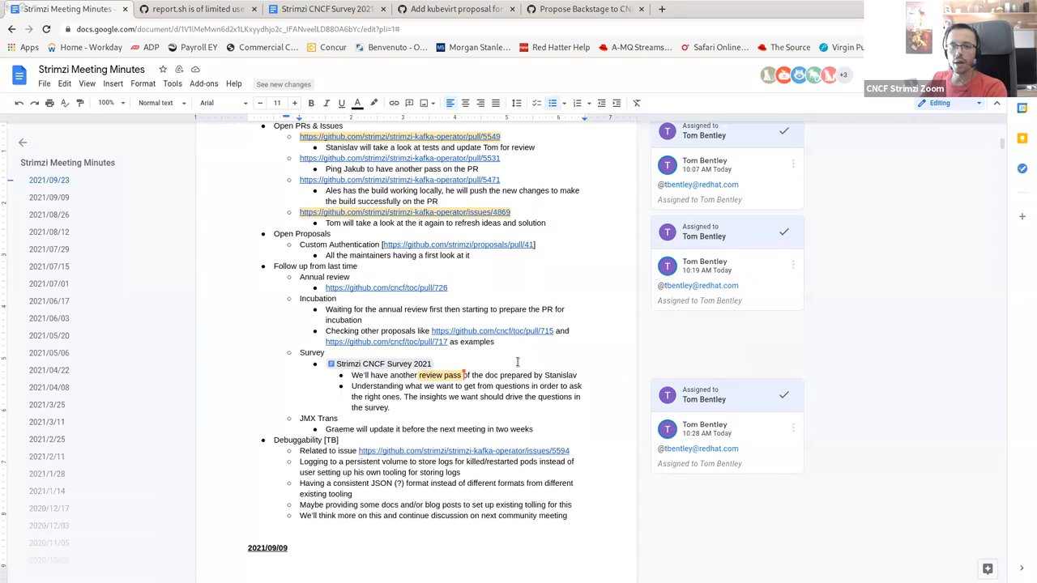